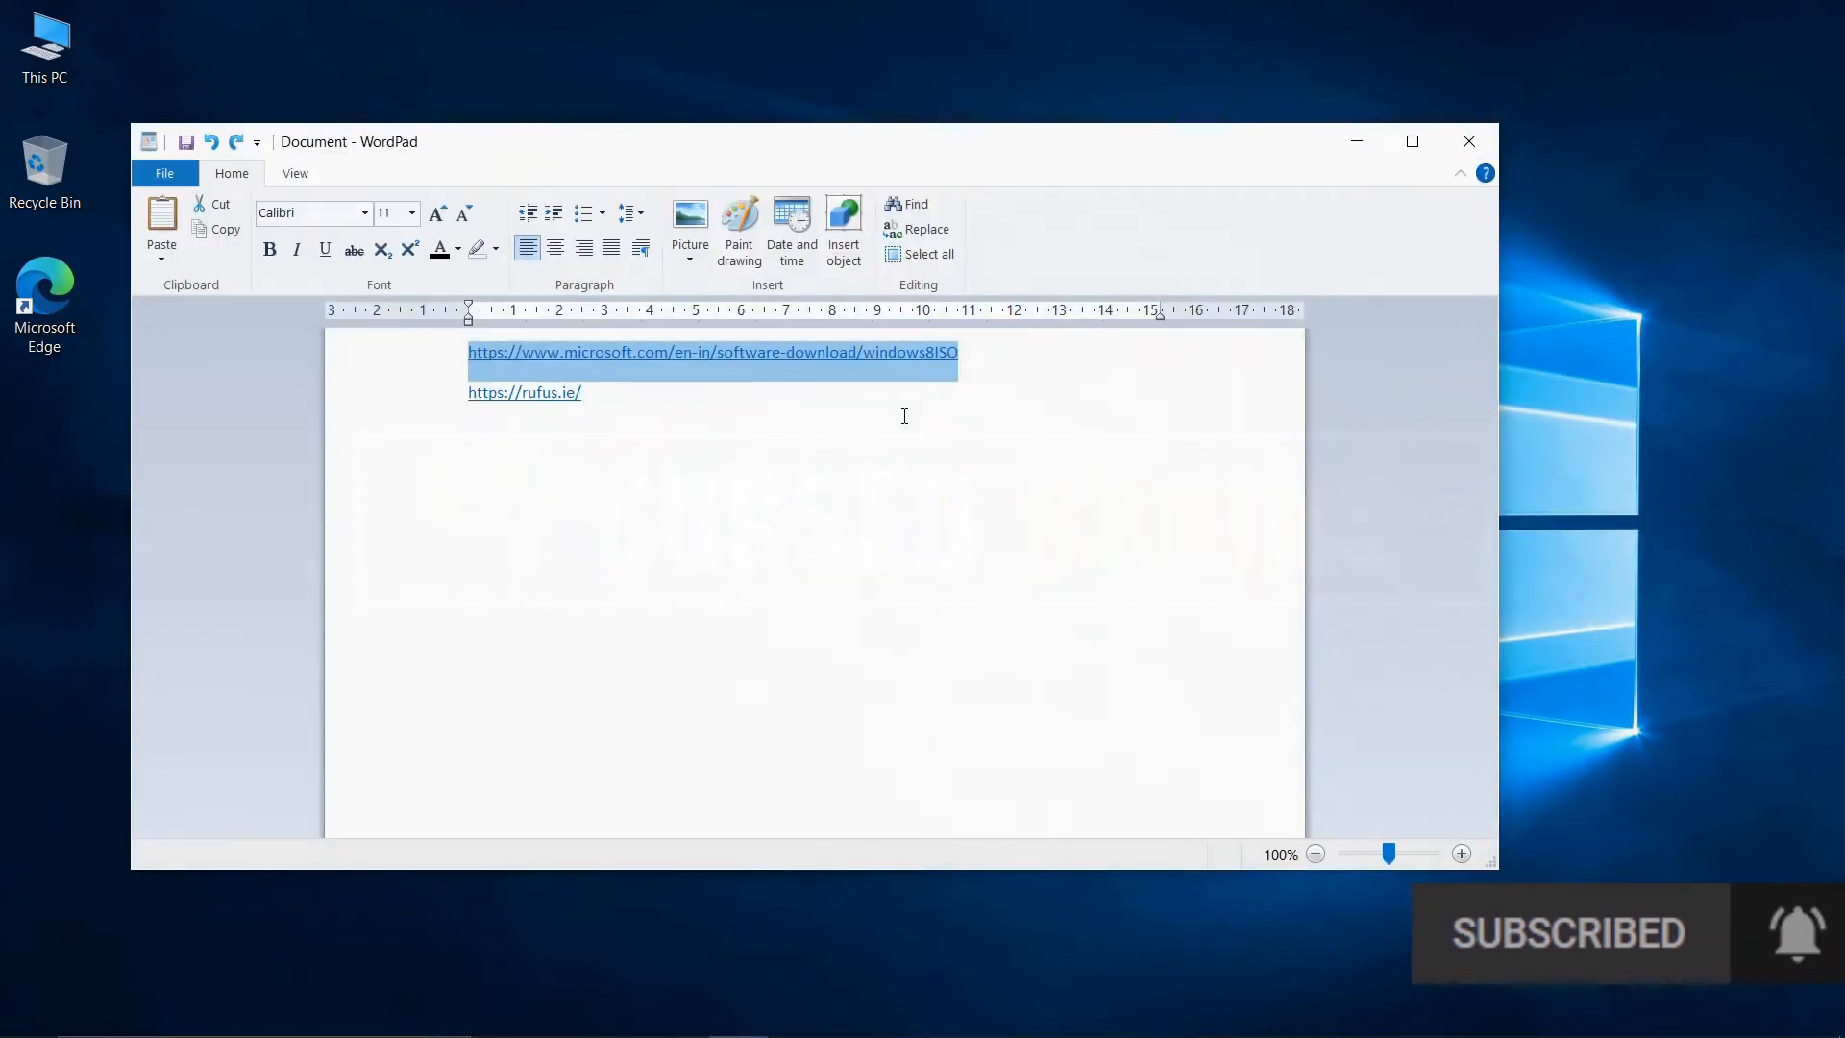
- Follow the microsoft.com Windows 8 ISO link saved in the WordPad notes
{"action": "left_click", "coordinate": [976, 380]}
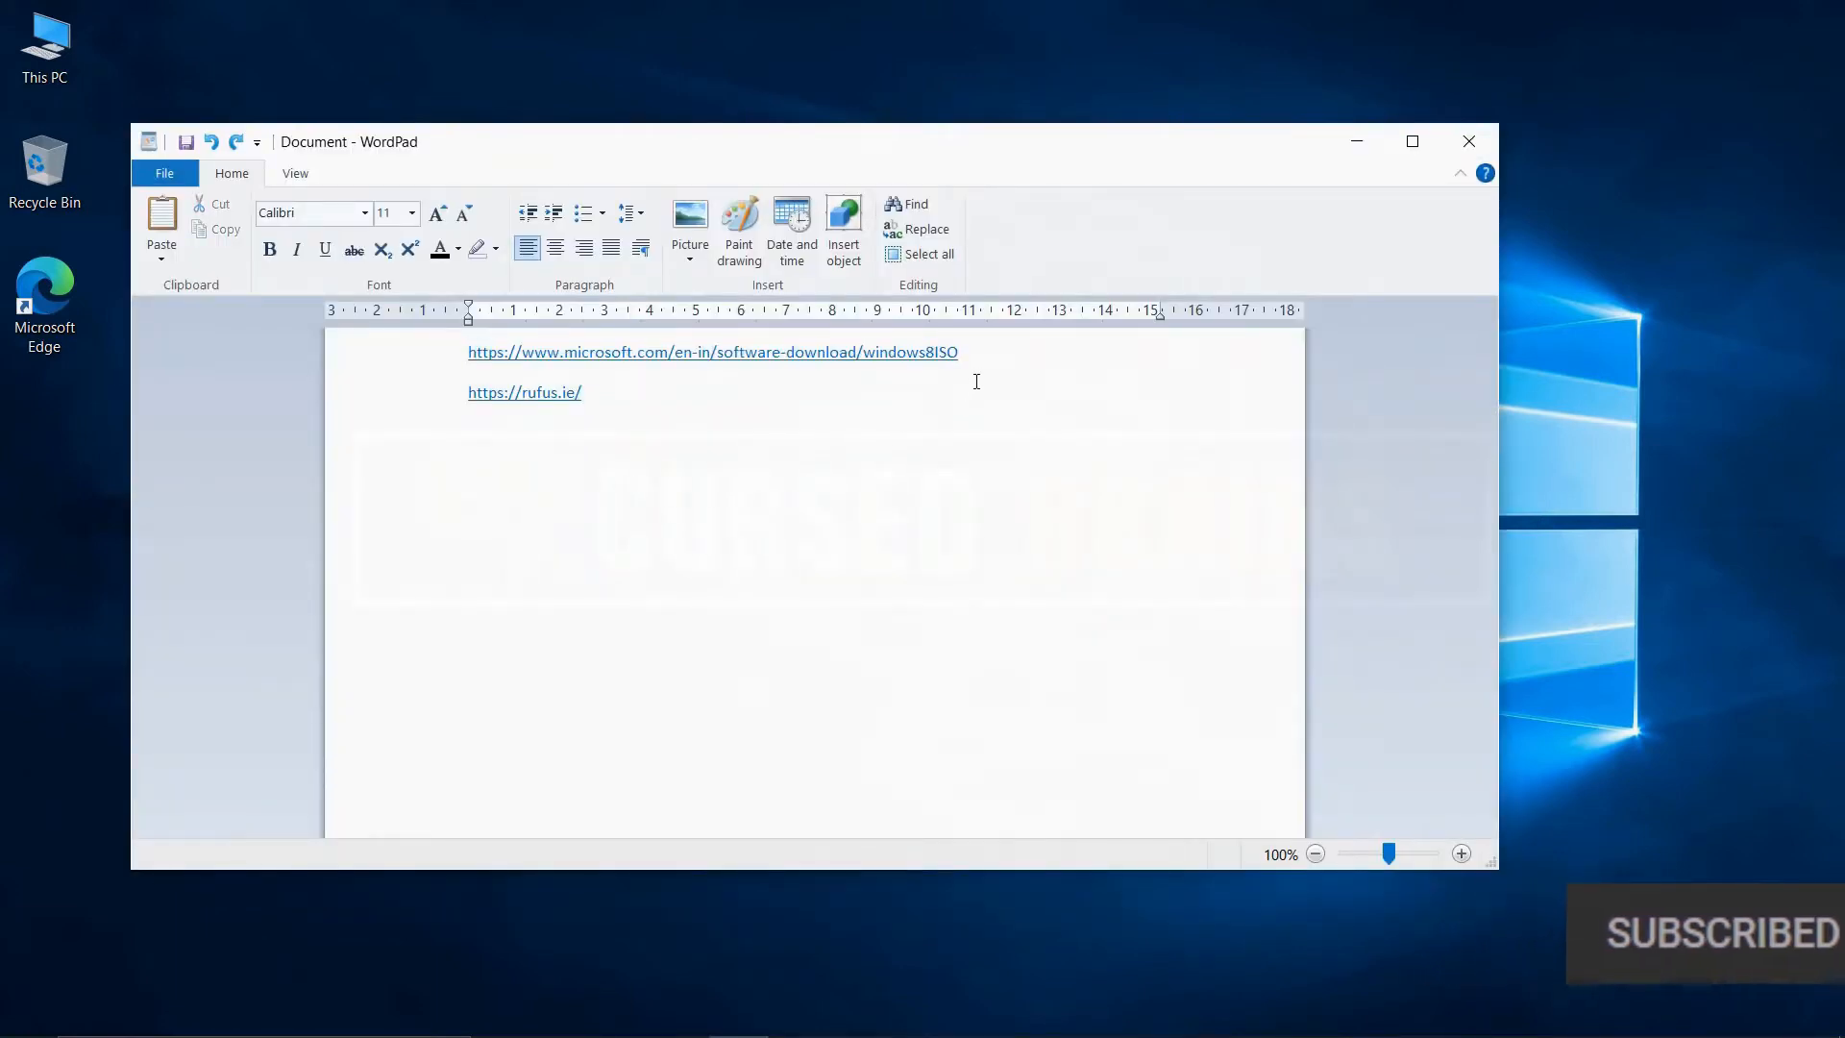
{"action": "double_click", "coordinate": [925, 351]}
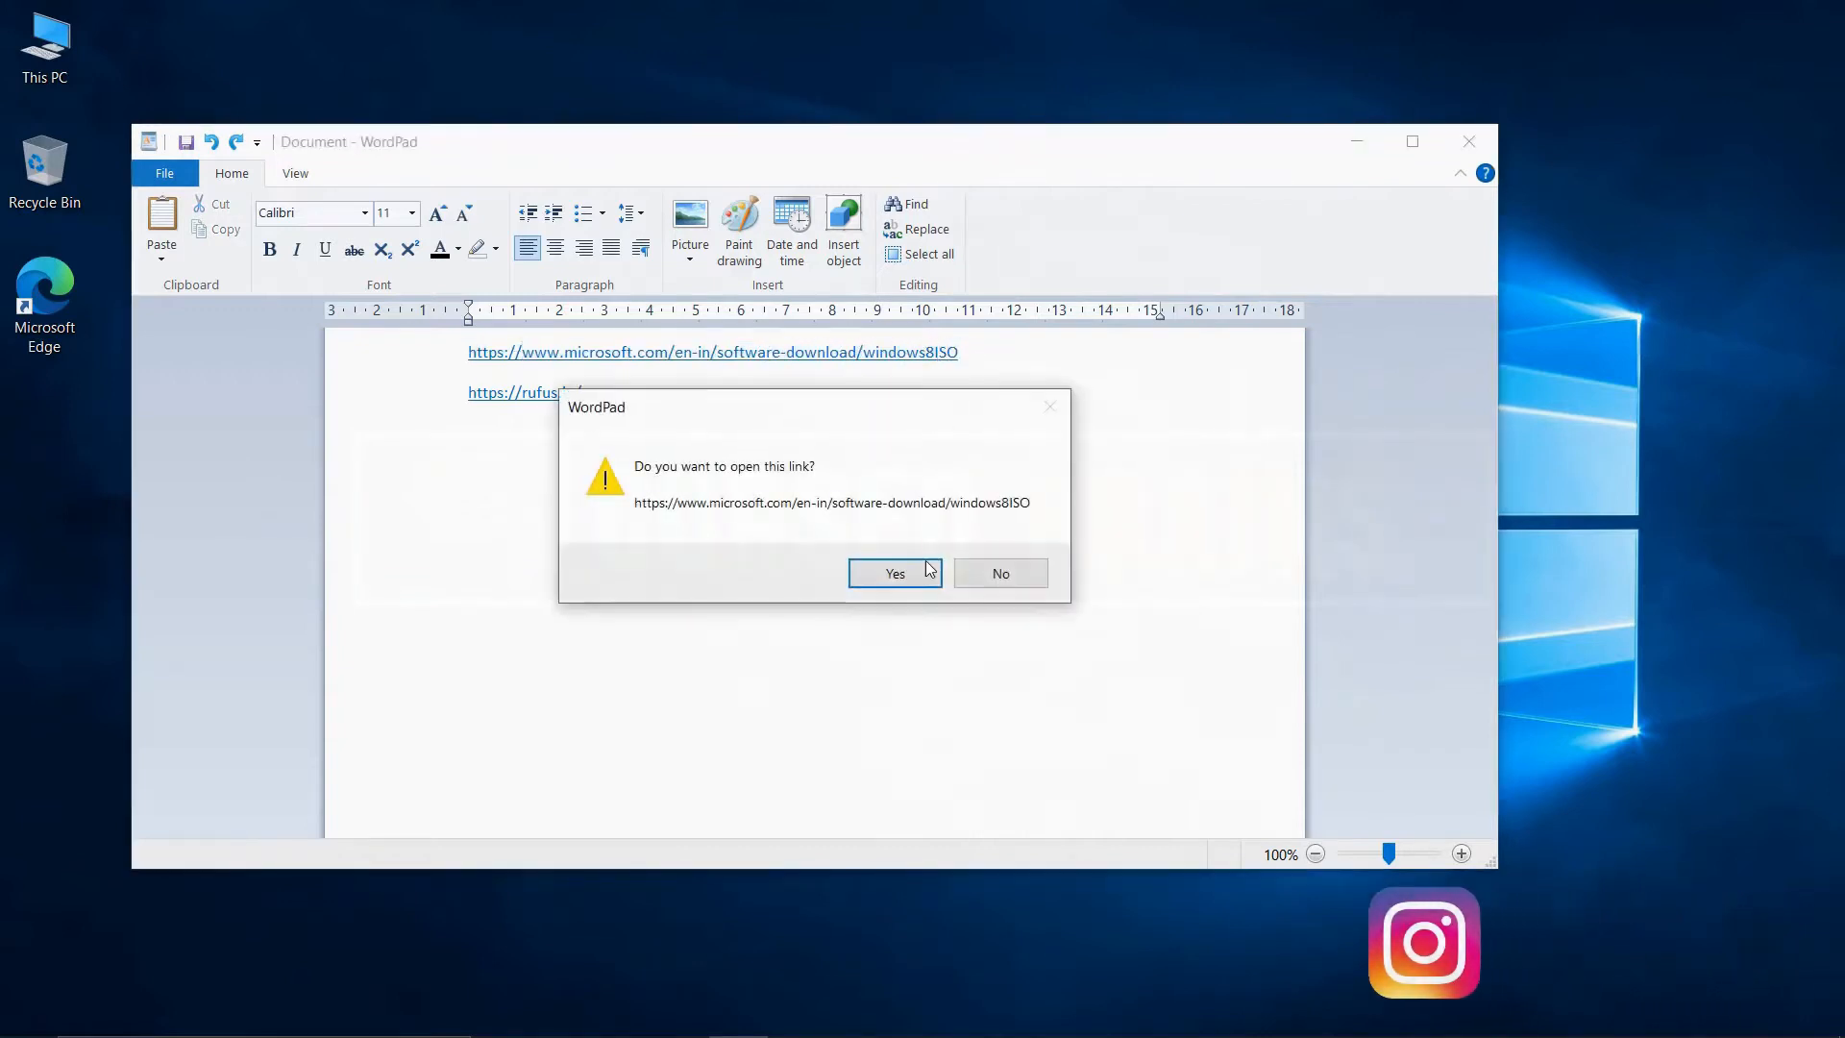
- Choose edition Windows 8.1 and language English International to get the download links
{"action": "left_click", "coordinate": [894, 573]}
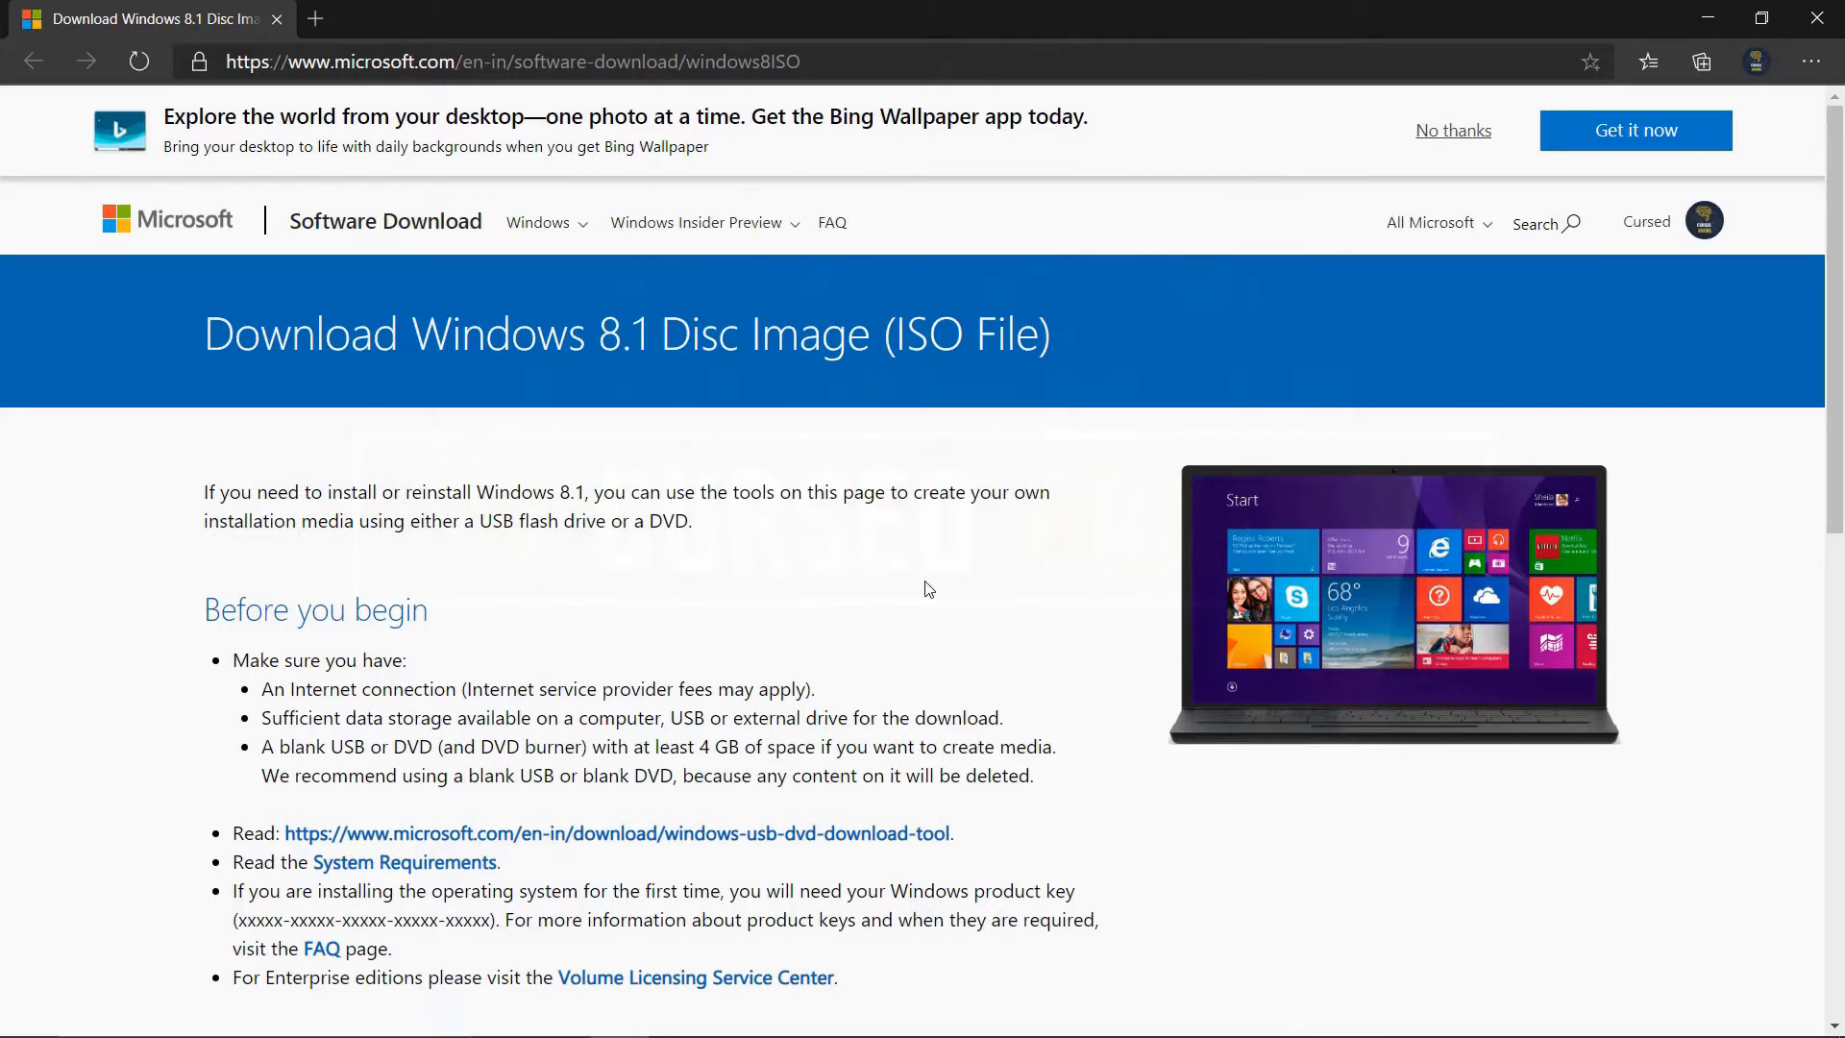
{"action": "scroll", "scroll_direction": "down", "scroll_amount": 3}
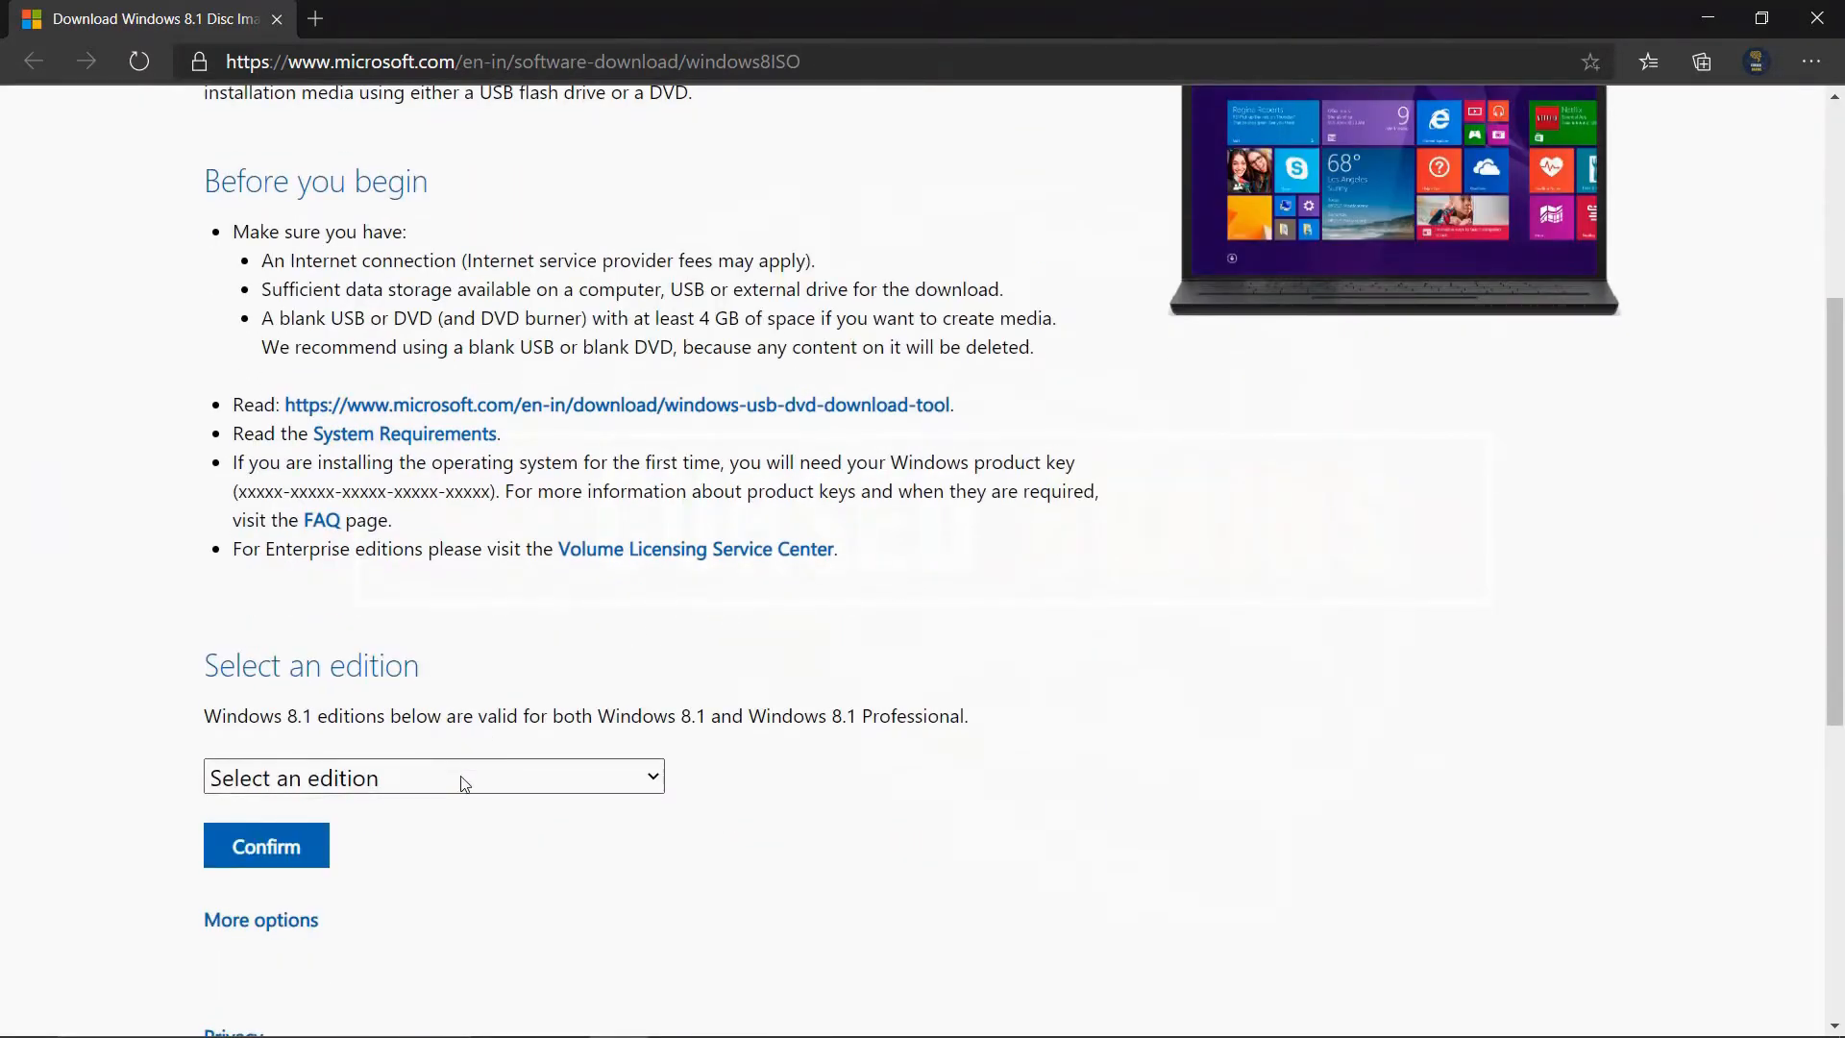
{"action": "left_click", "coordinate": [432, 776]}
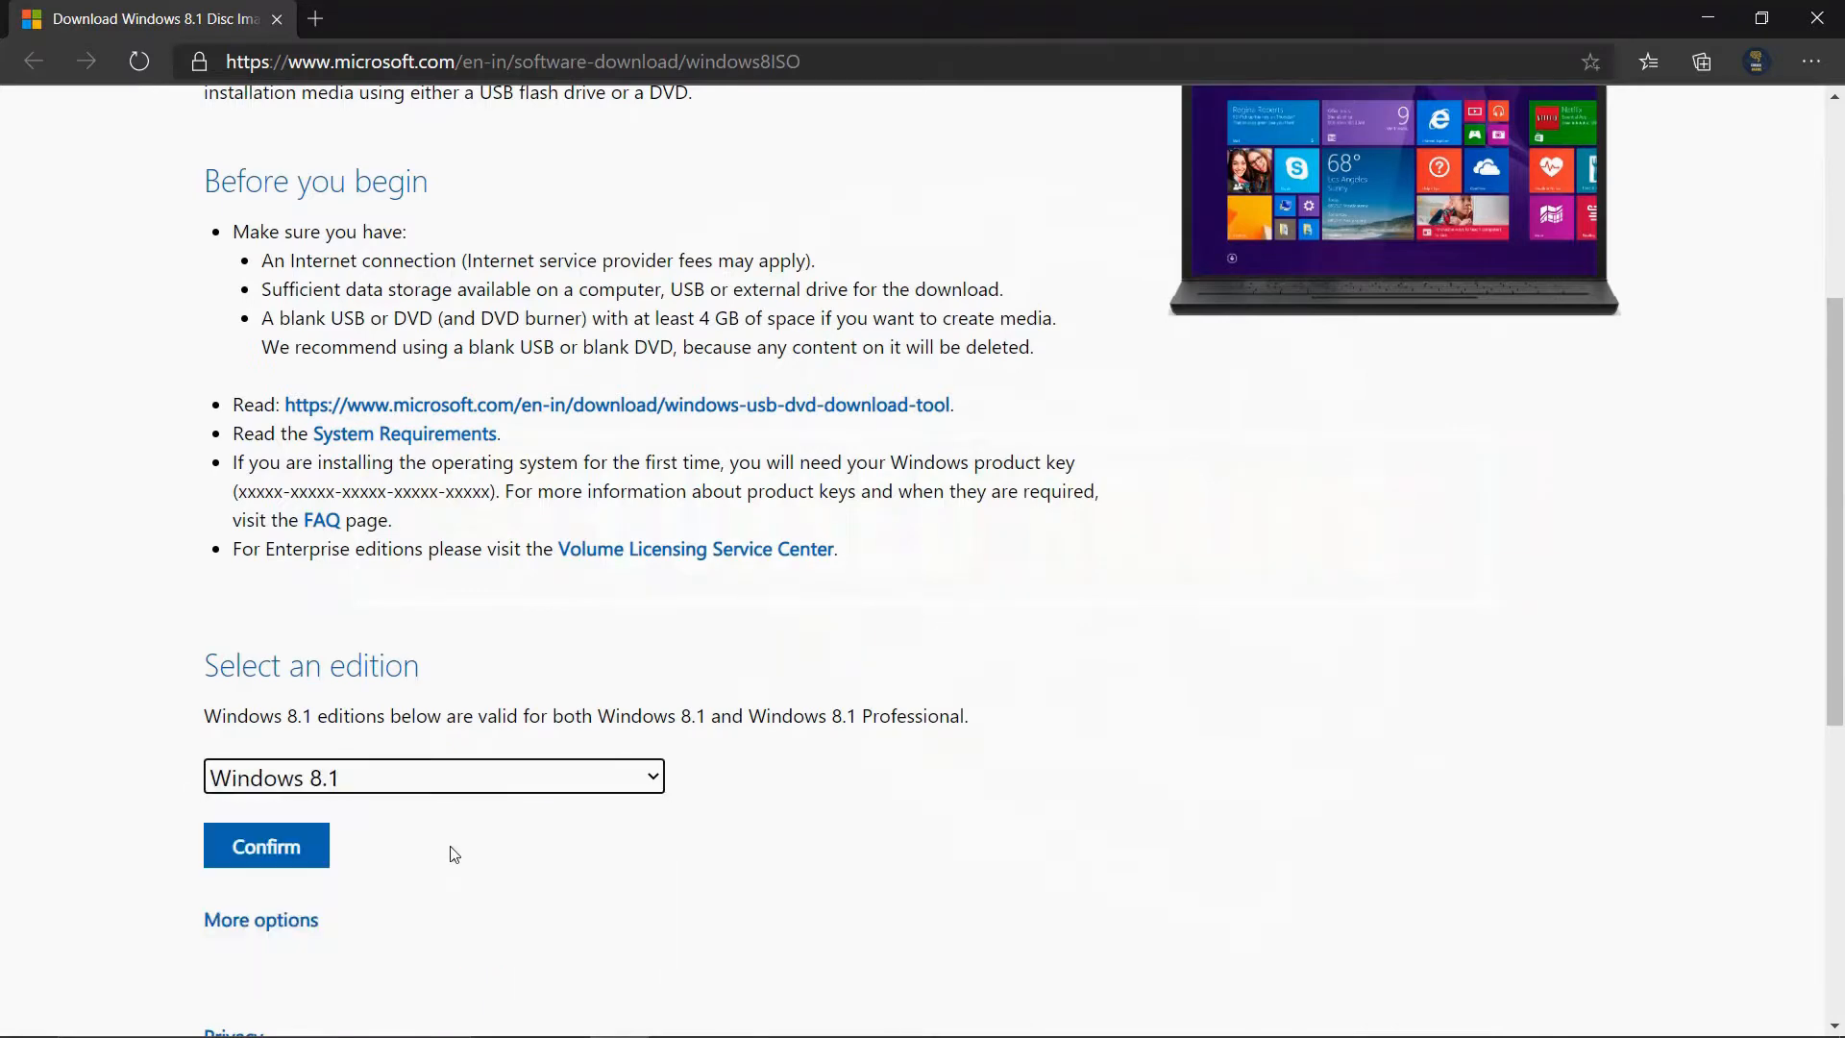
{"action": "left_click", "coordinate": [265, 845]}
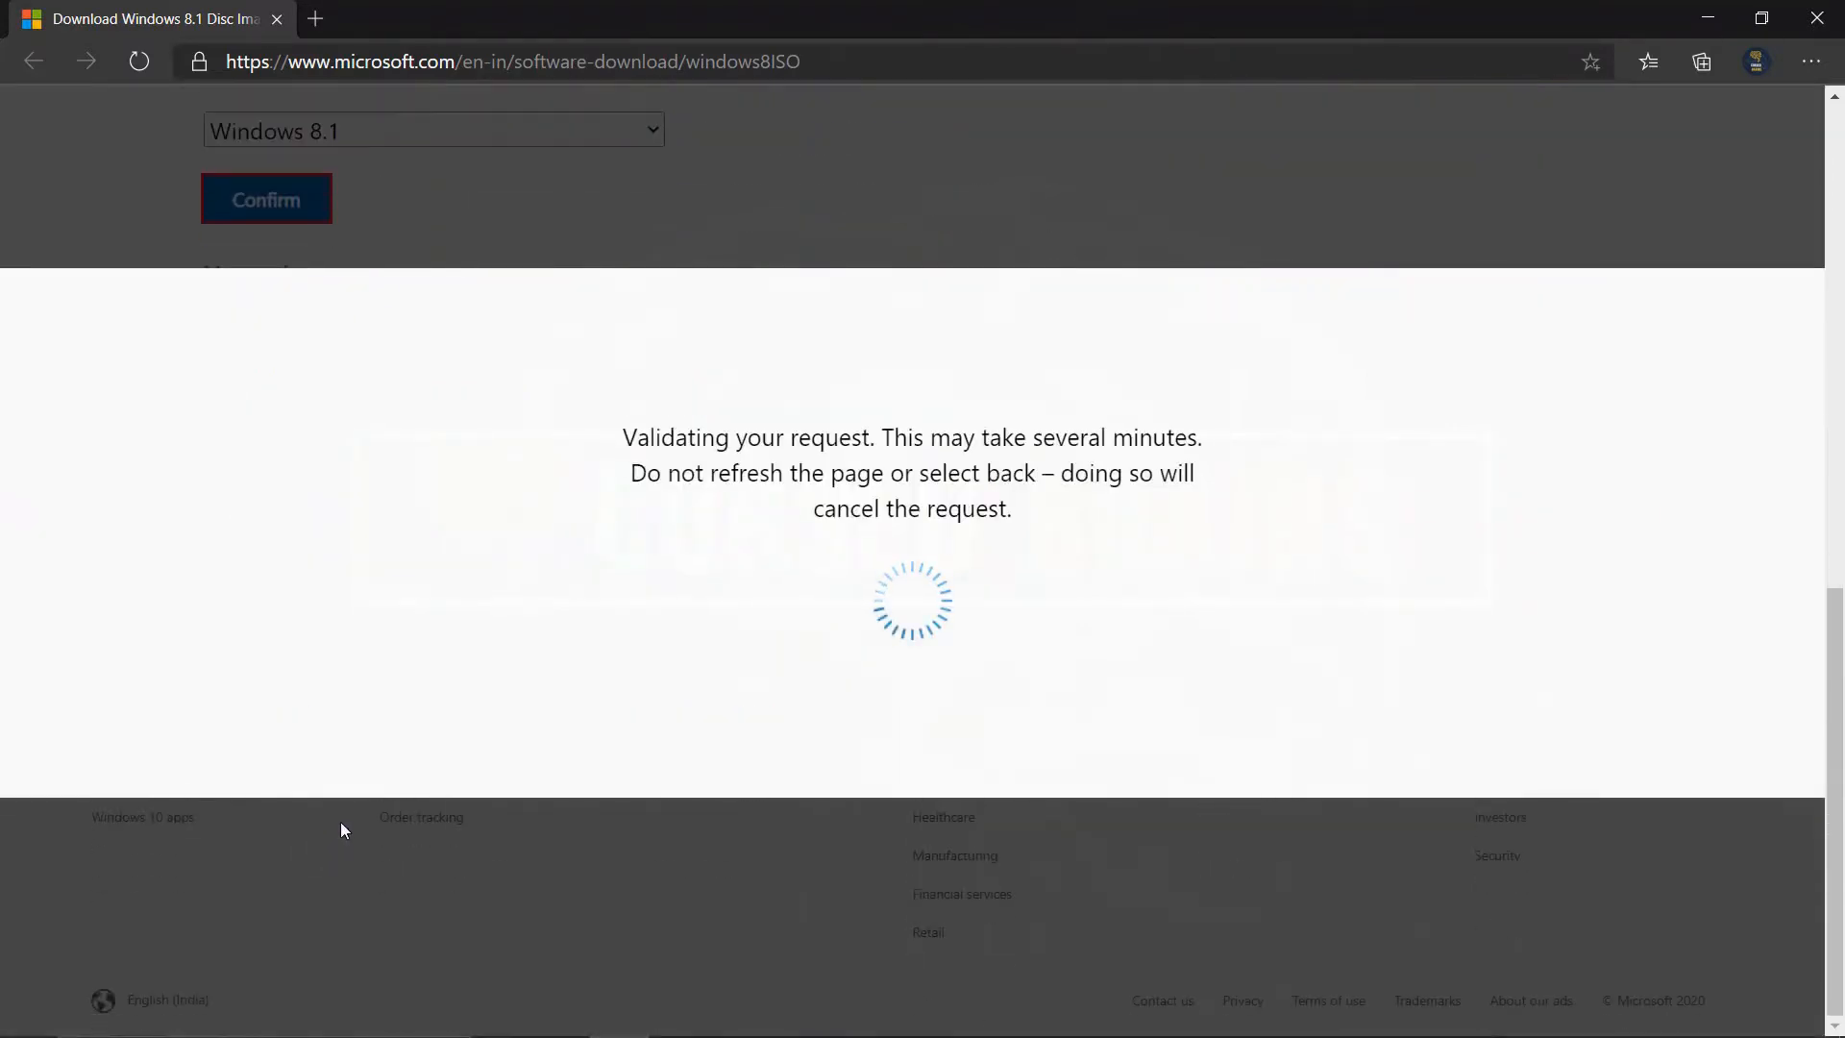
{"action": "left_click", "coordinate": [433, 538]}
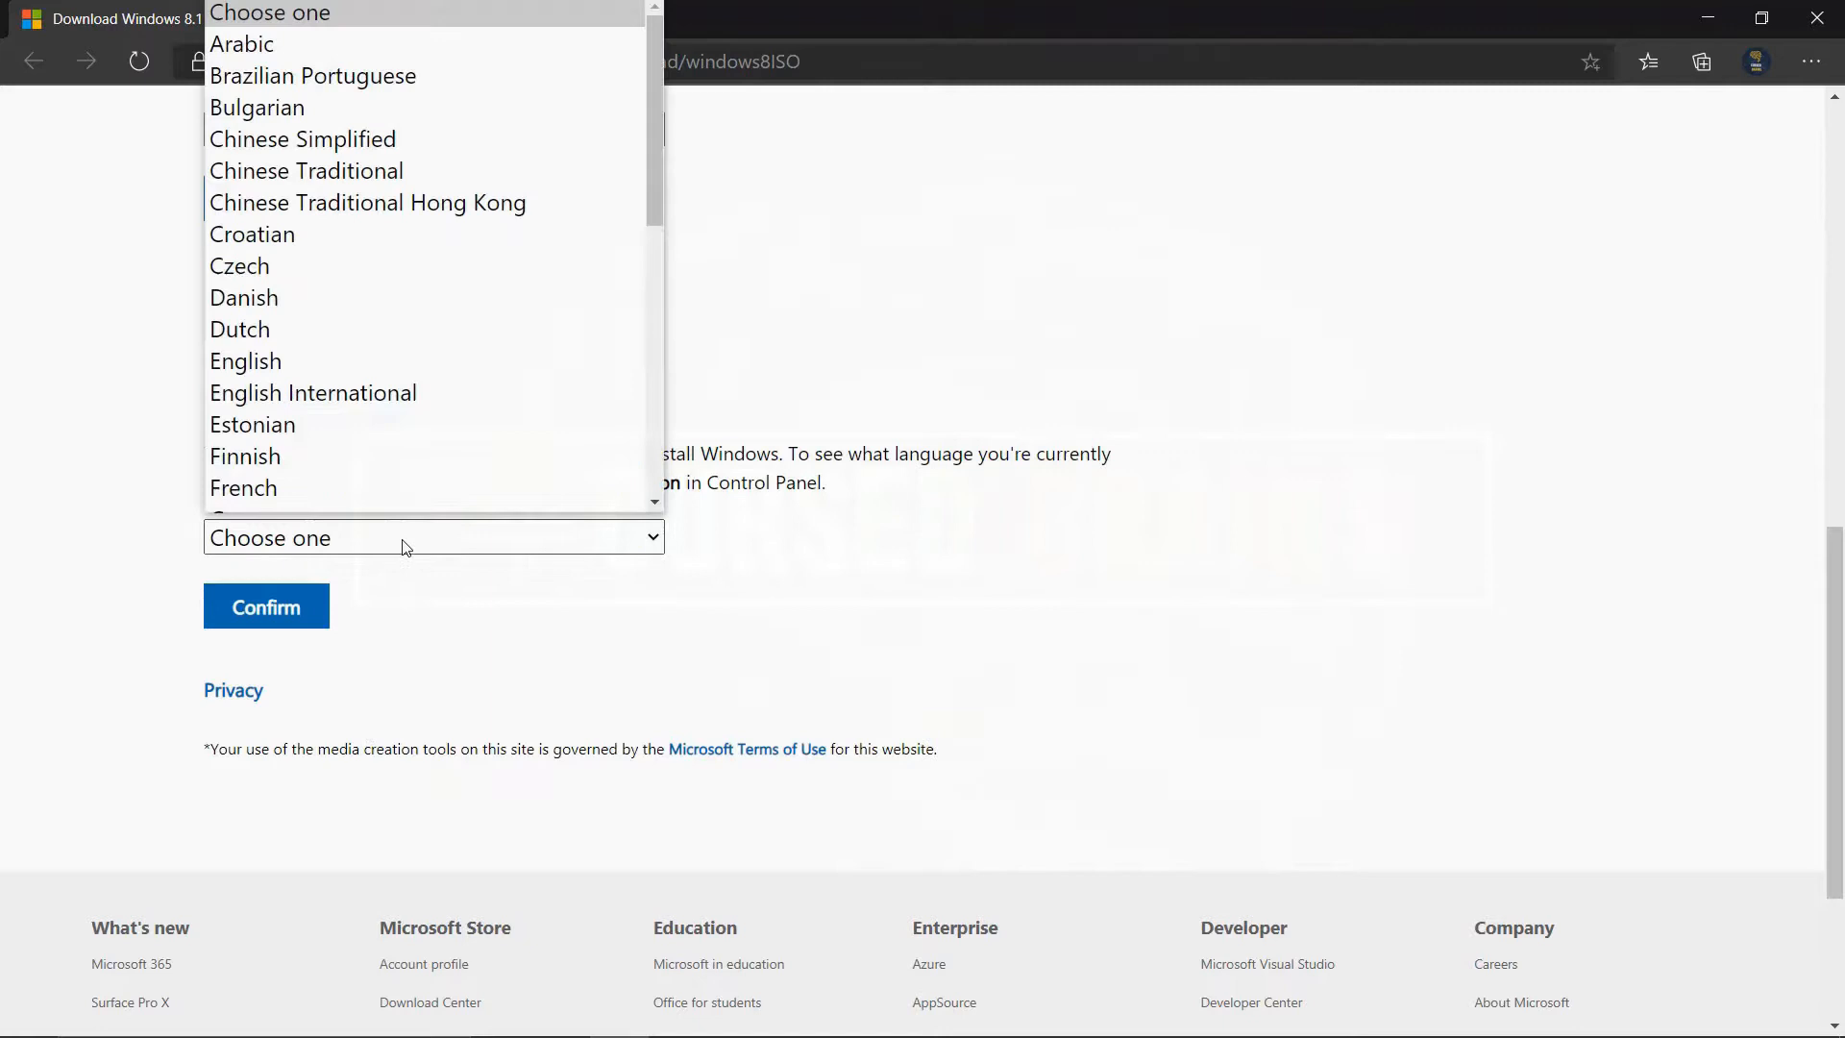
{"action": "left_click", "coordinate": [314, 392]}
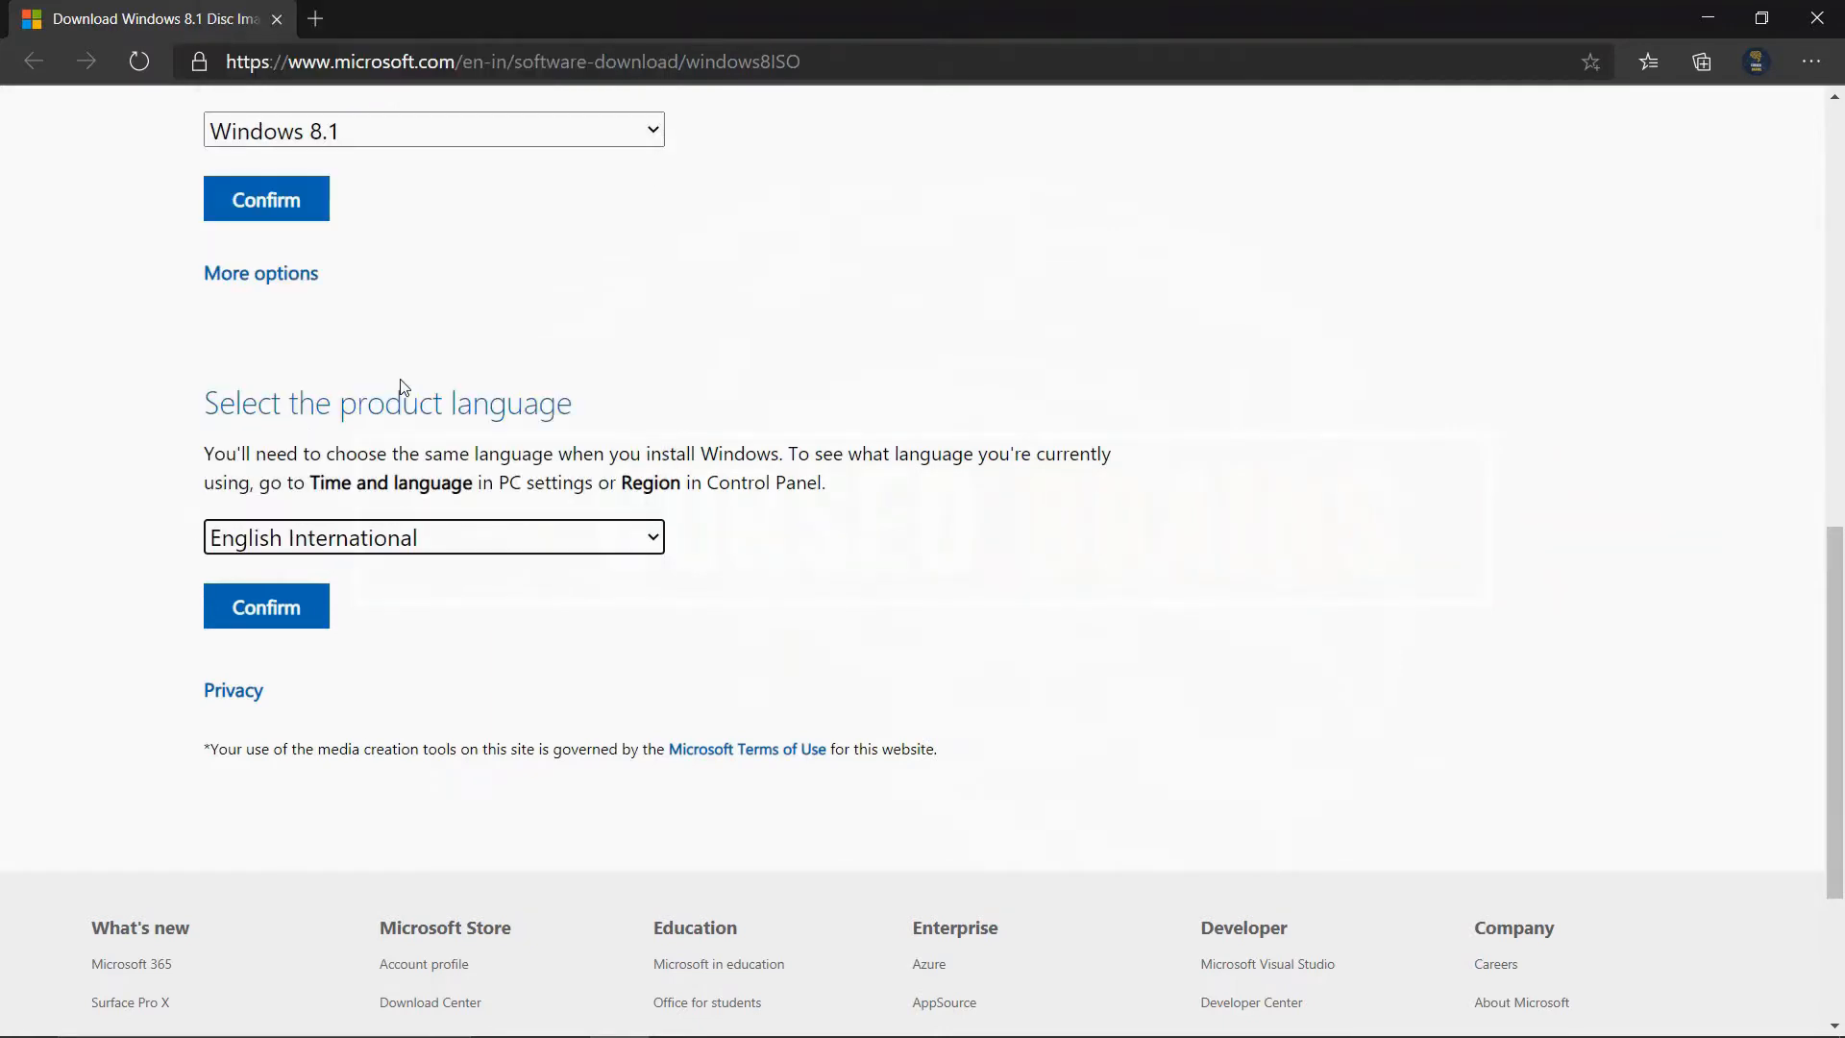
{"action": "left_click", "coordinate": [265, 606]}
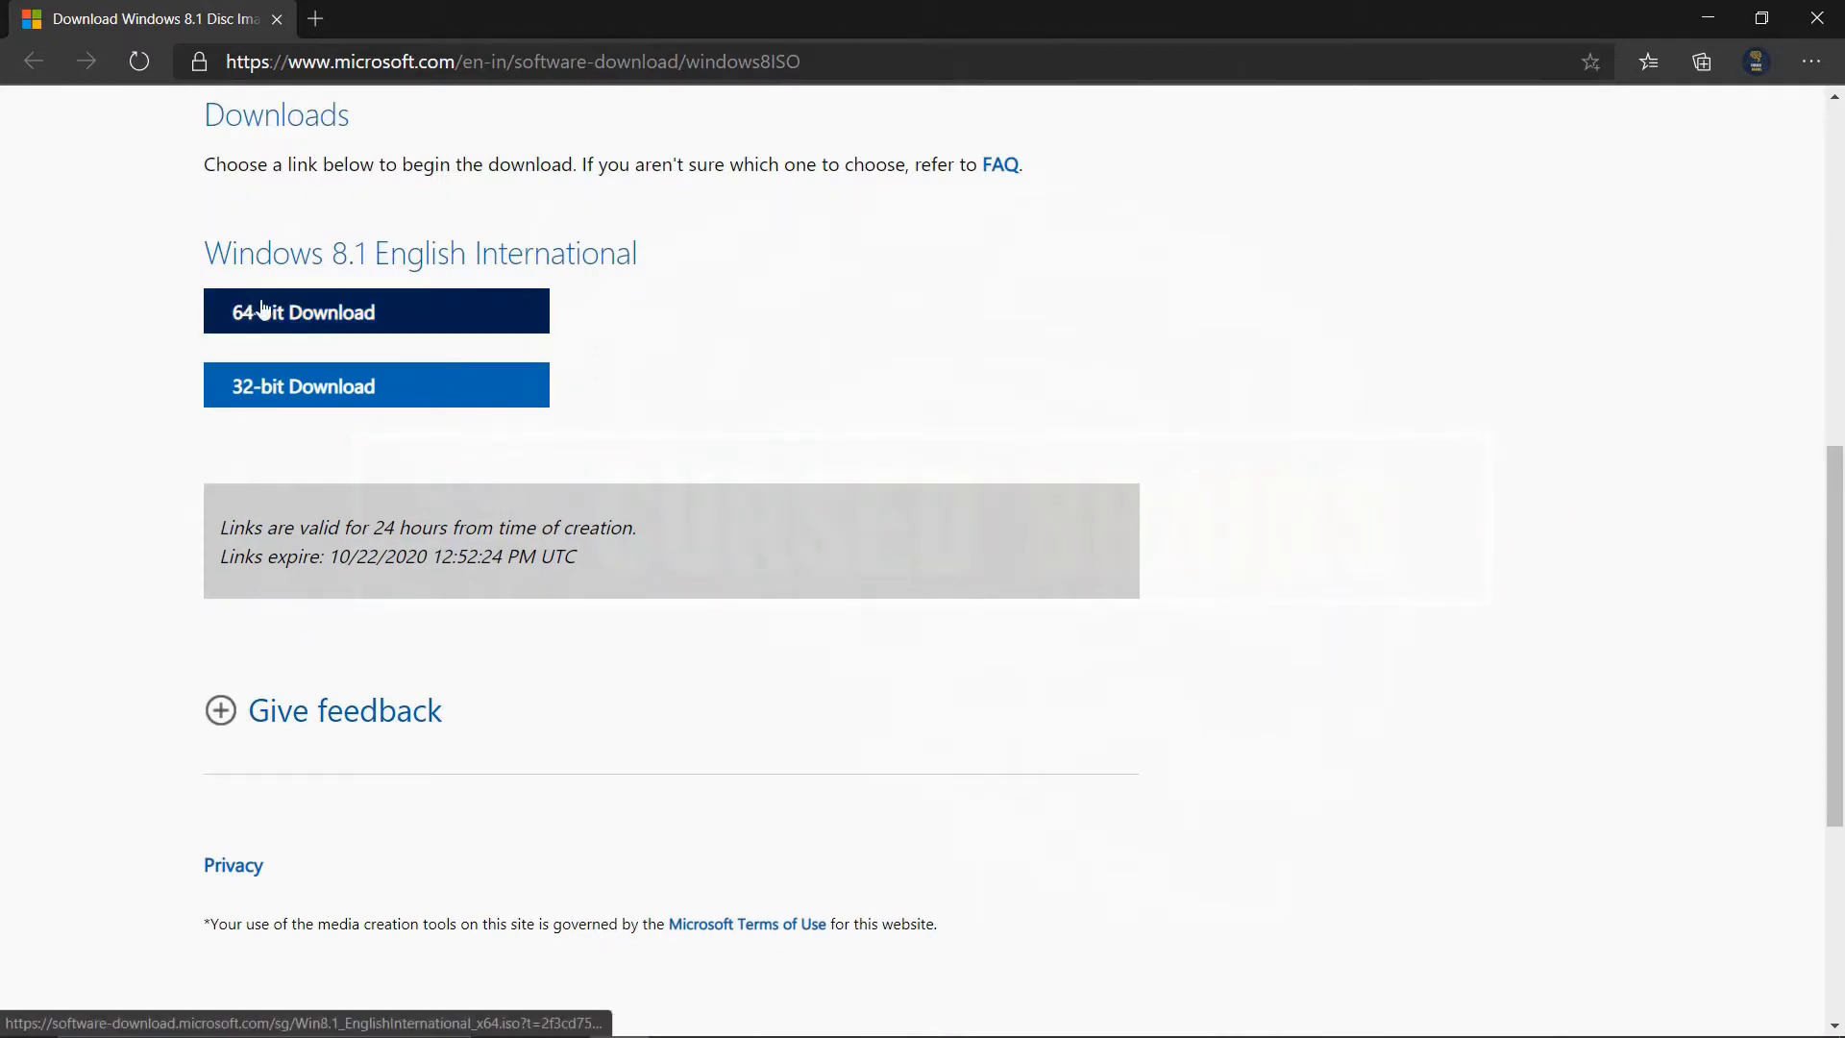
- Start the 64-bit Windows 8.1 download and show the existing ISO in Downloads
{"action": "left_click", "coordinate": [374, 312]}
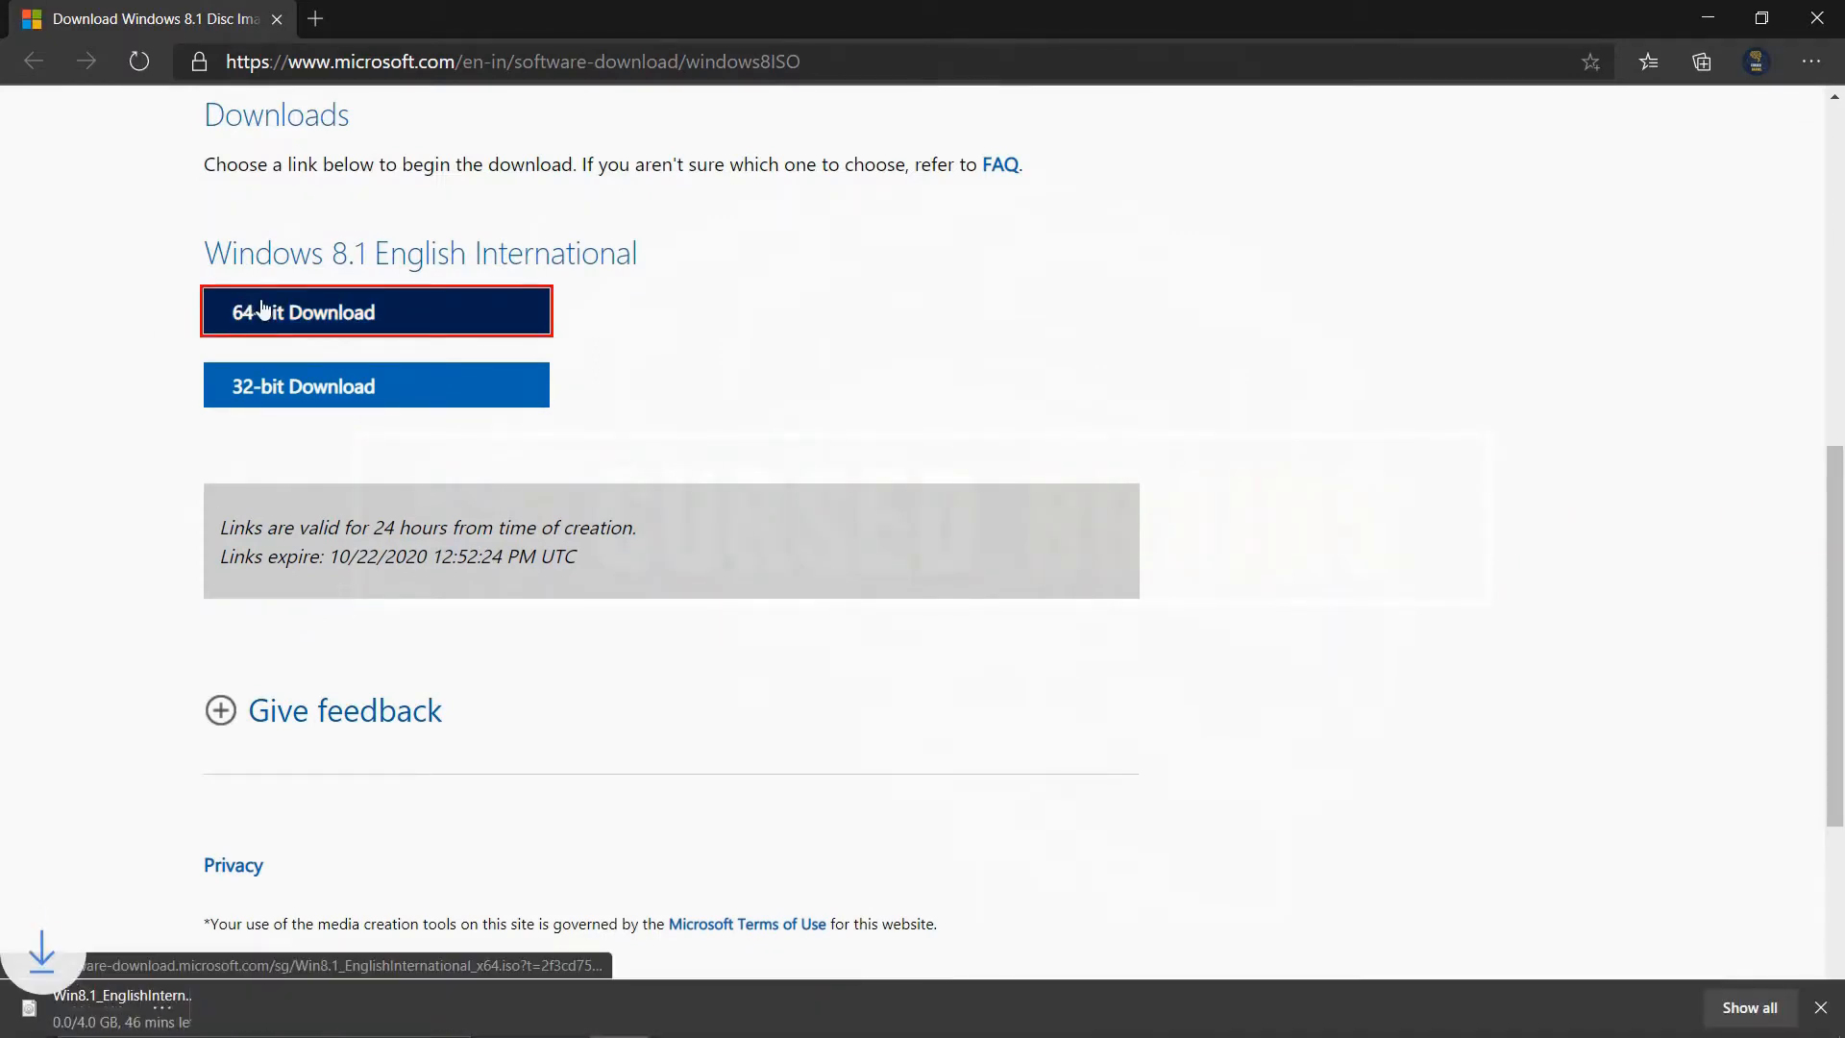
{"action": "mouse_move", "coordinate": [233, 865]}
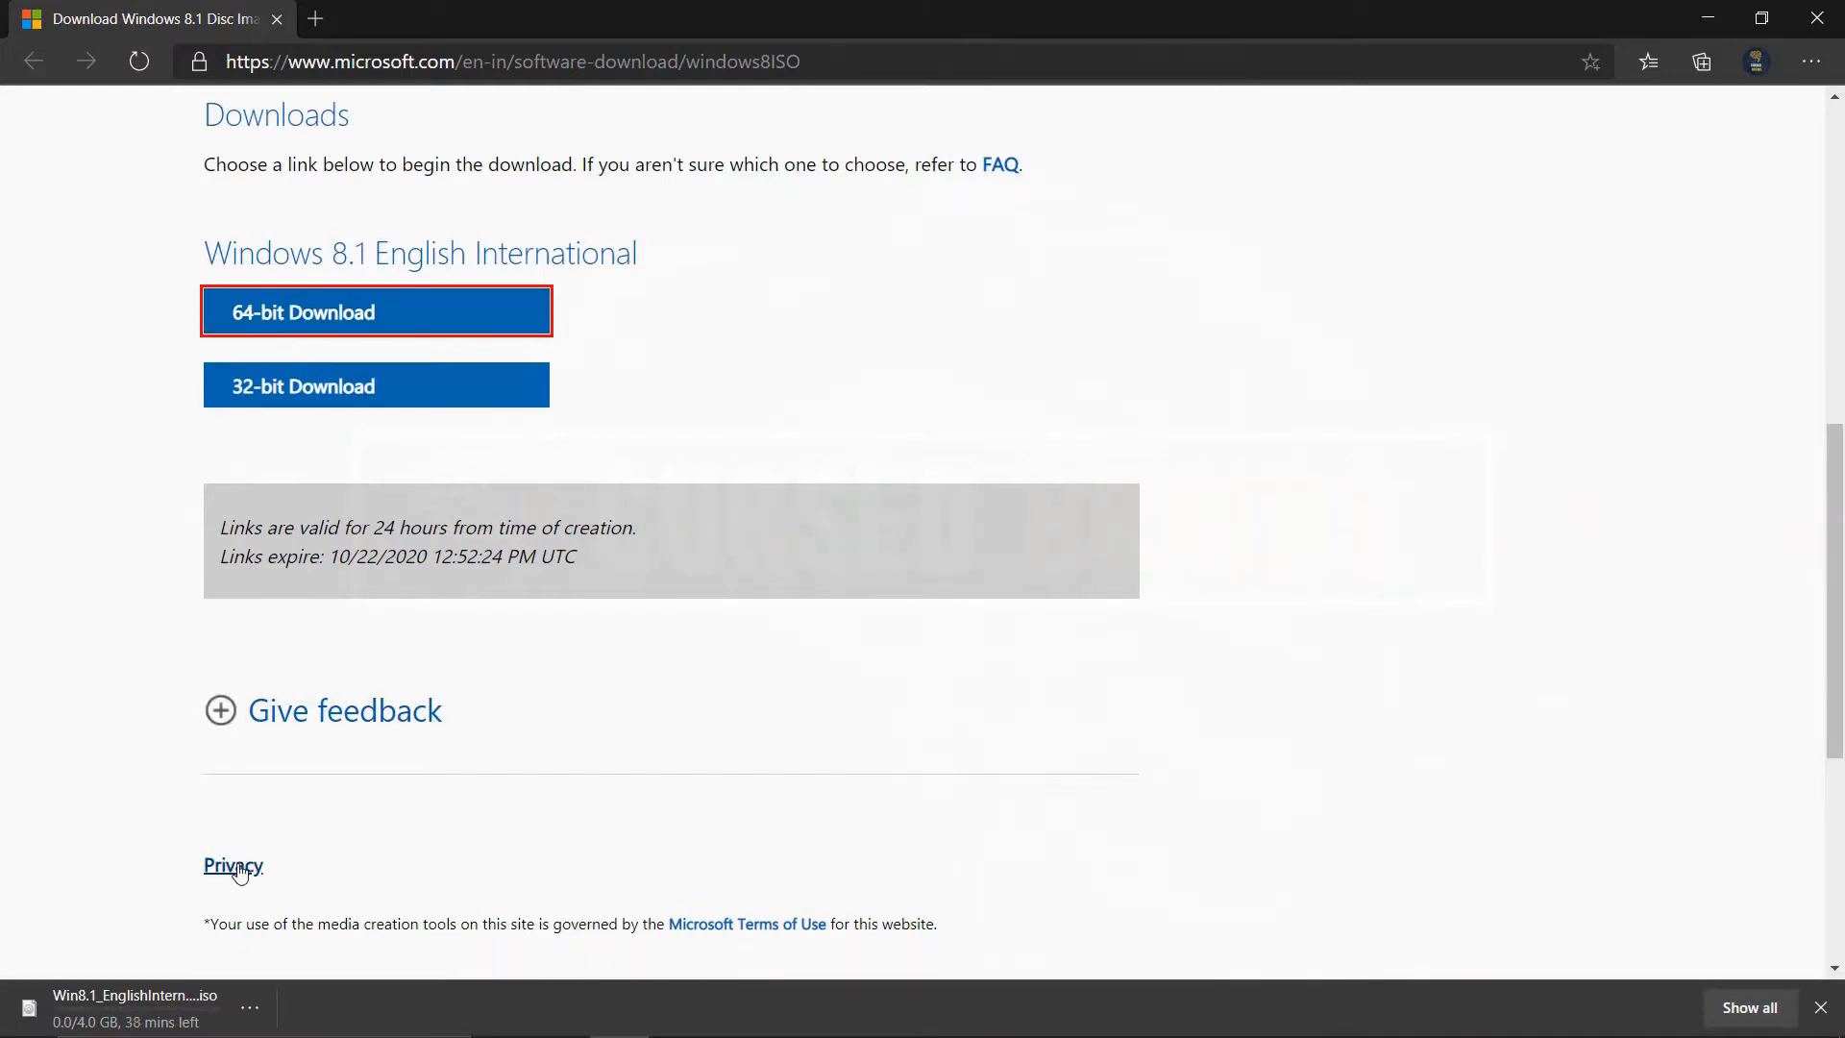
{"action": "mouse_move", "coordinate": [182, 1004]}
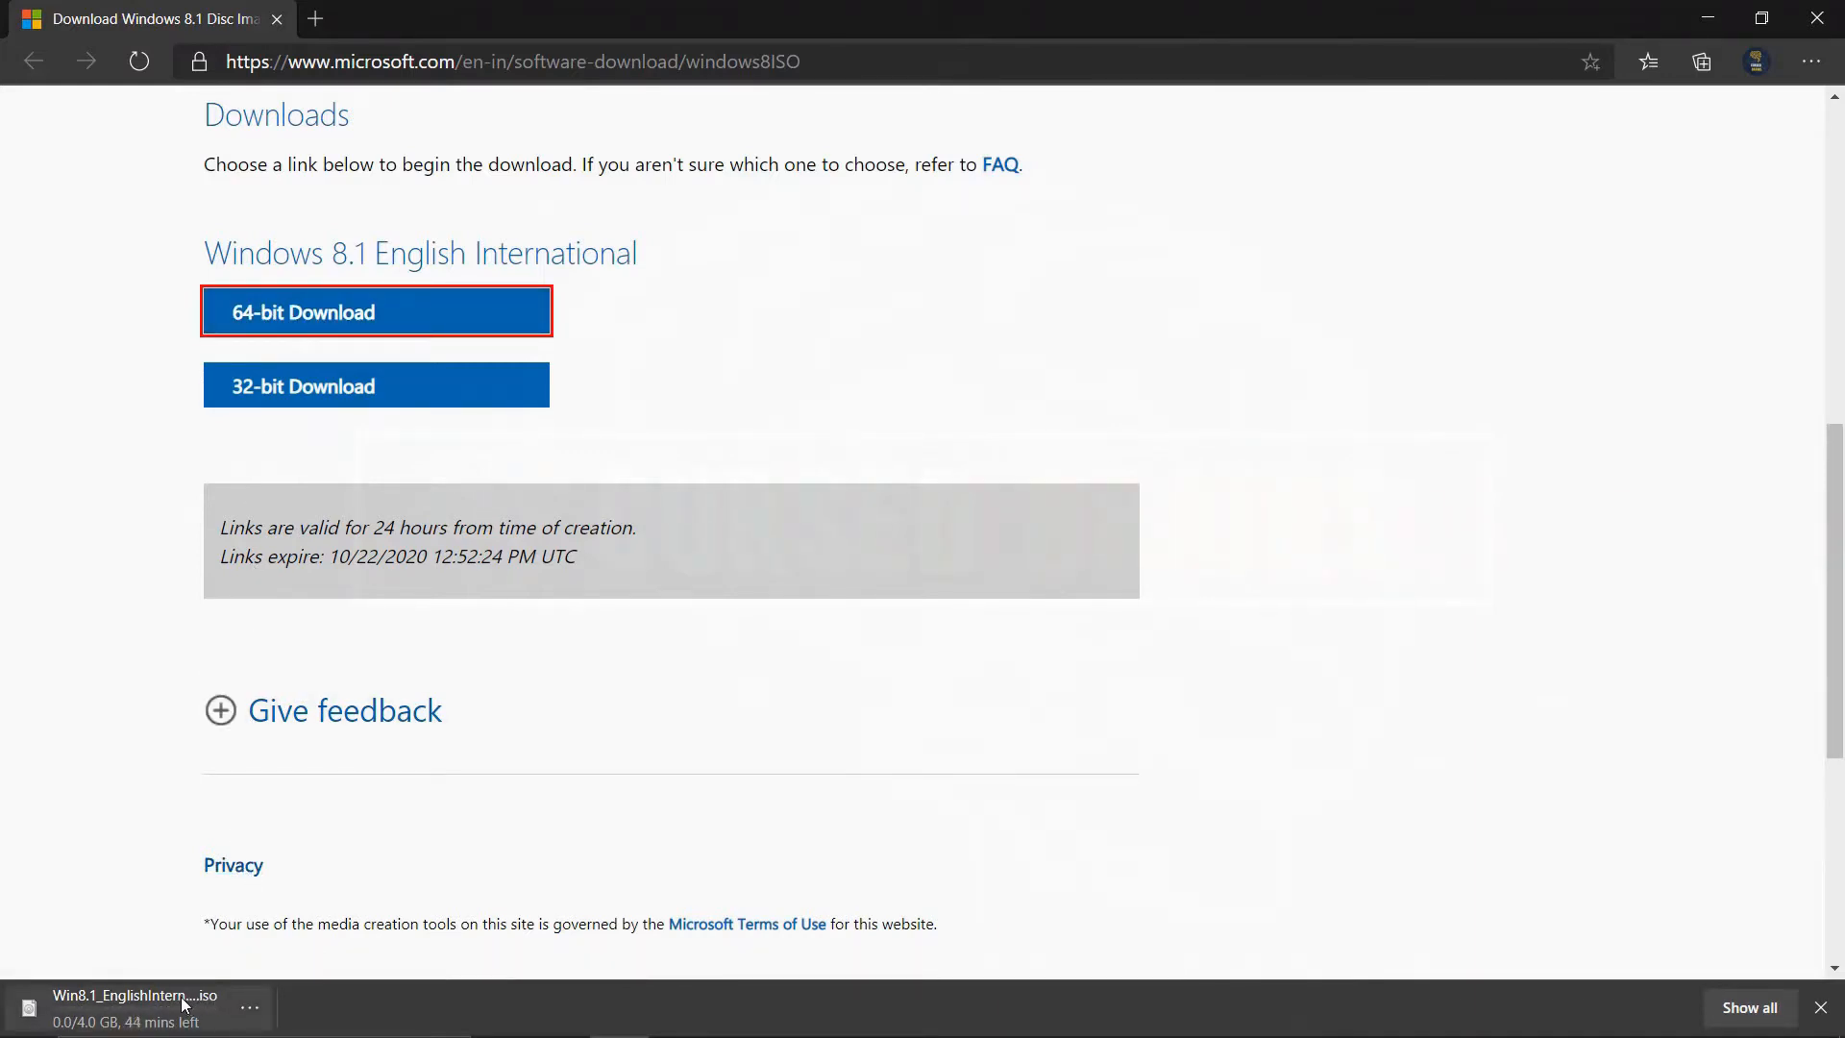
{"action": "left_click", "coordinate": [250, 1007]}
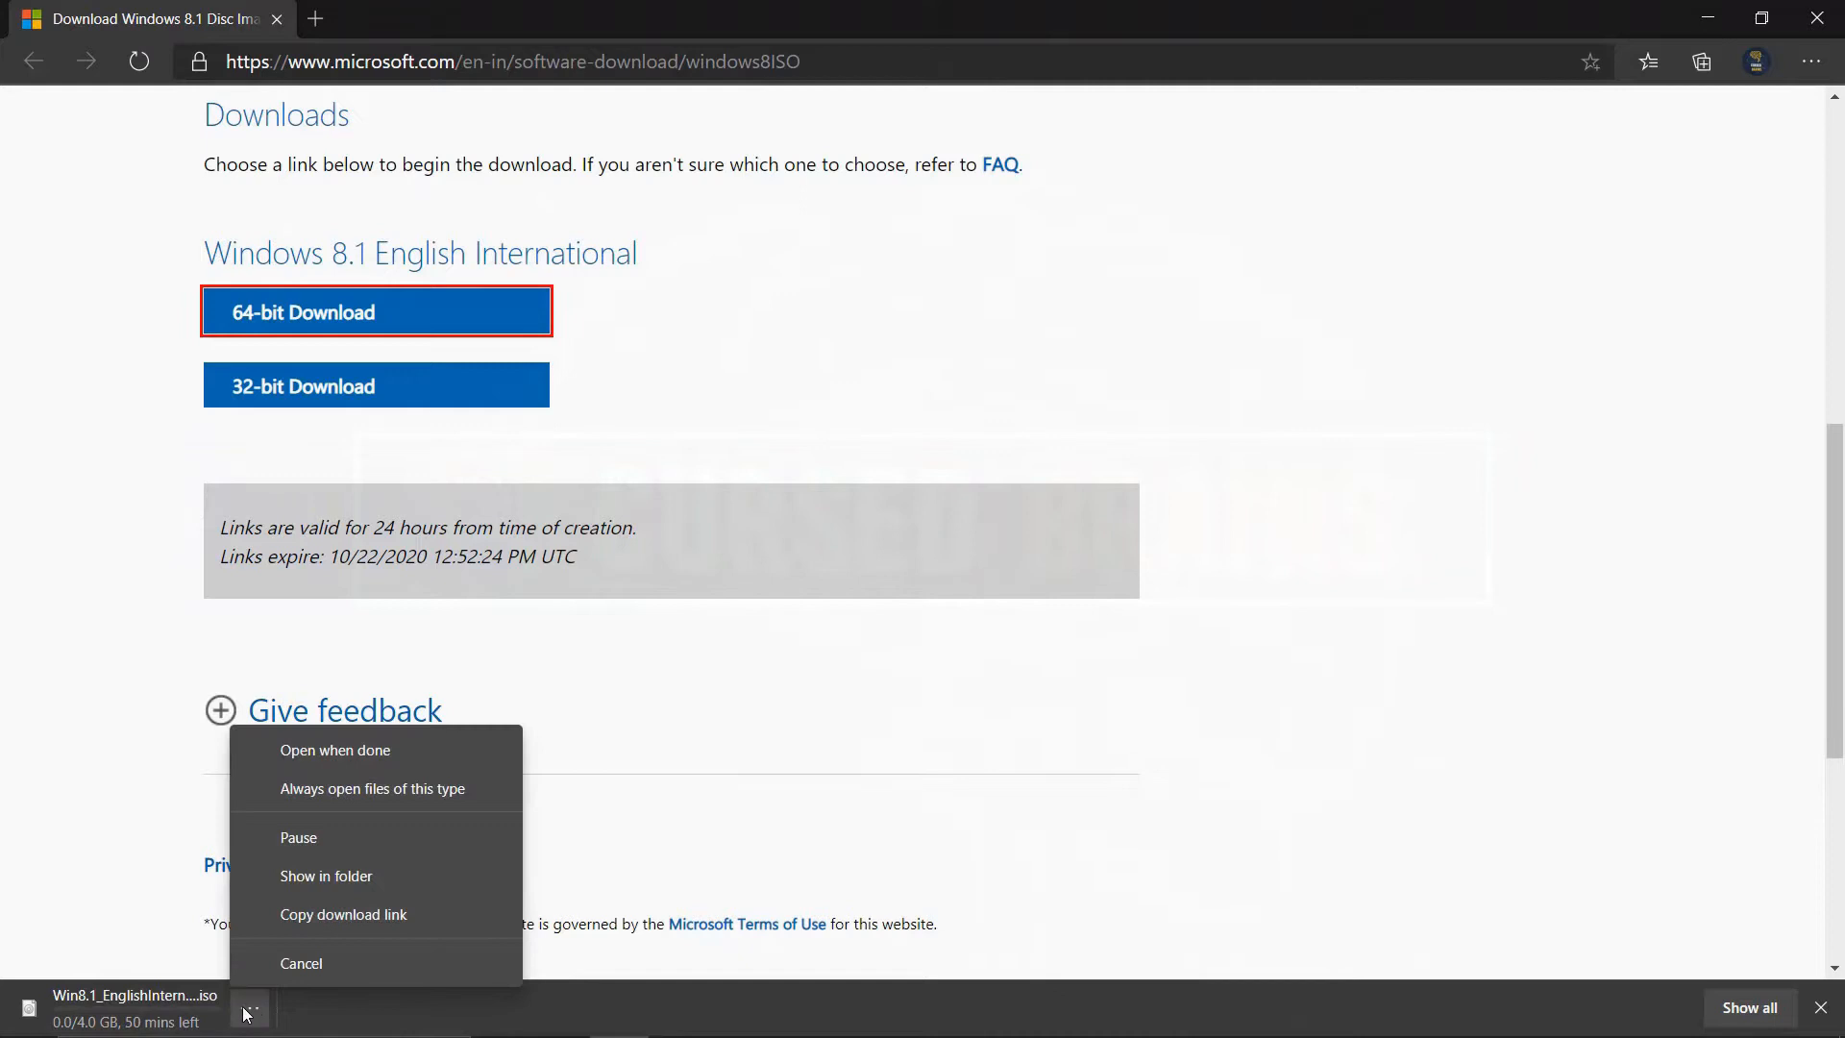
{"action": "left_click", "coordinate": [327, 876]}
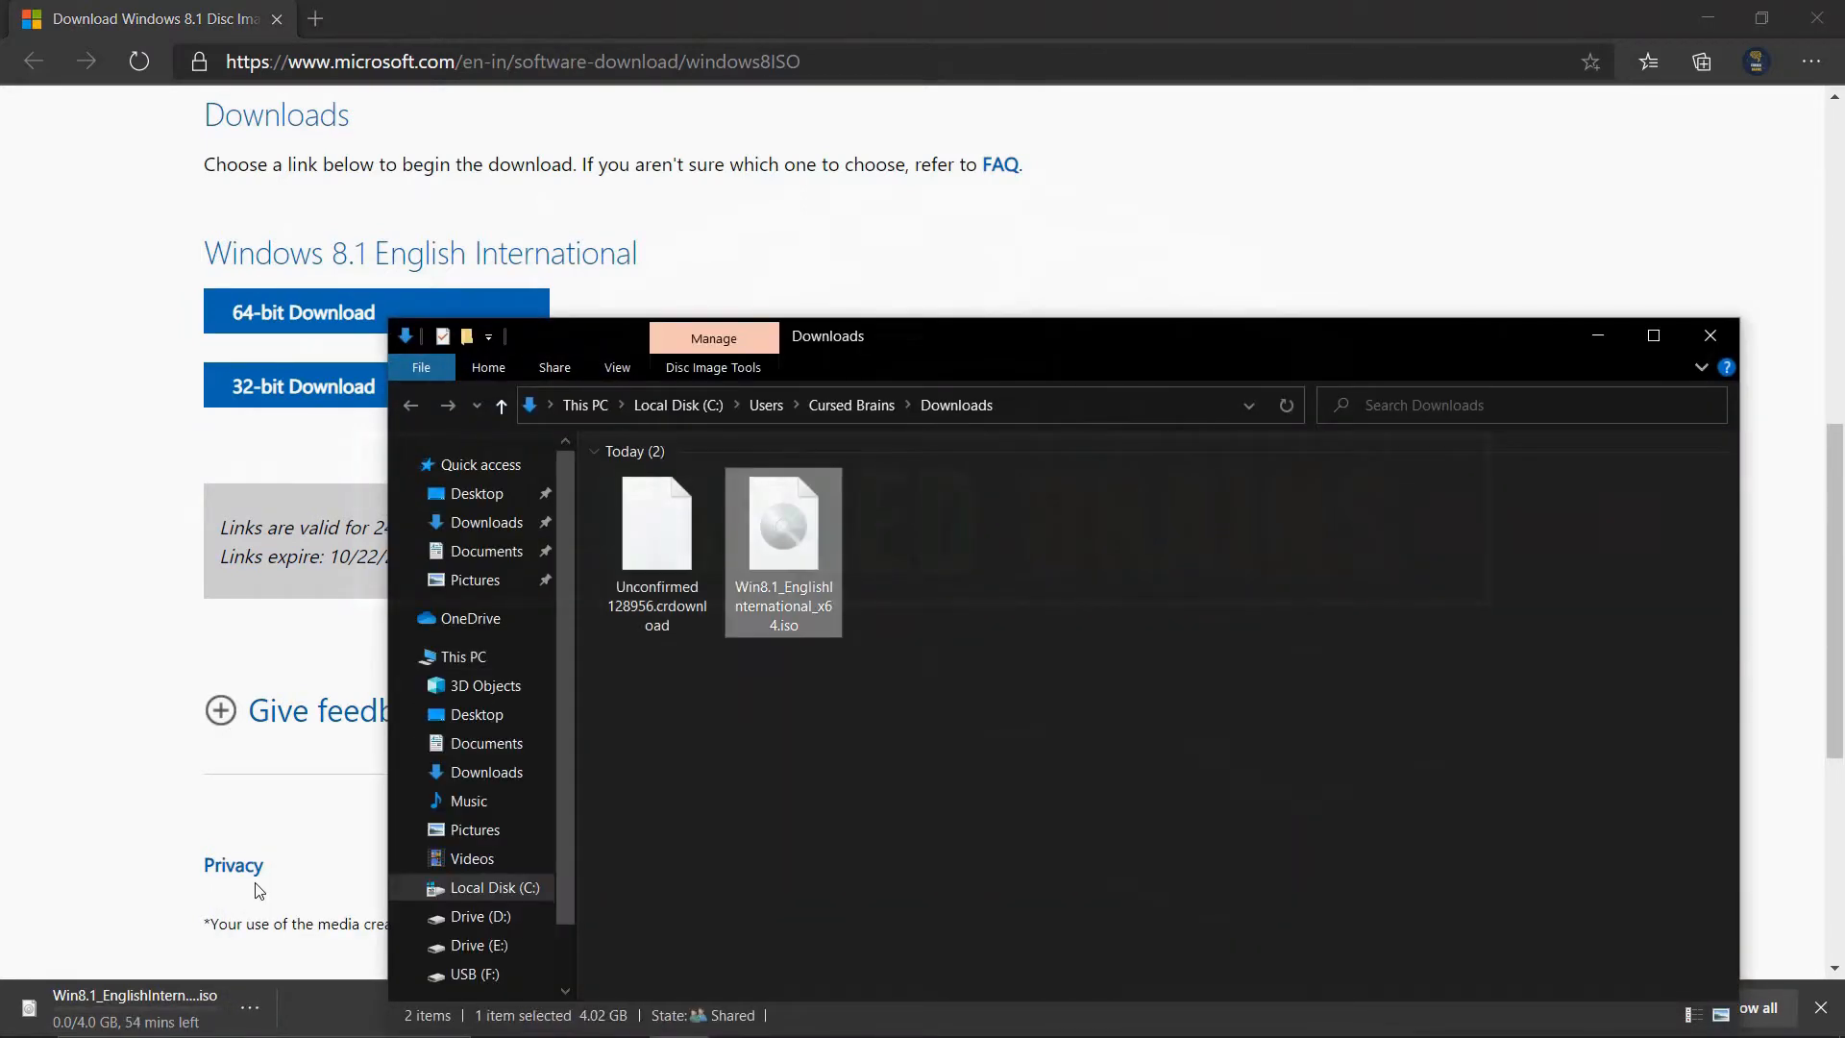
{"action": "mouse_move", "coordinate": [783, 523]}
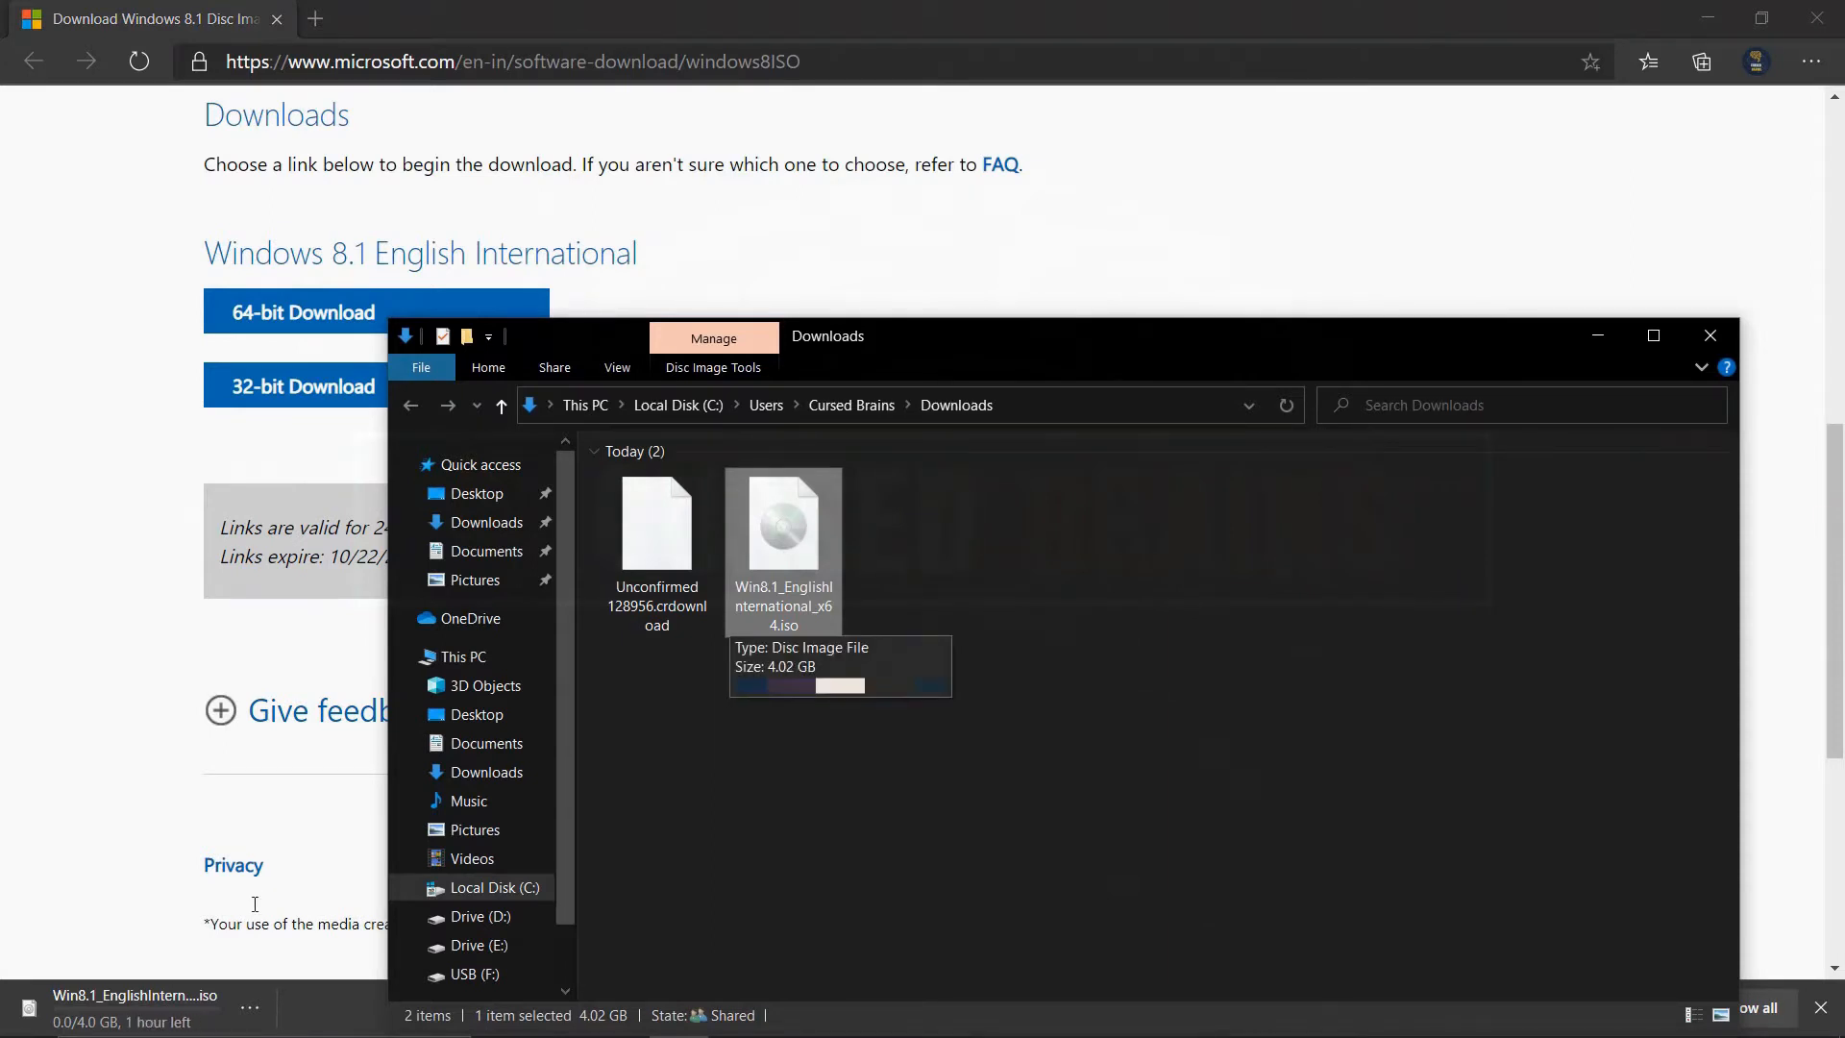
- Cancel the duplicate Windows 8.1 ISO download and switch windows
{"action": "left_click", "coordinate": [248, 1005]}
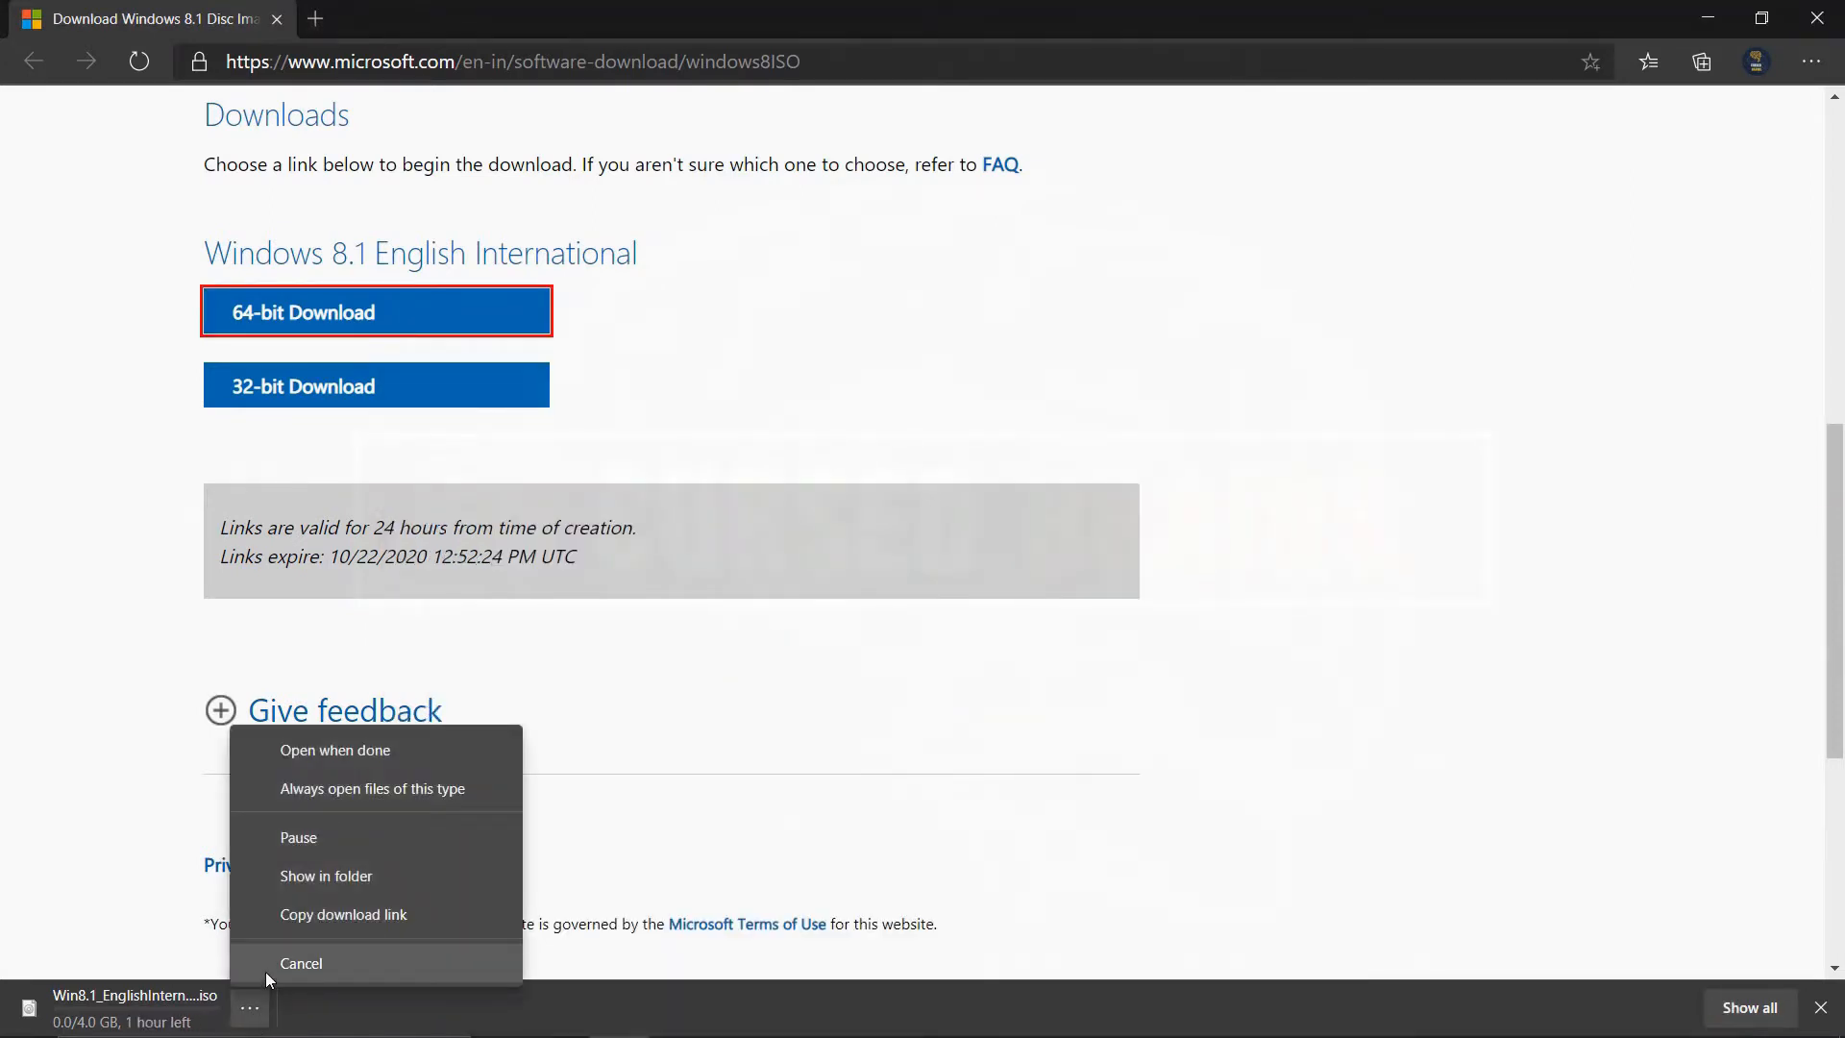
{"action": "left_click", "coordinate": [301, 963]}
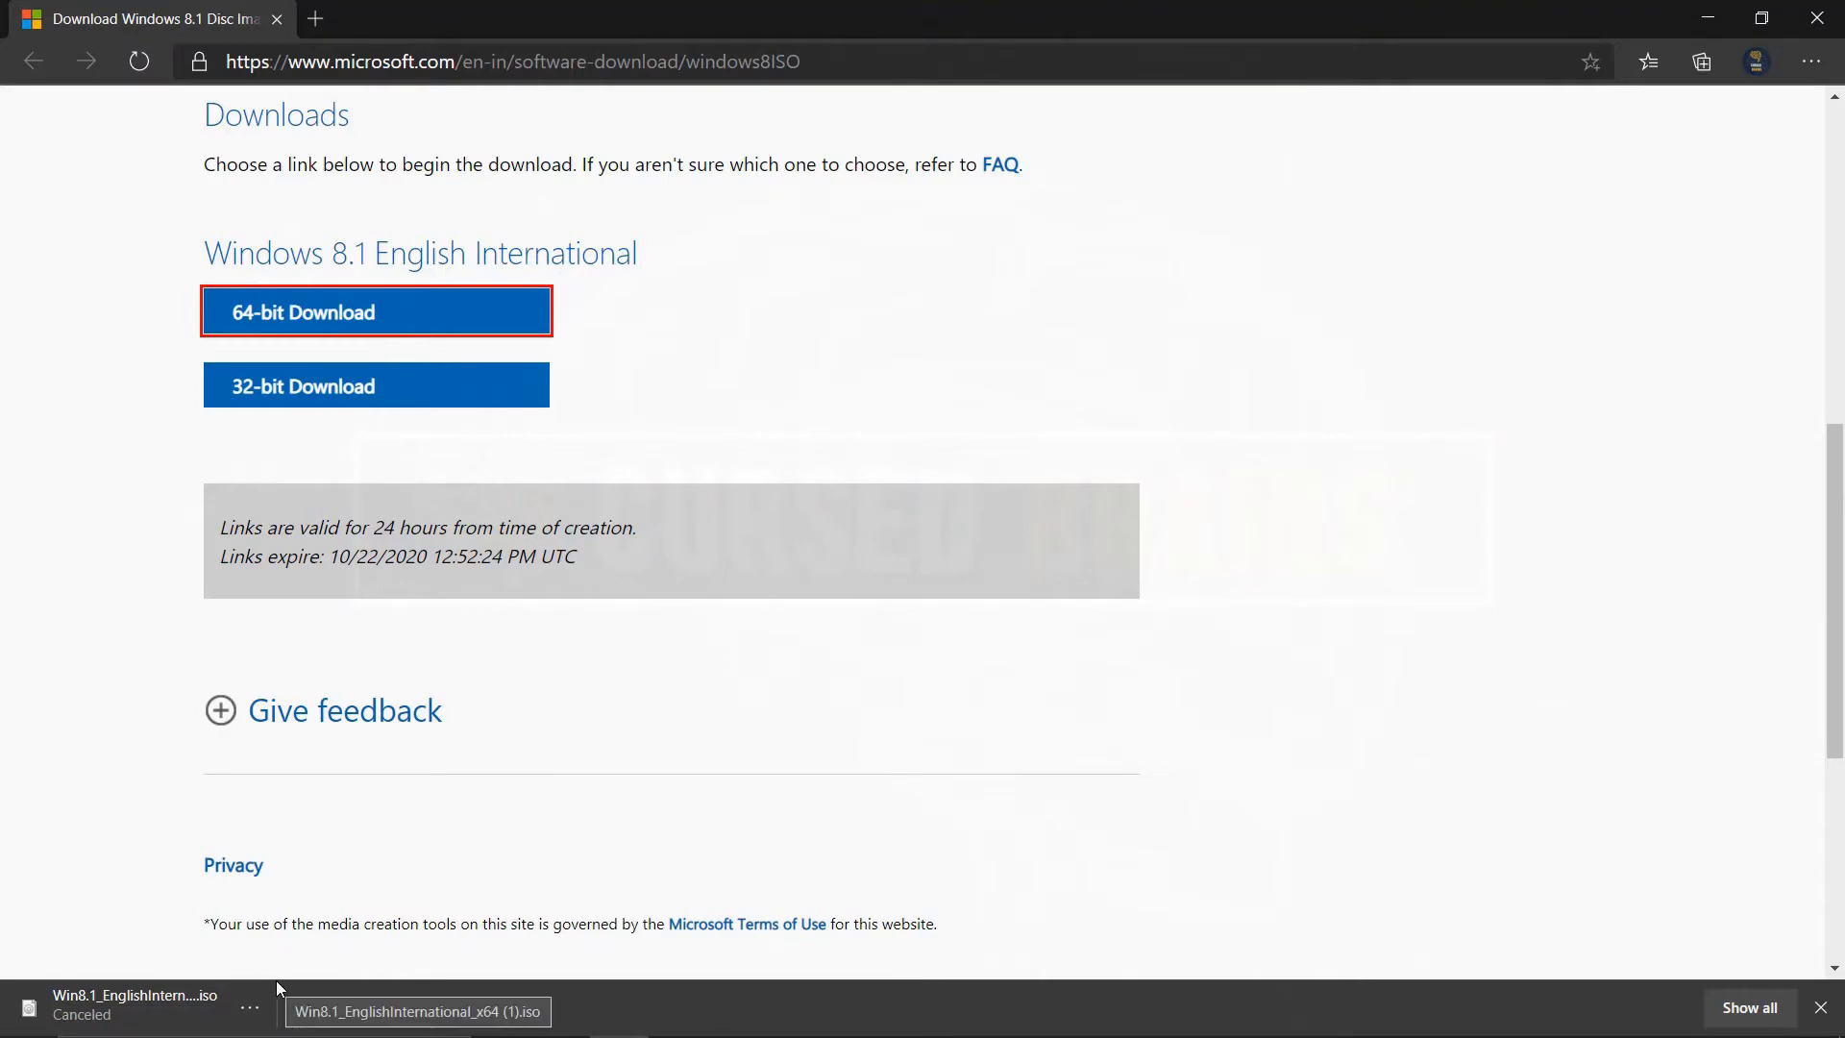
{"action": "key", "text": "alt+tab"}
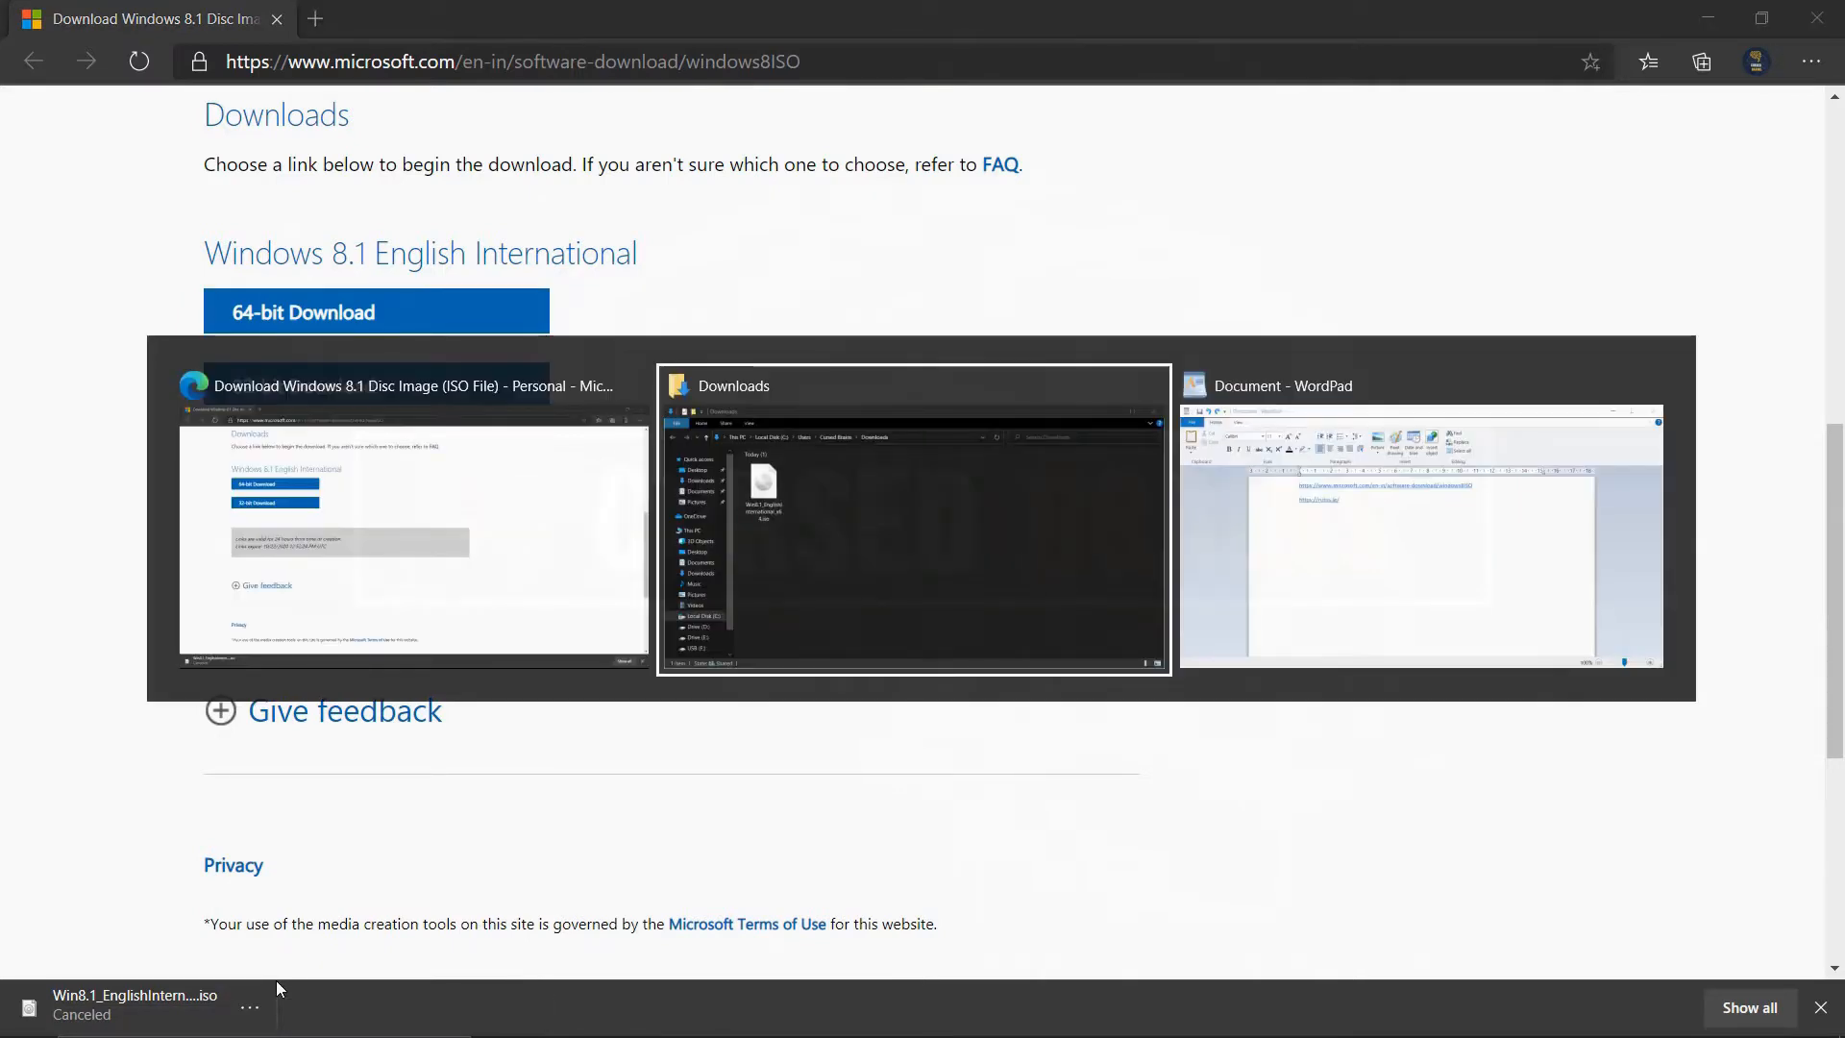
- Follow the rufus.ie link from the WordPad notes into the browser
{"action": "left_click", "coordinate": [1420, 517]}
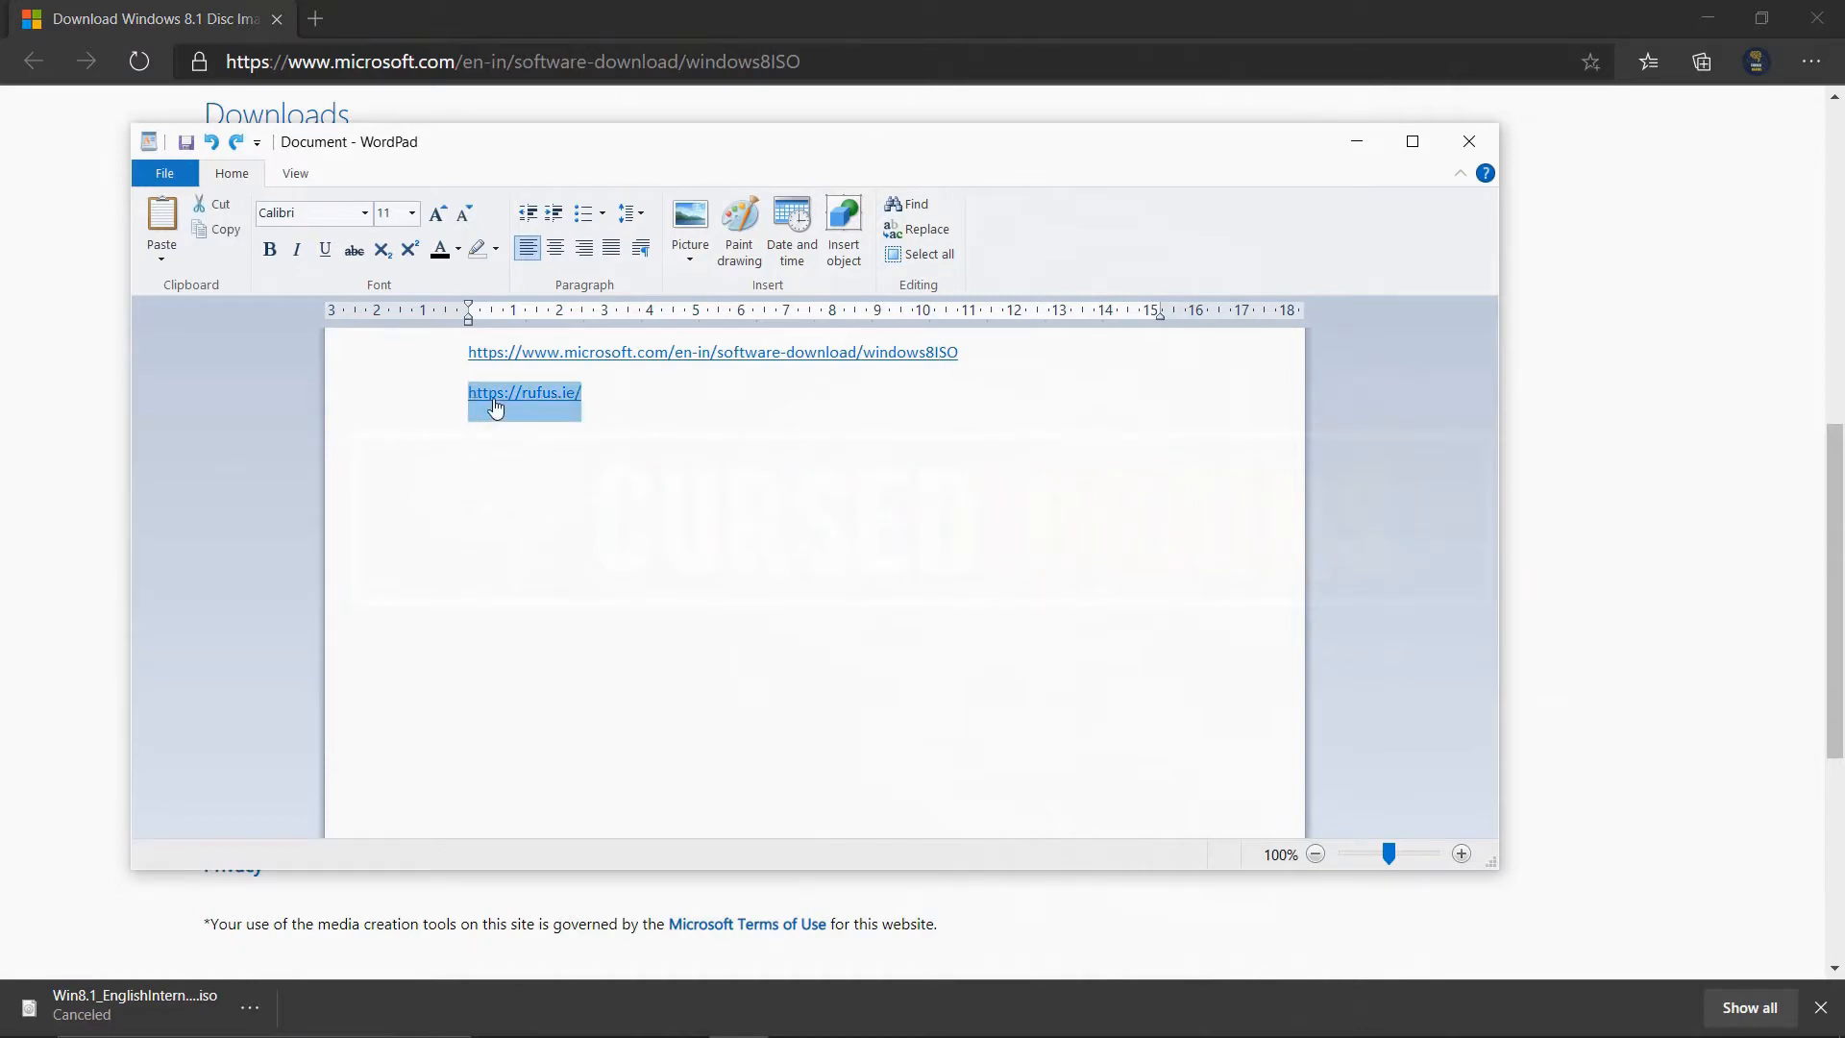
{"action": "left_click", "coordinate": [523, 393]}
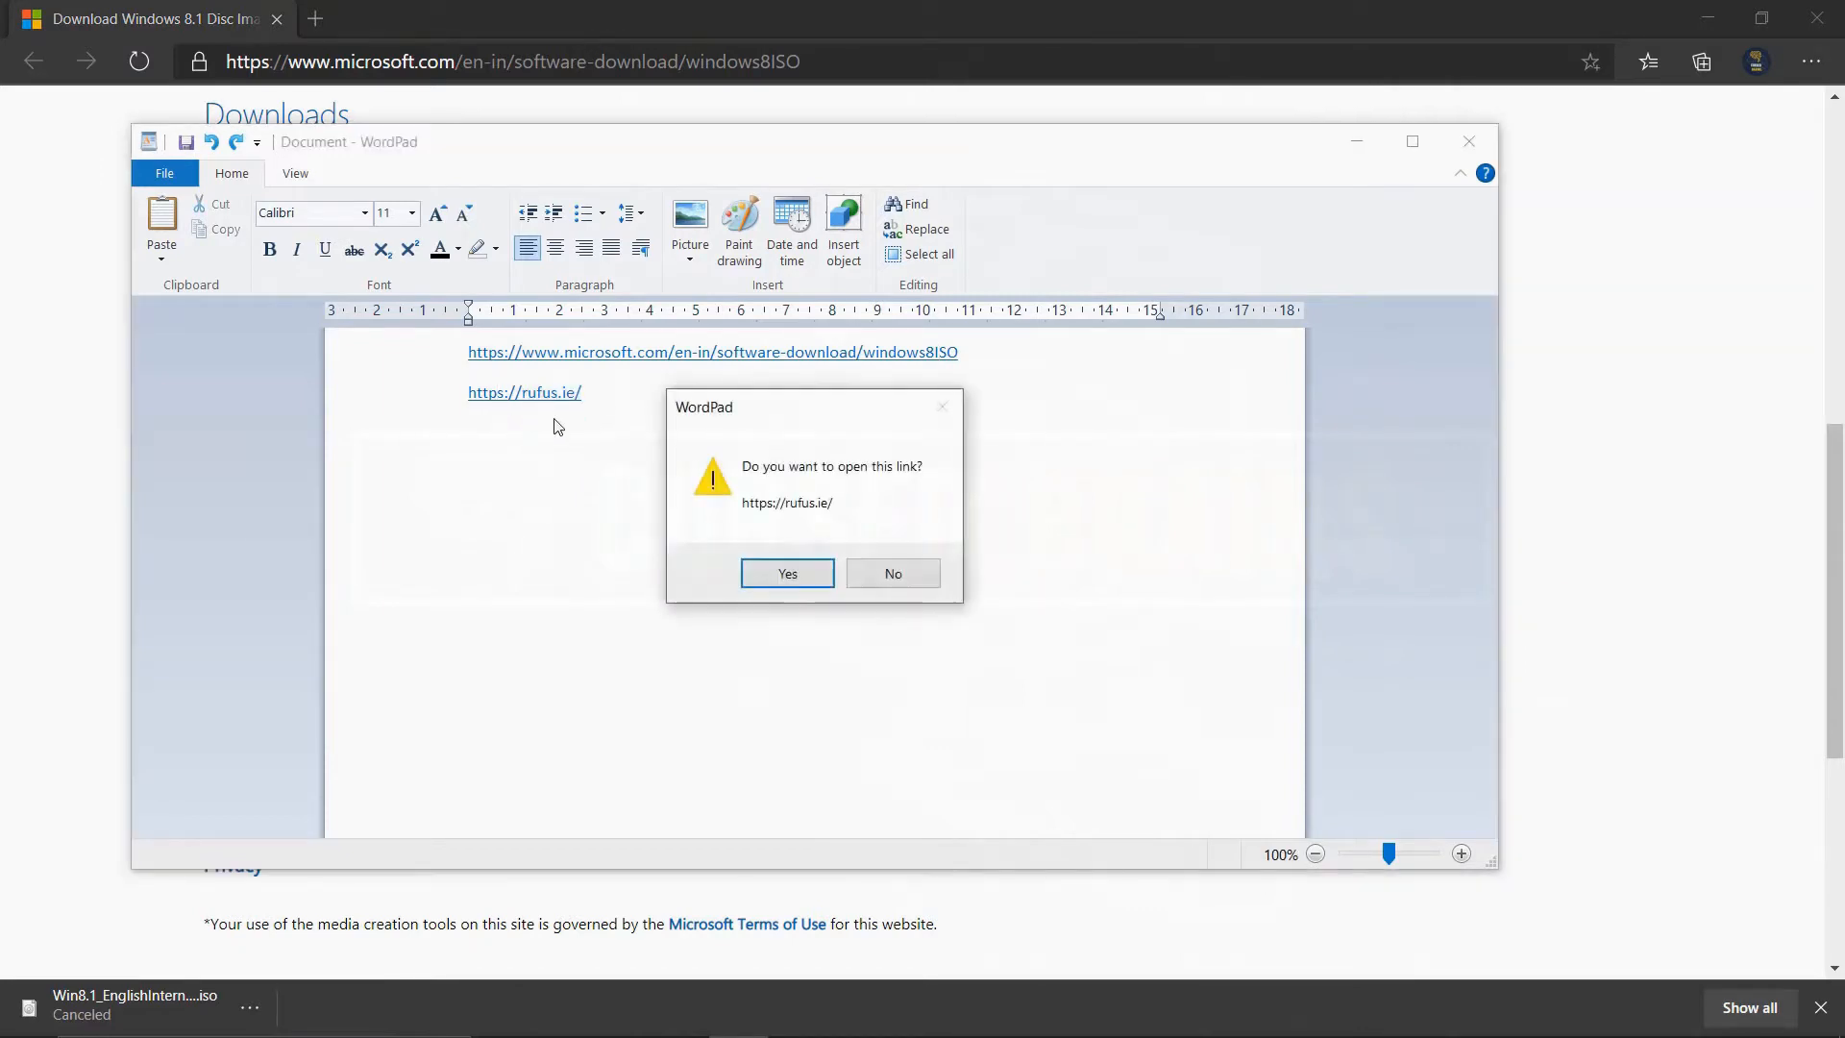
{"action": "left_click", "coordinate": [786, 573]}
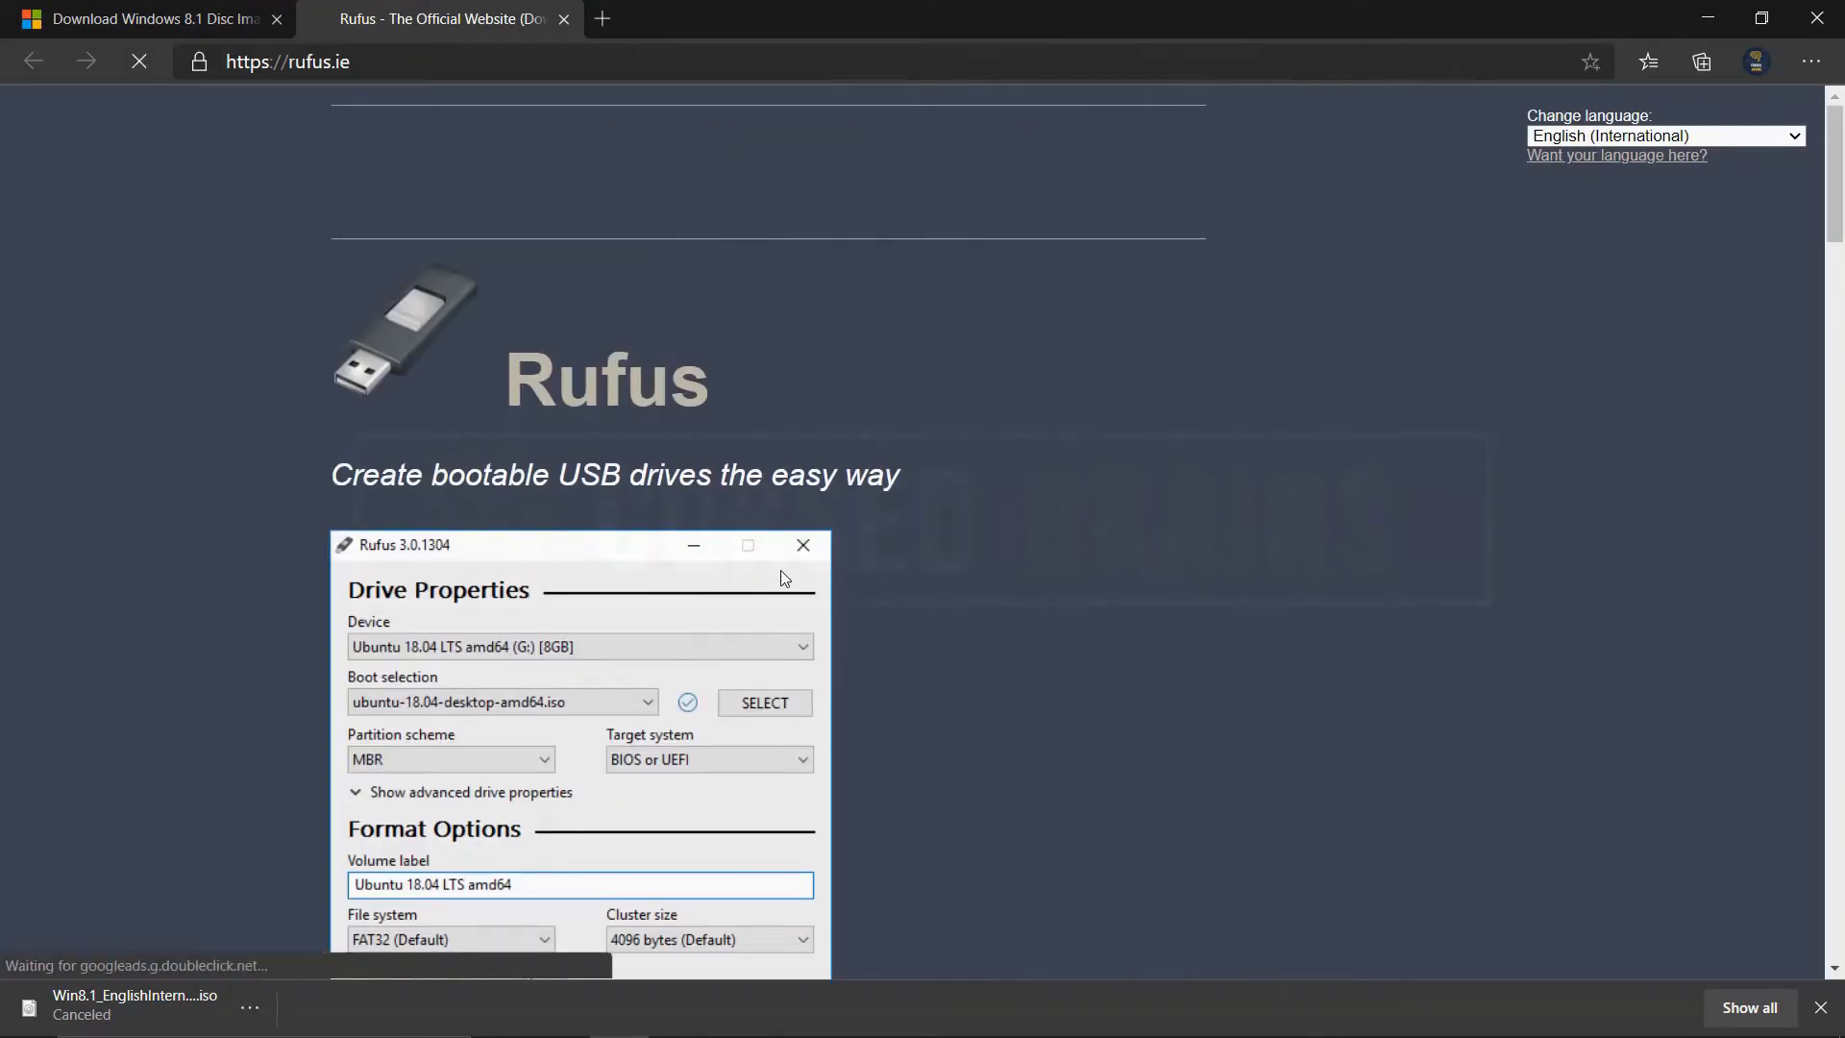
- Download rufus-3.12.exe from the Download section of rufus.ie
{"action": "scroll", "scroll_direction": "down", "scroll_amount": 3}
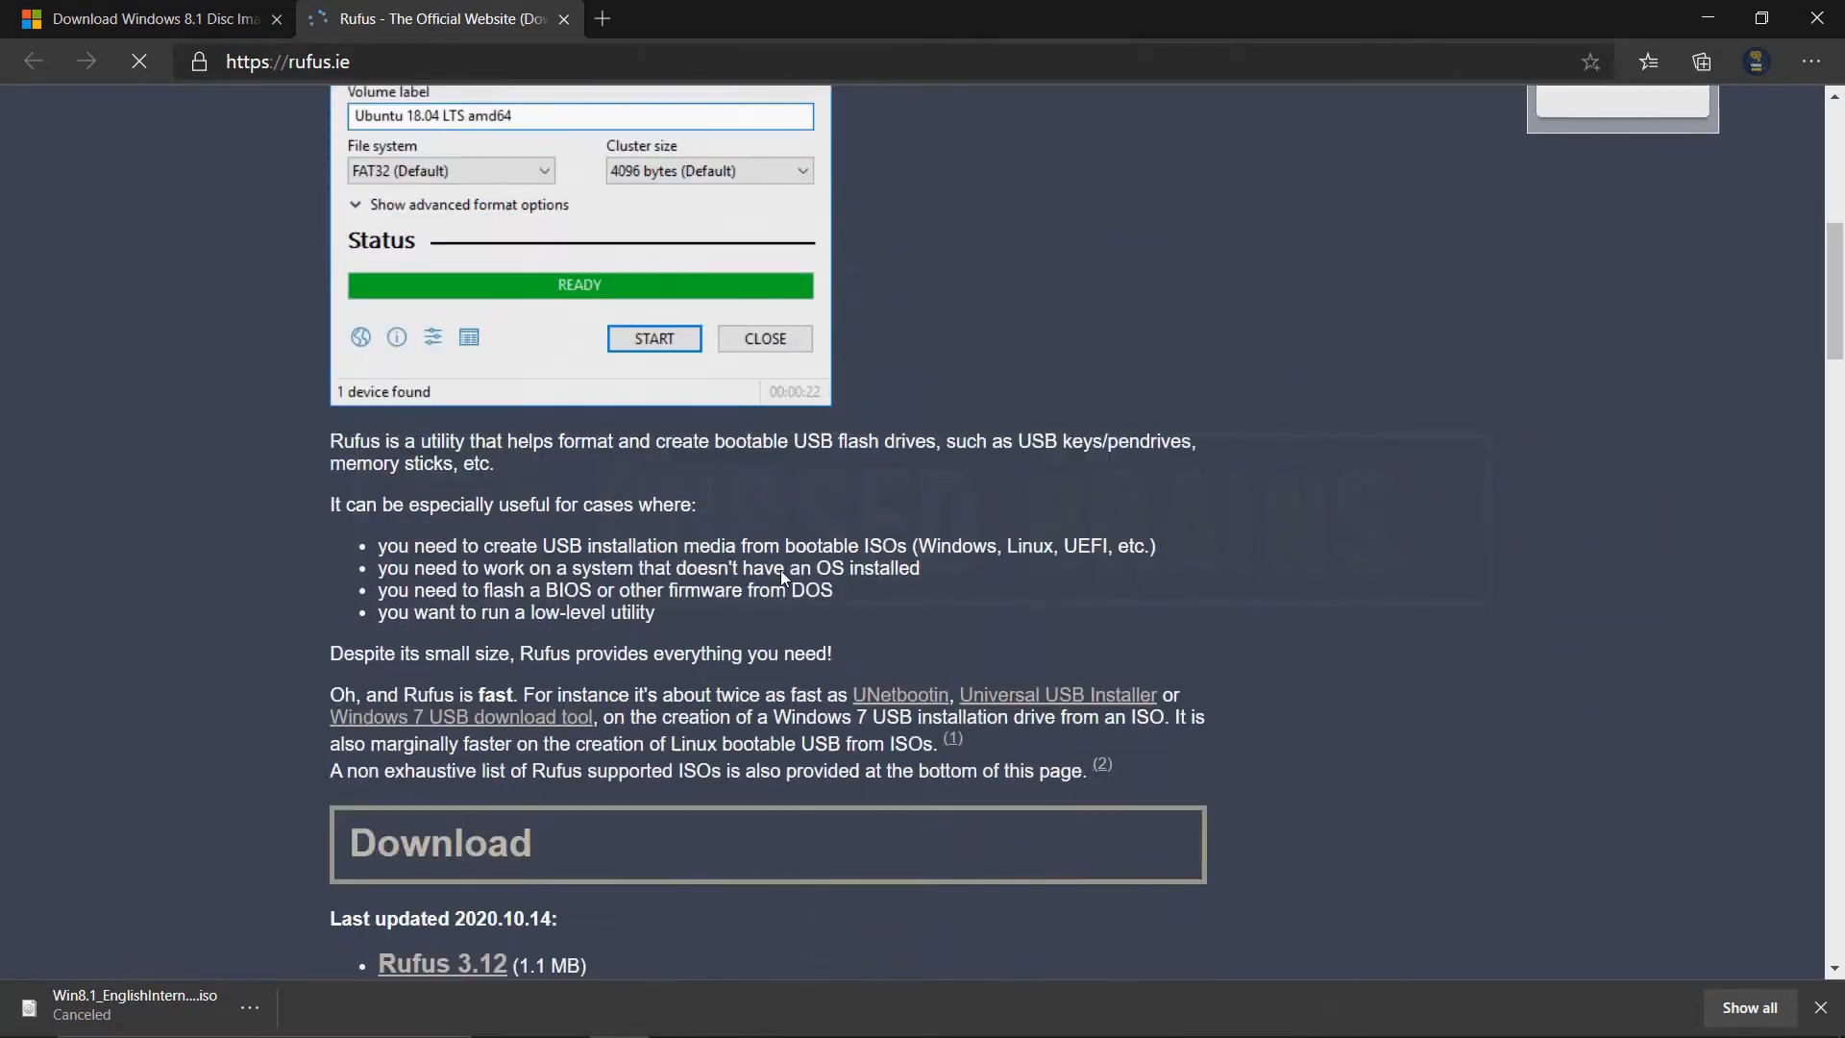
{"action": "scroll", "scroll_direction": "down", "scroll_amount": 3}
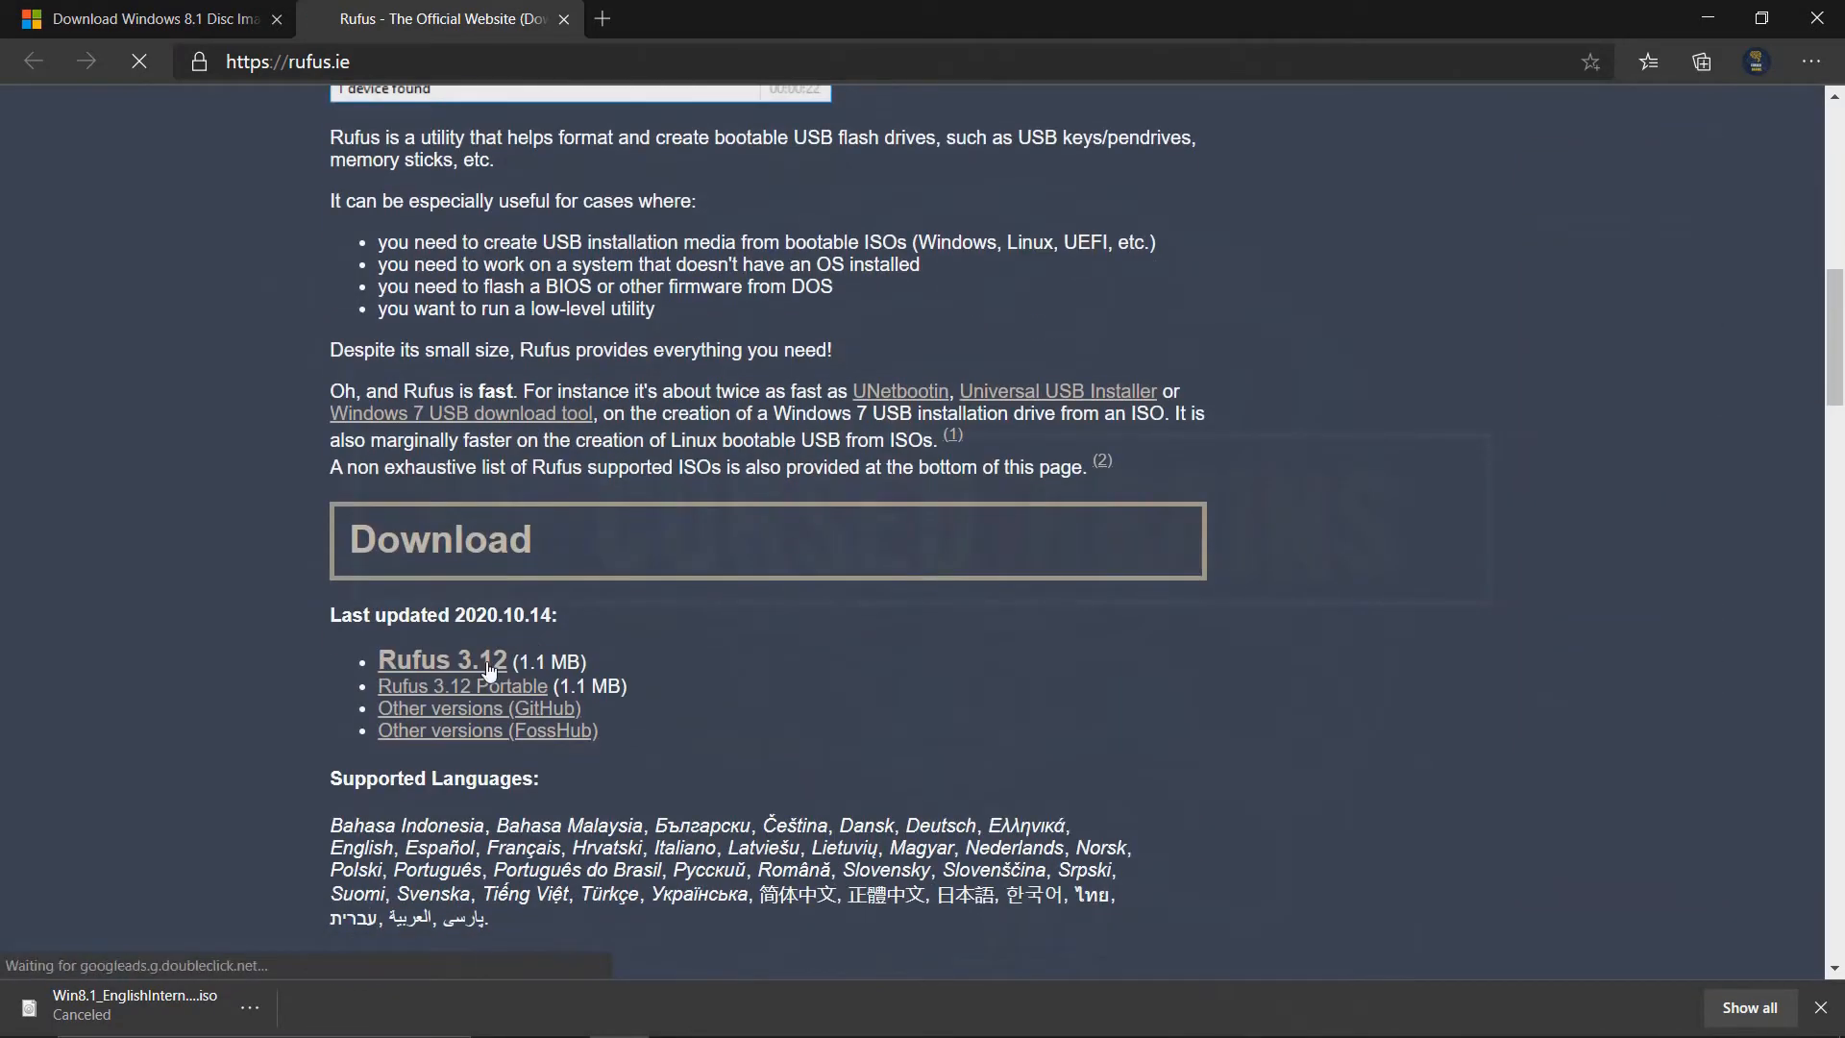
{"action": "mouse_move", "coordinate": [442, 659]}
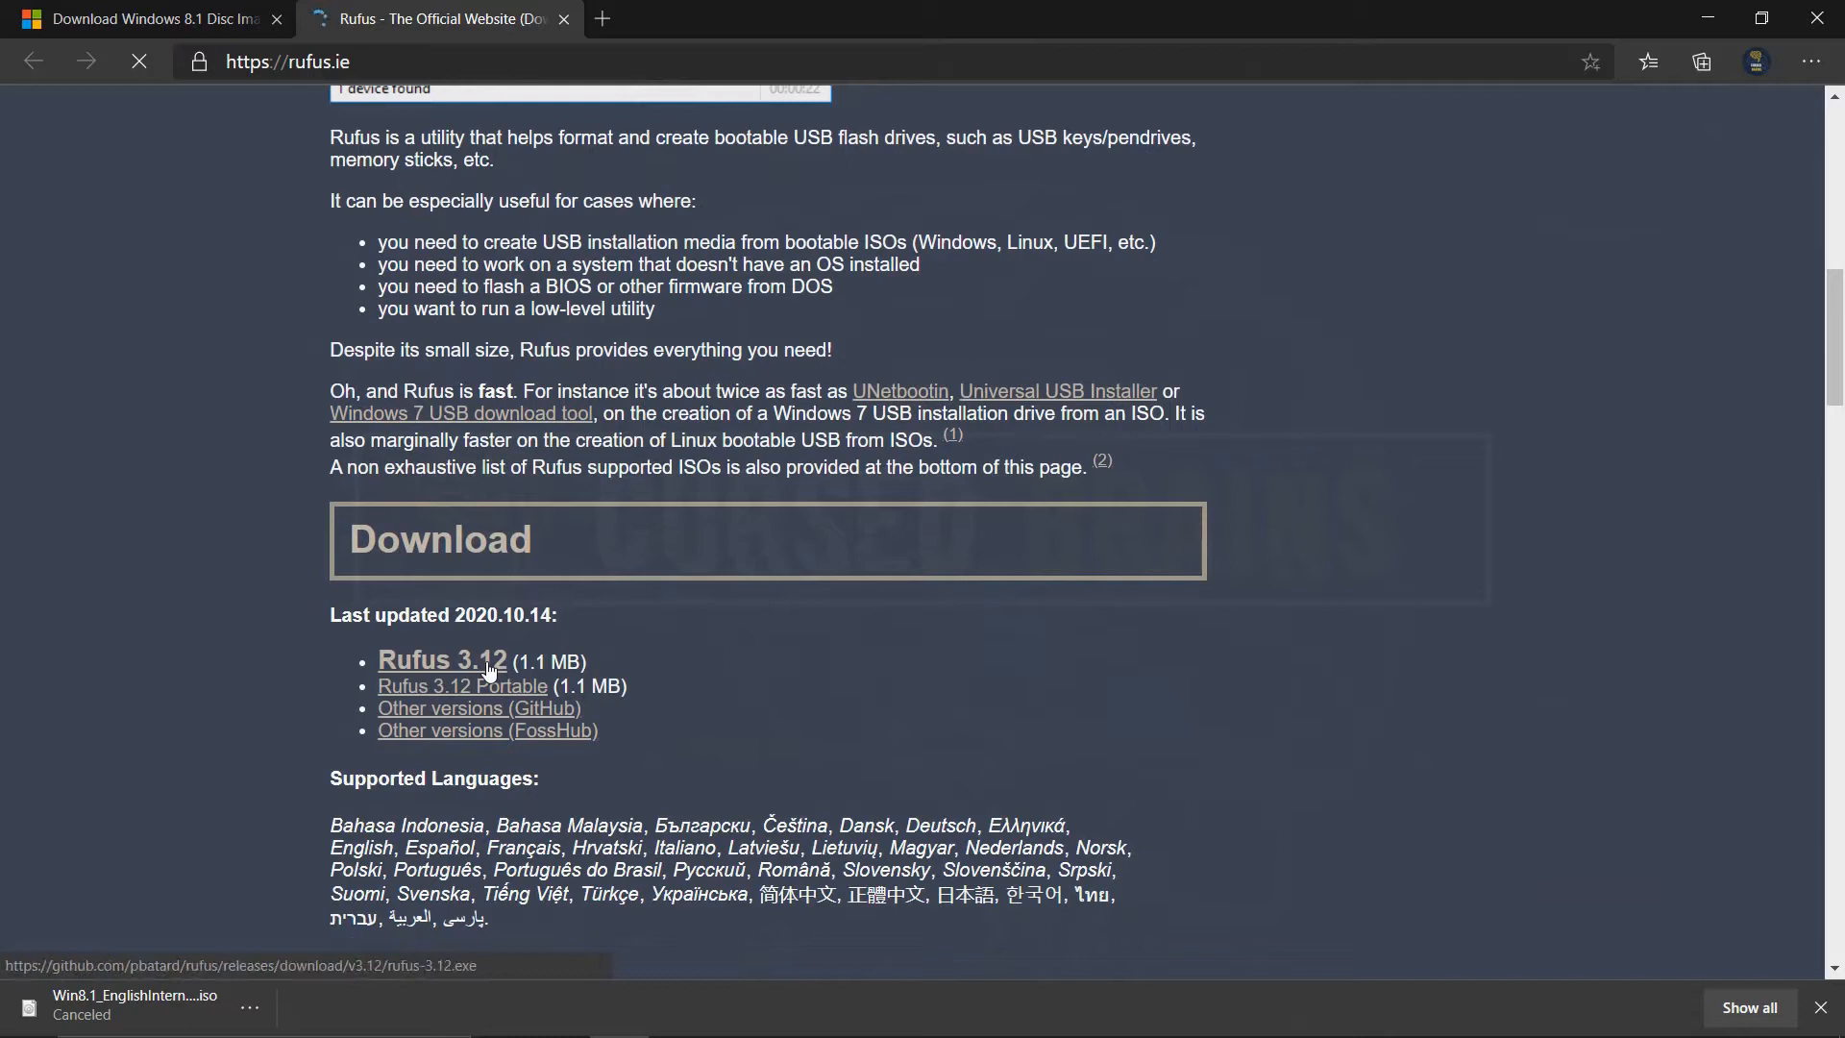
{"action": "left_click", "coordinate": [442, 660]}
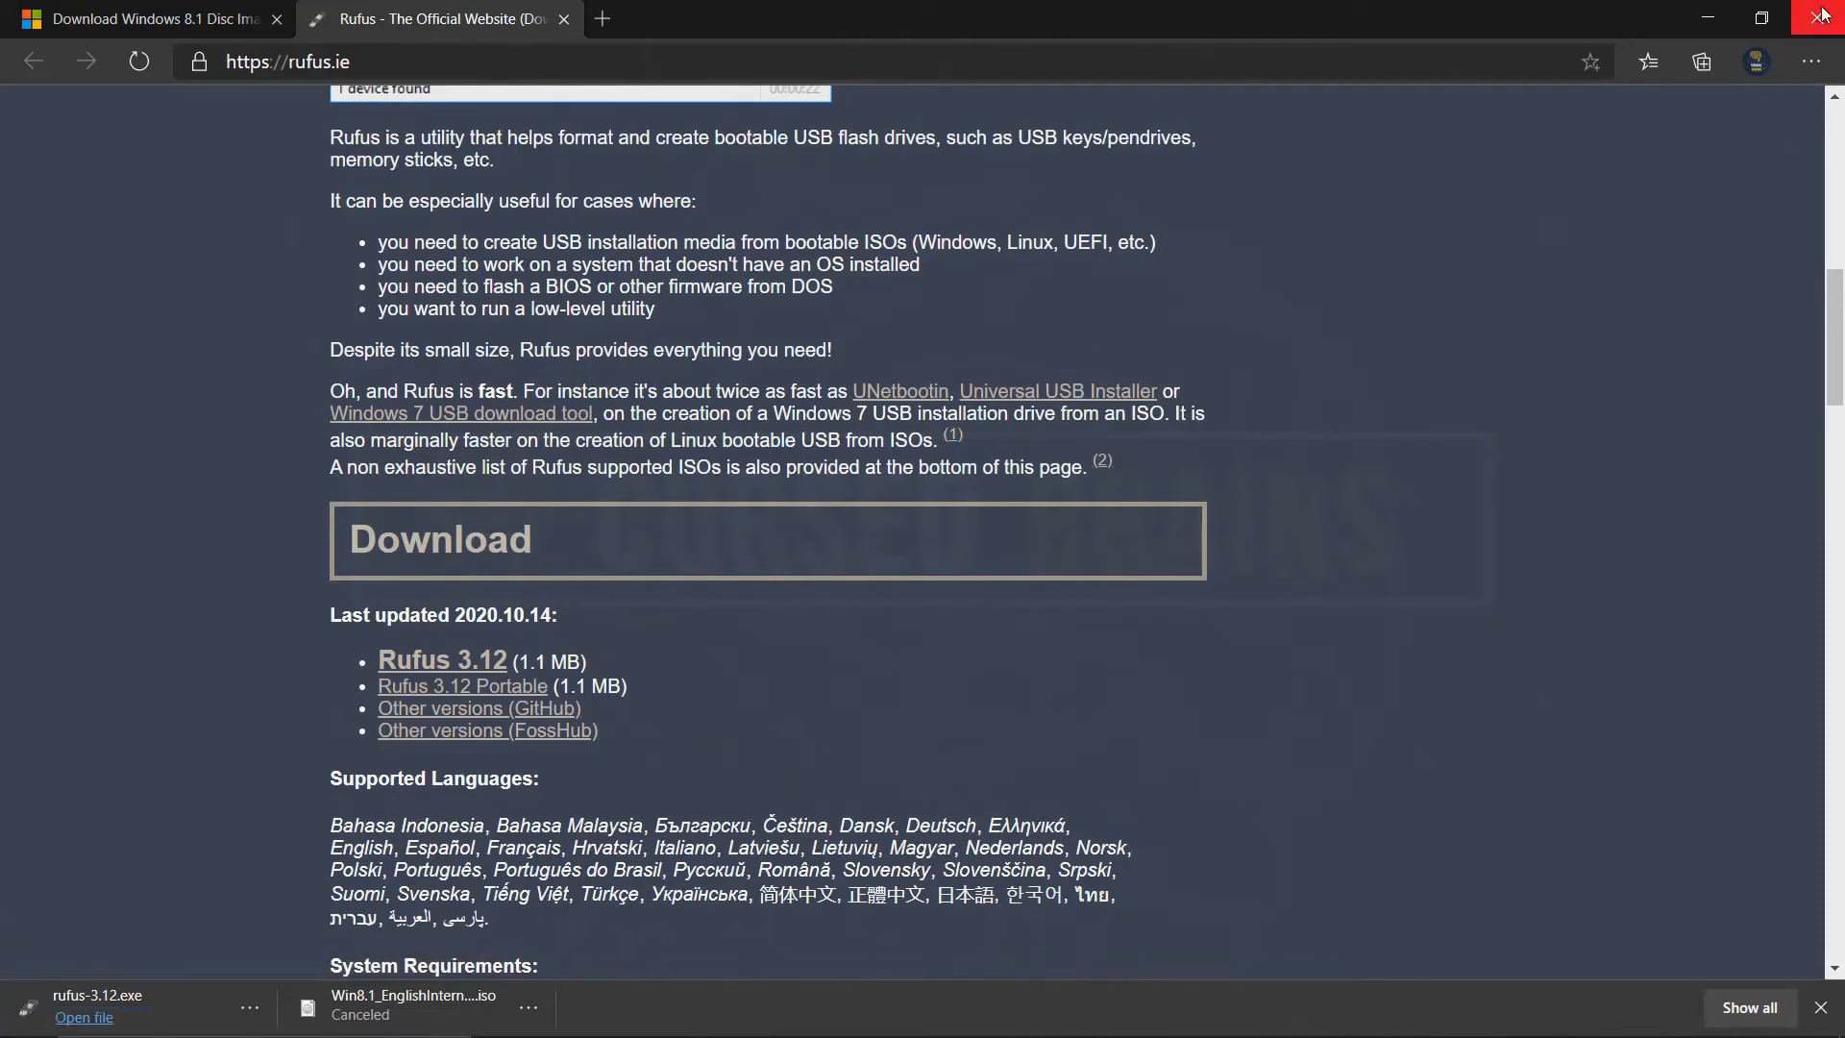
- Close Edge and WordPad and check the USB (F:) drive in This PC
{"action": "left_click", "coordinate": [1823, 18]}
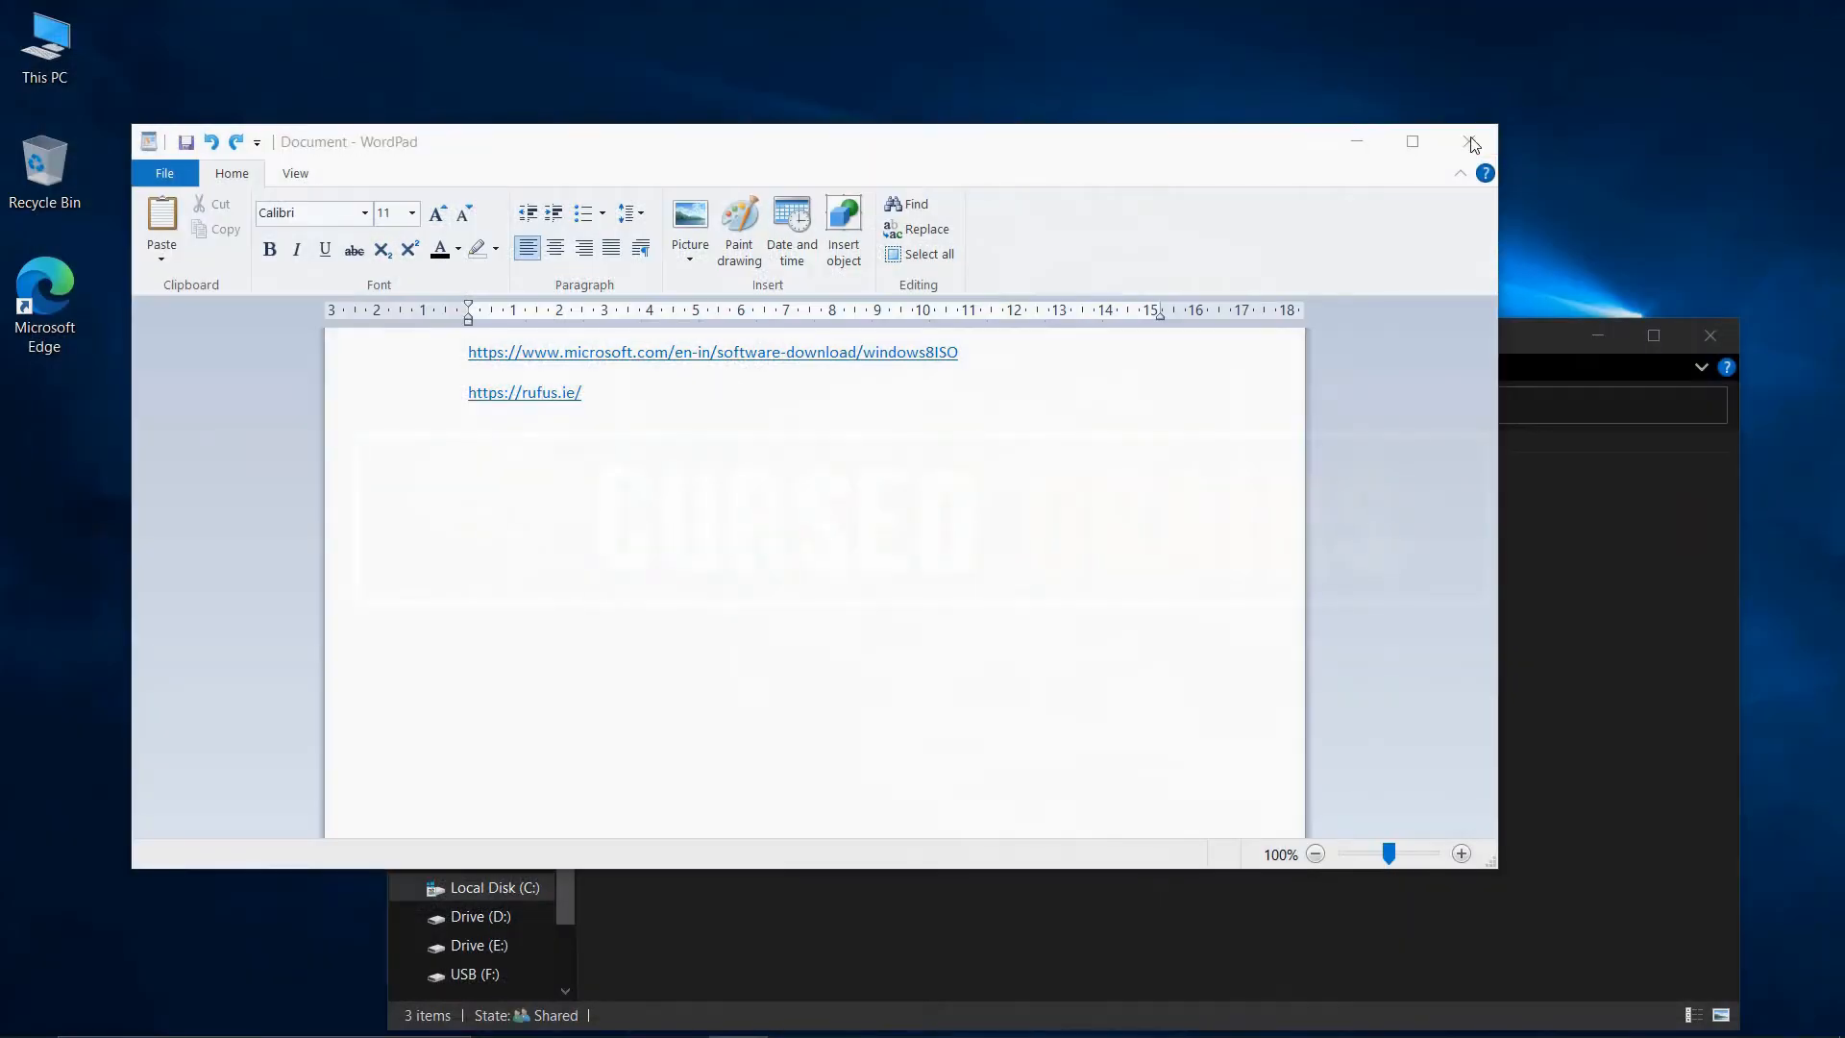
{"action": "left_click", "coordinate": [1470, 140]}
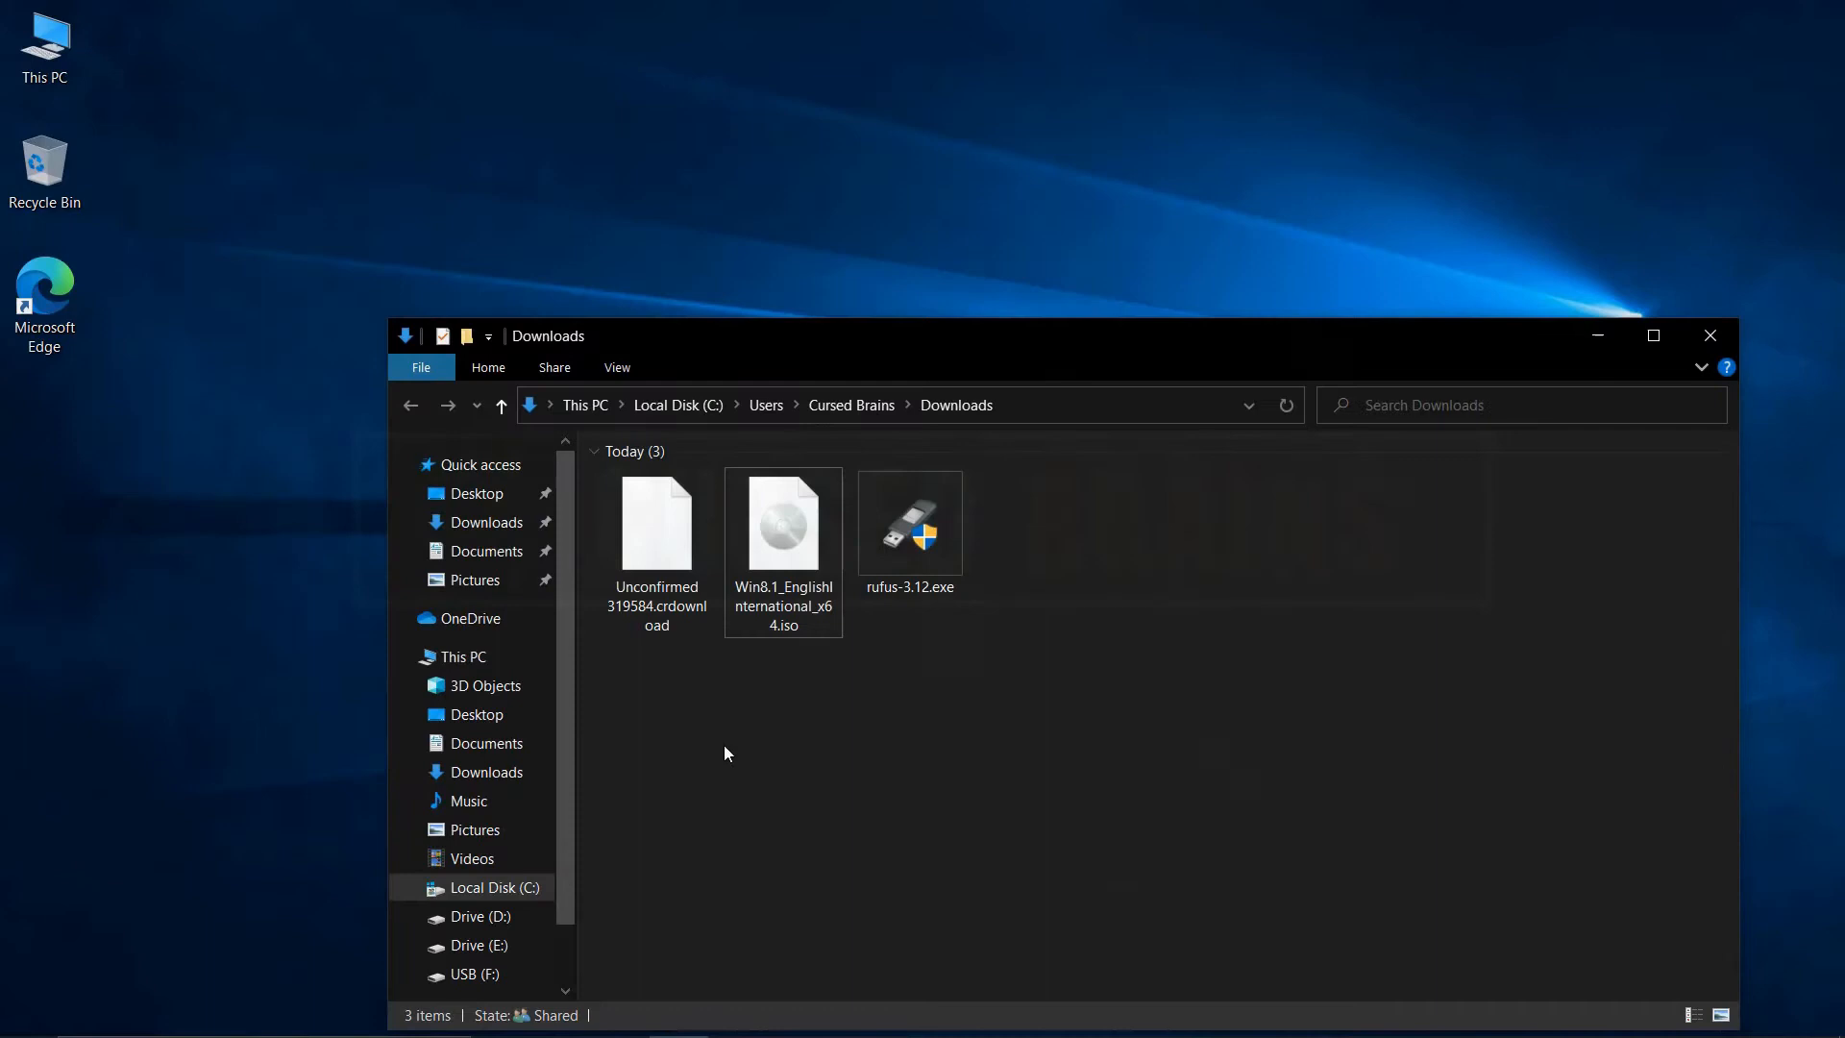
{"action": "left_click", "coordinate": [463, 657]}
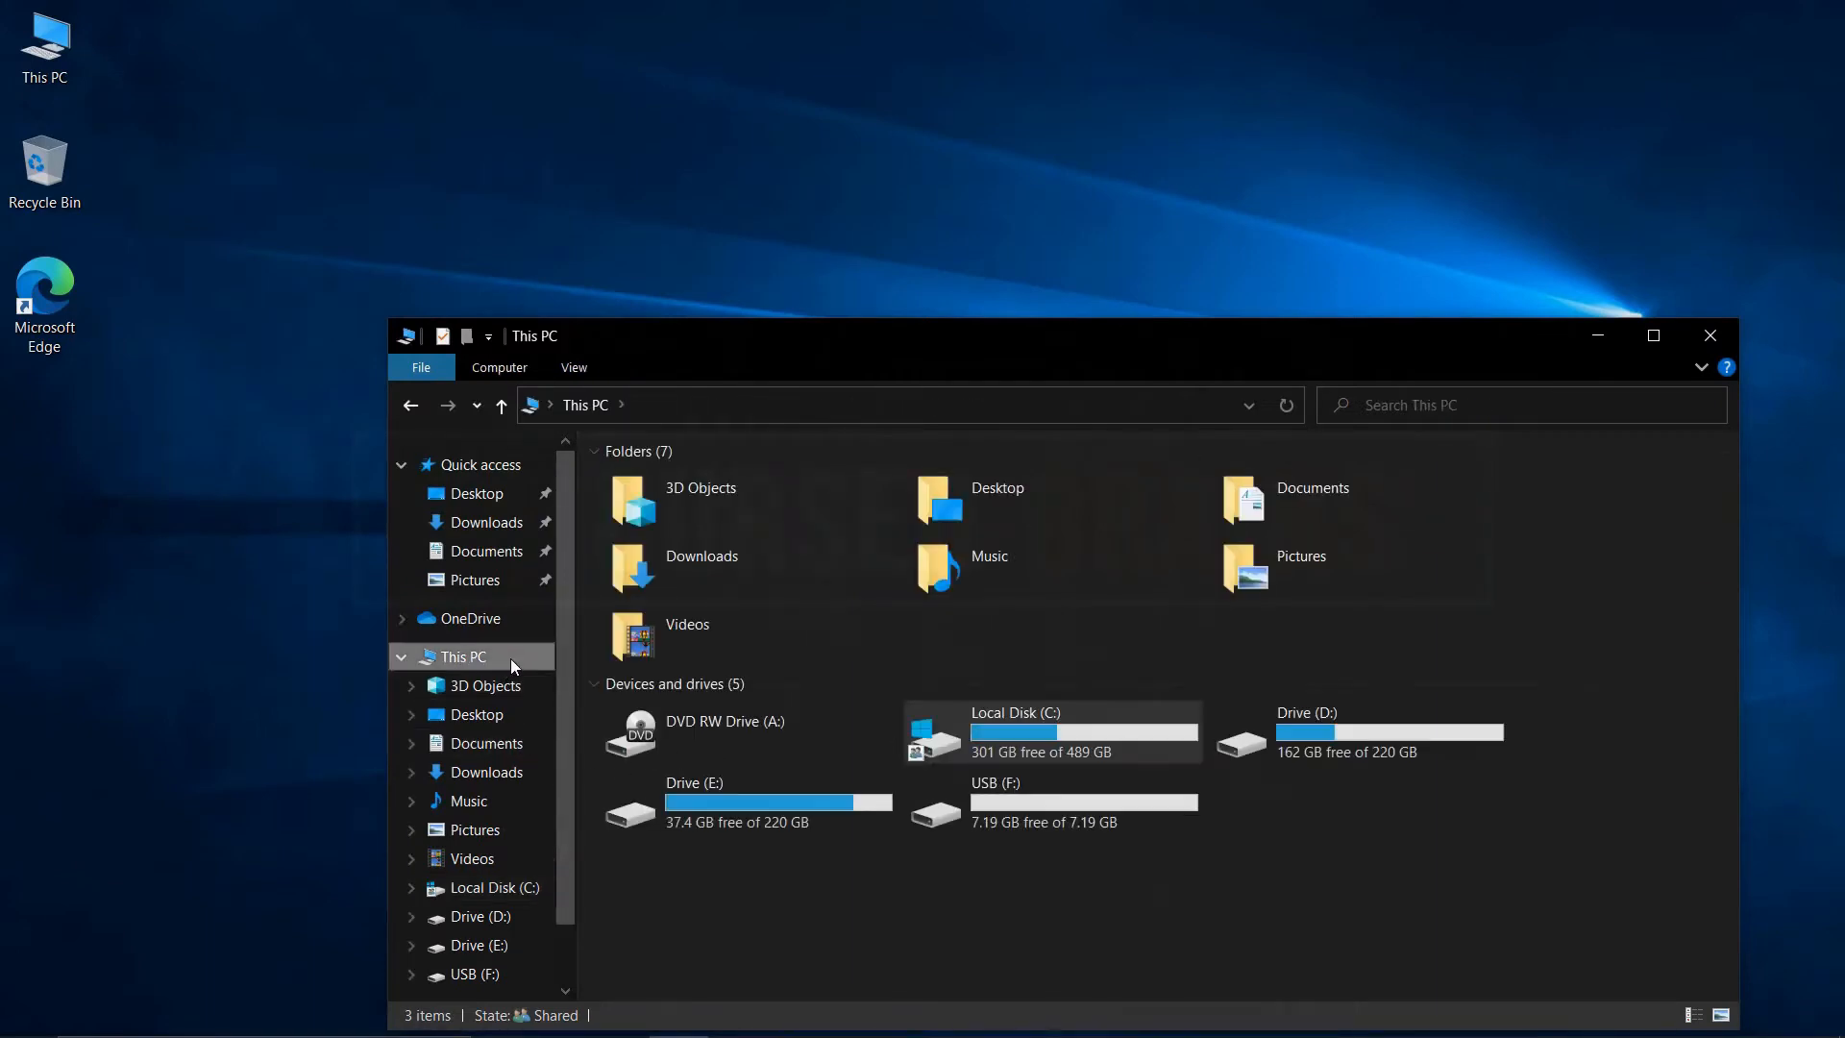
{"action": "left_click", "coordinate": [1052, 800]}
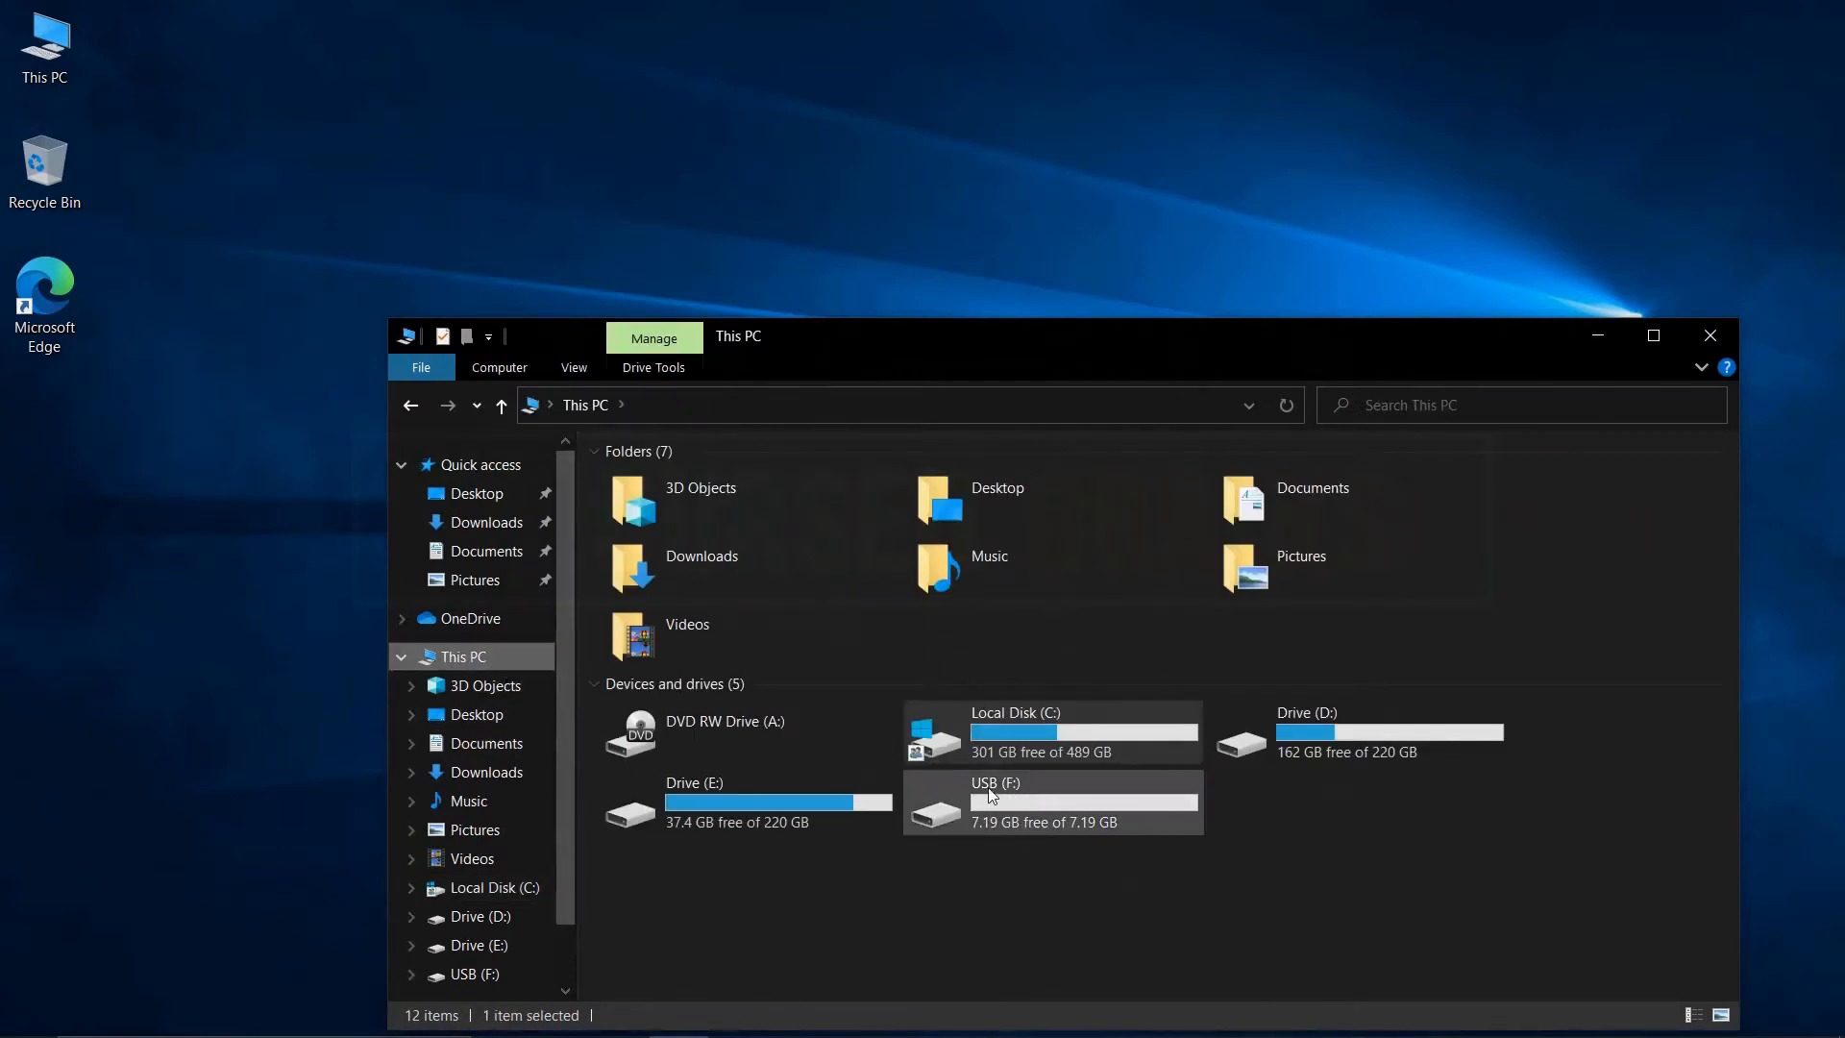
{"action": "mouse_move", "coordinate": [1036, 830]}
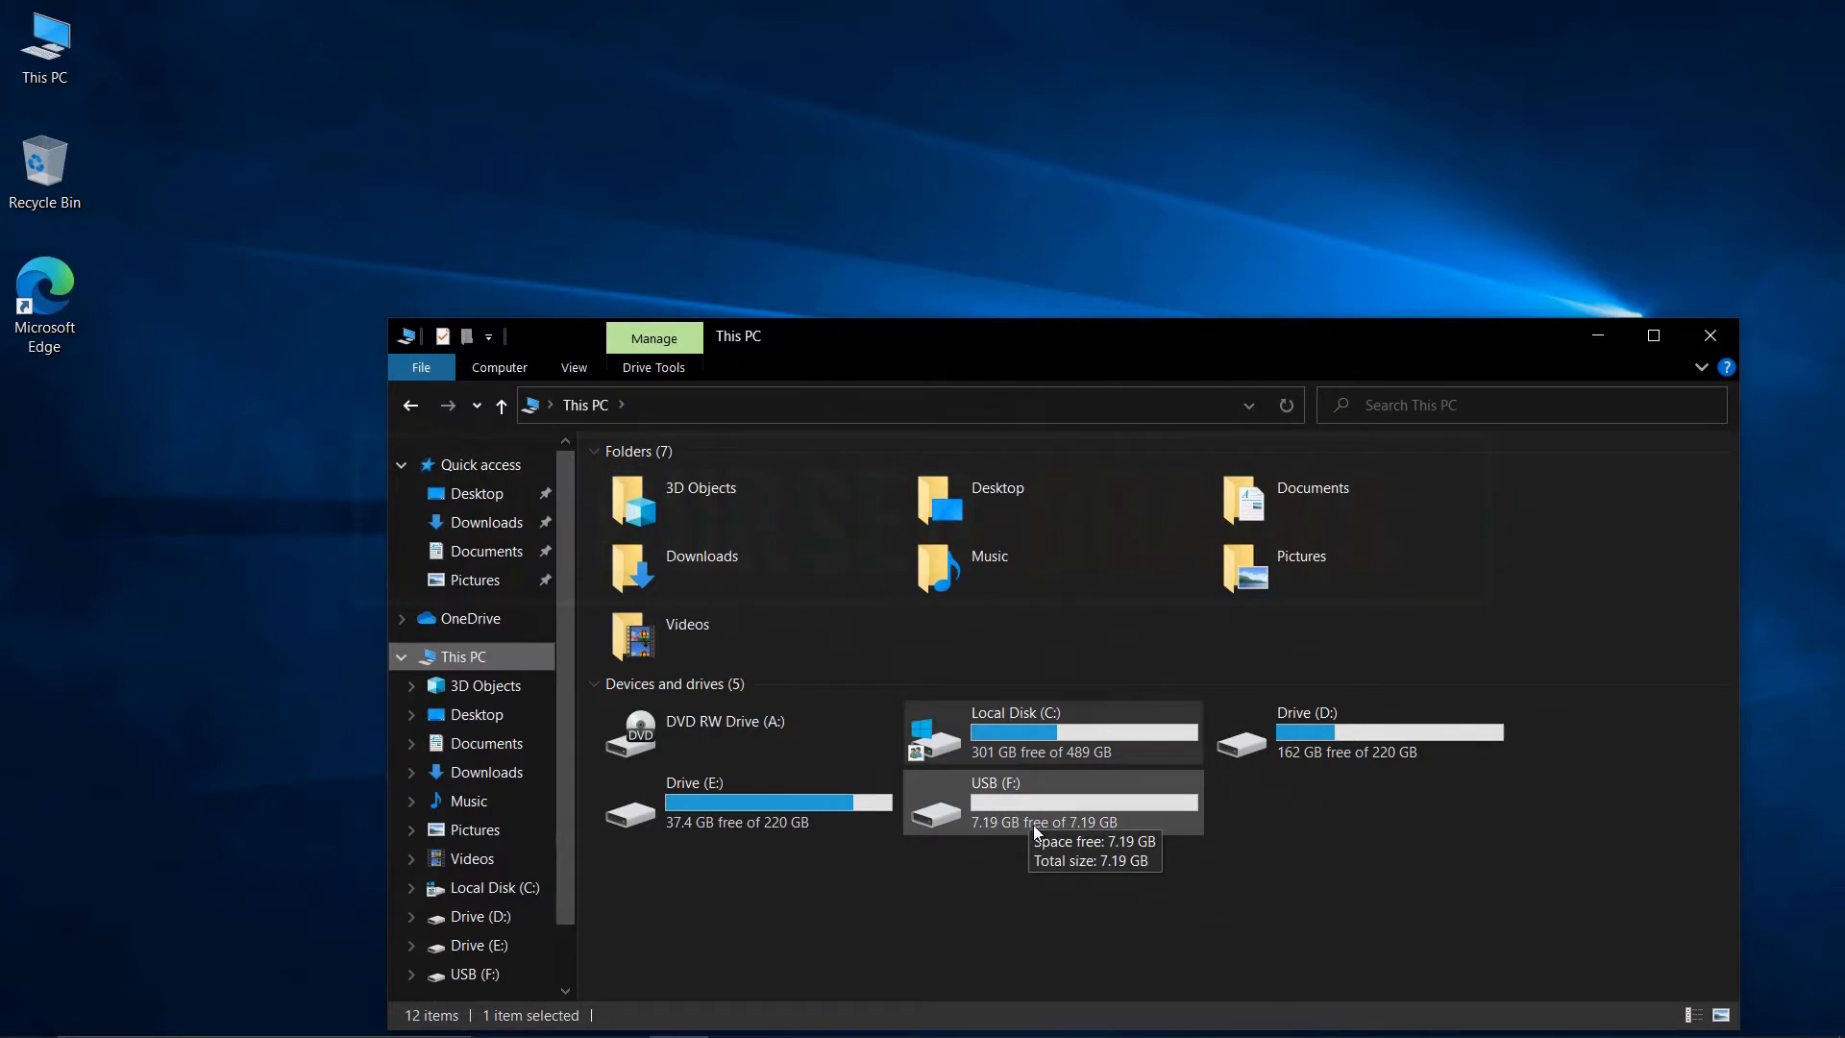
{"action": "mouse_move", "coordinate": [1036, 885]}
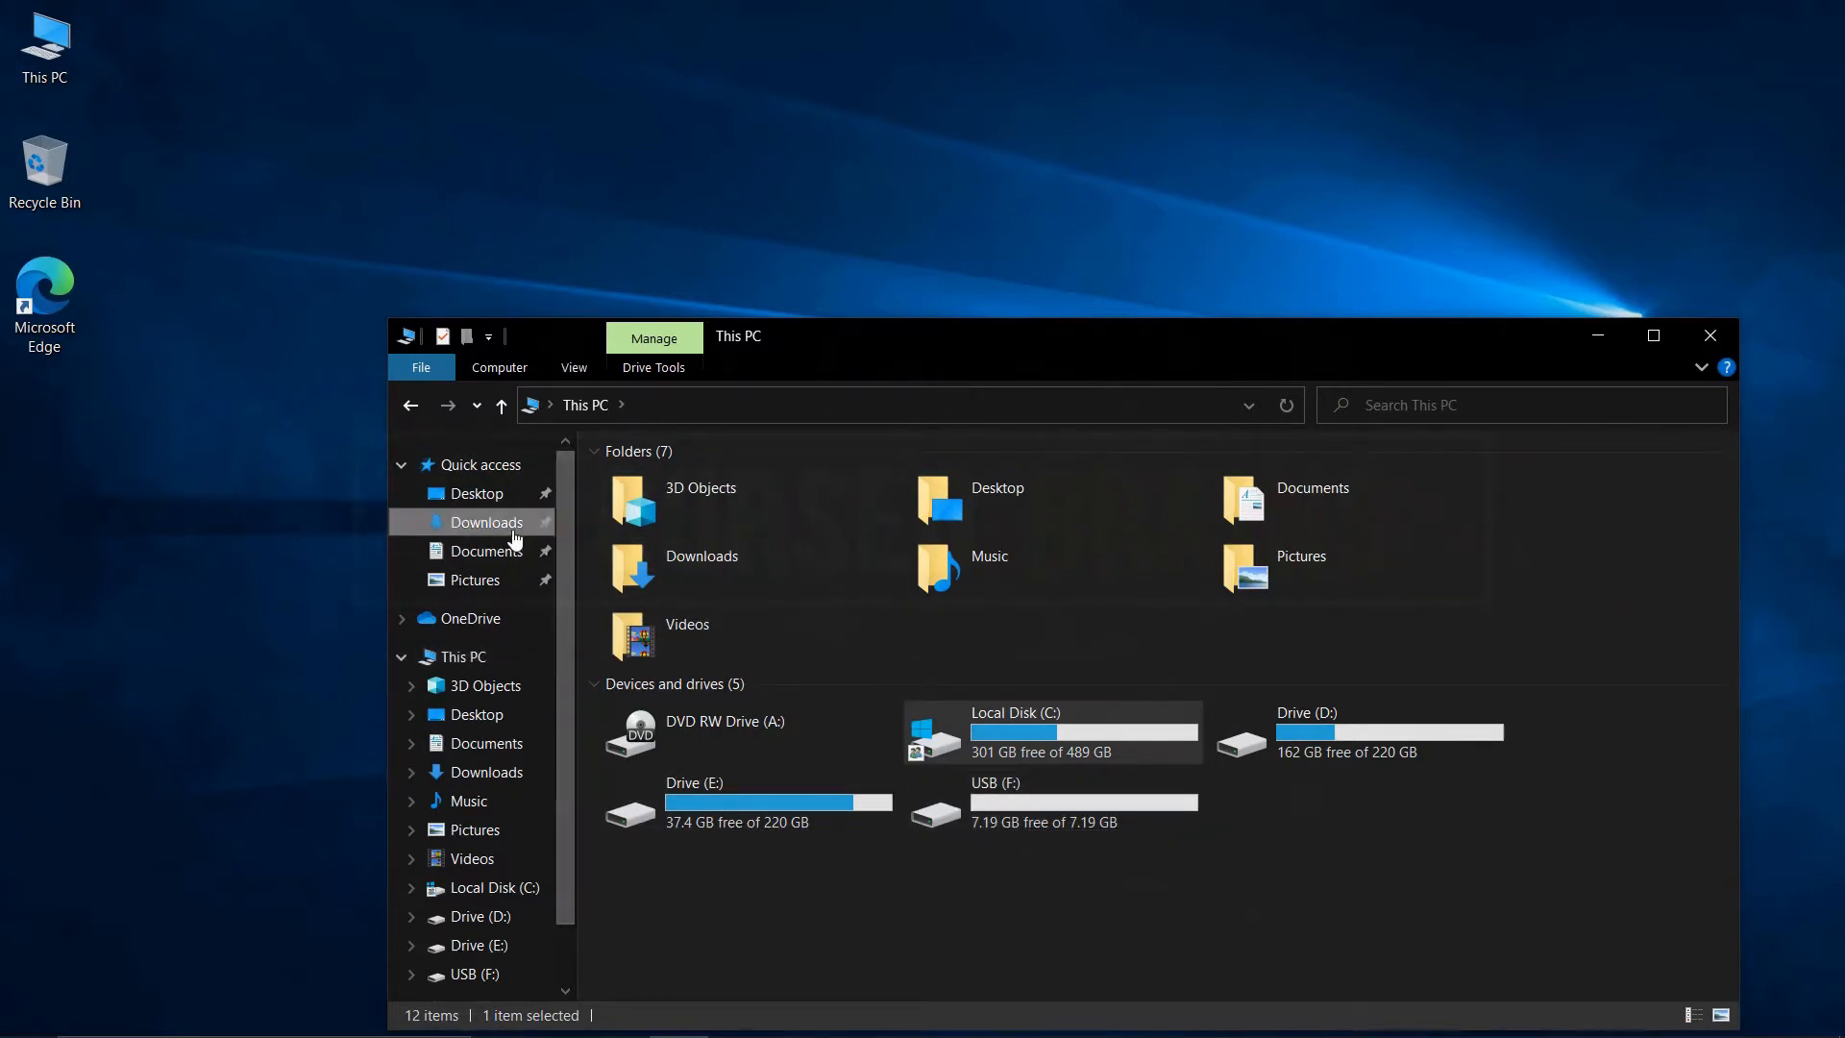
- Launch rufus-3.12.exe from Downloads and allow it to make changes
{"action": "left_click", "coordinate": [487, 521]}
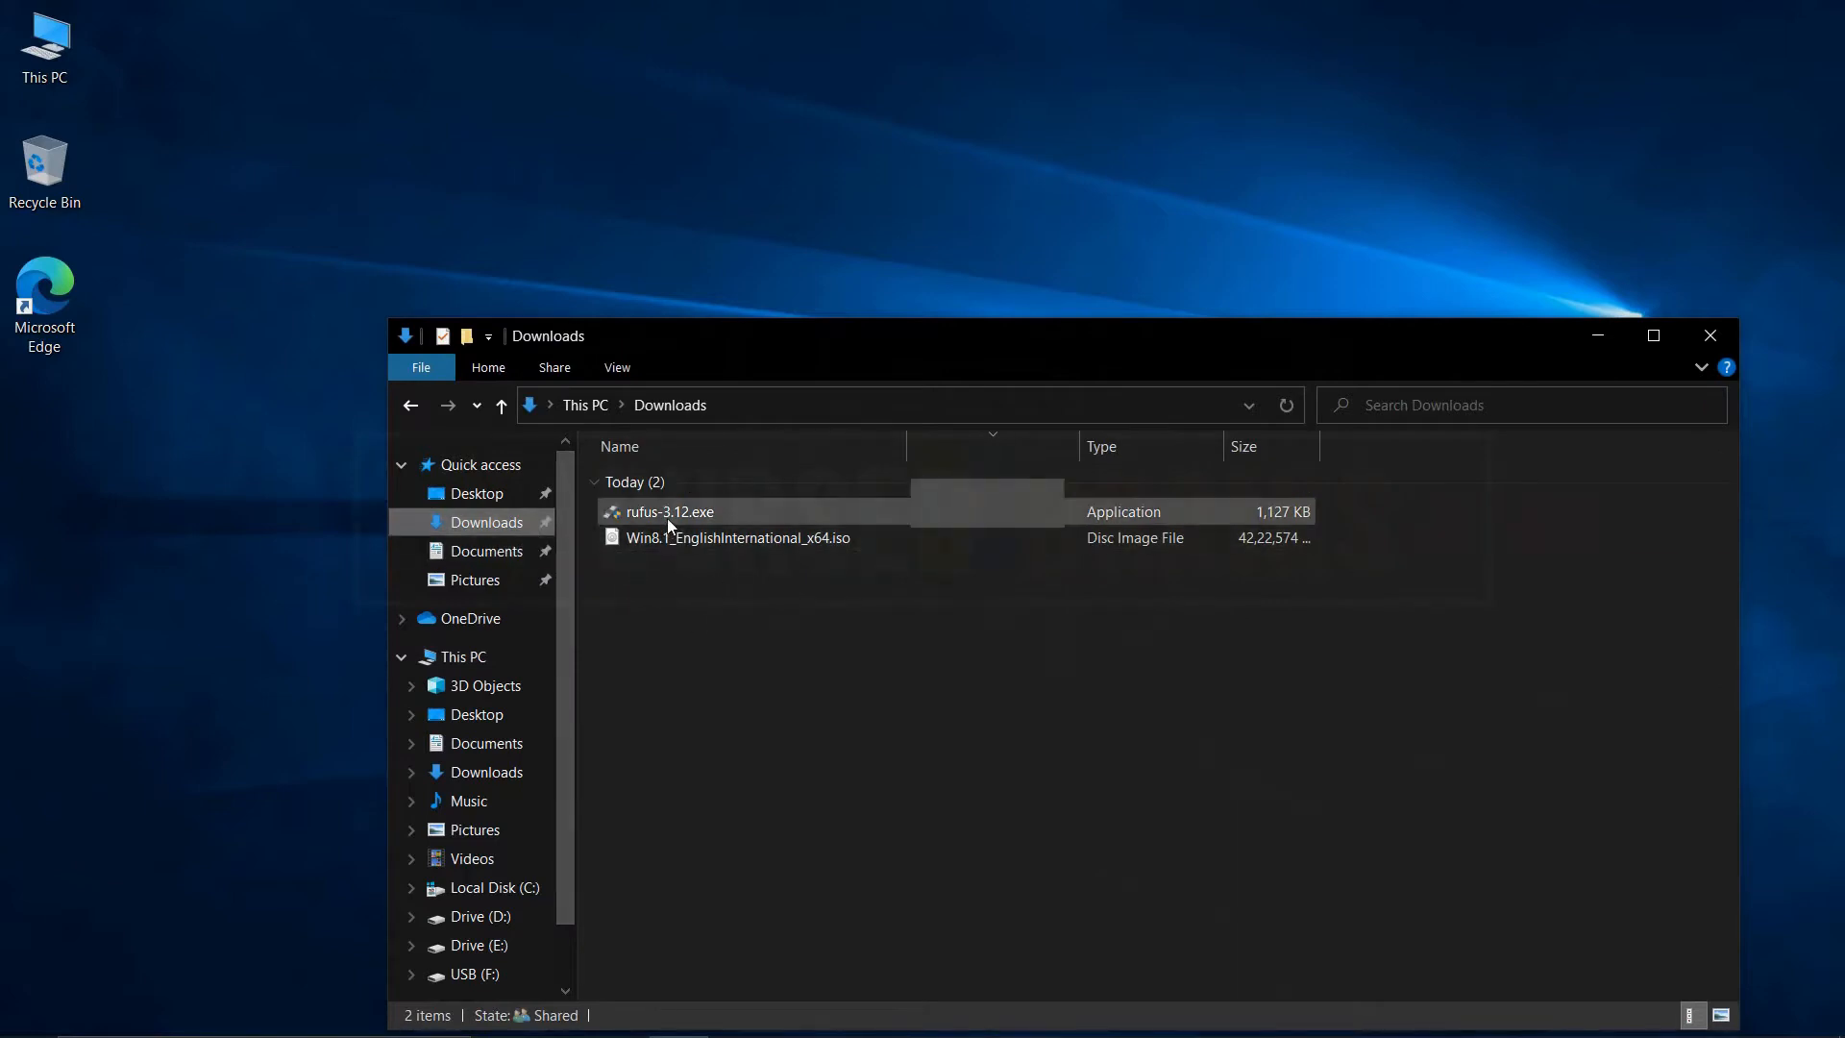
{"action": "left_click", "coordinate": [669, 511]}
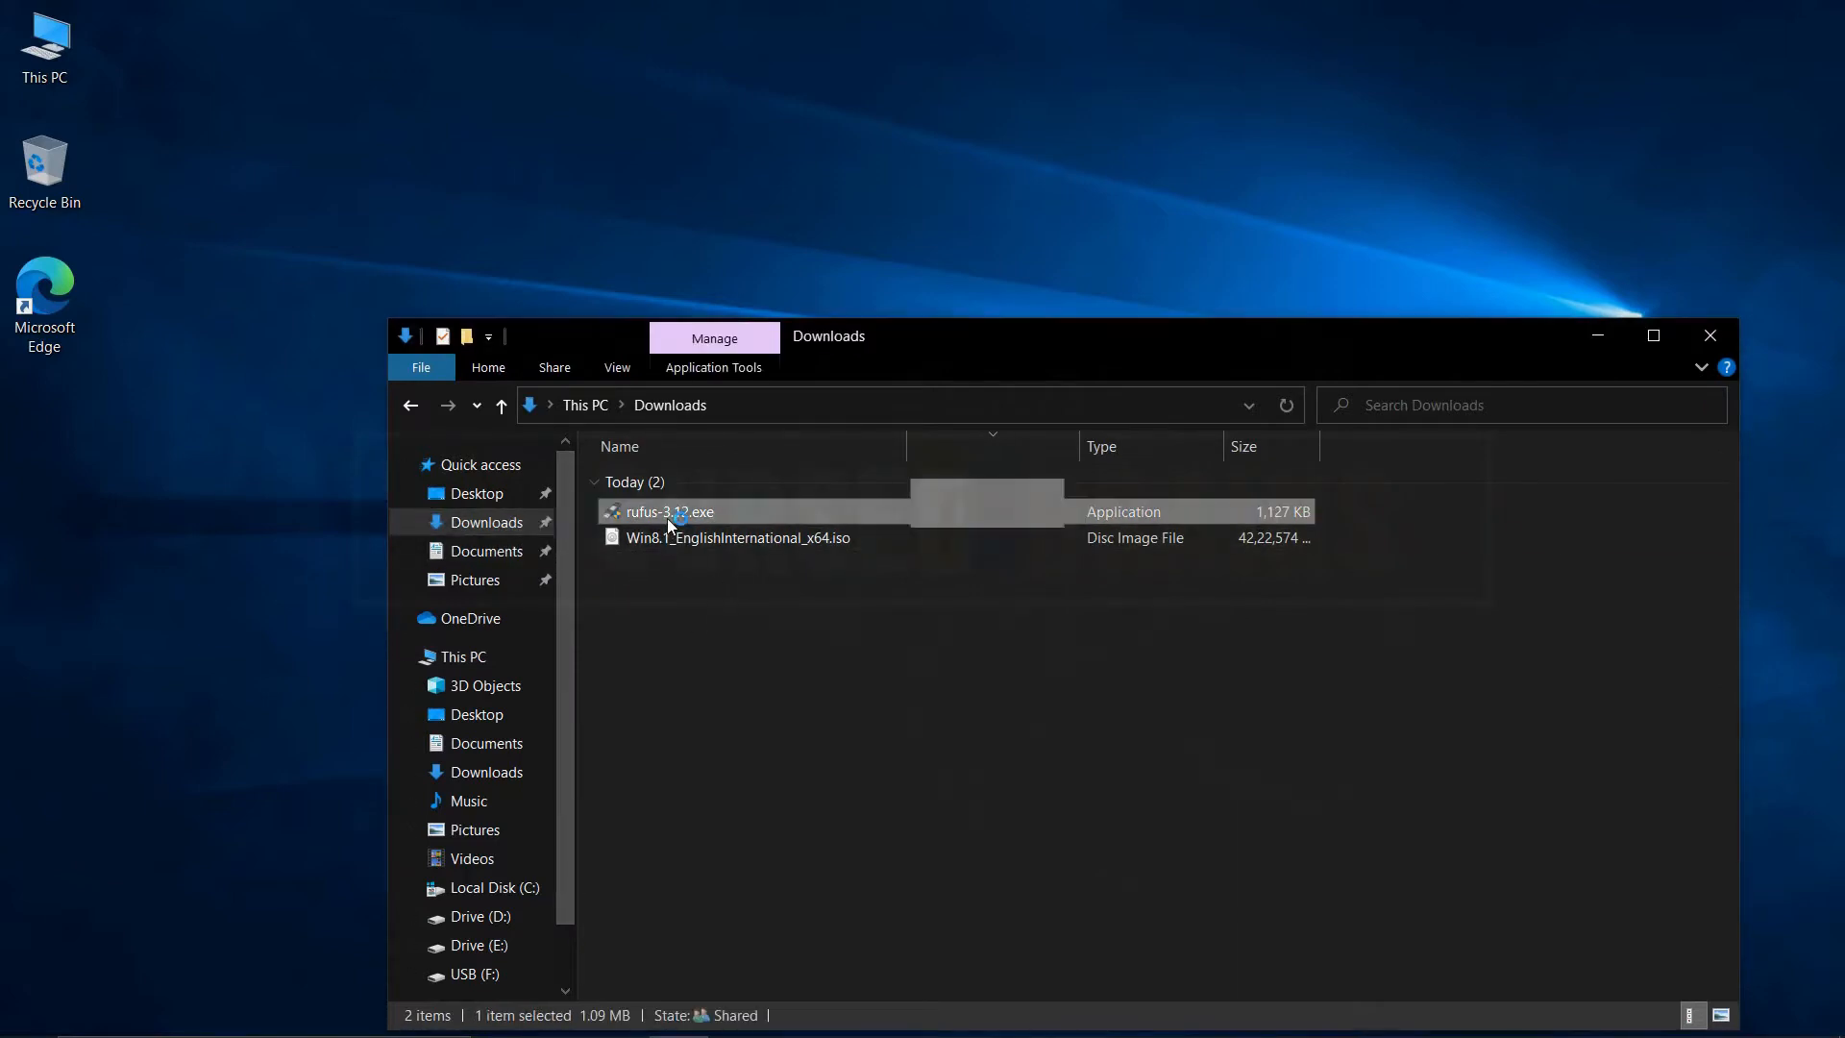
{"action": "double_click", "coordinate": [668, 511]}
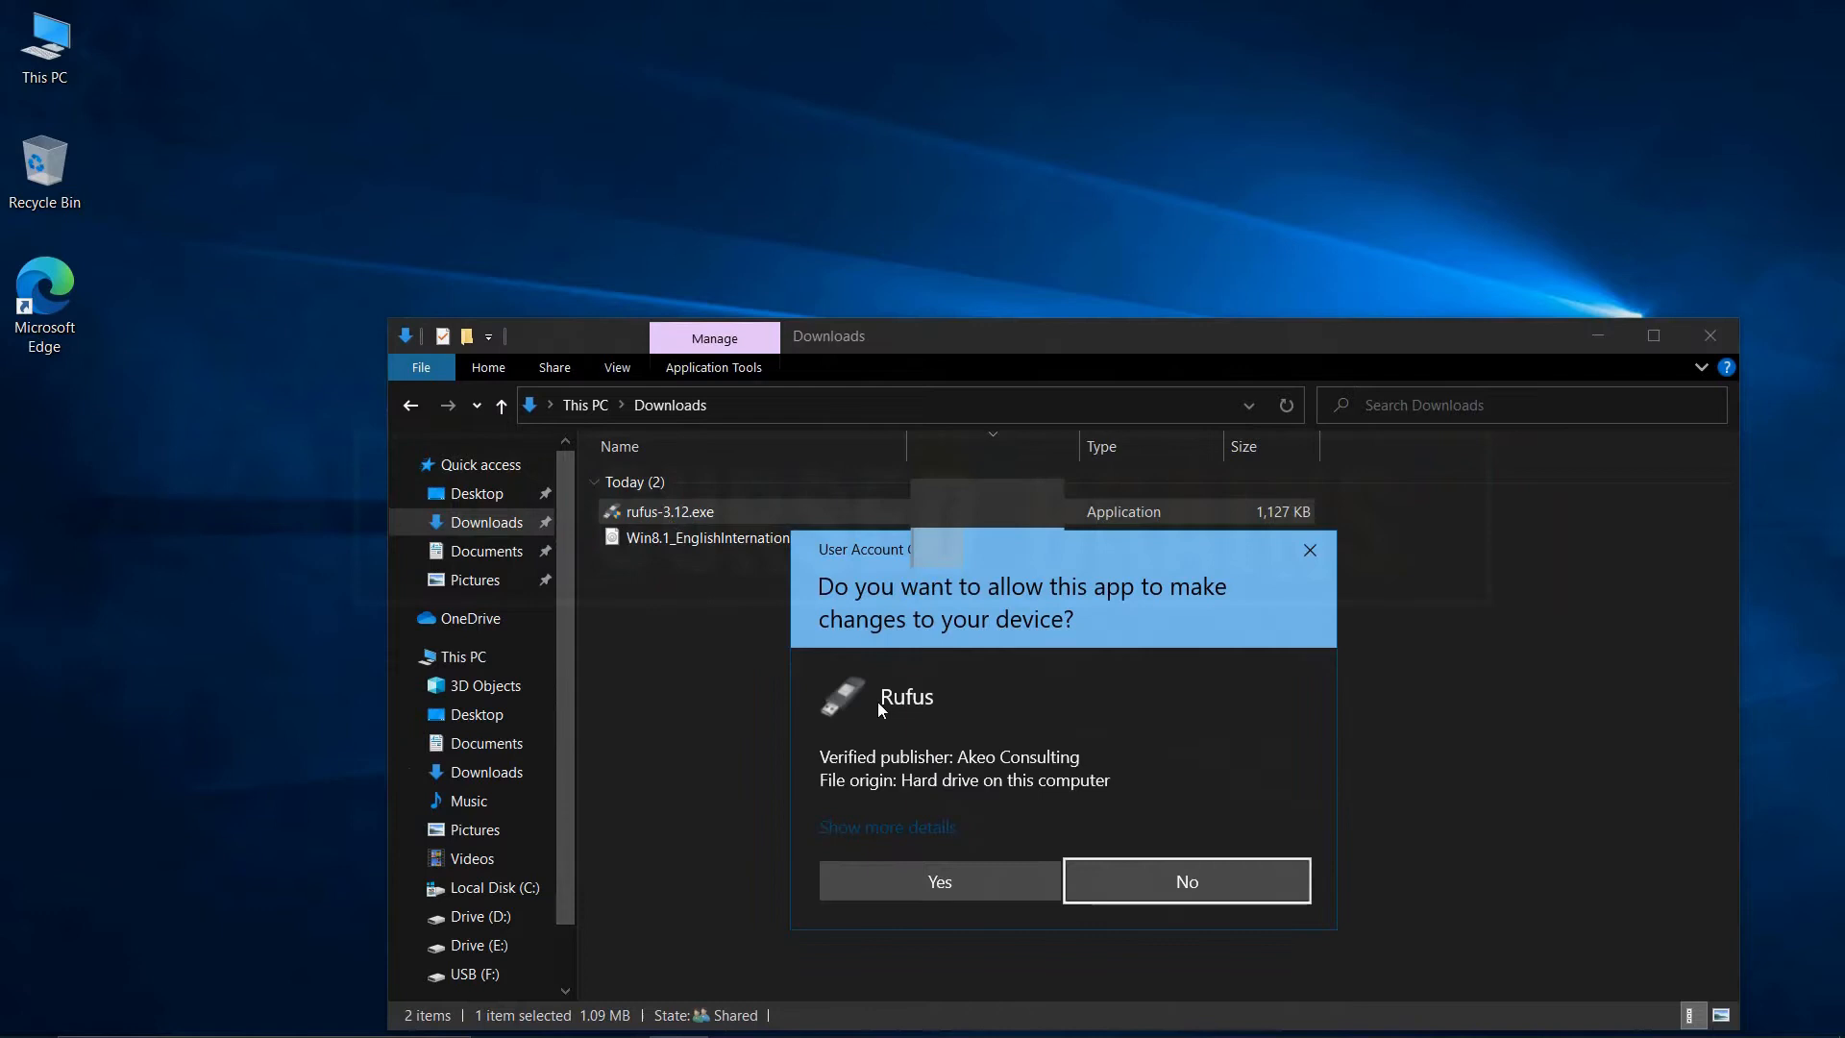
{"action": "left_click", "coordinate": [938, 882]}
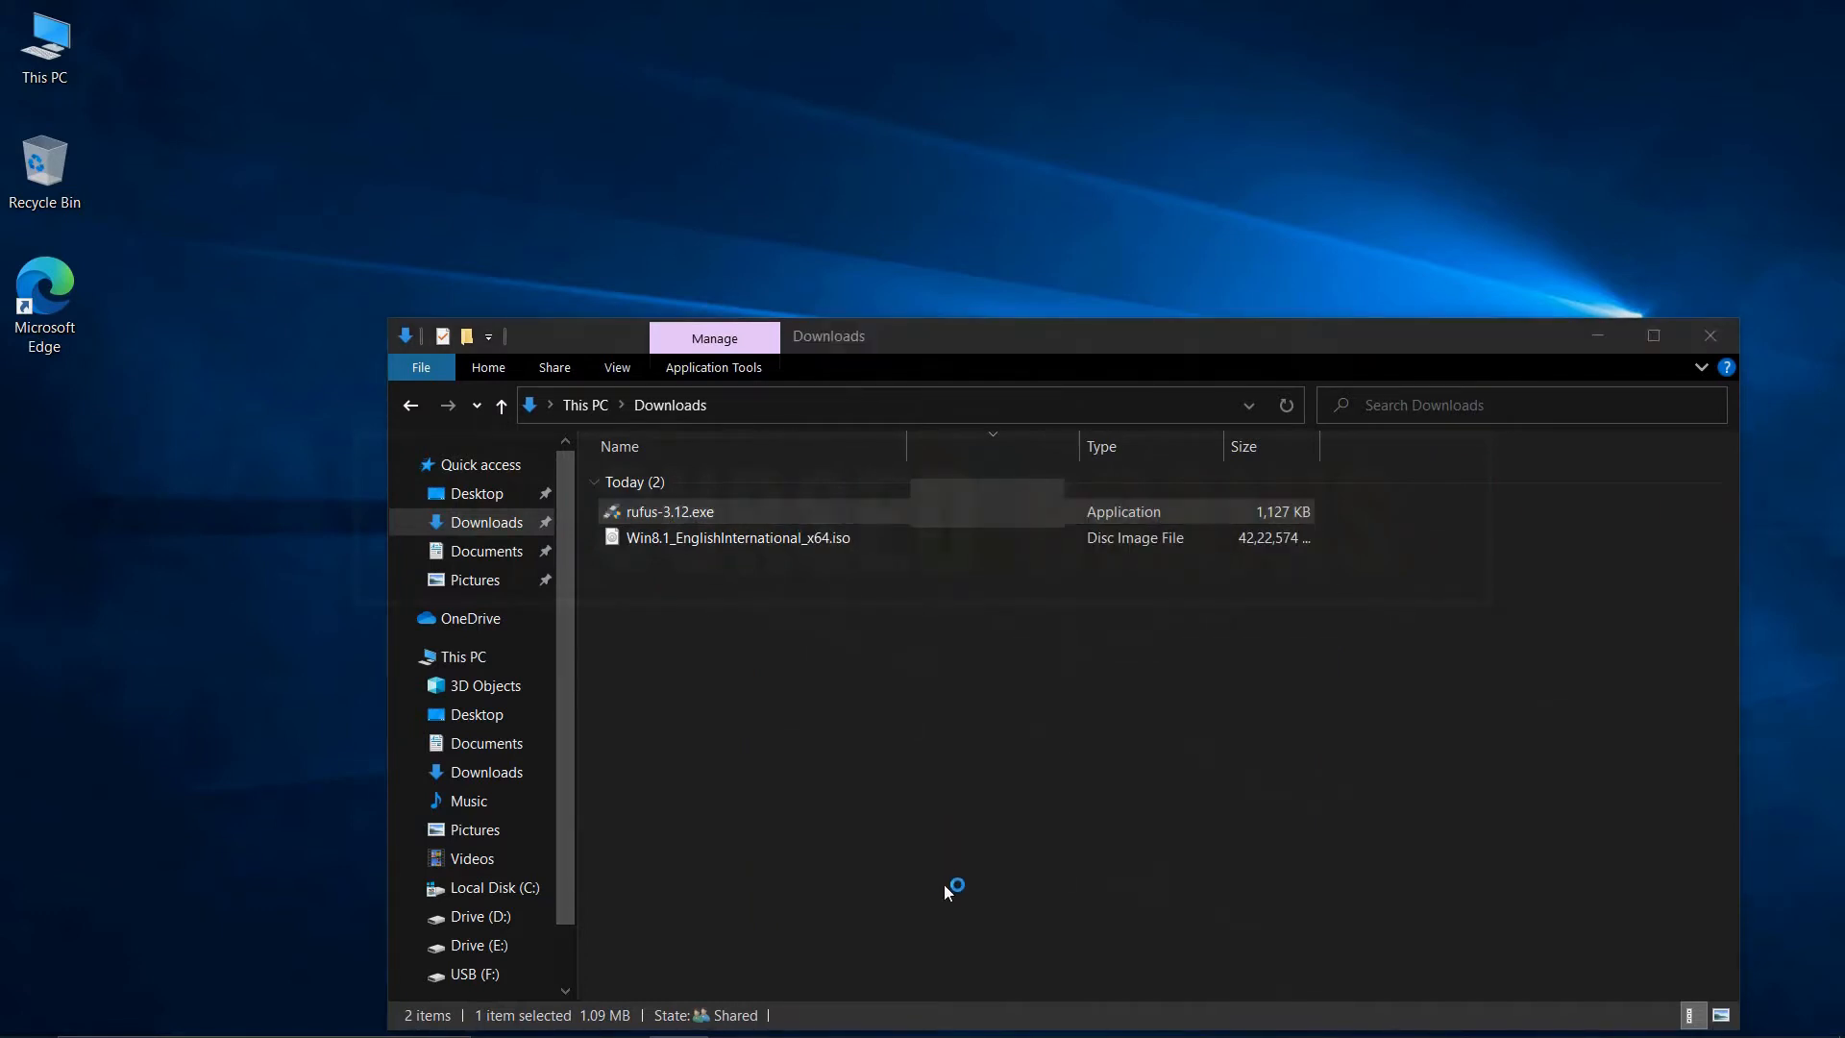
- Load Win8.1_EnglishInternational_x64.iso, start writing it to USB (F:) and accept erasing the drive
{"action": "double_click", "coordinate": [669, 511]}
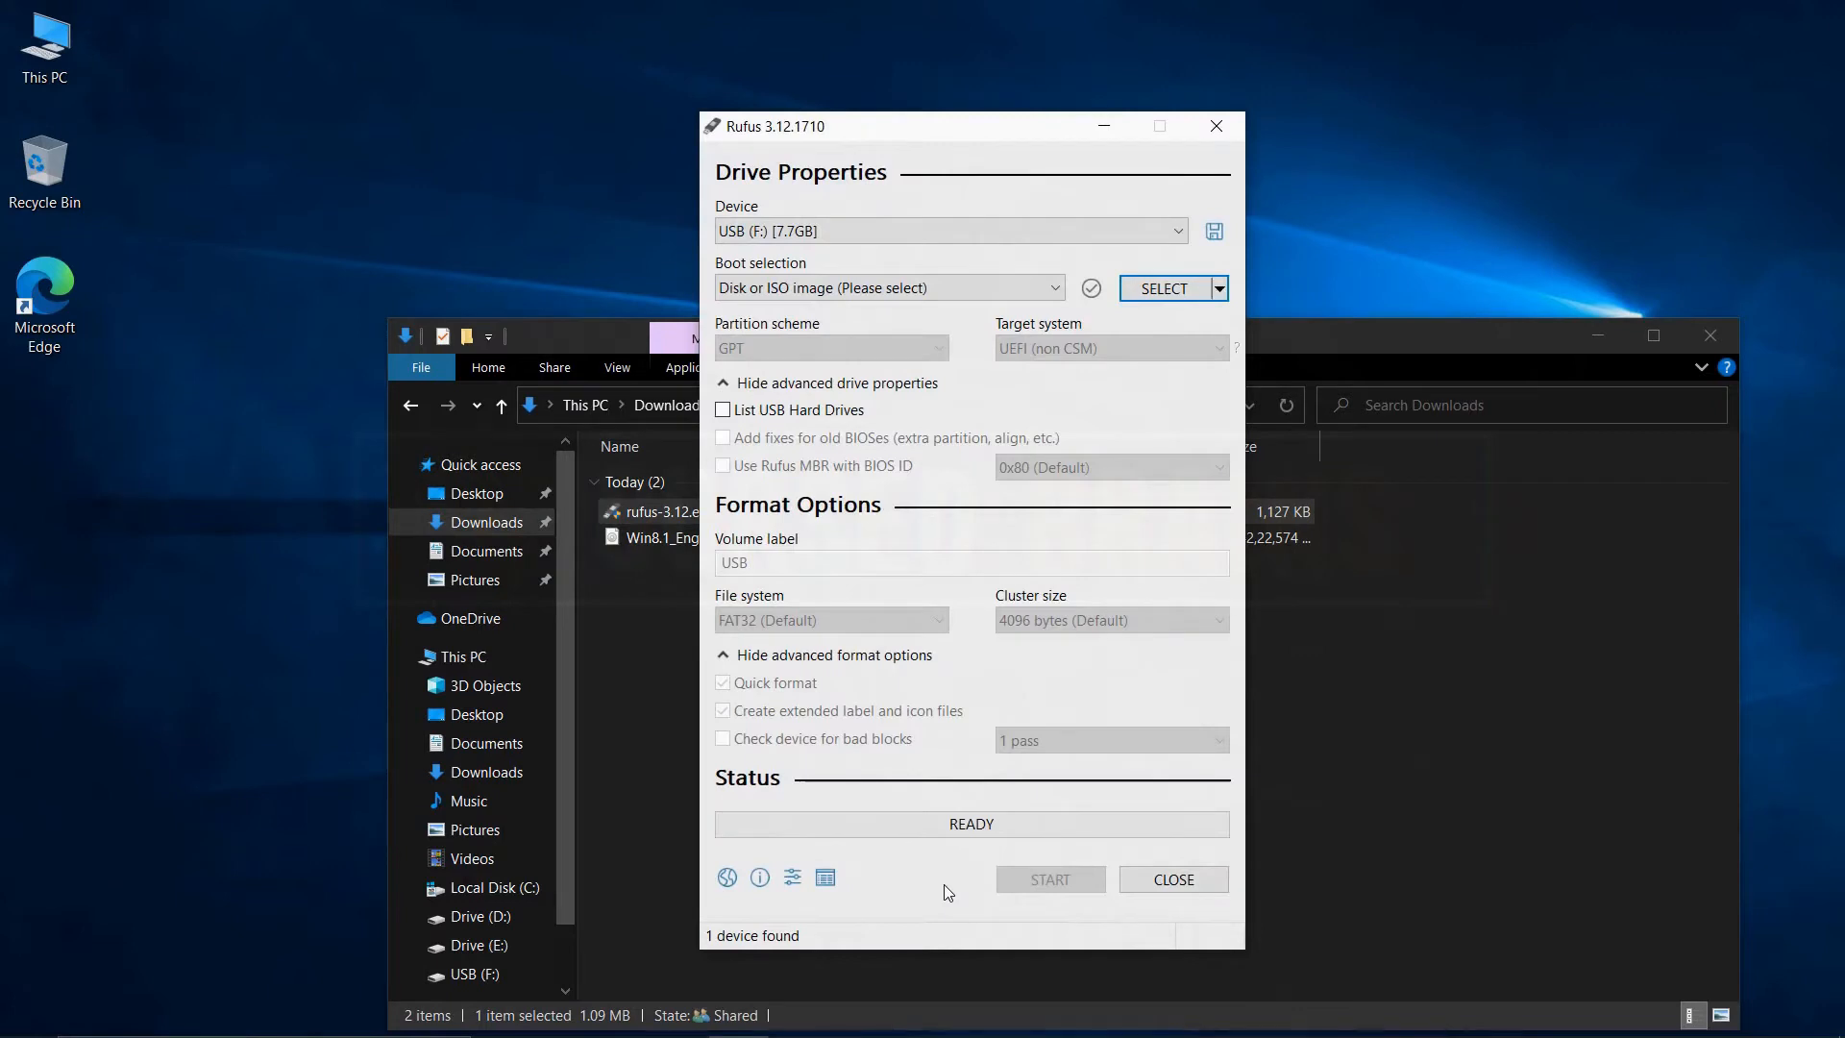
{"action": "mouse_move", "coordinate": [1144, 311]}
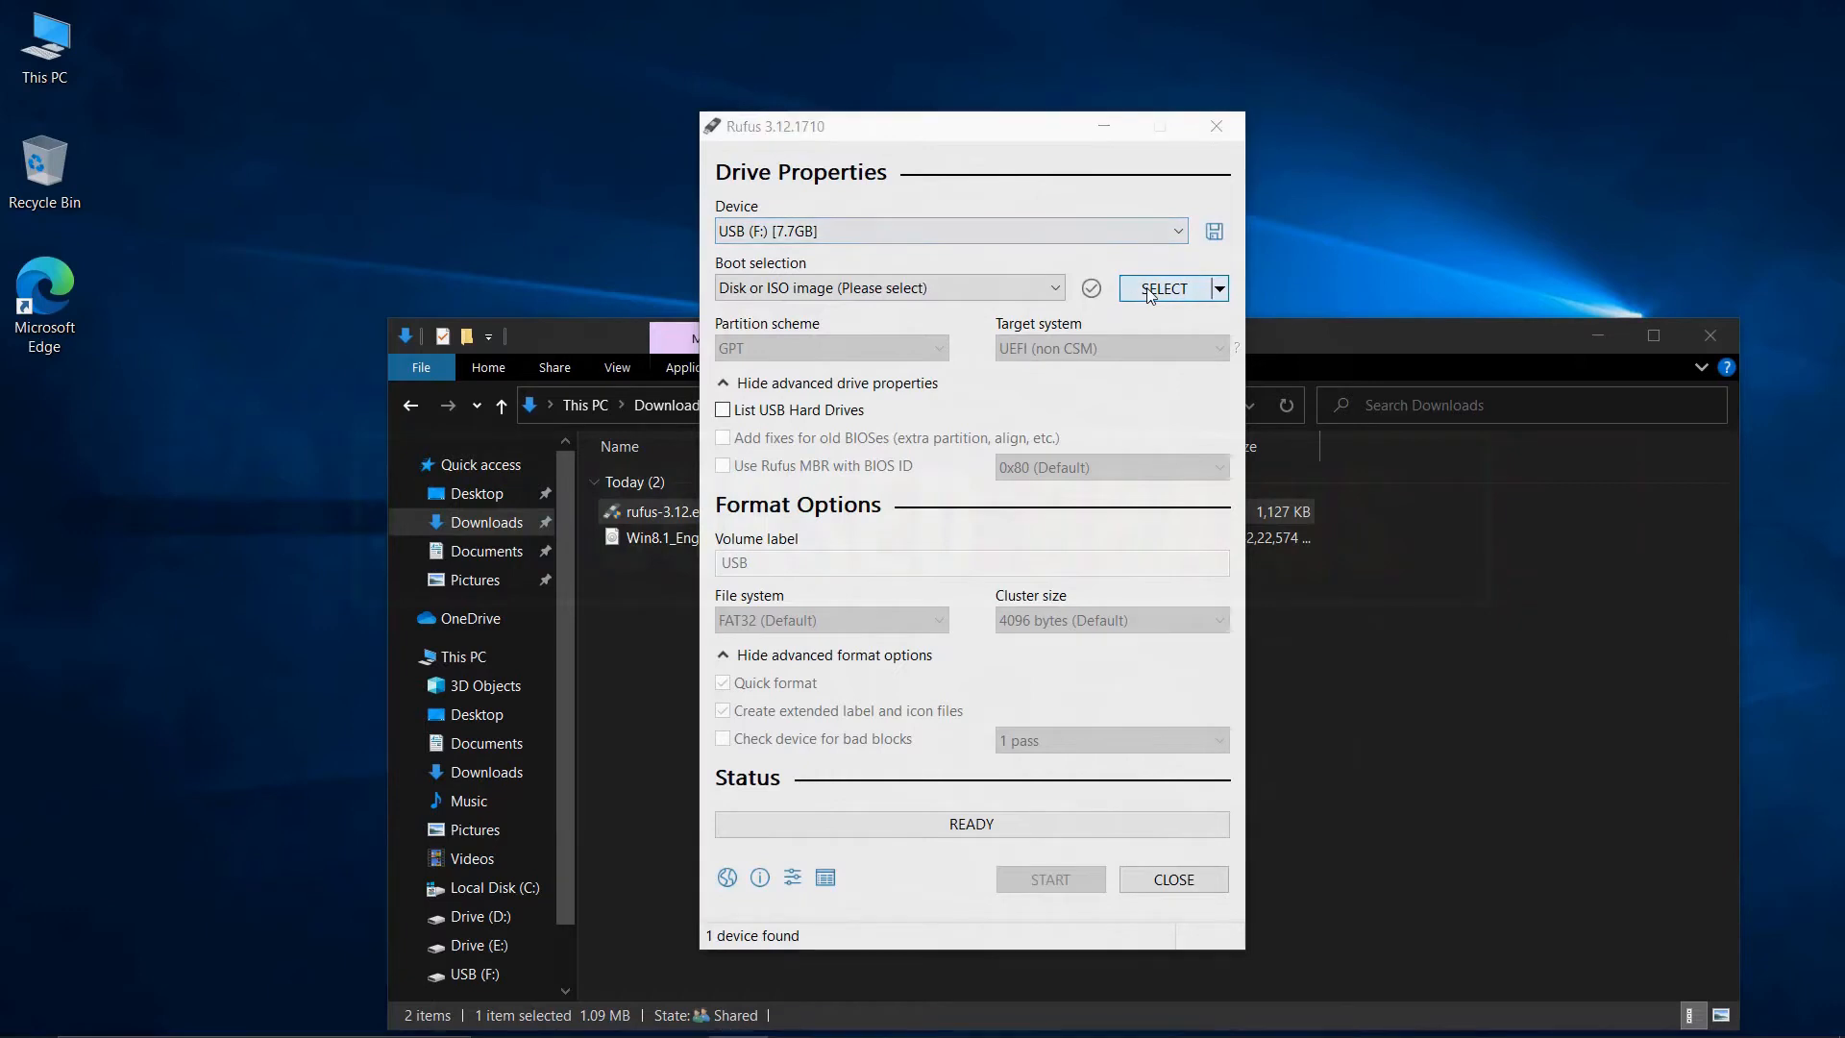
{"action": "left_click", "coordinate": [1165, 288]}
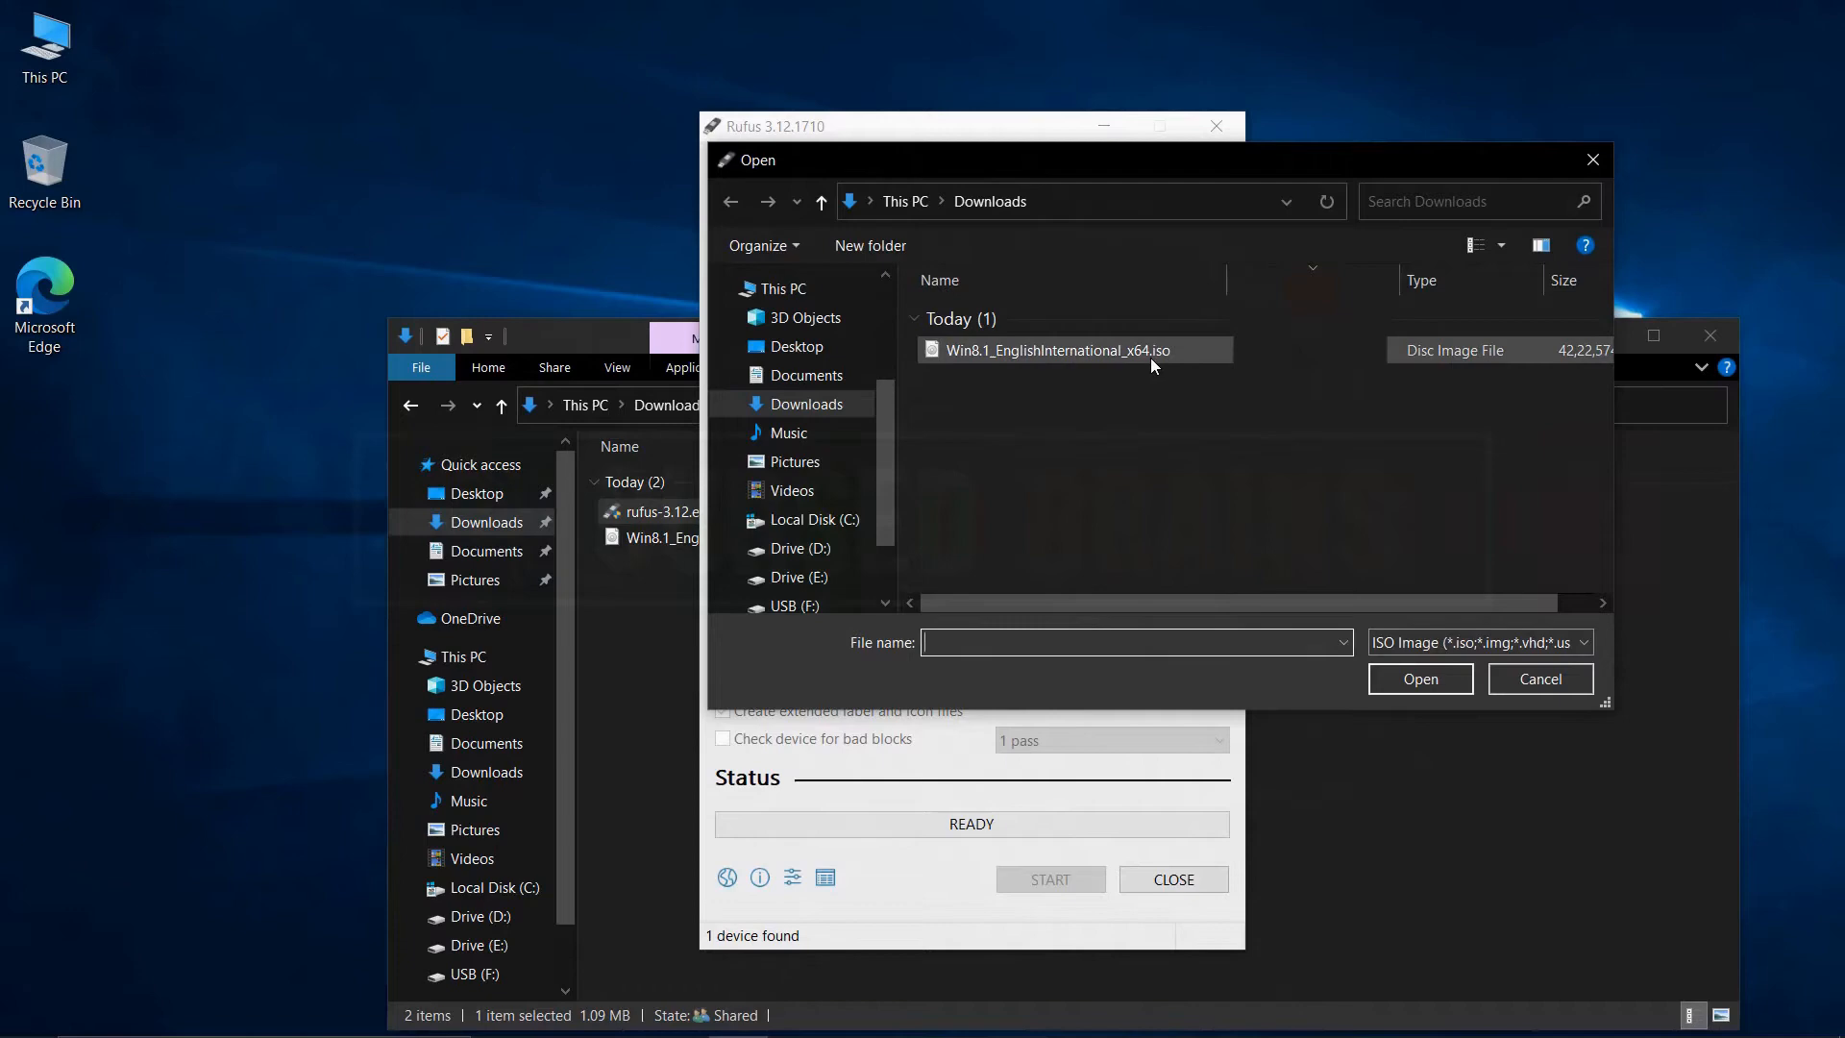
{"action": "left_click", "coordinate": [1538, 679]}
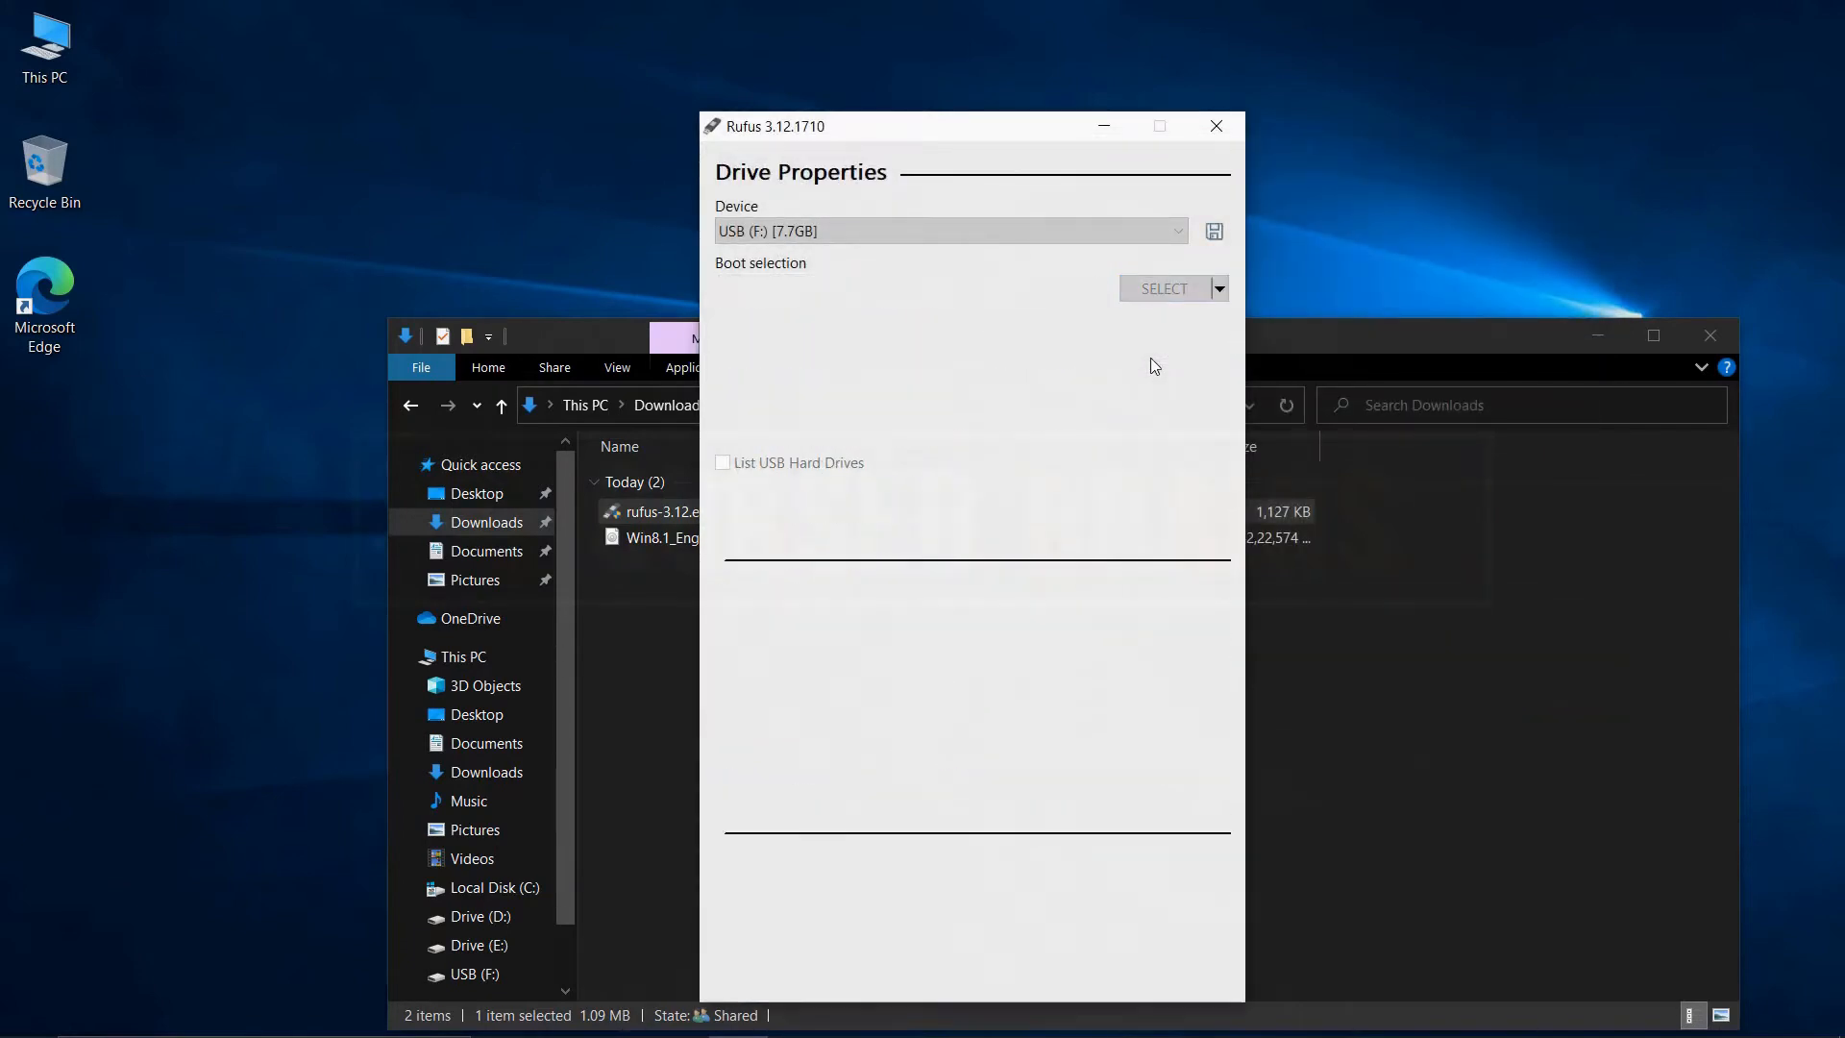
{"action": "left_click", "coordinate": [1161, 288]}
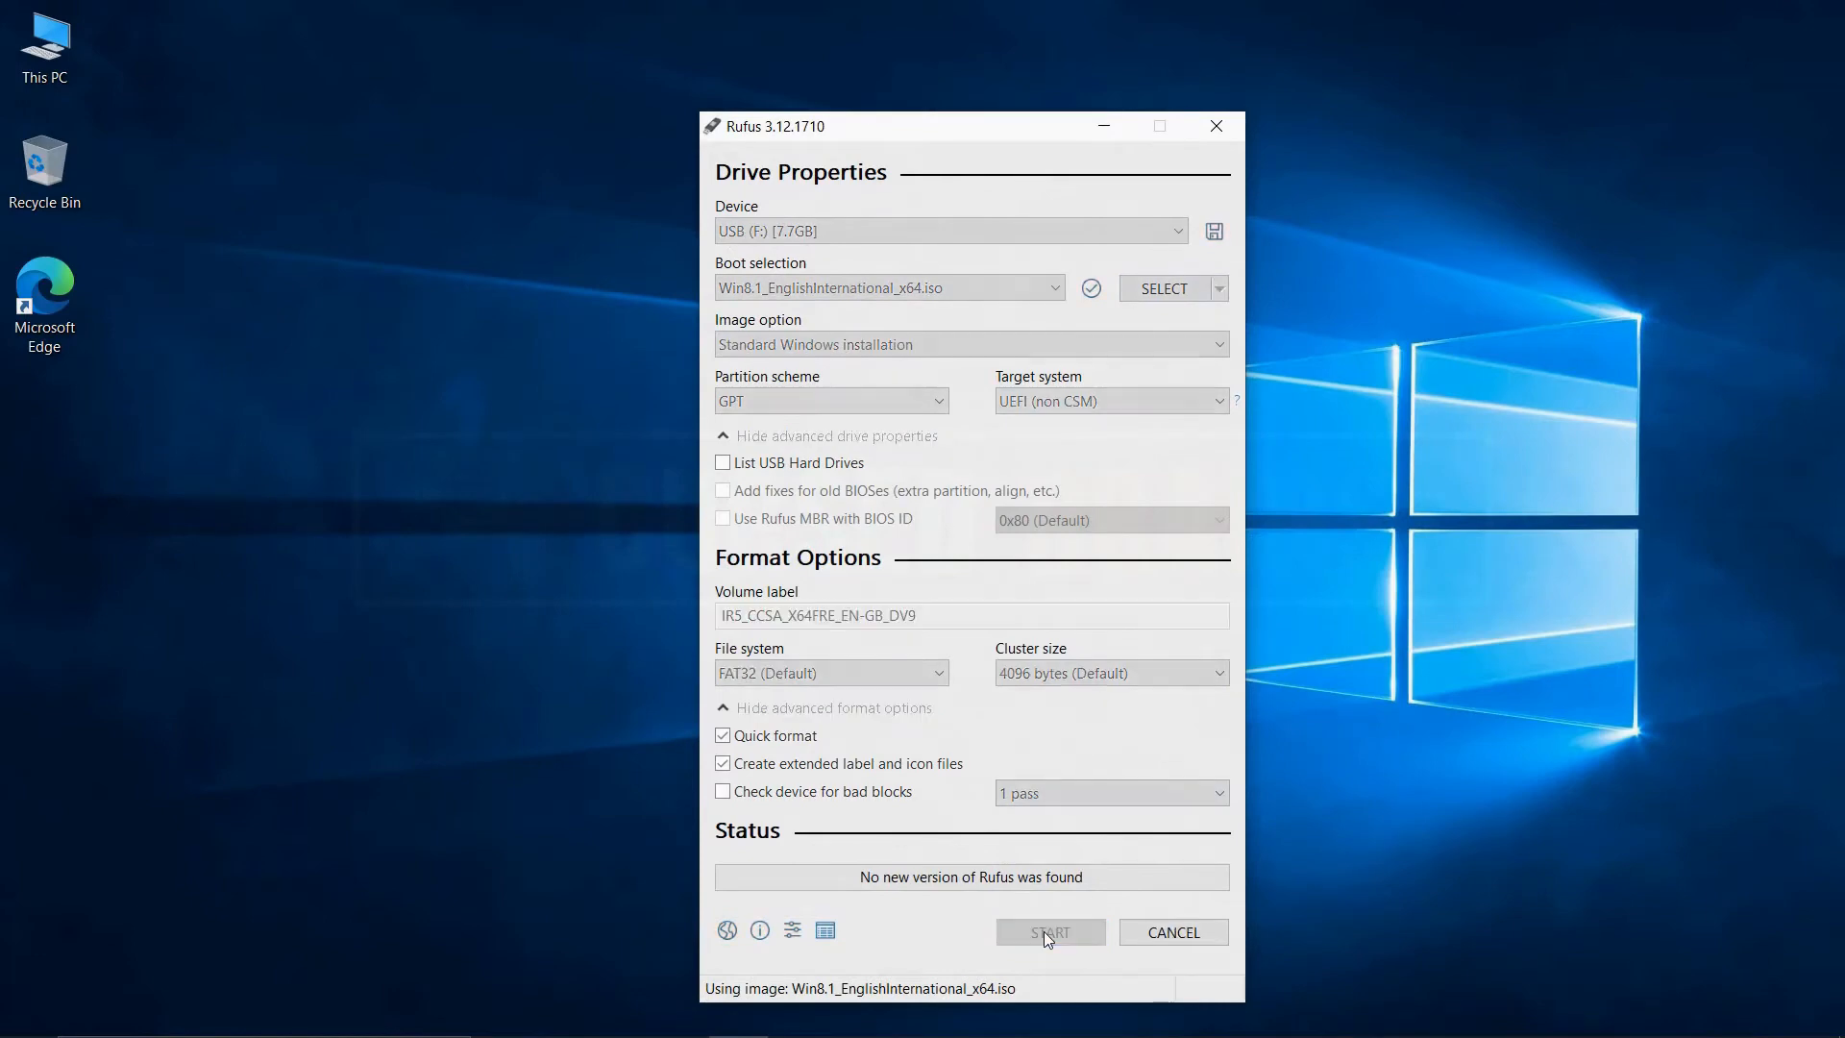
{"action": "left_click", "coordinate": [1046, 930]}
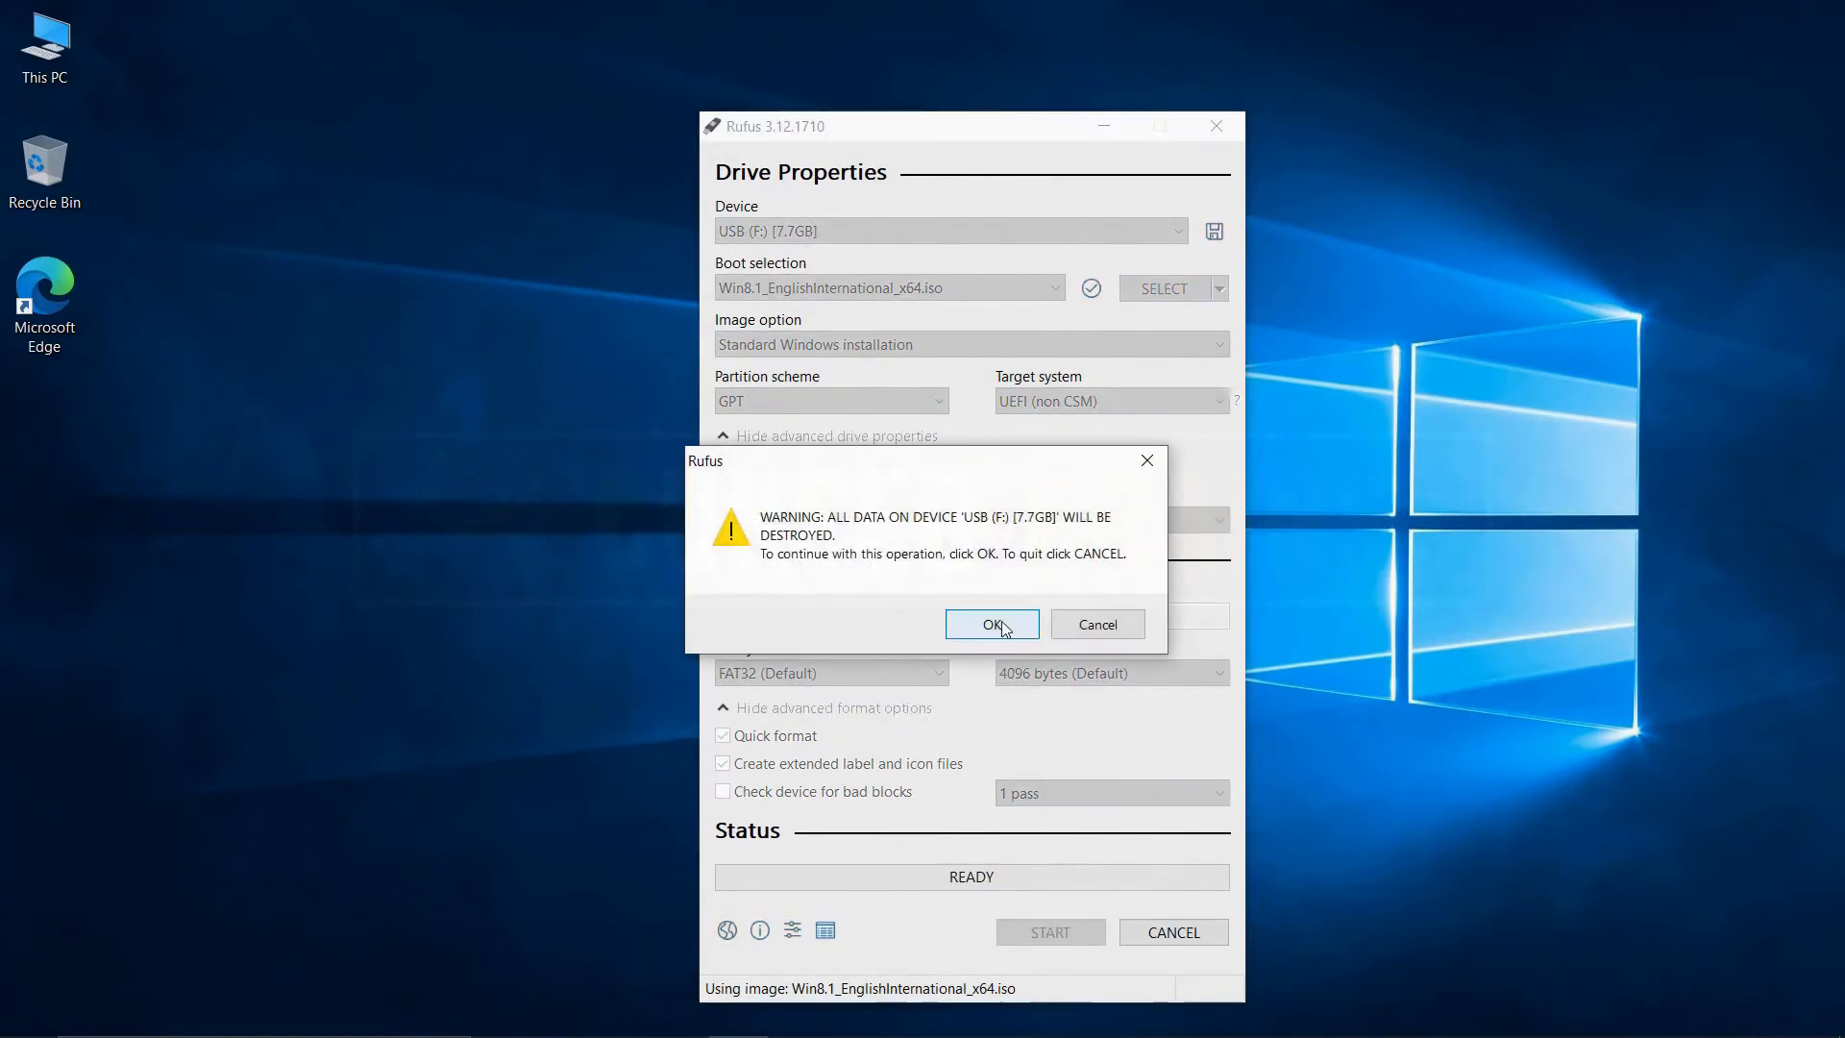
{"action": "left_click", "coordinate": [990, 623]}
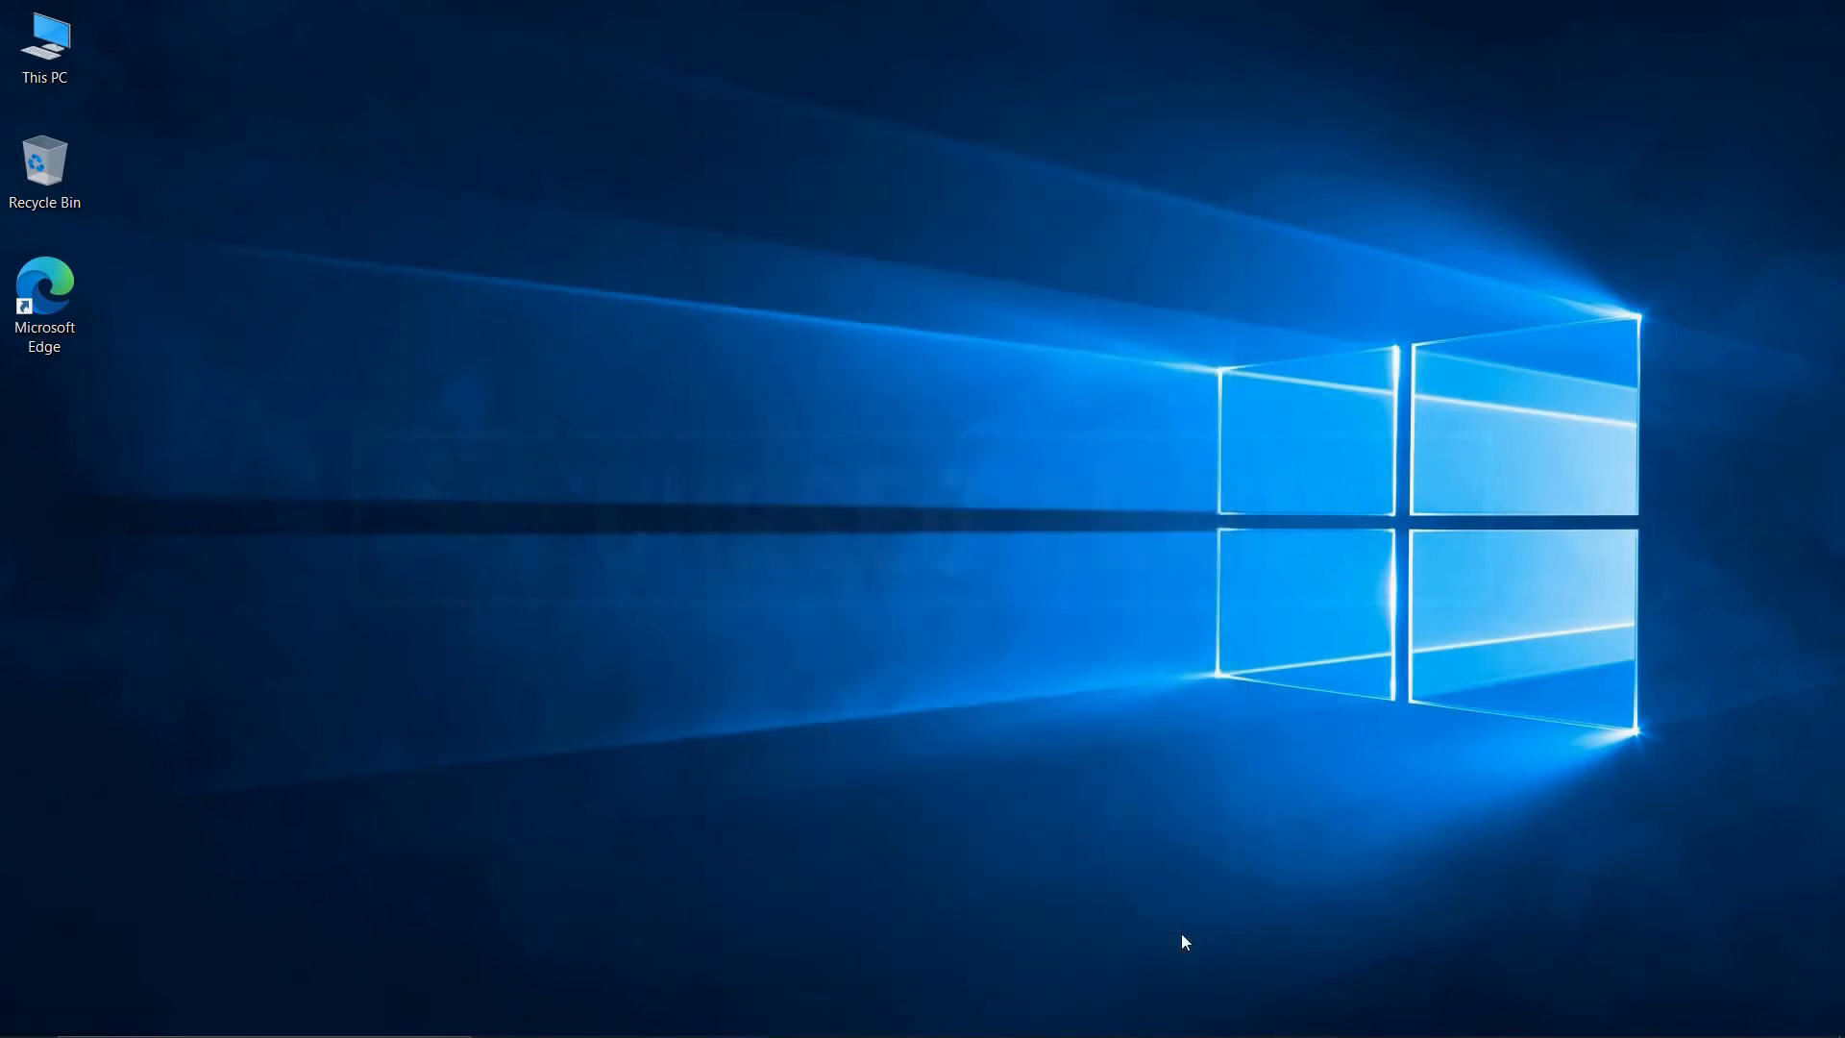
{"action": "mouse_move", "coordinate": [900, 523]}
{"action": "type", "text": "dis"}
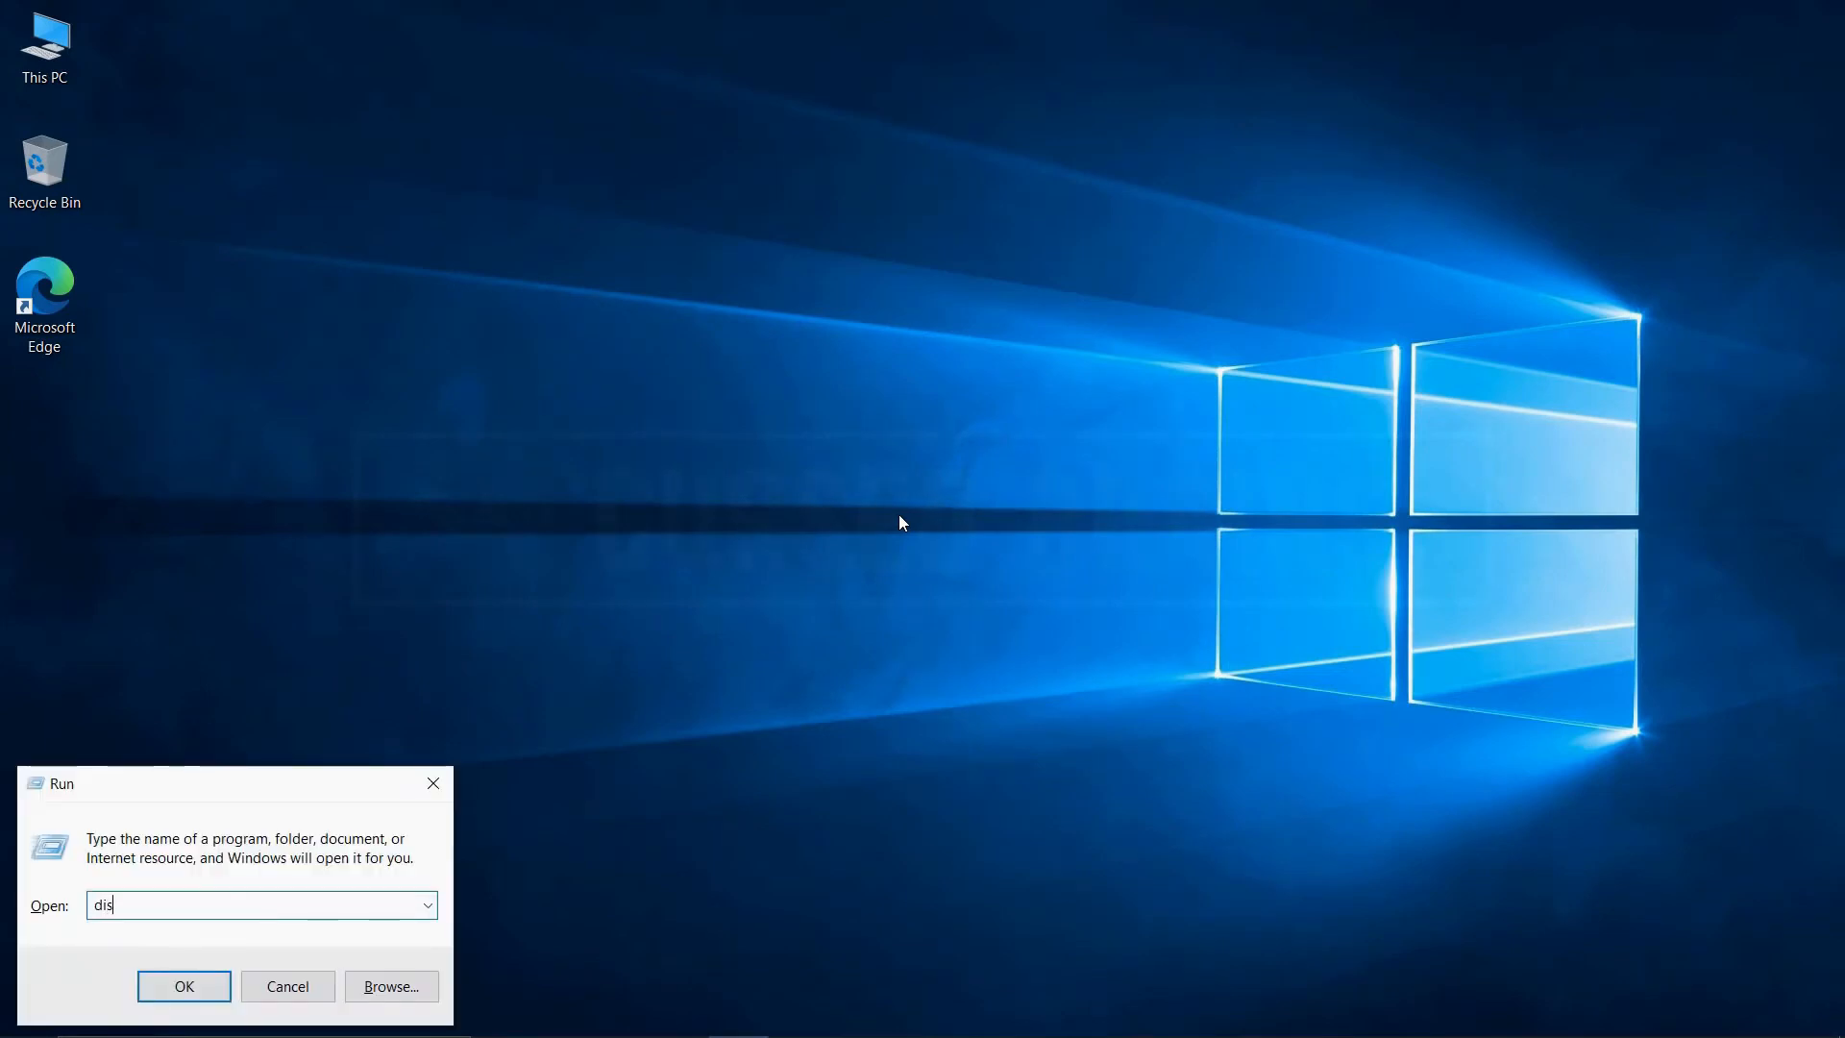
- Launch Disk Management via diskmgmt.msc
{"action": "type", "text": "kmgm"}
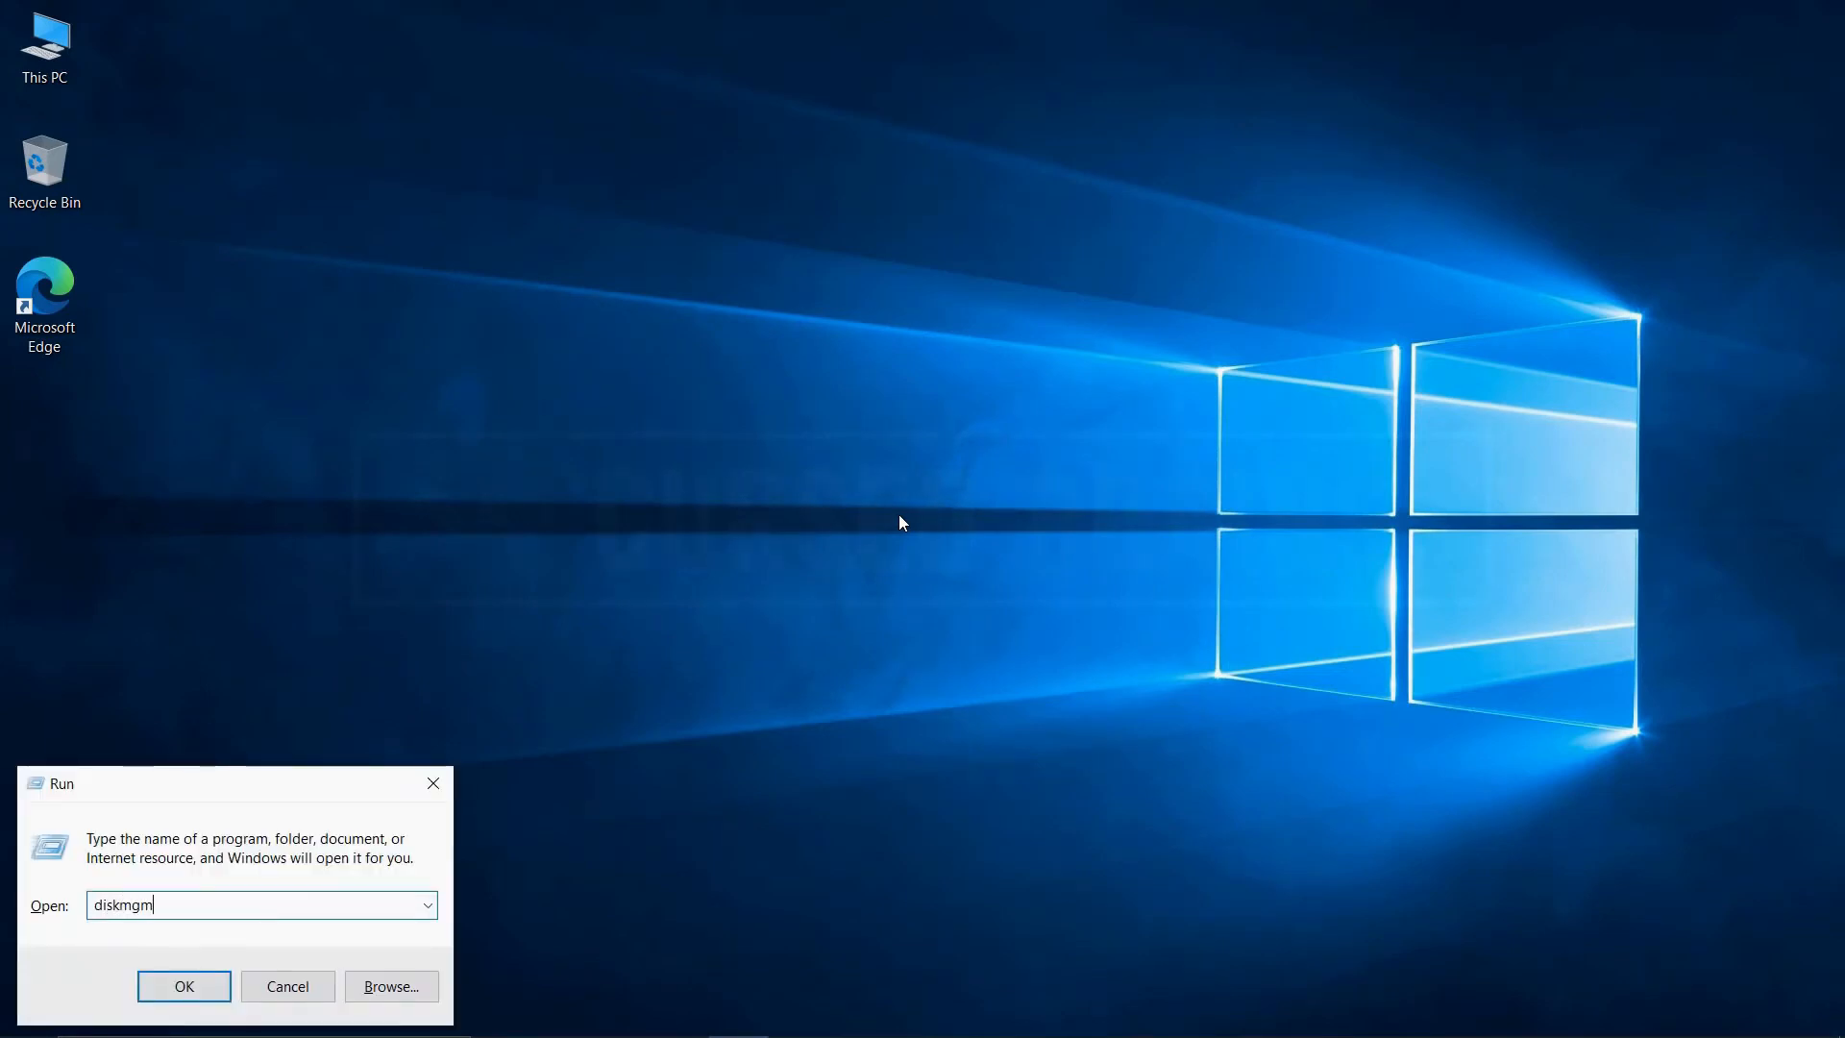
{"action": "type", "text": "t.msc"}
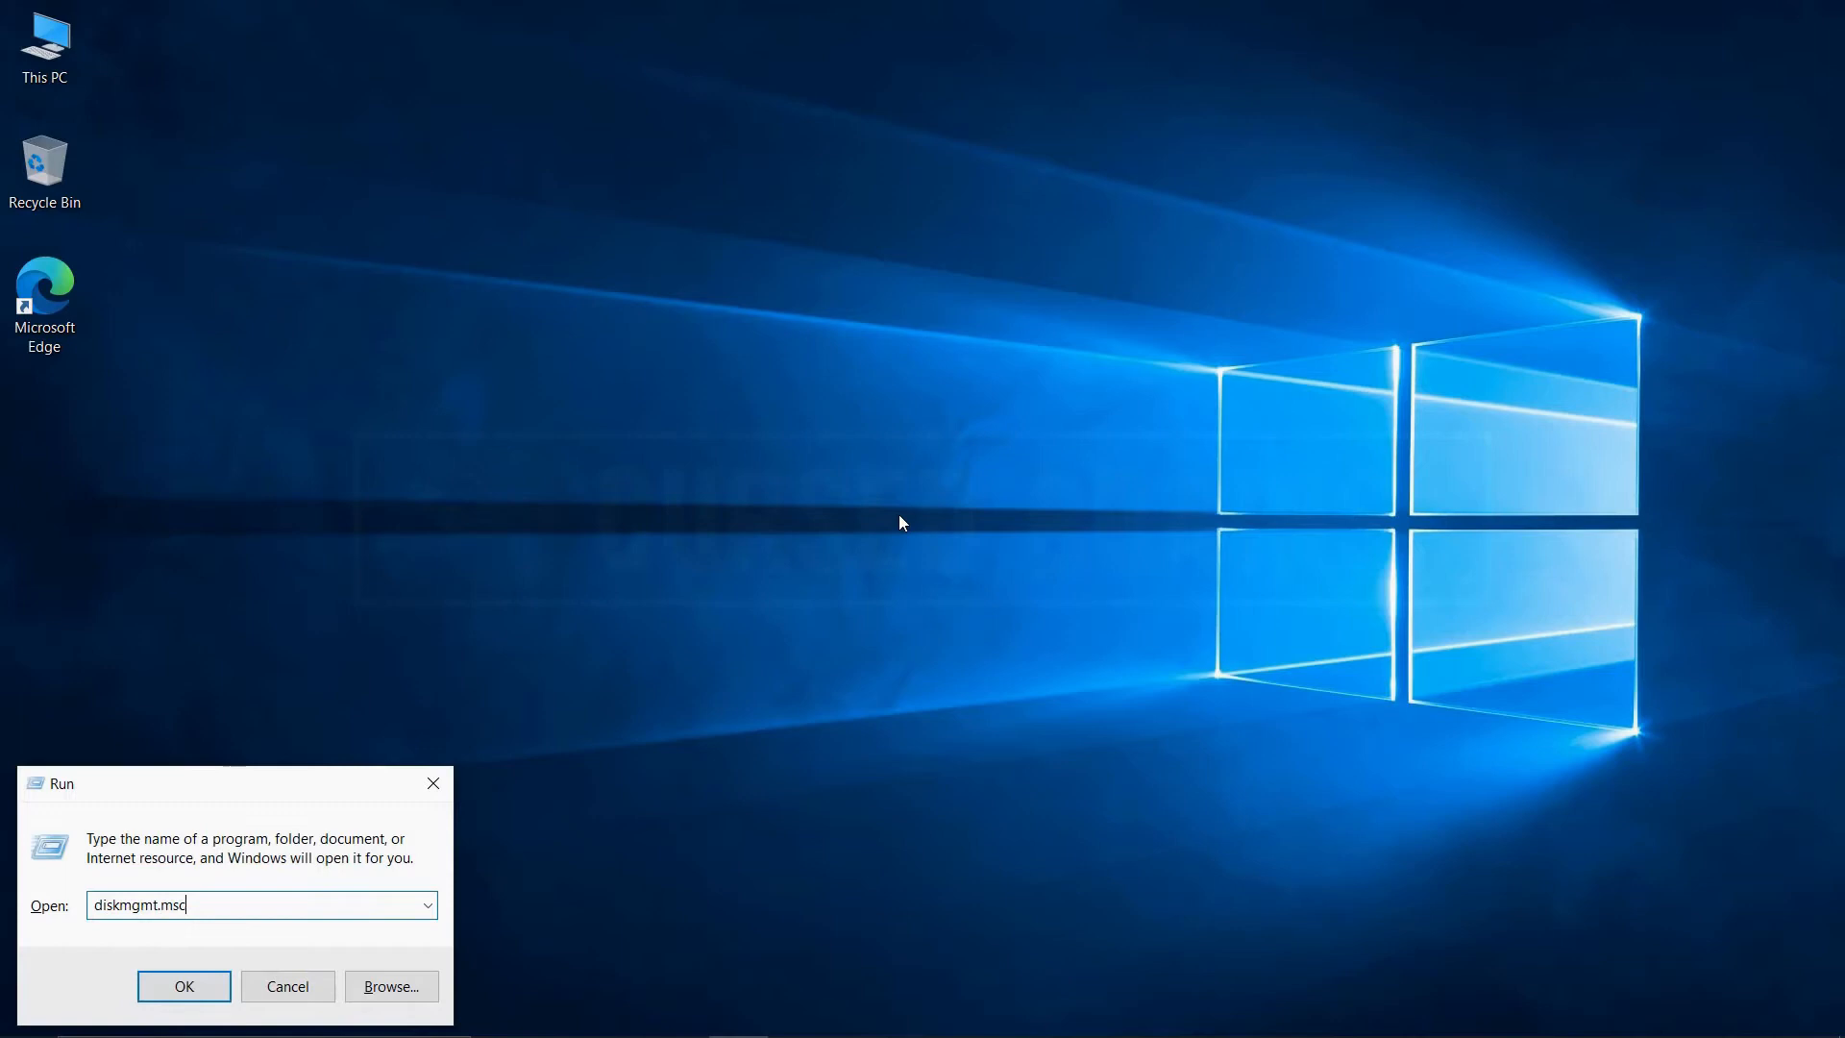
{"action": "left_click", "coordinate": [184, 986]}
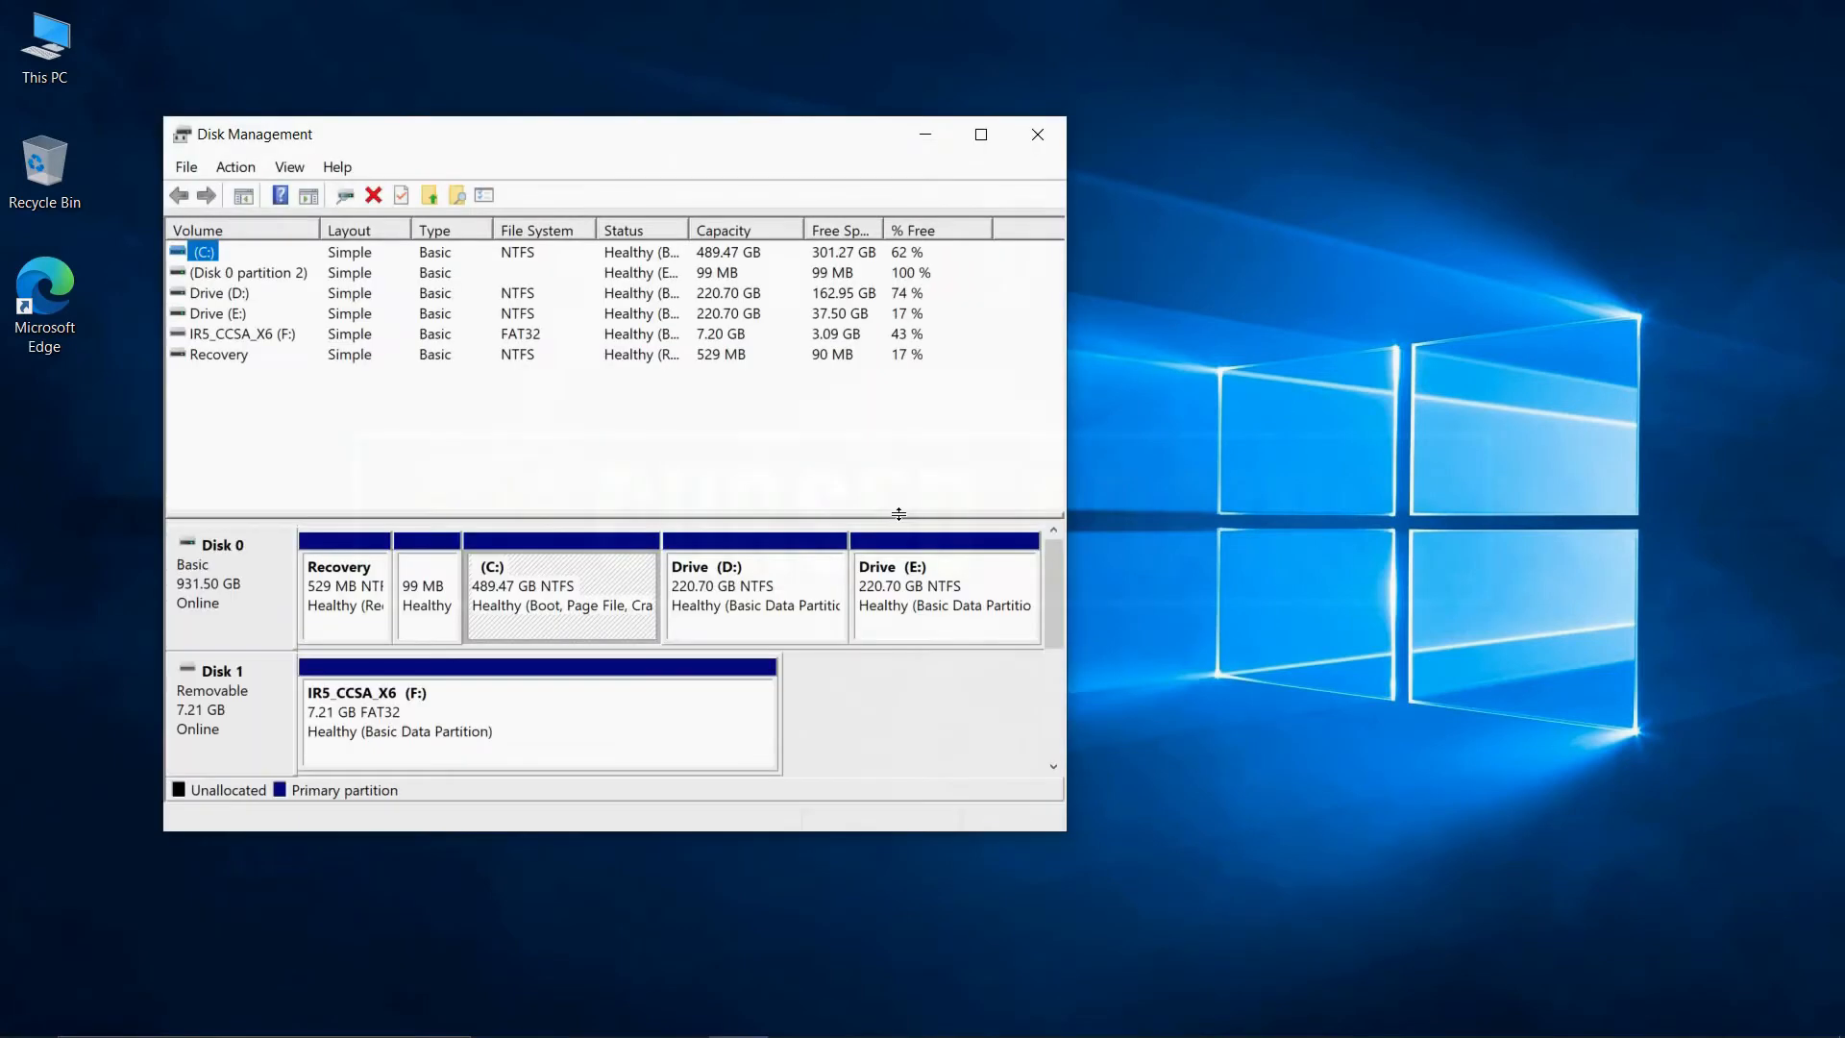
- Shrink the C: volume by 1200 MB to leave unallocated space
{"action": "right_click", "coordinate": [560, 589]}
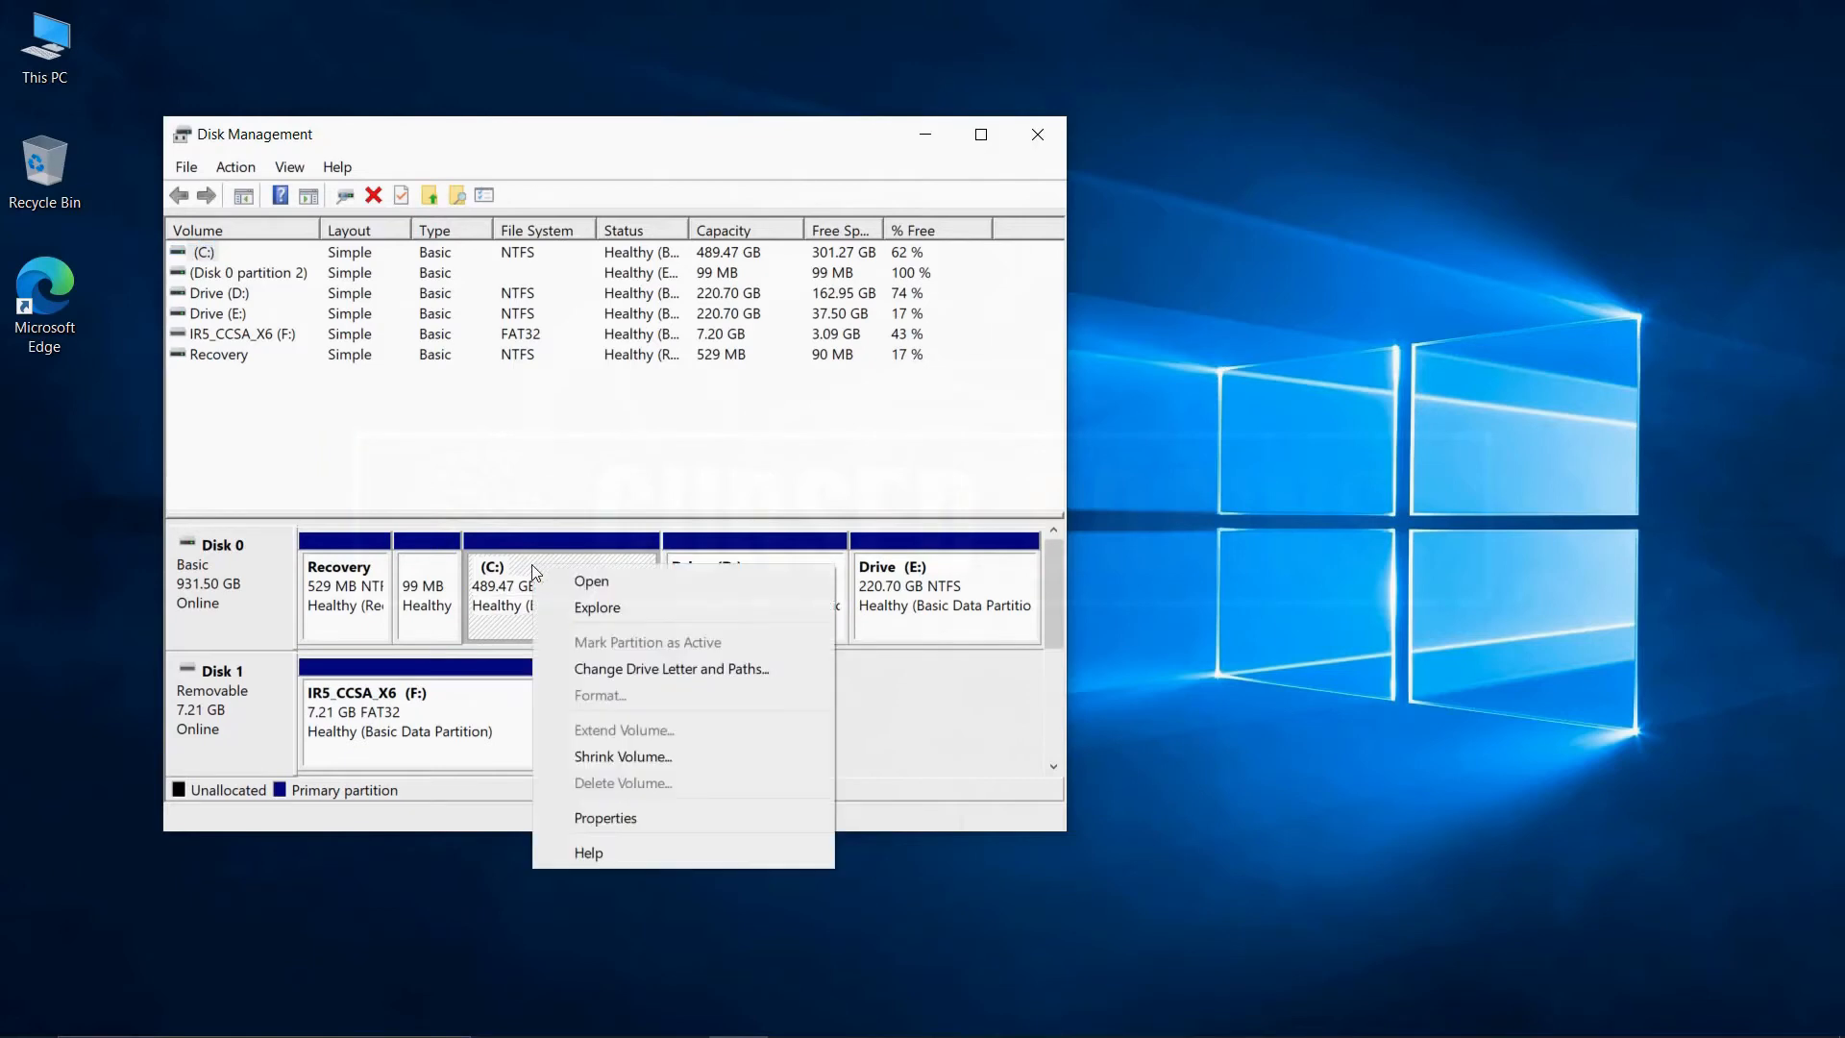
{"action": "left_click", "coordinate": [621, 756]}
{"action": "type", "text": "1200"}
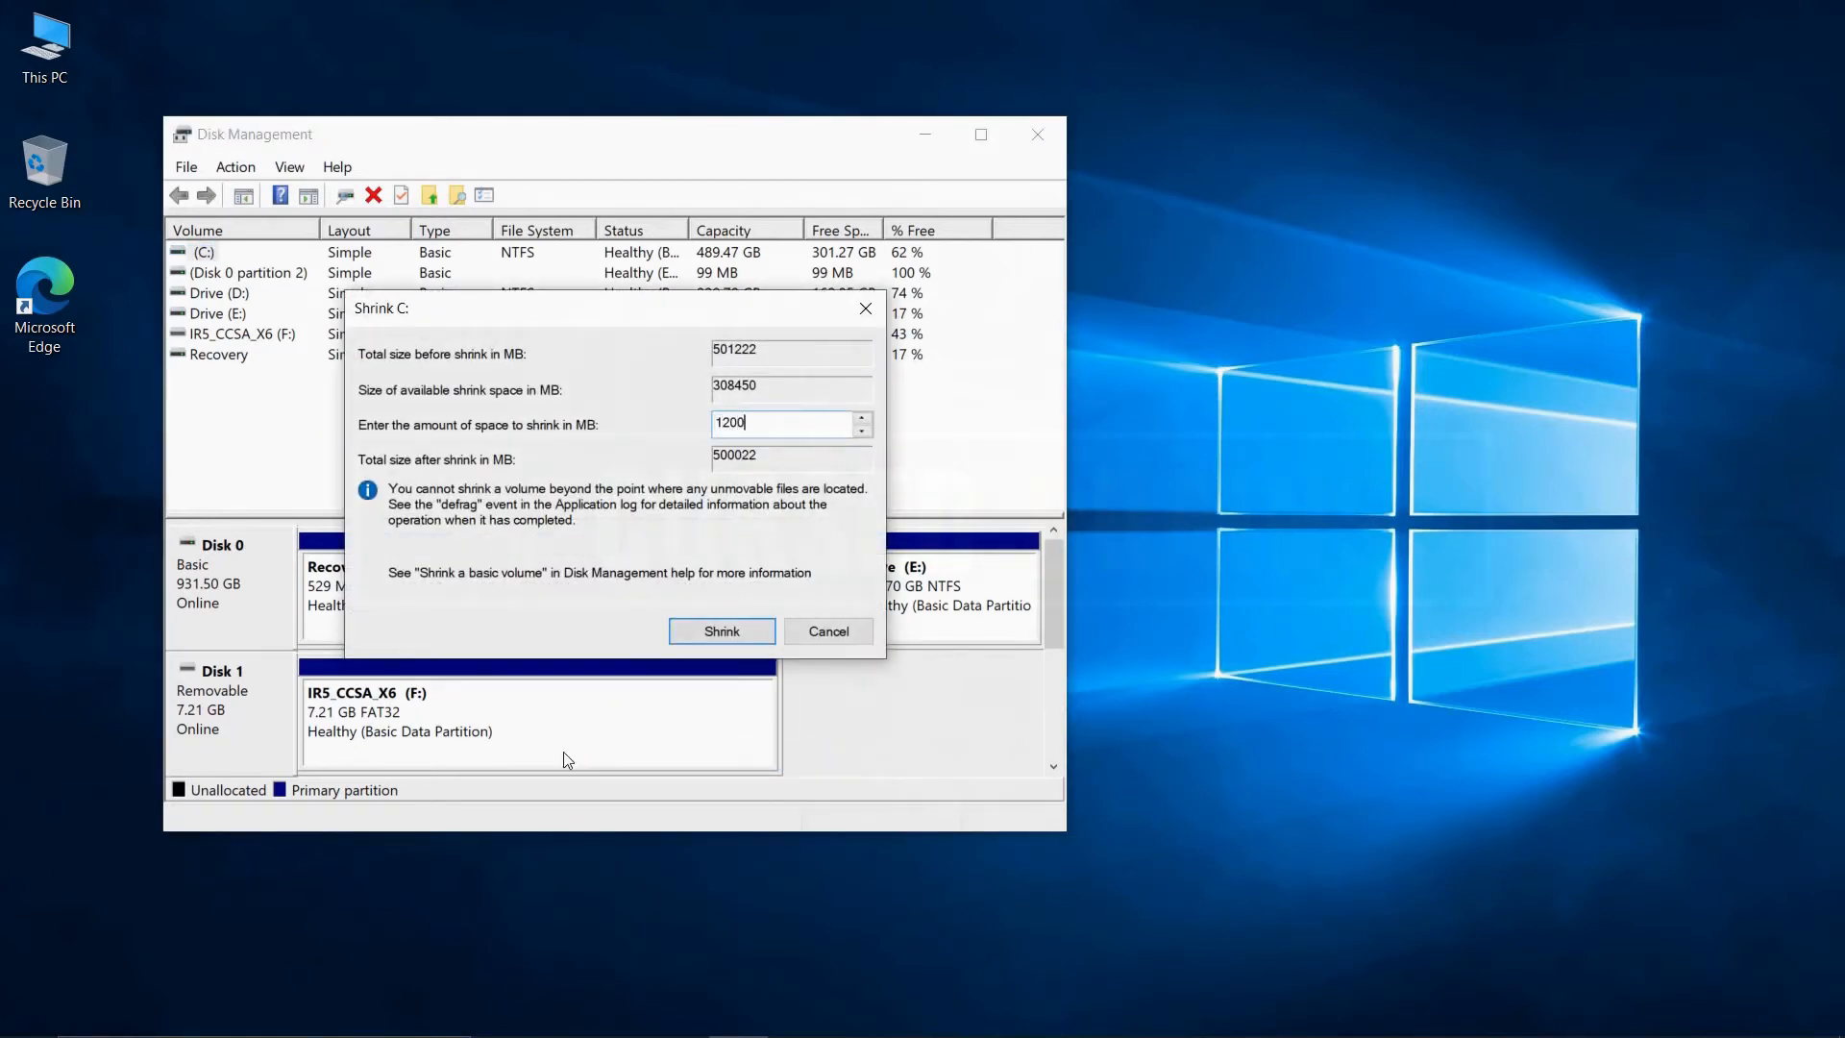
{"action": "left_click", "coordinate": [721, 631]}
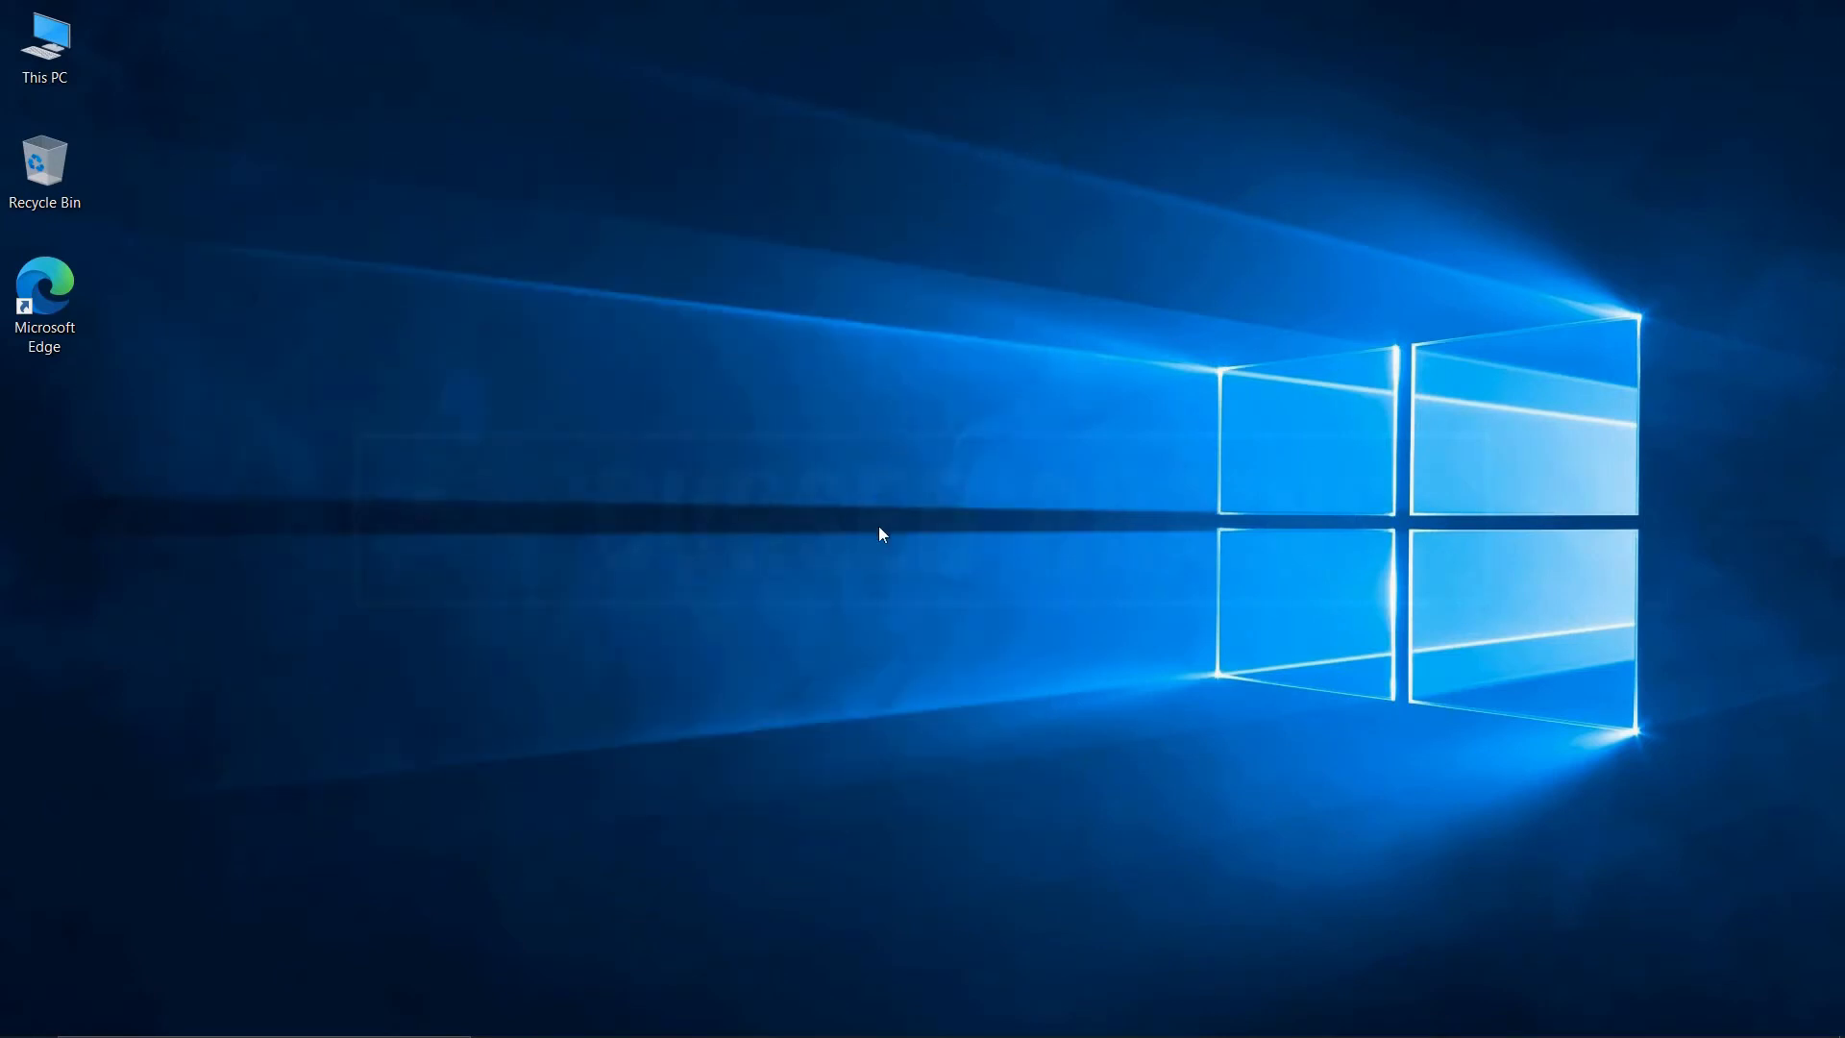
- Restart Windows 10 from the Shut Down Windows dialog with Alt+F4
{"action": "key", "text": "Alt+F4"}
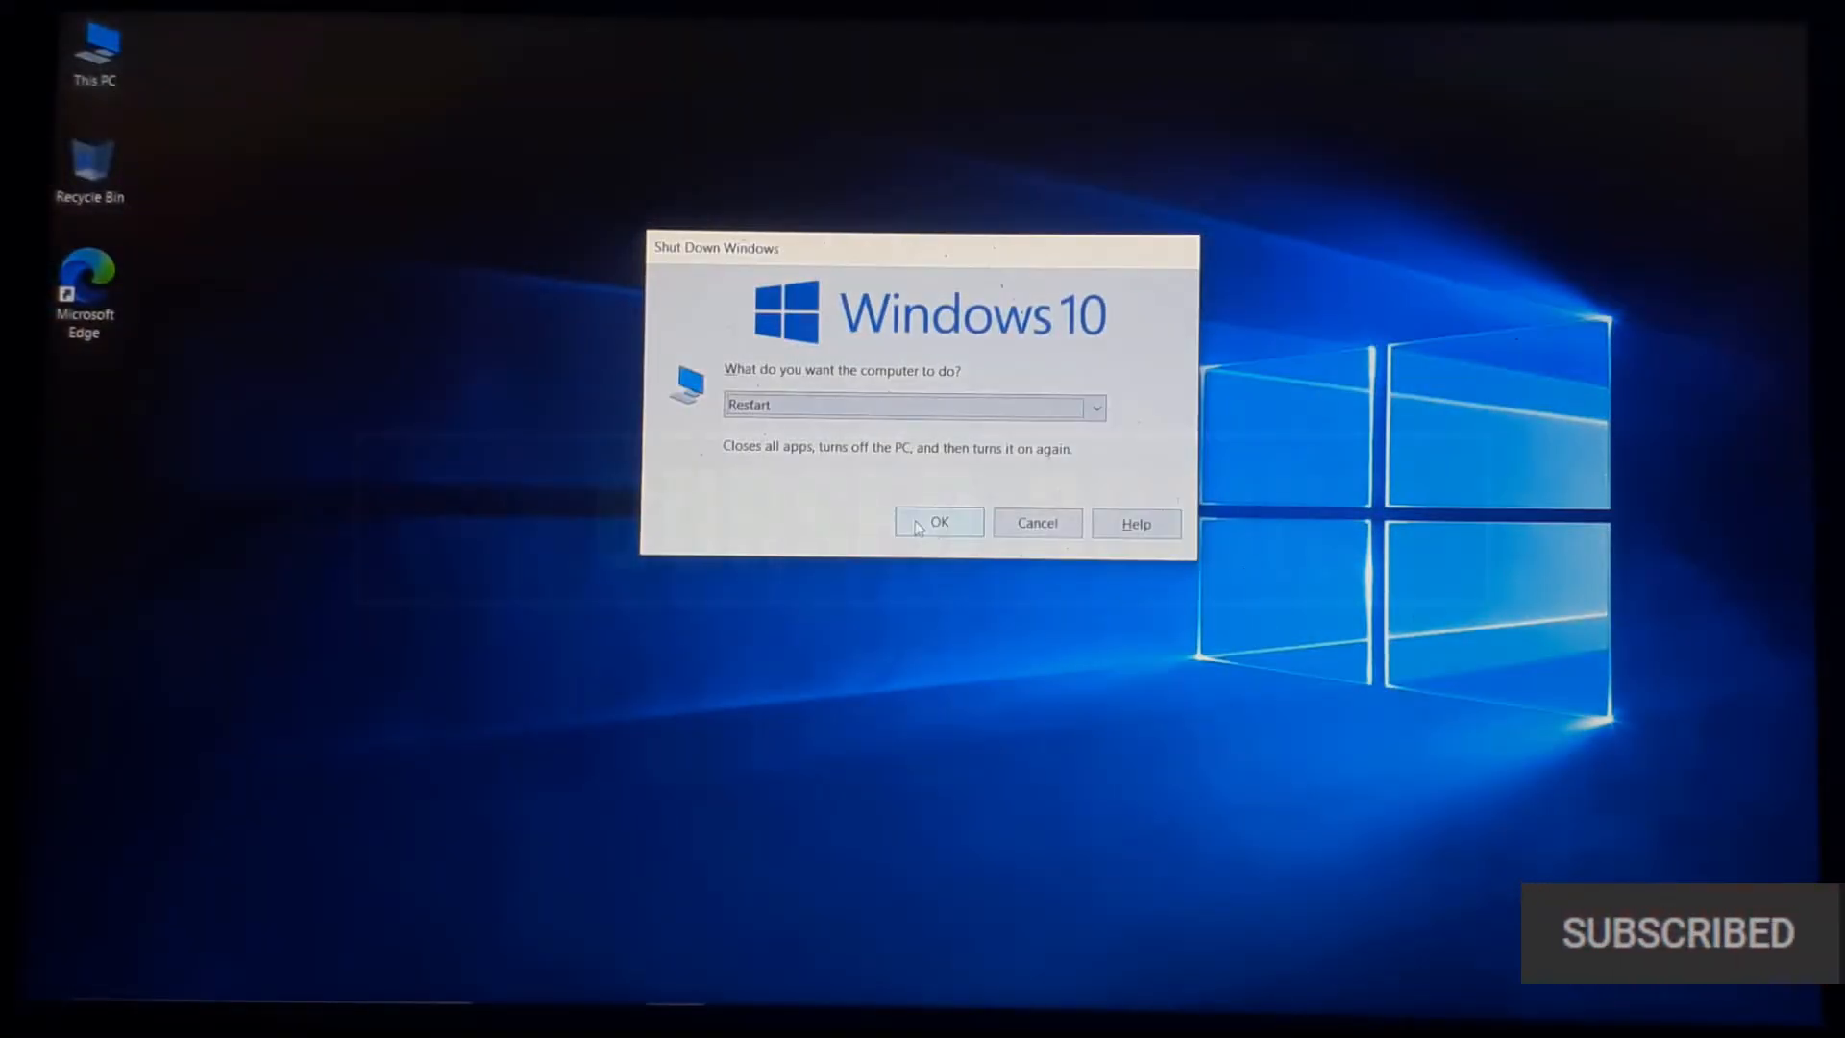
{"action": "left_click", "coordinate": [938, 523]}
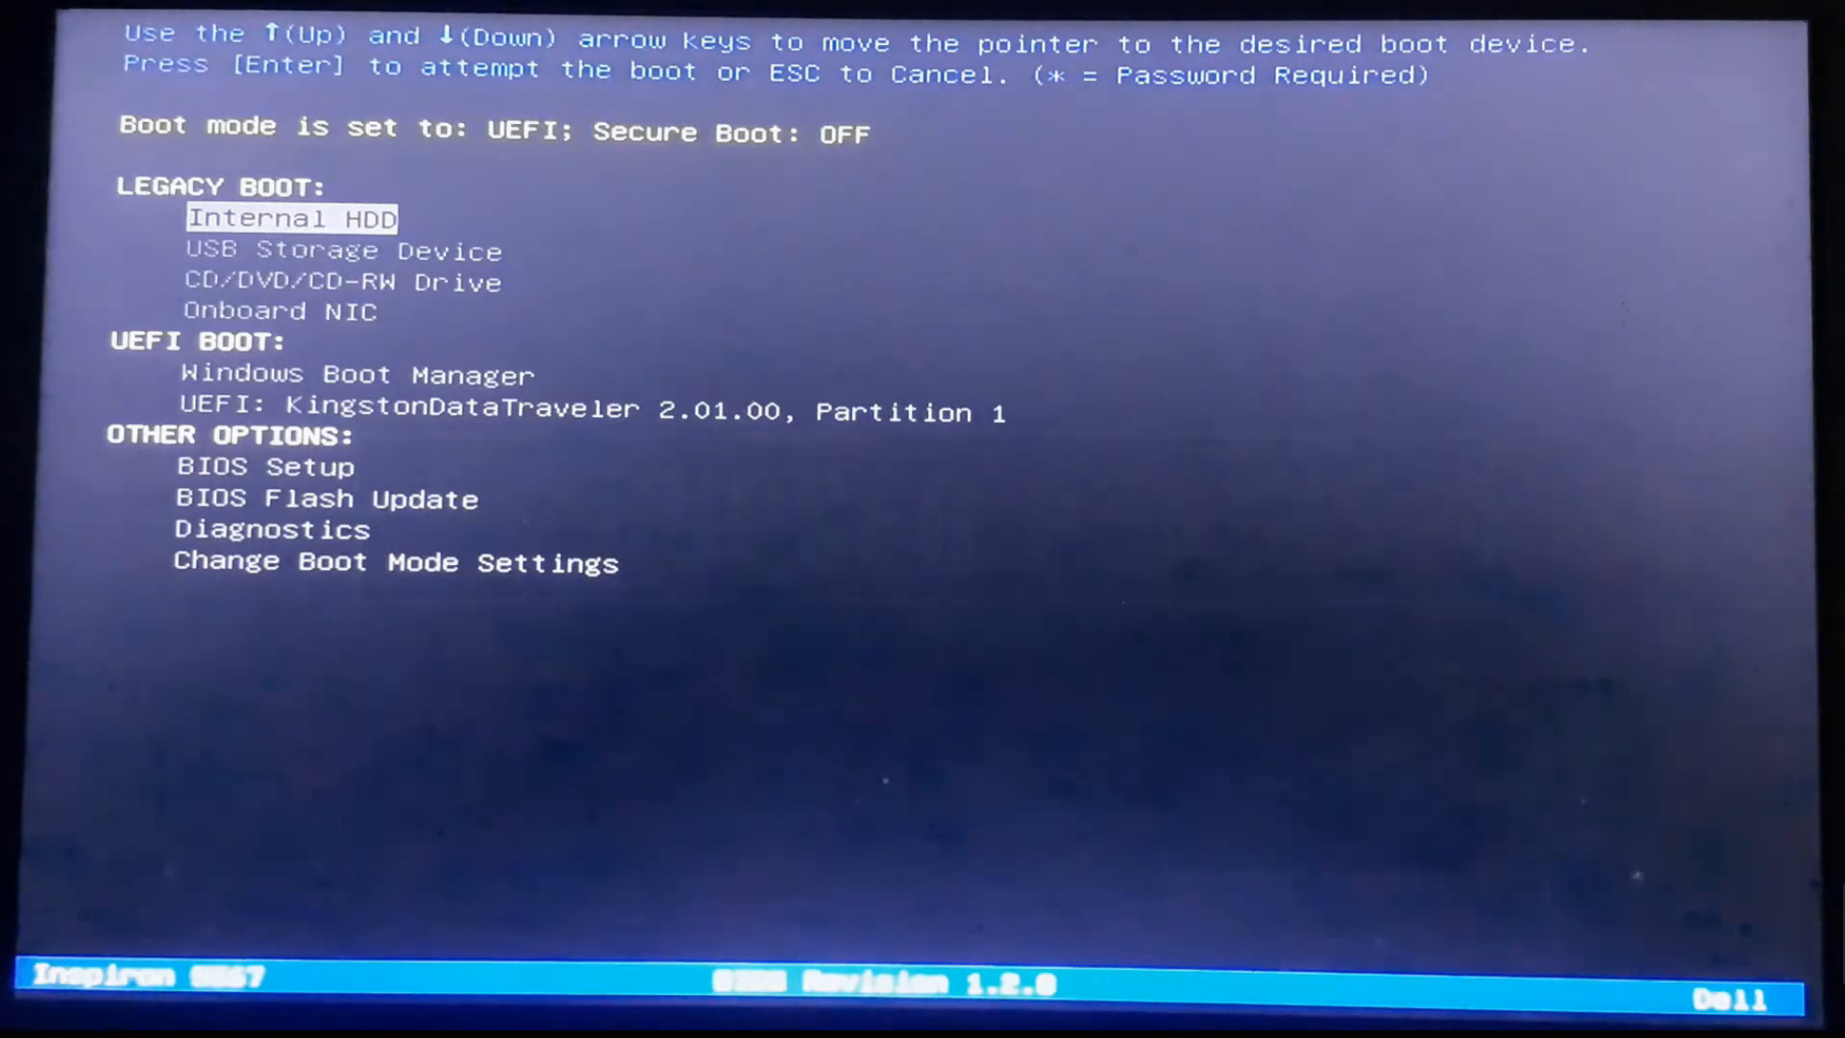
- Boot from UEFI: KingstonDataTraveler 2.01.00, Partition 1 in the Dell boot menu
{"action": "key", "text": "Down"}
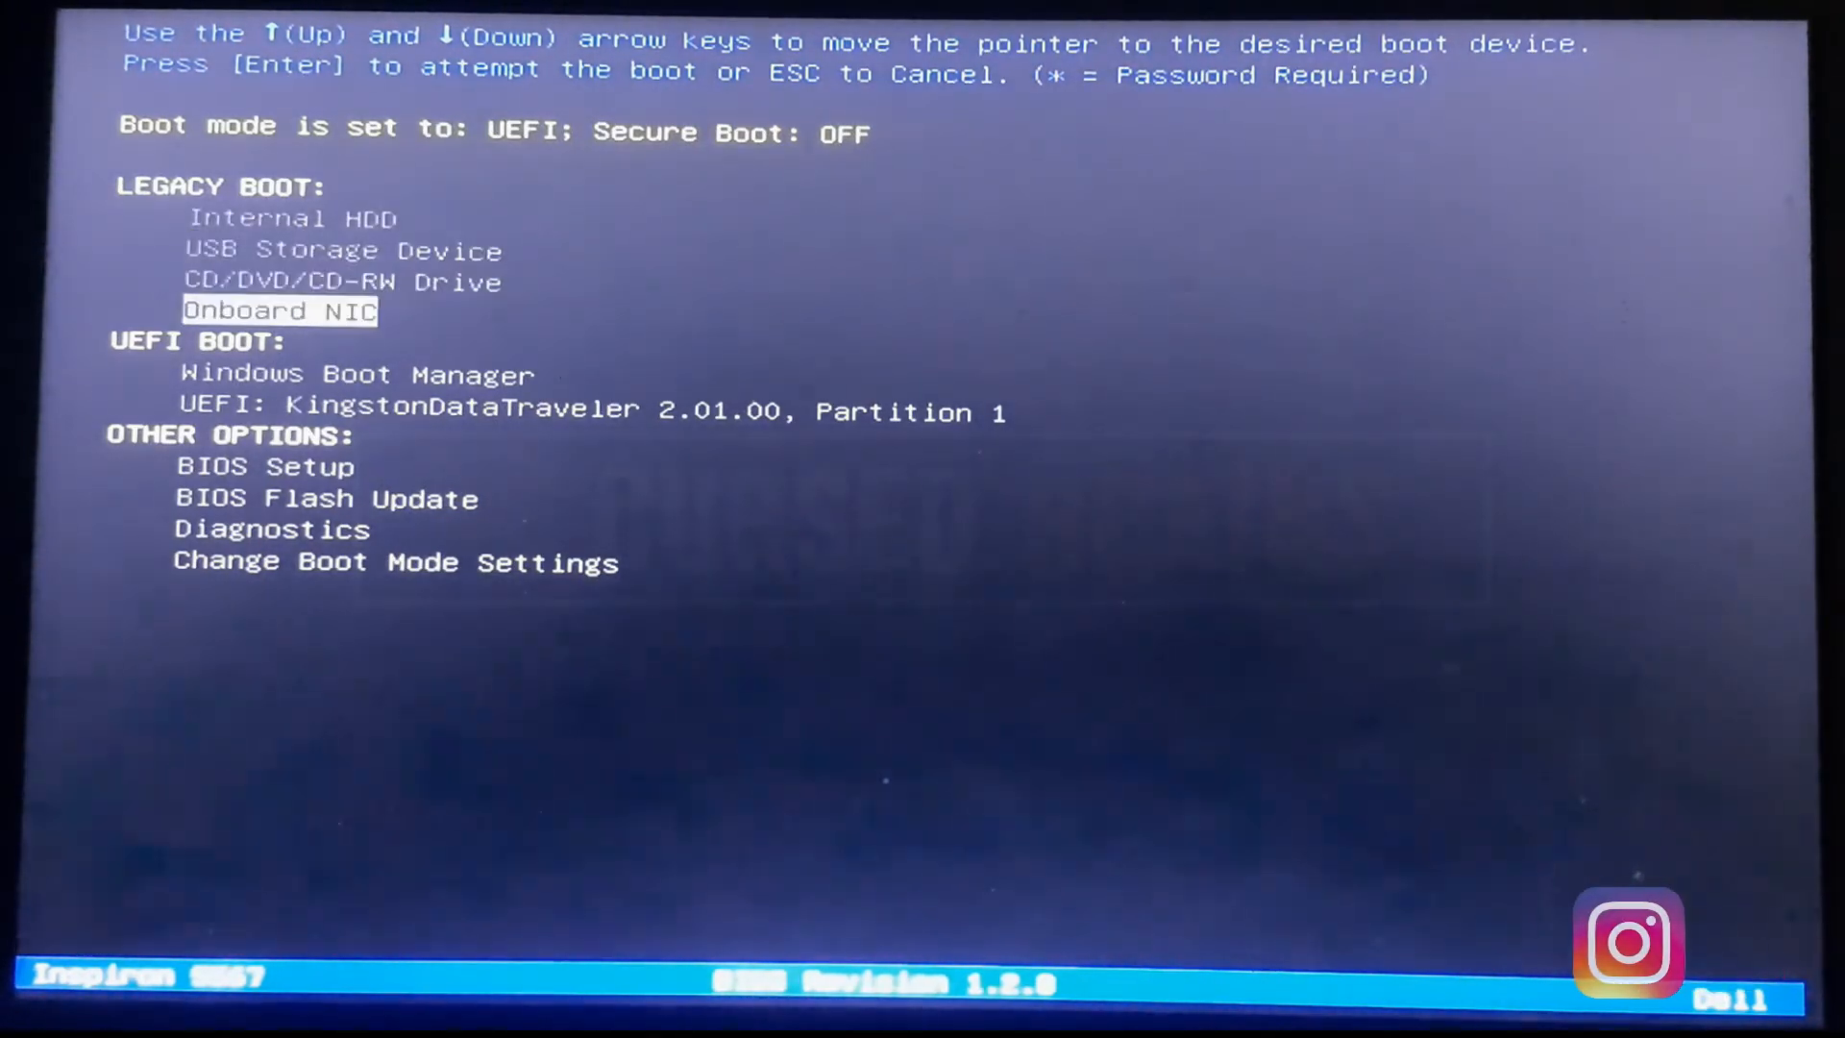
{"action": "key", "text": "Down"}
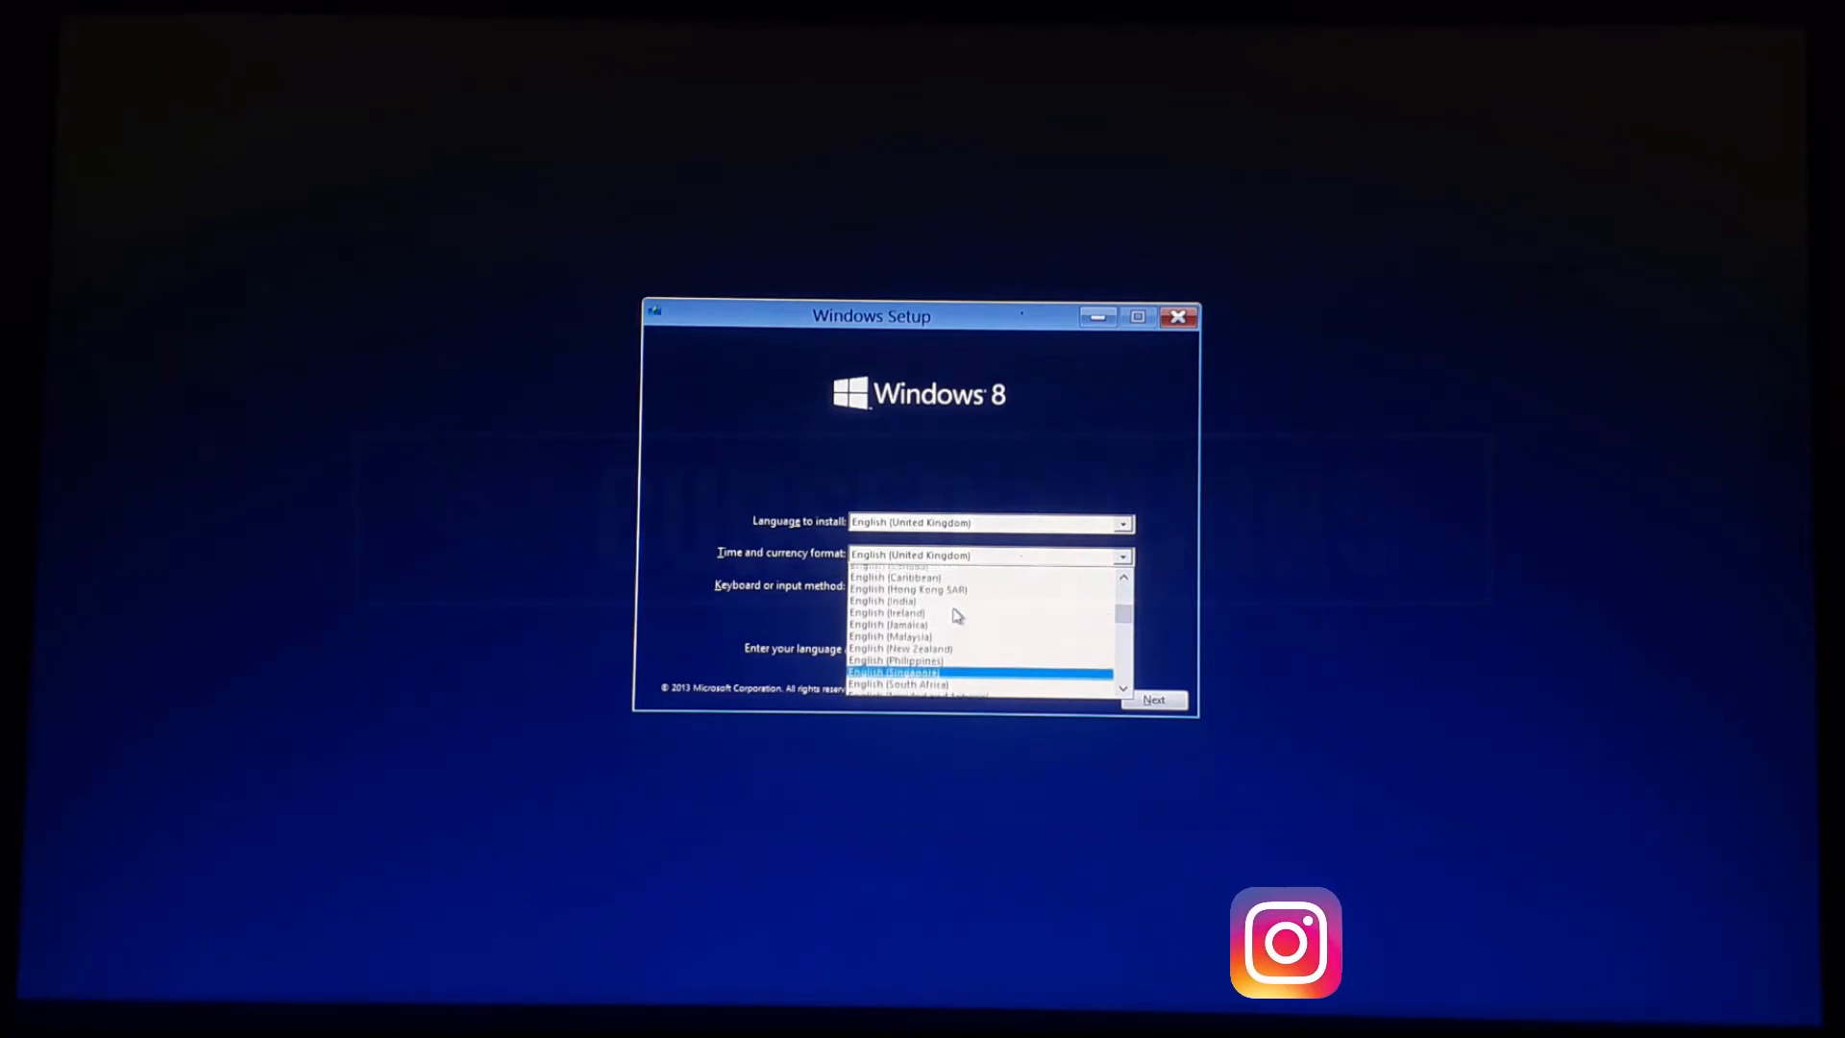
- Choose English (India) time and currency format and begin installing Windows
{"action": "left_click", "coordinate": [891, 599]}
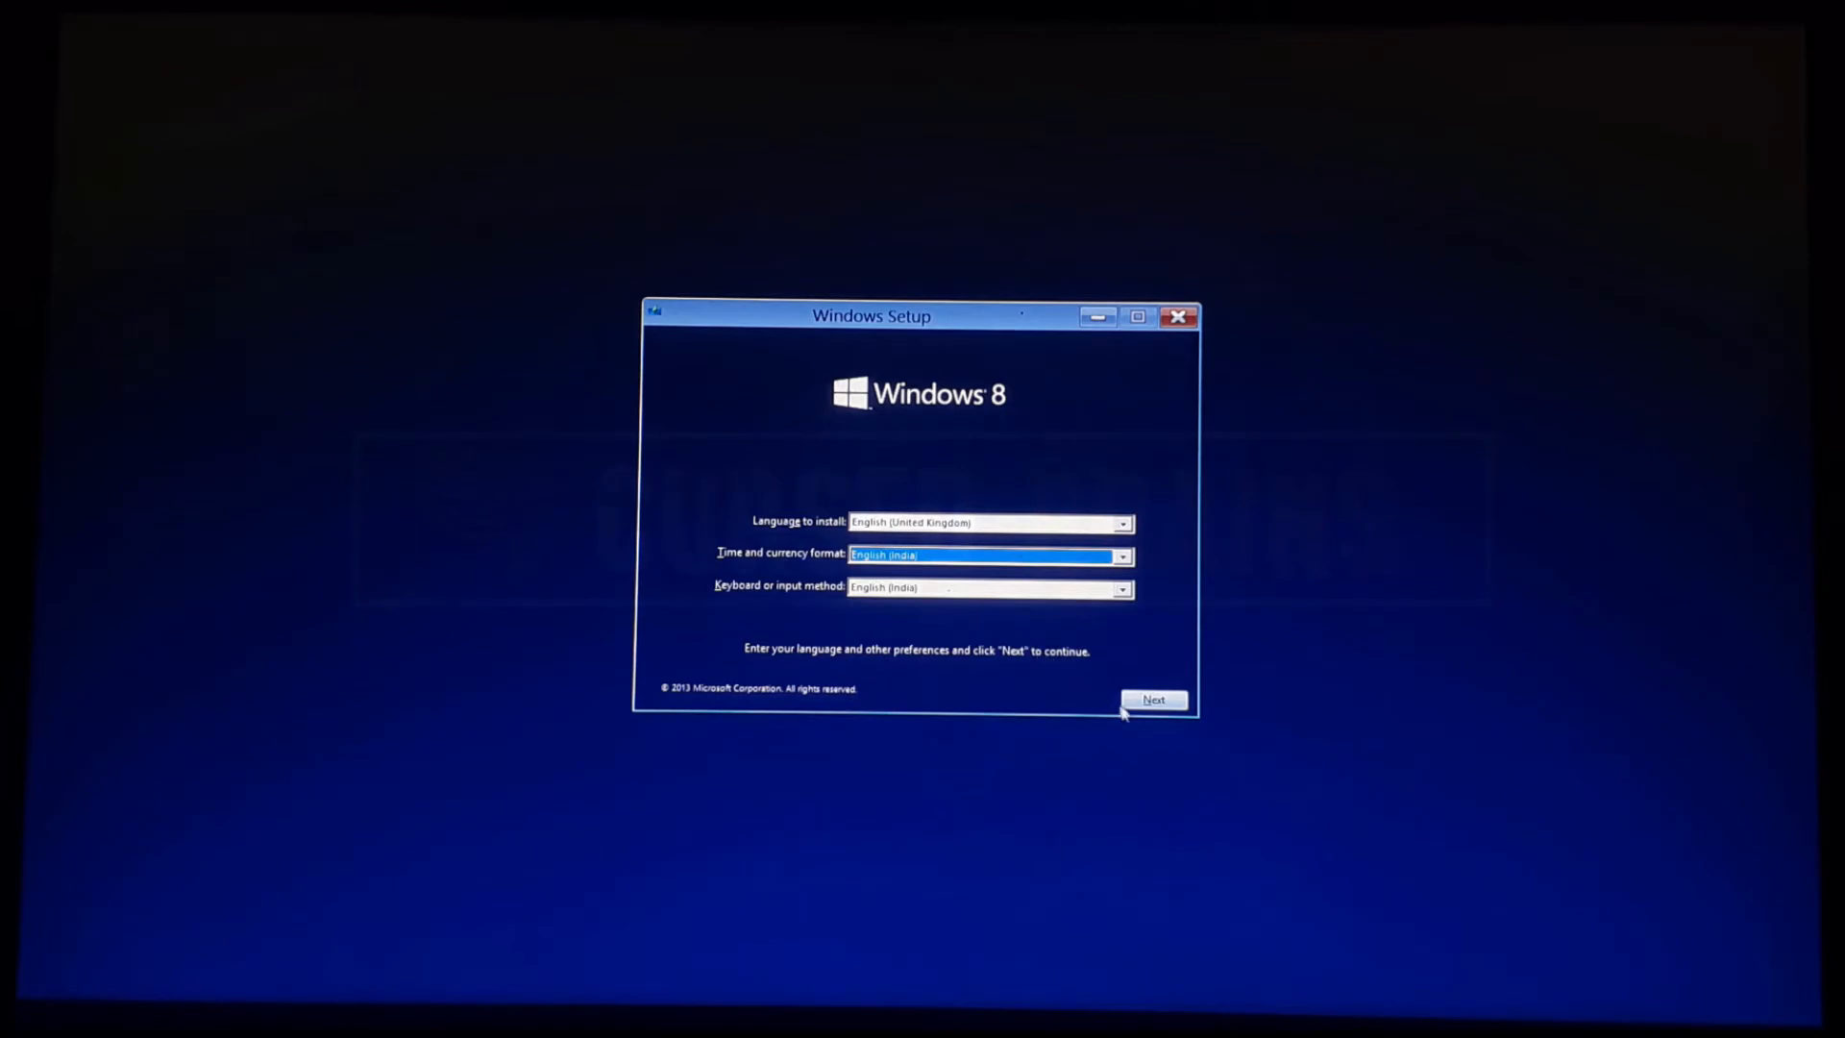
{"action": "left_click", "coordinate": [1153, 699]}
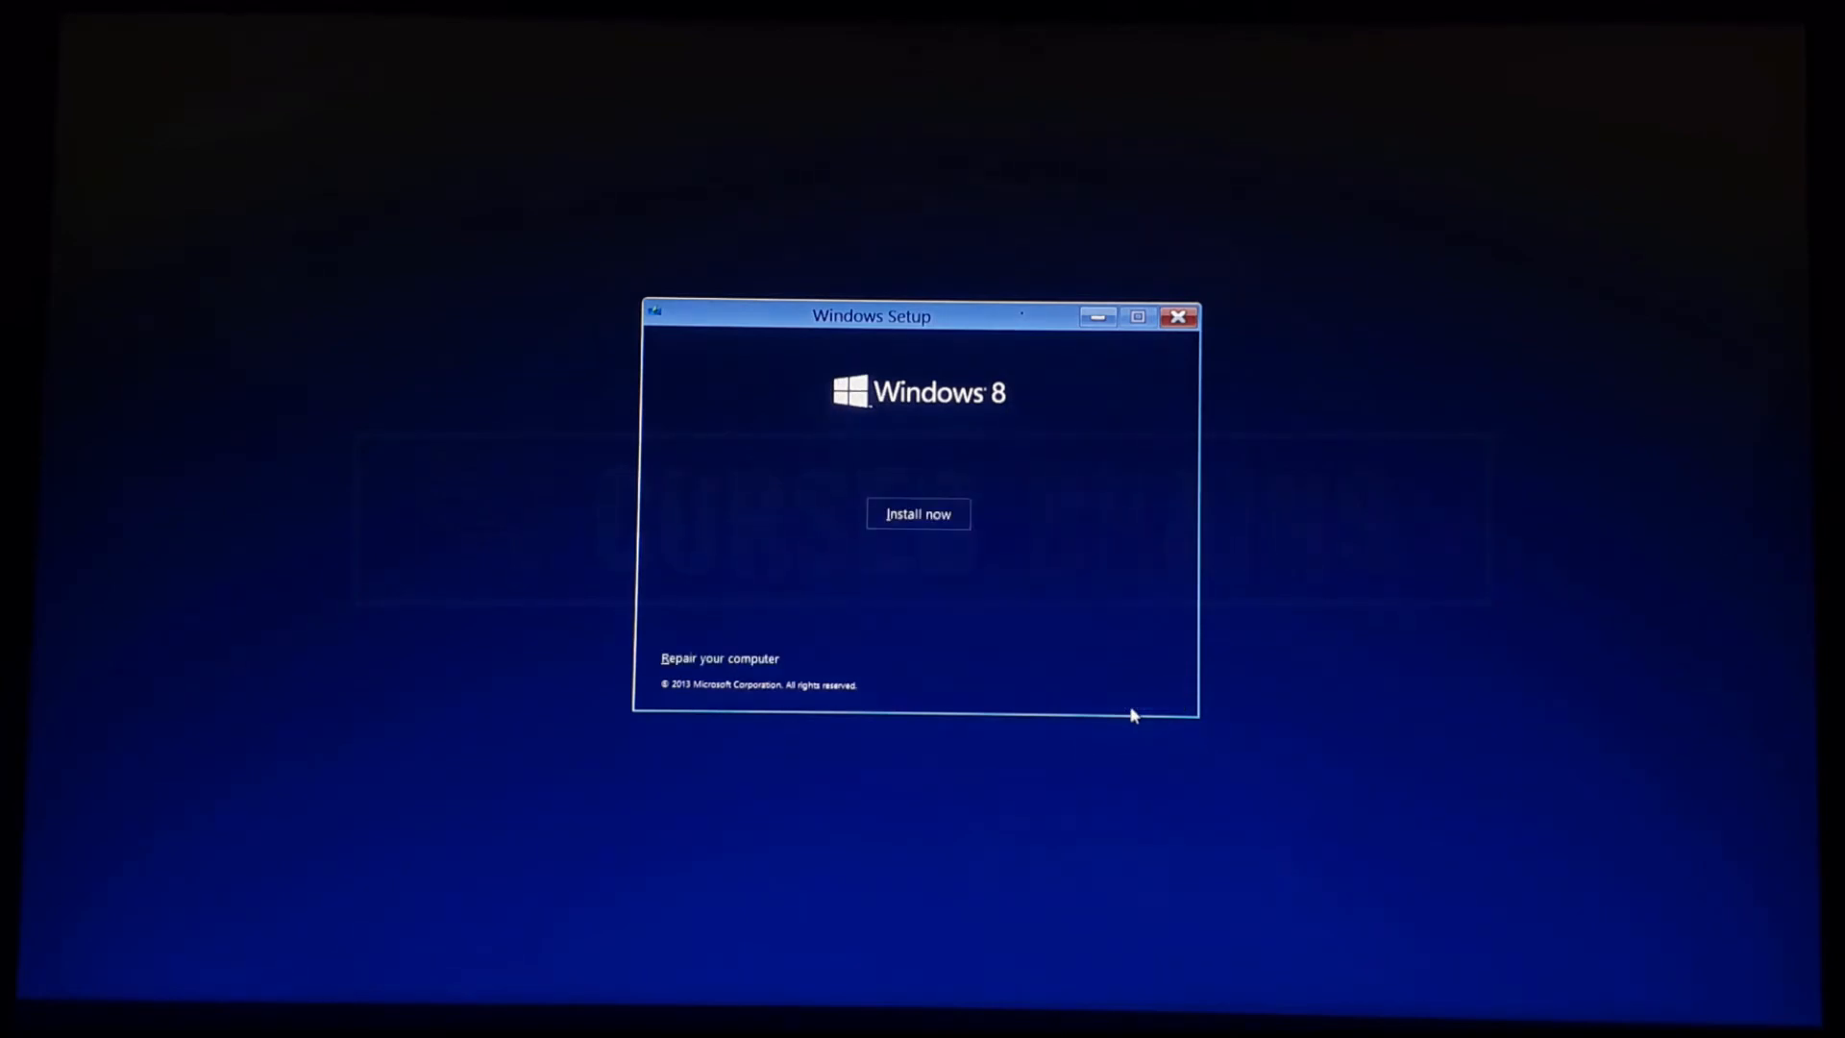
{"action": "mouse_move", "coordinate": [952, 533]}
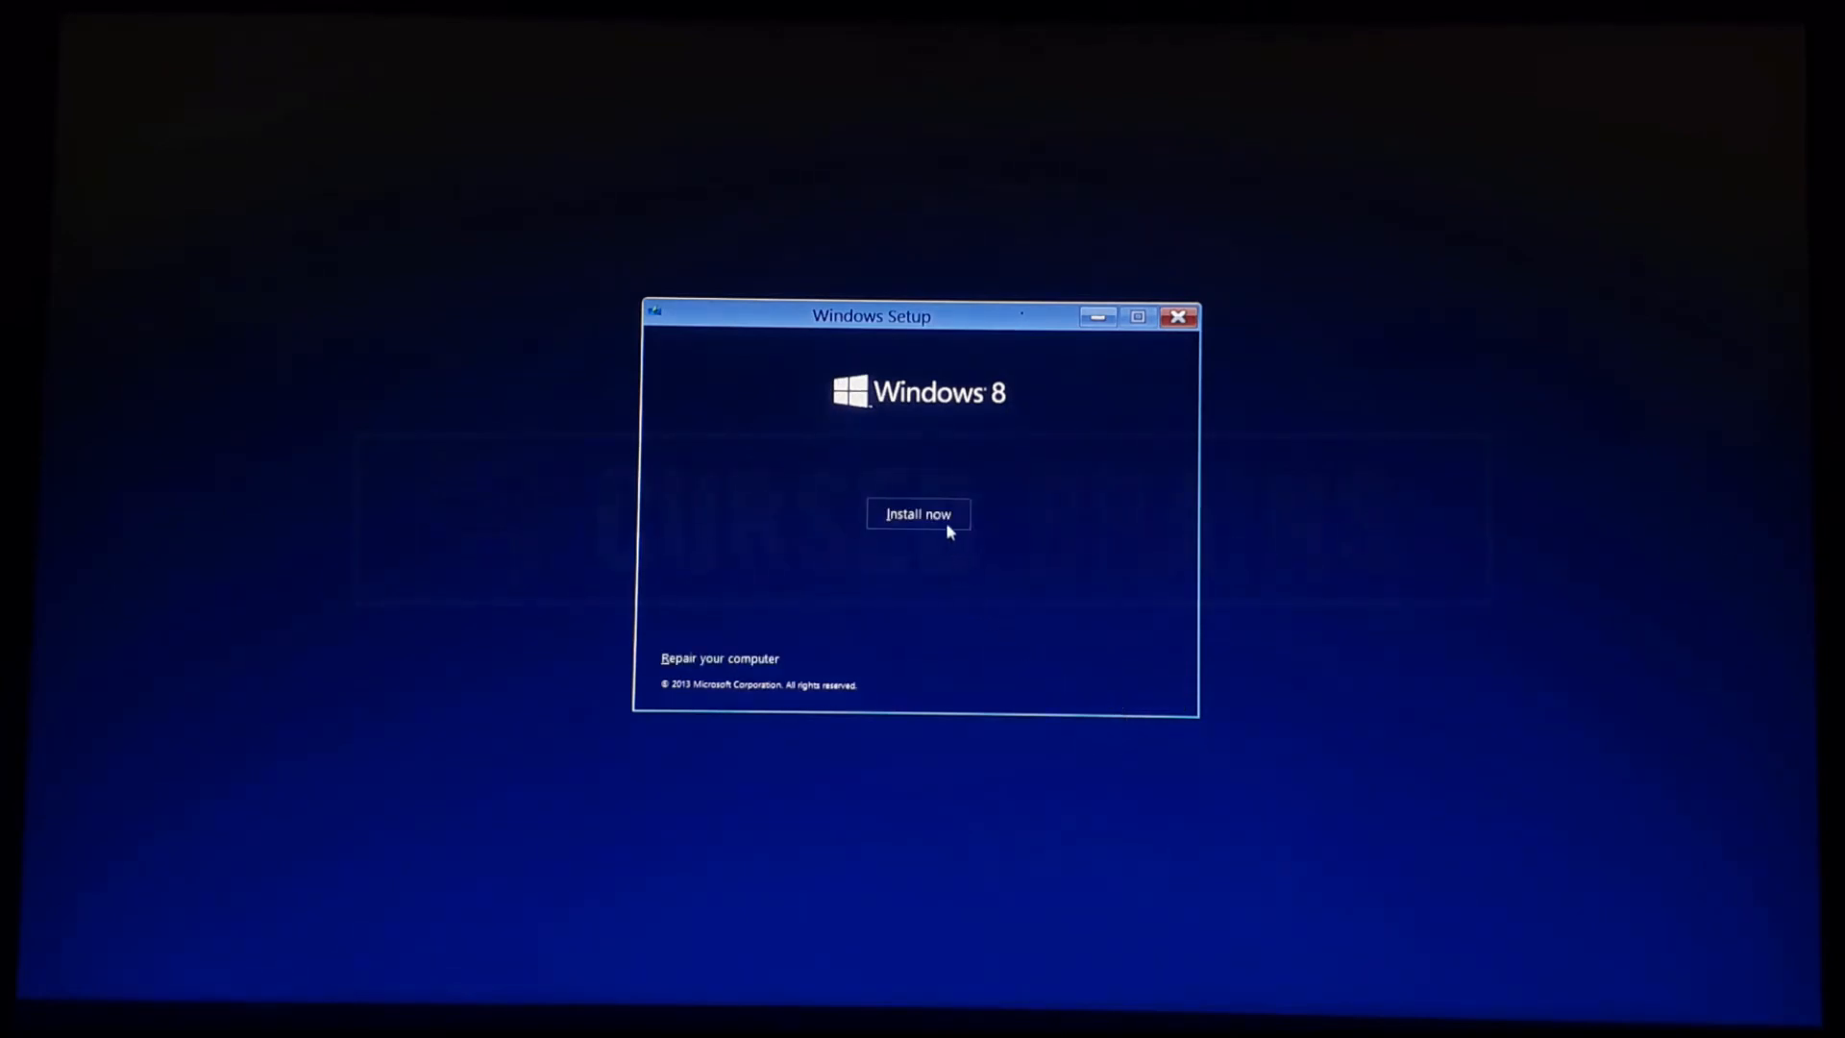
{"action": "left_click", "coordinate": [919, 516]}
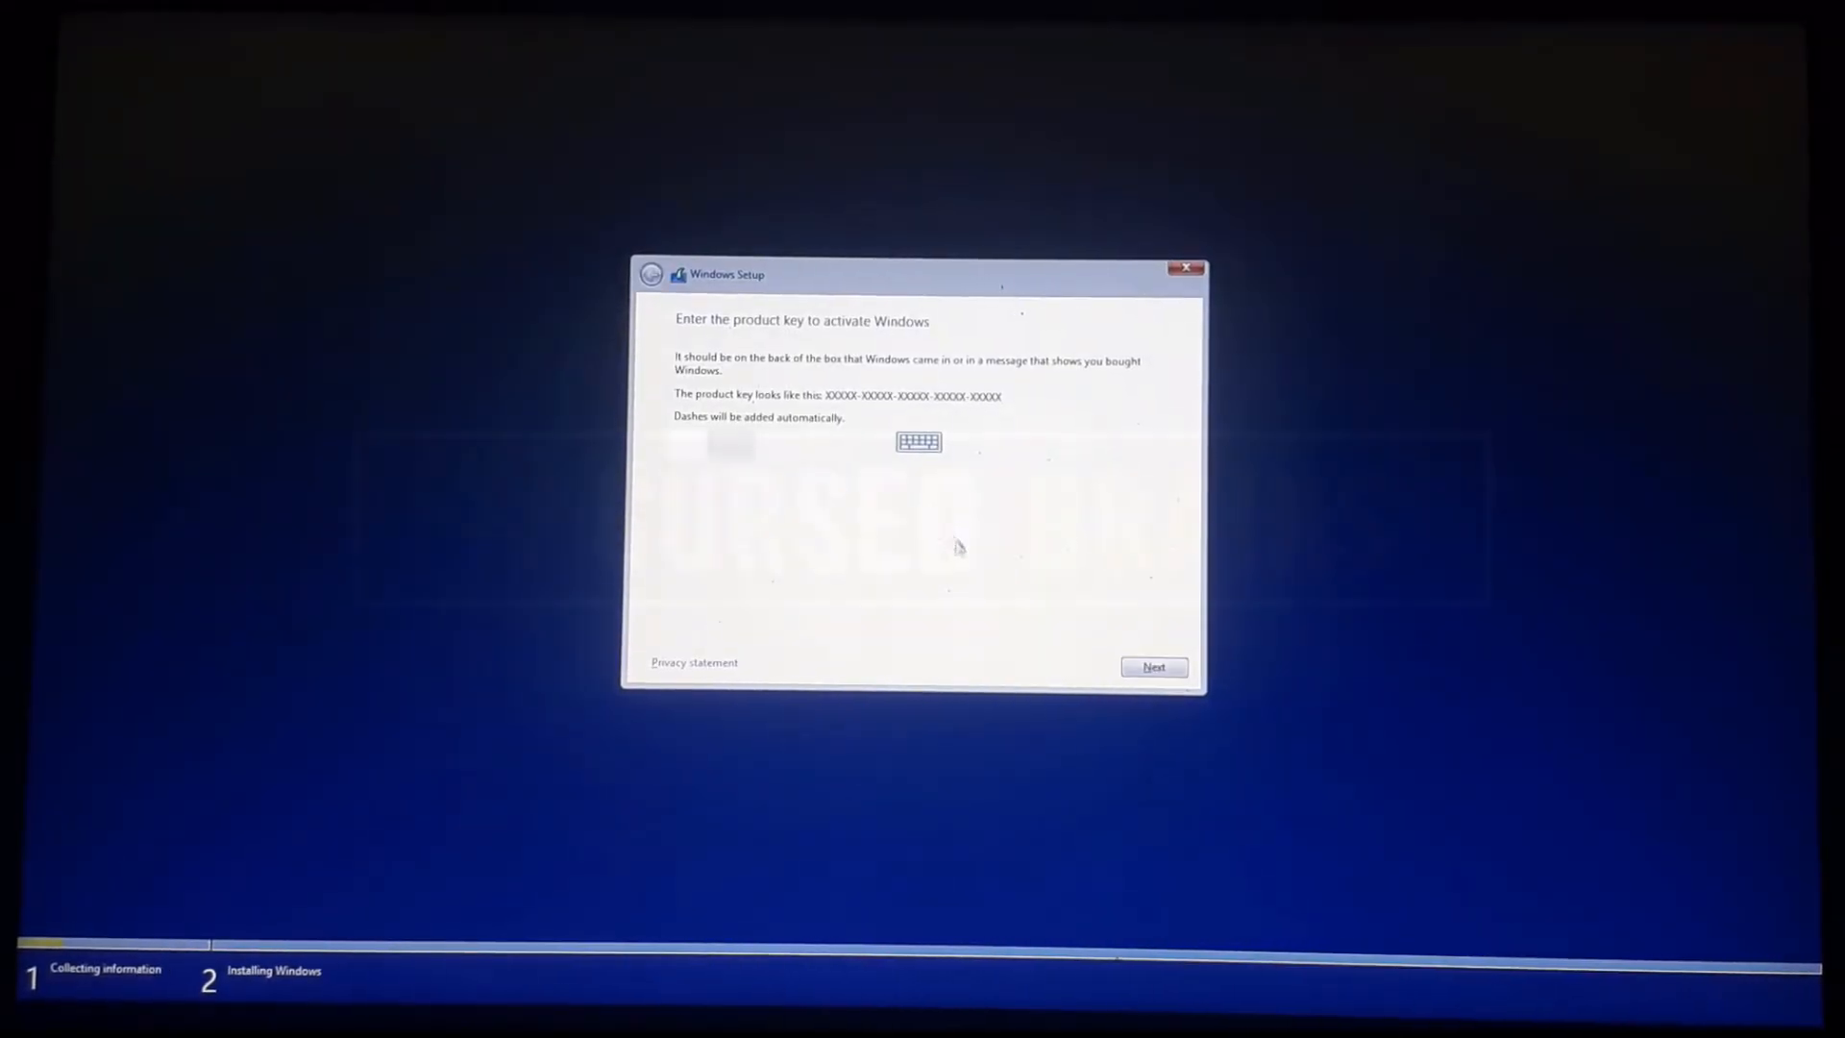
- Skip the product key, accept the licence terms and continue to the installation type choice
{"action": "left_click", "coordinate": [1153, 667]}
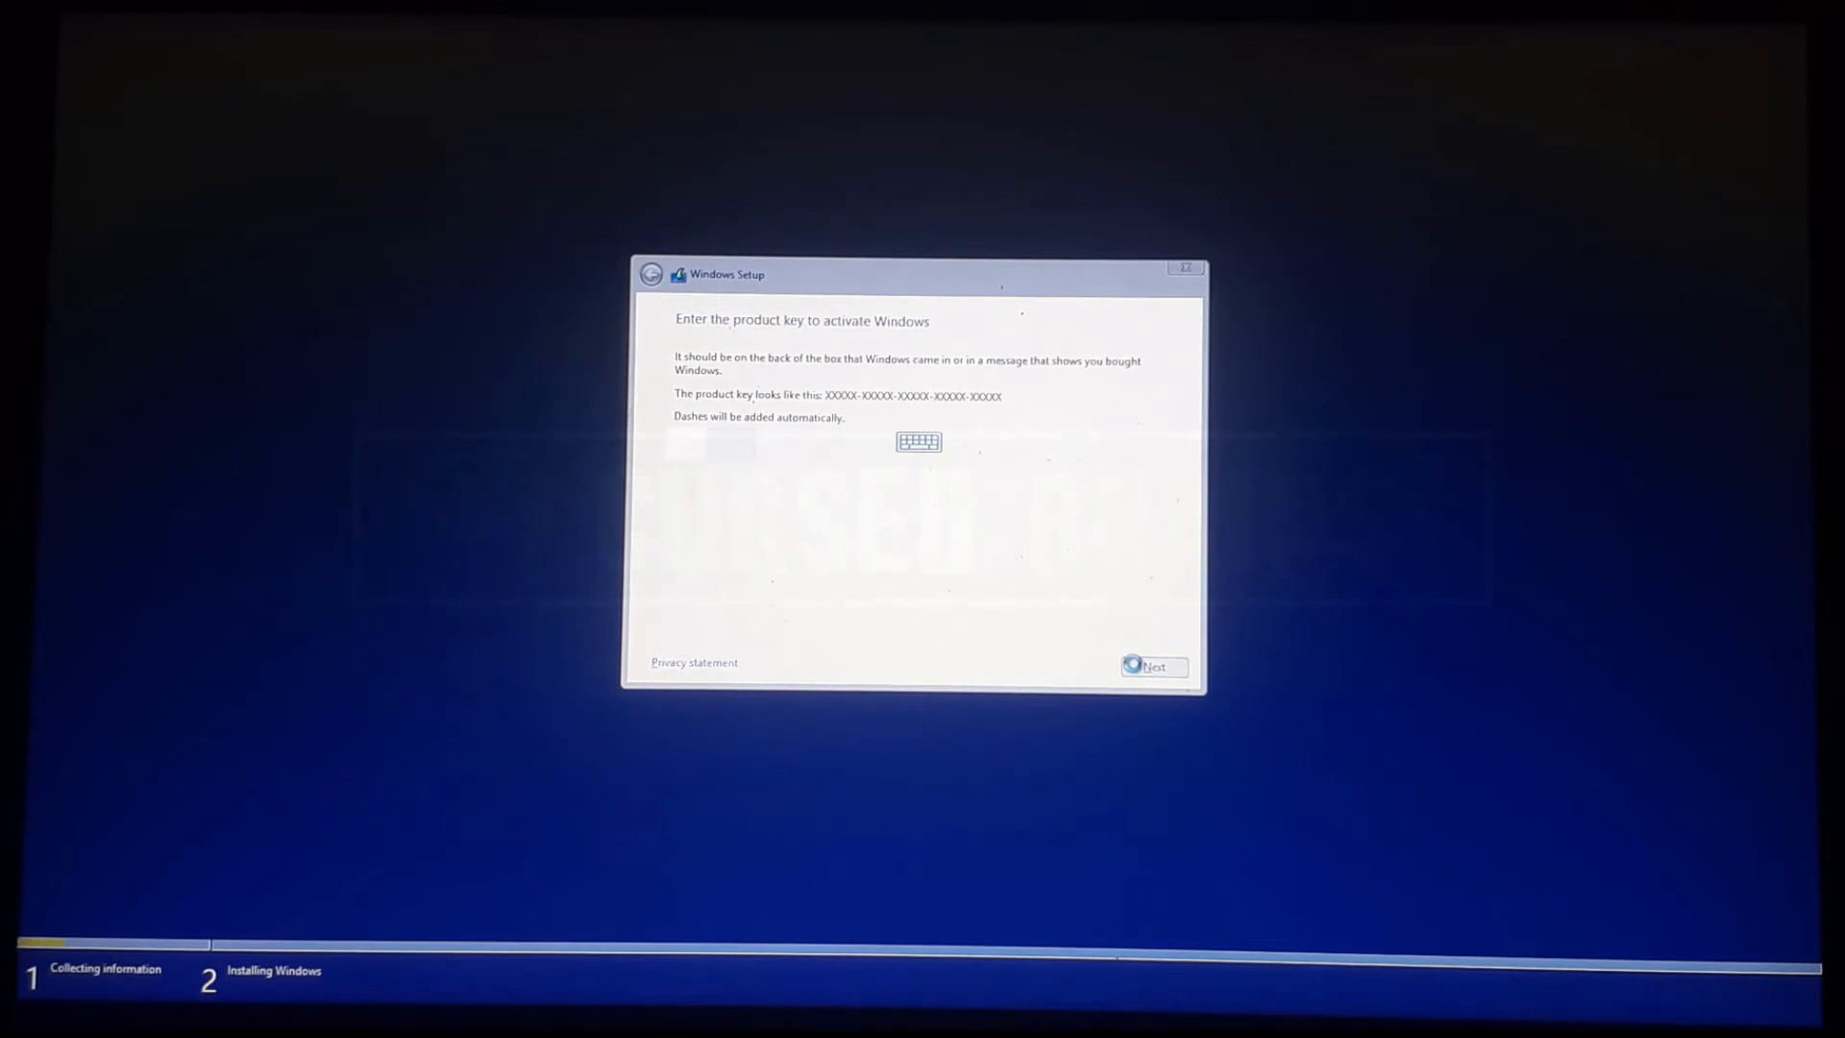
{"action": "left_click", "coordinate": [1153, 667]}
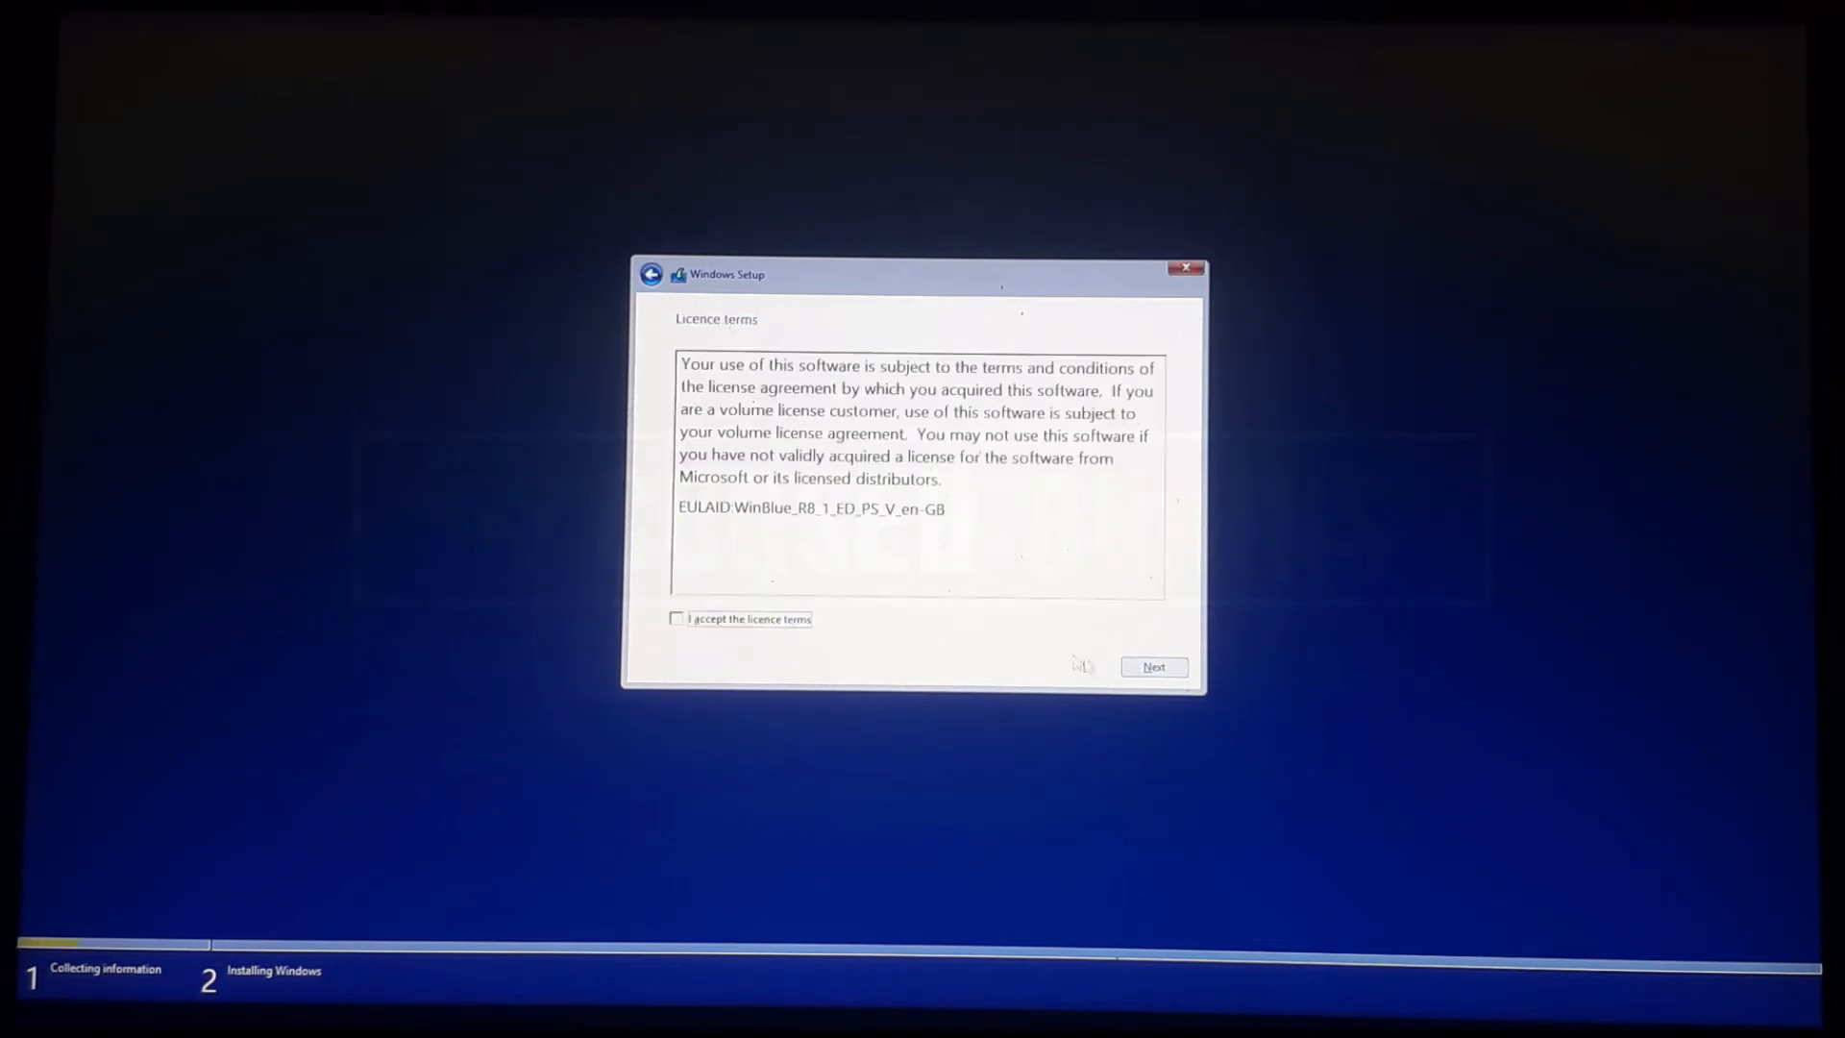
{"action": "left_click", "coordinate": [677, 617]}
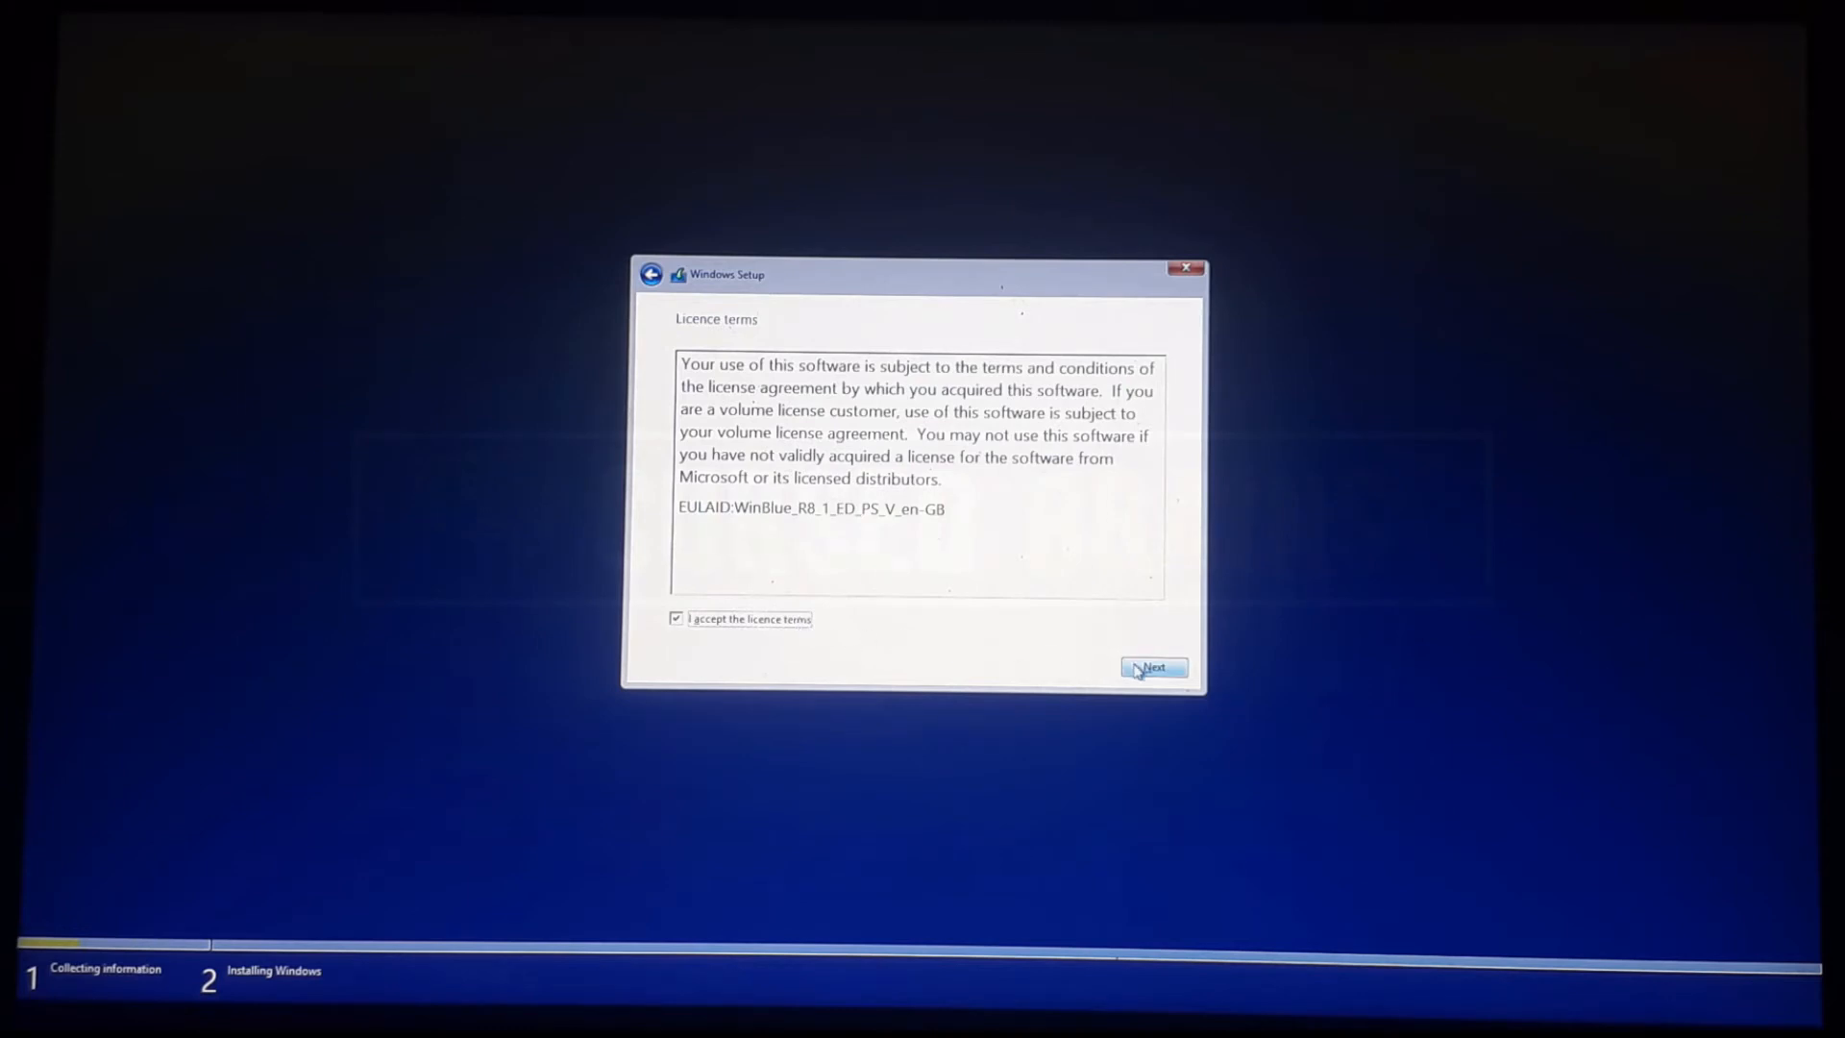
{"action": "left_click", "coordinate": [1151, 667]}
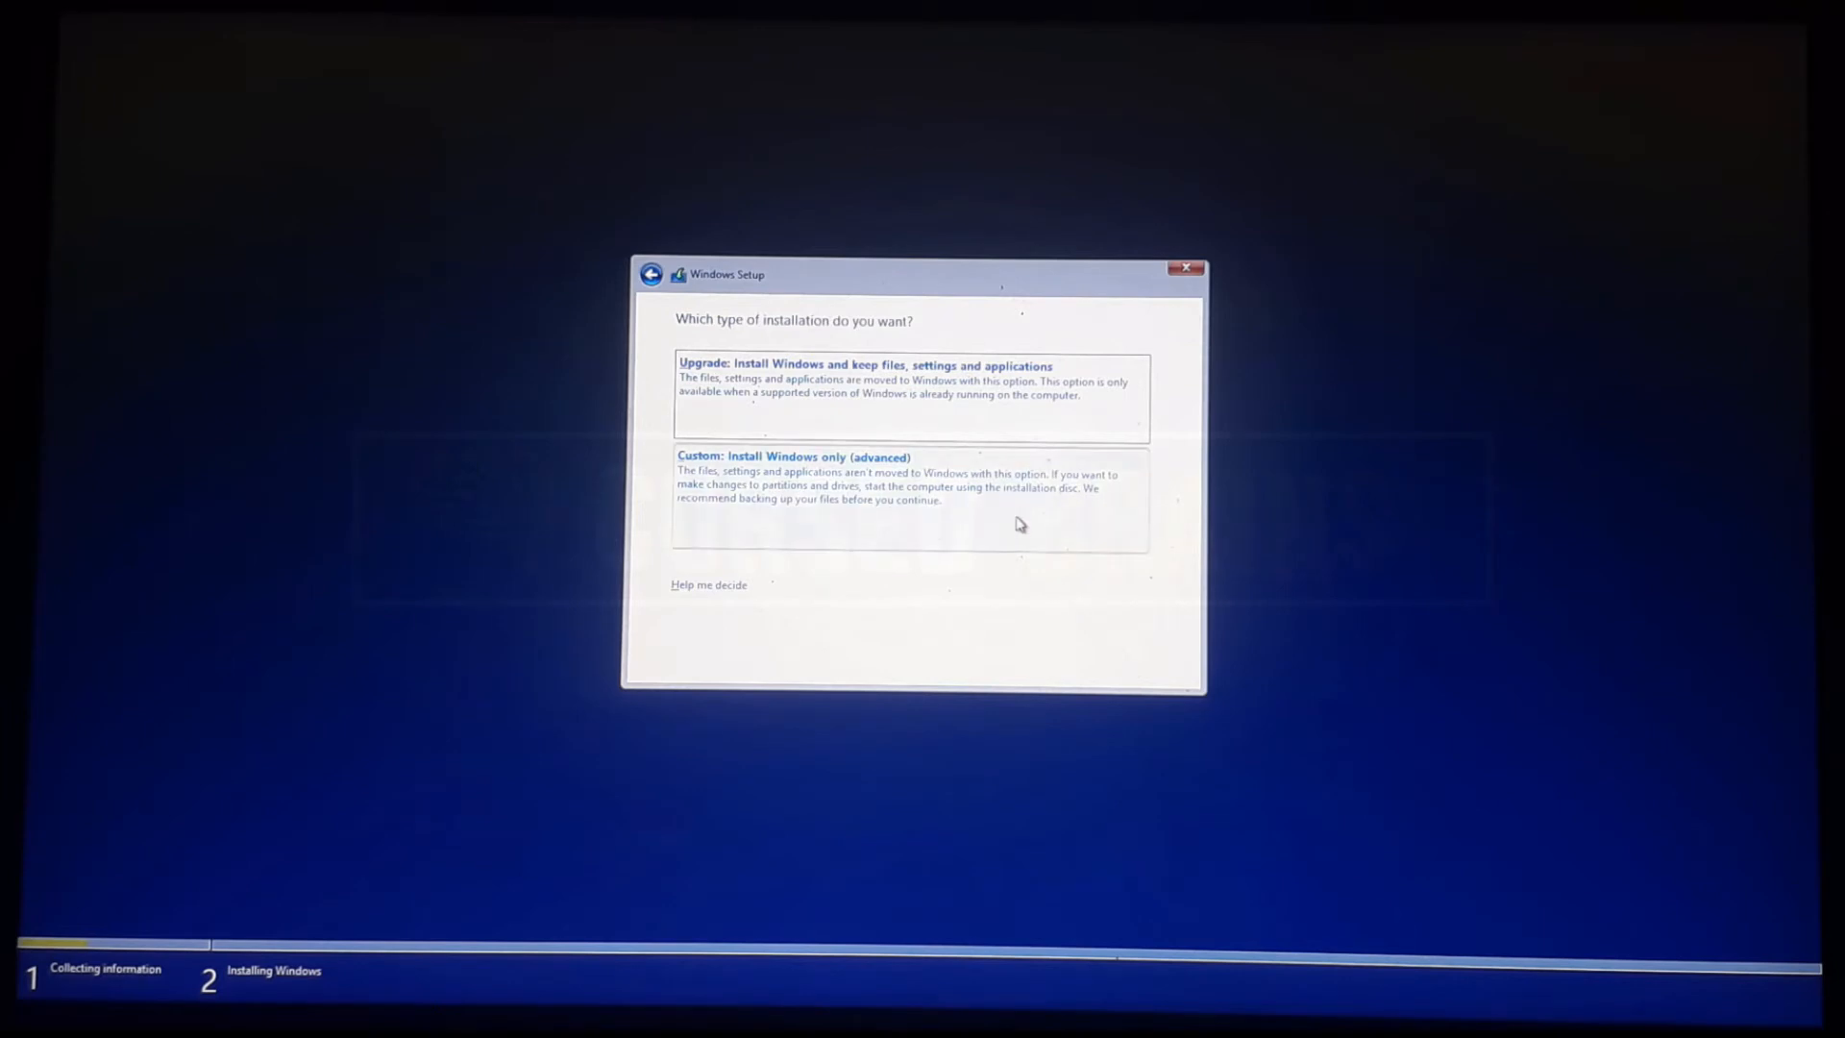
- Choose Custom: Install Windows only and install onto Drive 0's 117.2 GB unallocated space
{"action": "left_click", "coordinate": [794, 457]}
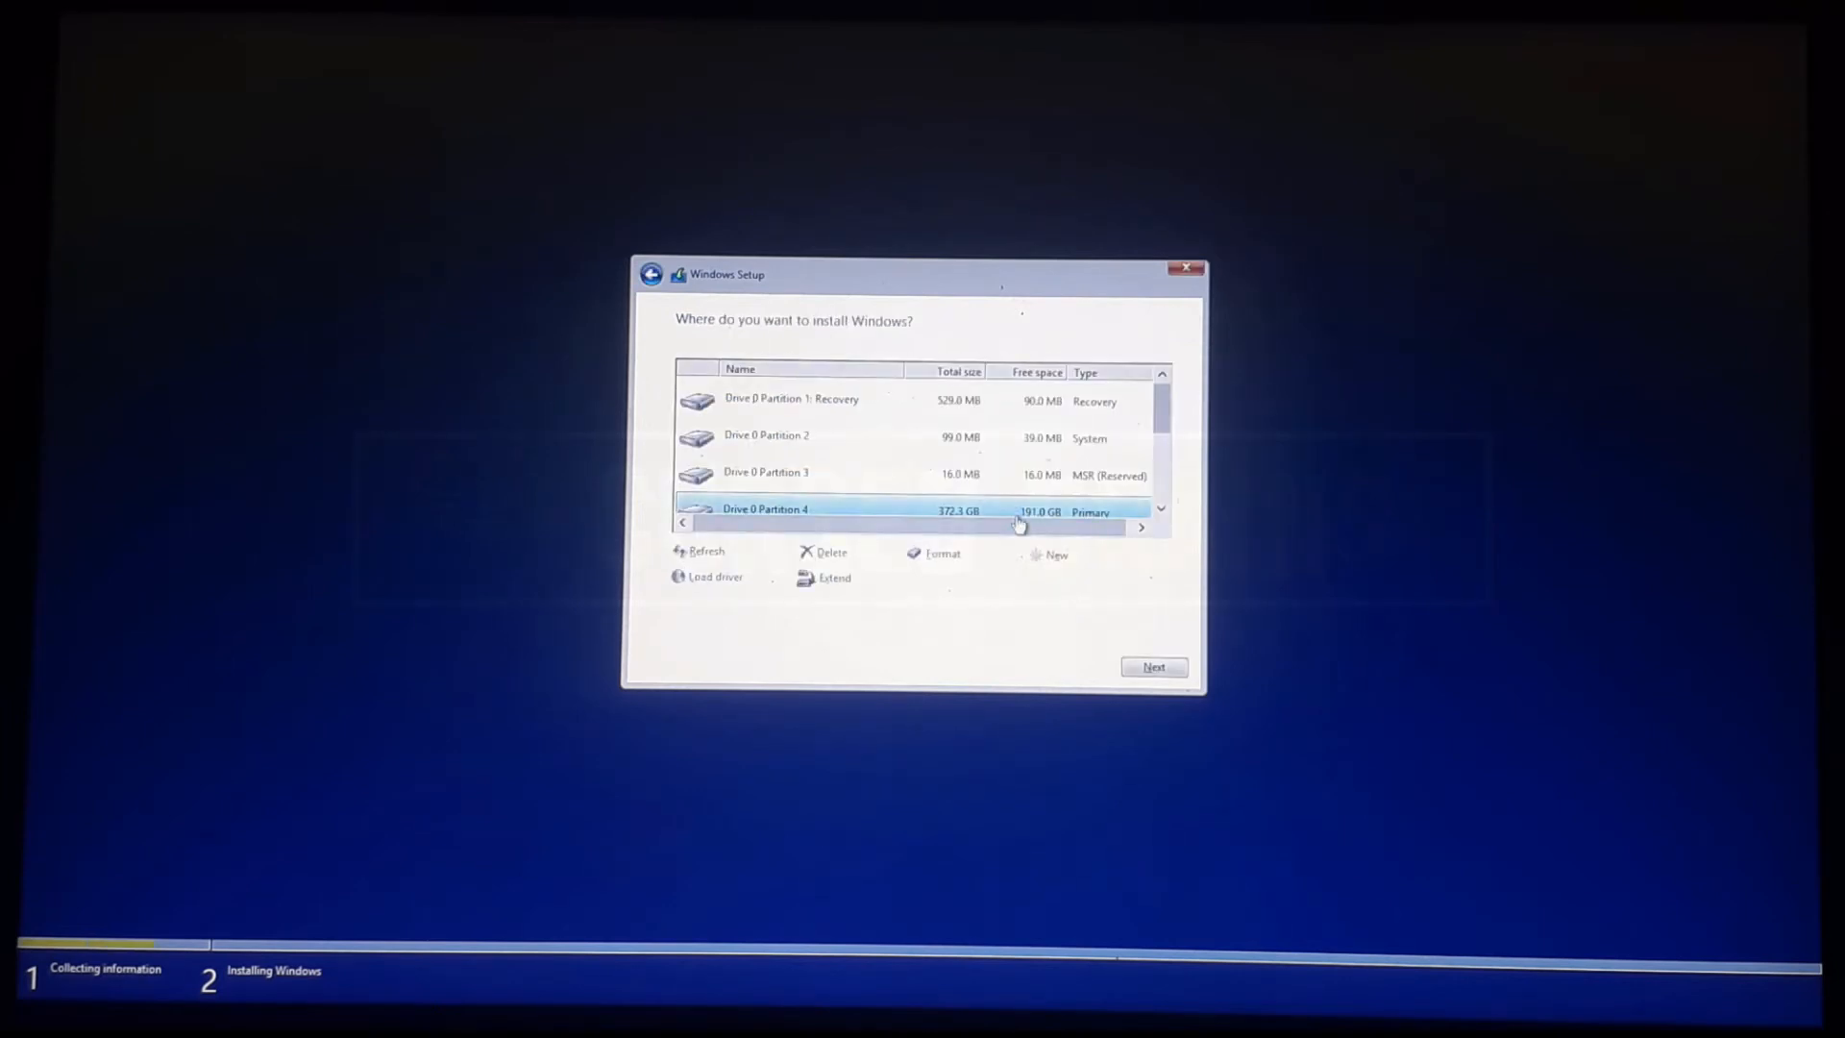
{"action": "scroll", "scroll_direction": "down", "scroll_amount": 3}
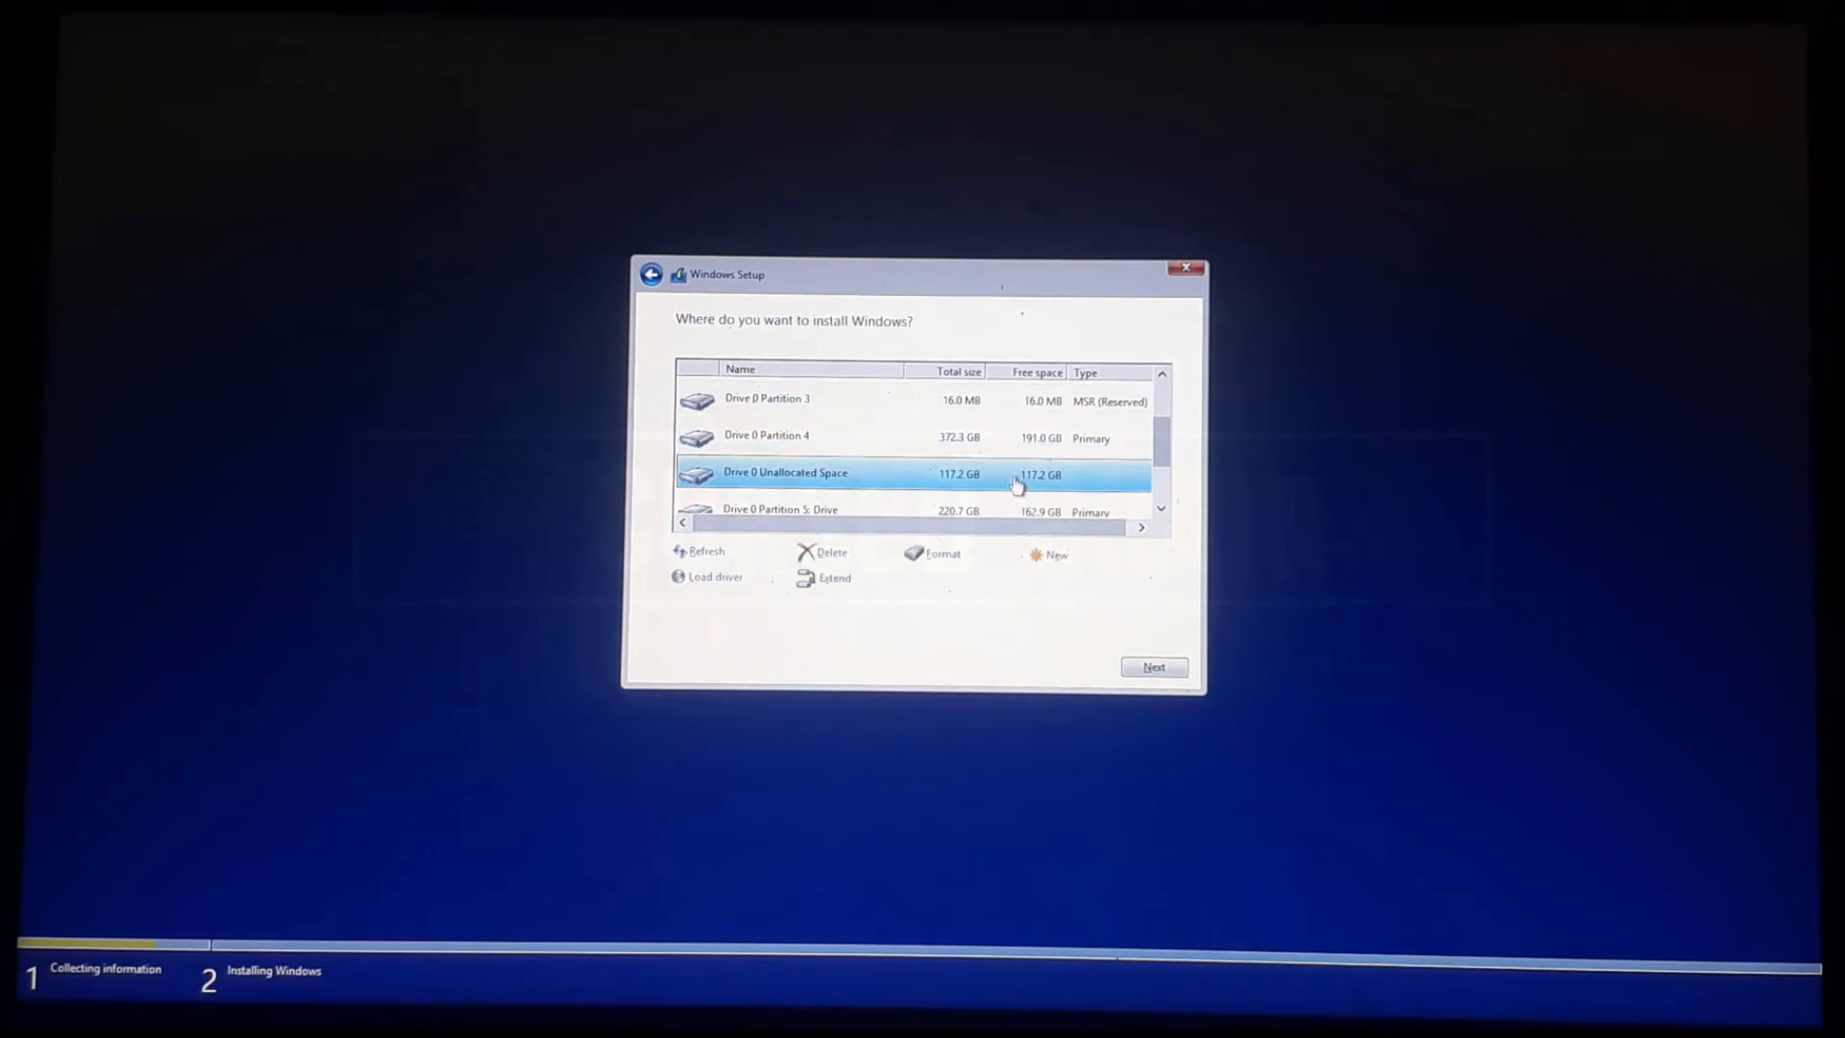
{"action": "mouse_move", "coordinate": [1088, 636]}
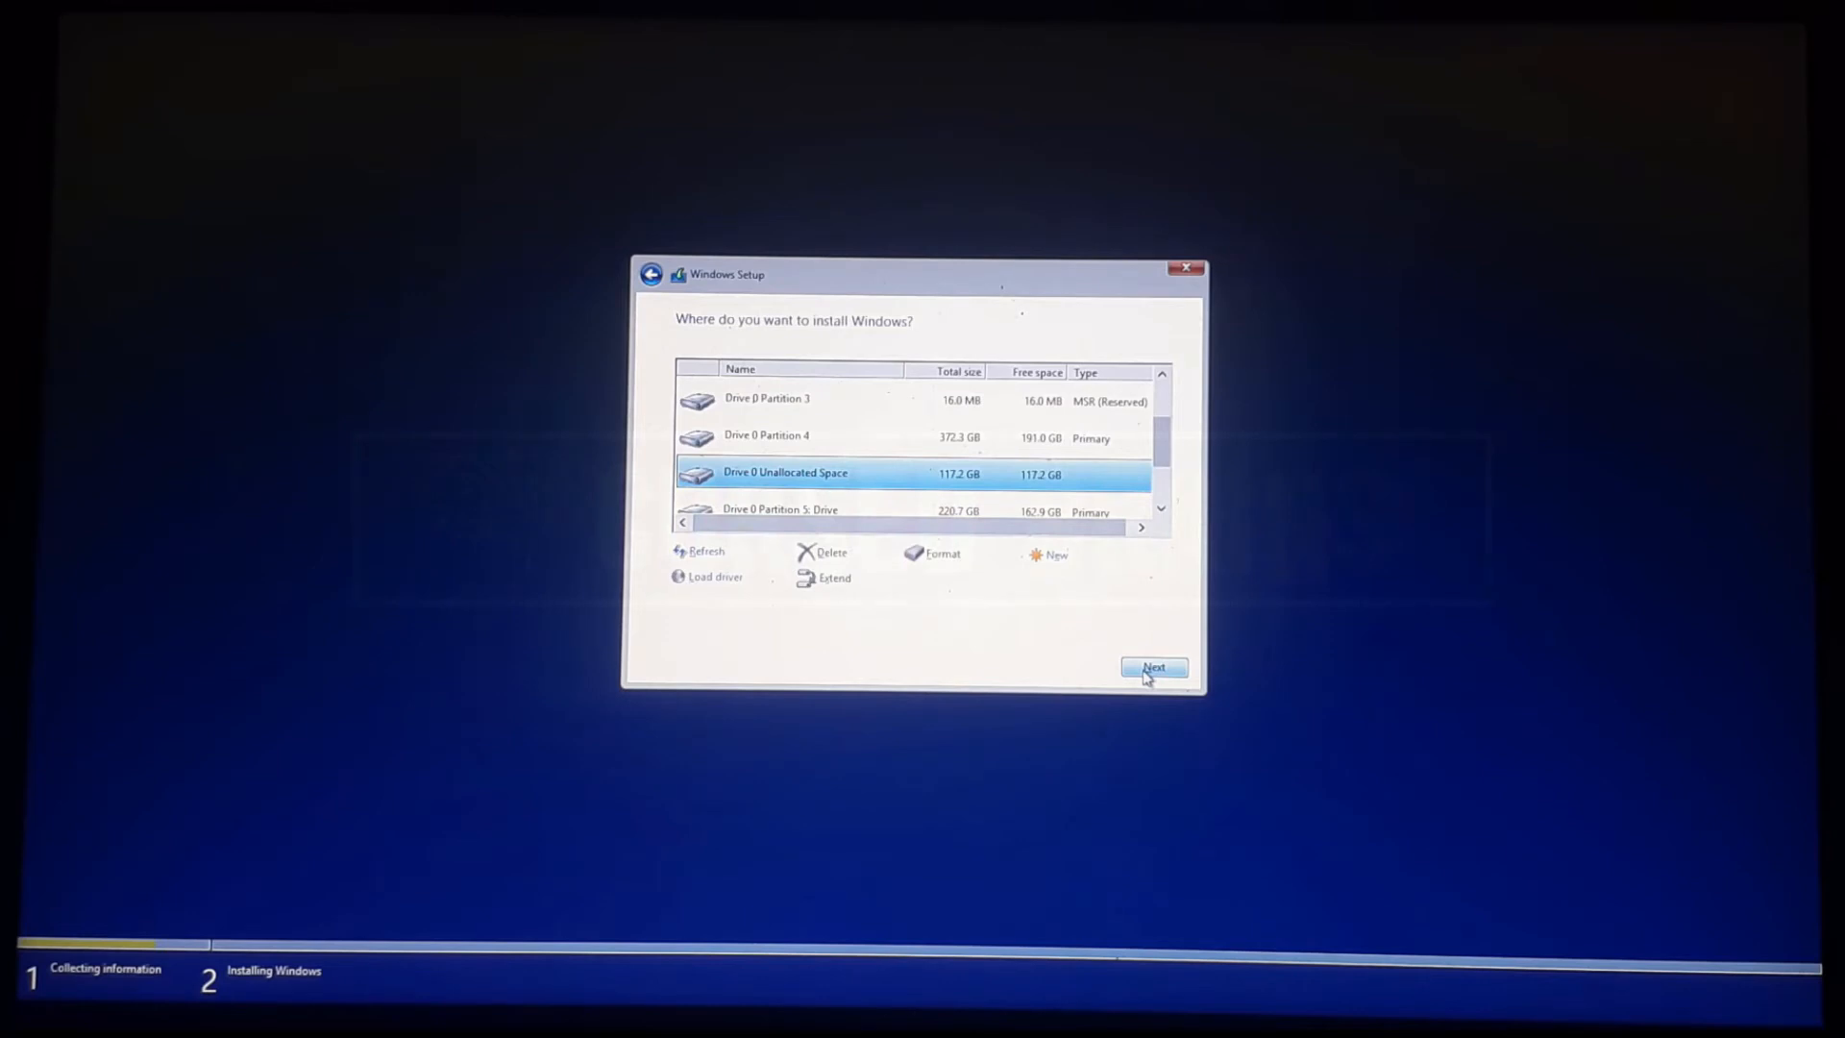
{"action": "left_click", "coordinate": [1153, 667]}
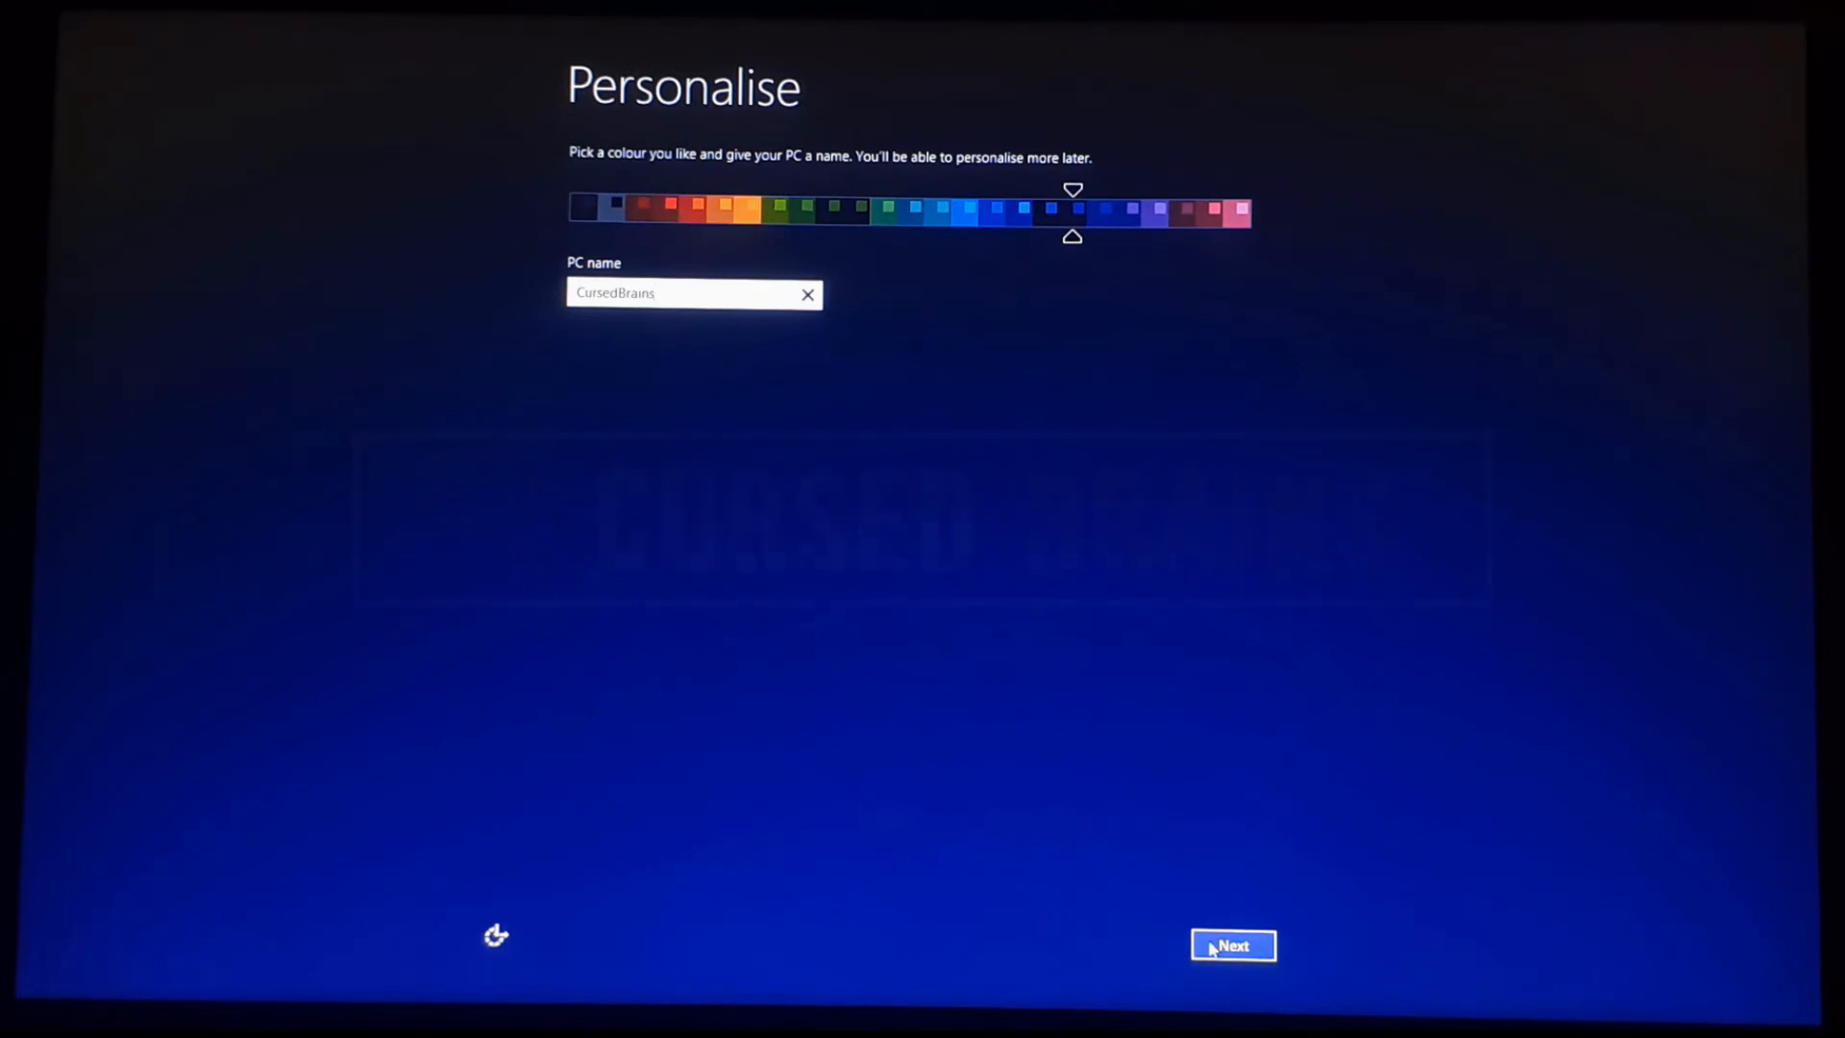
- Keep PC name CursedBrains and step through the customised update, protection and privacy settings
{"action": "left_click", "coordinate": [1232, 946]}
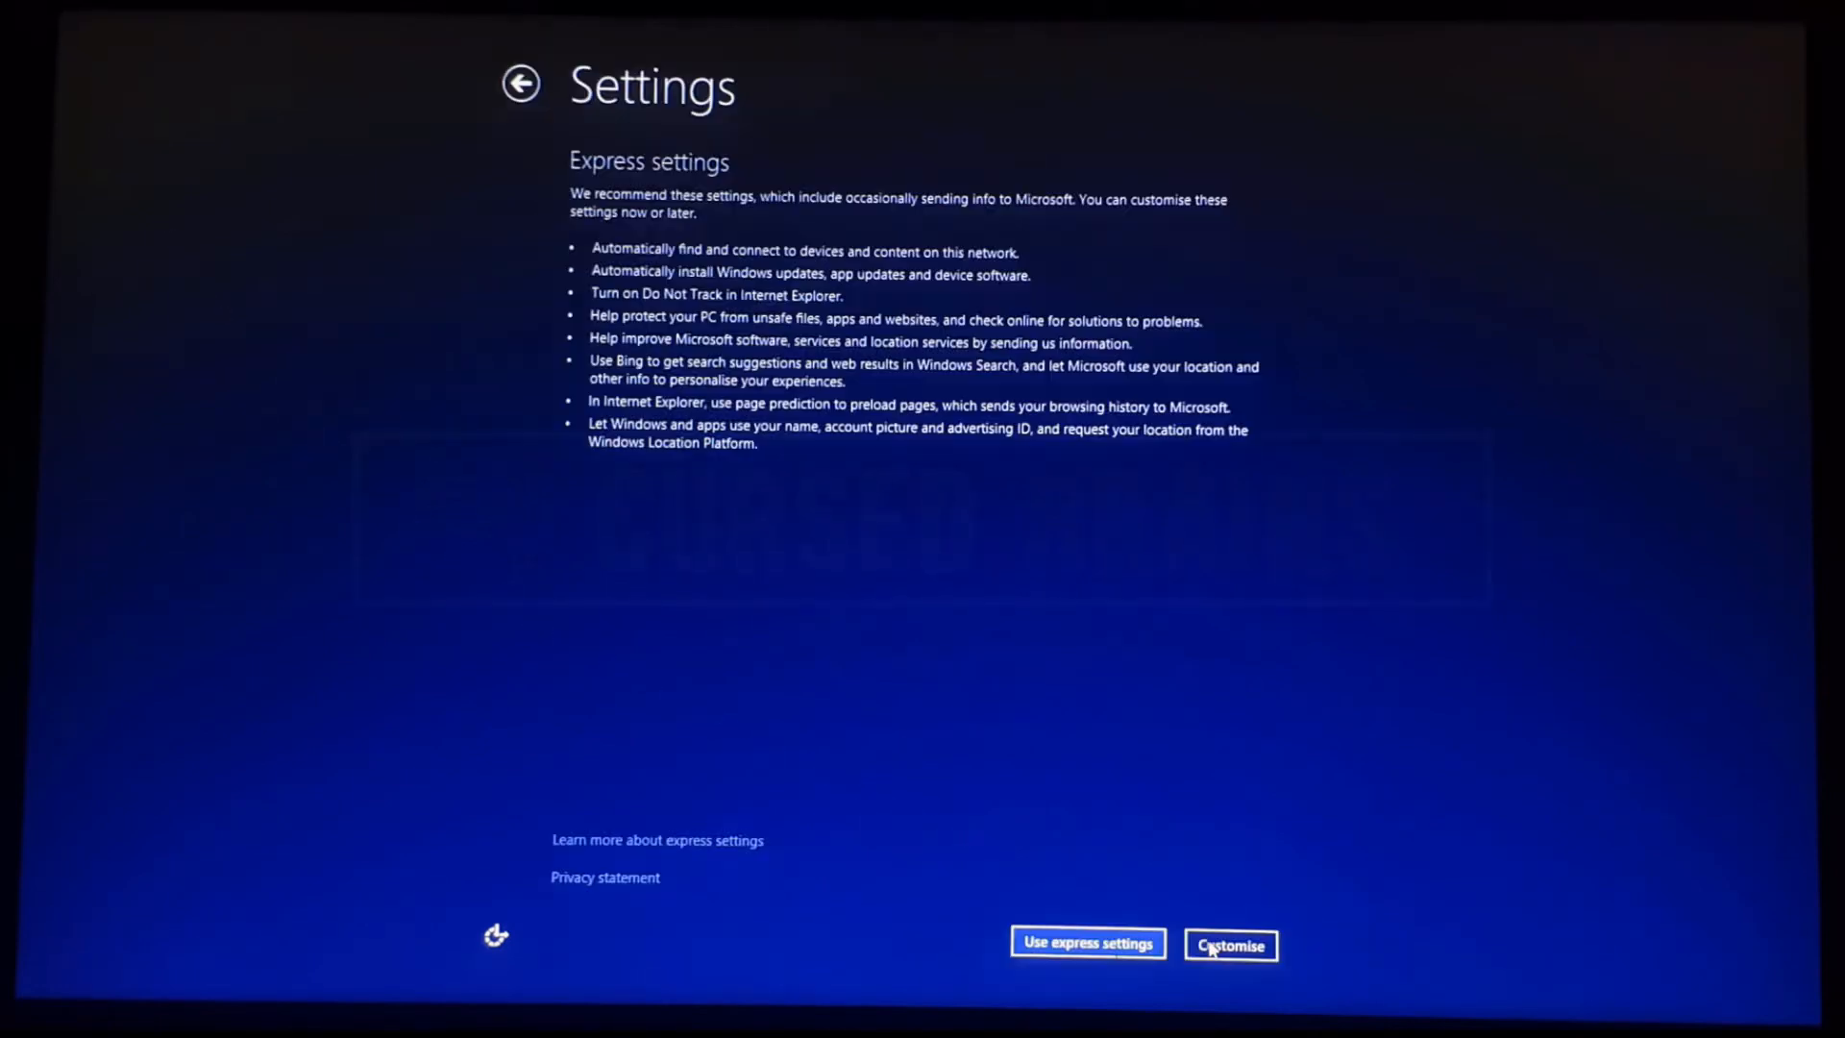
{"action": "left_click", "coordinate": [1230, 945]}
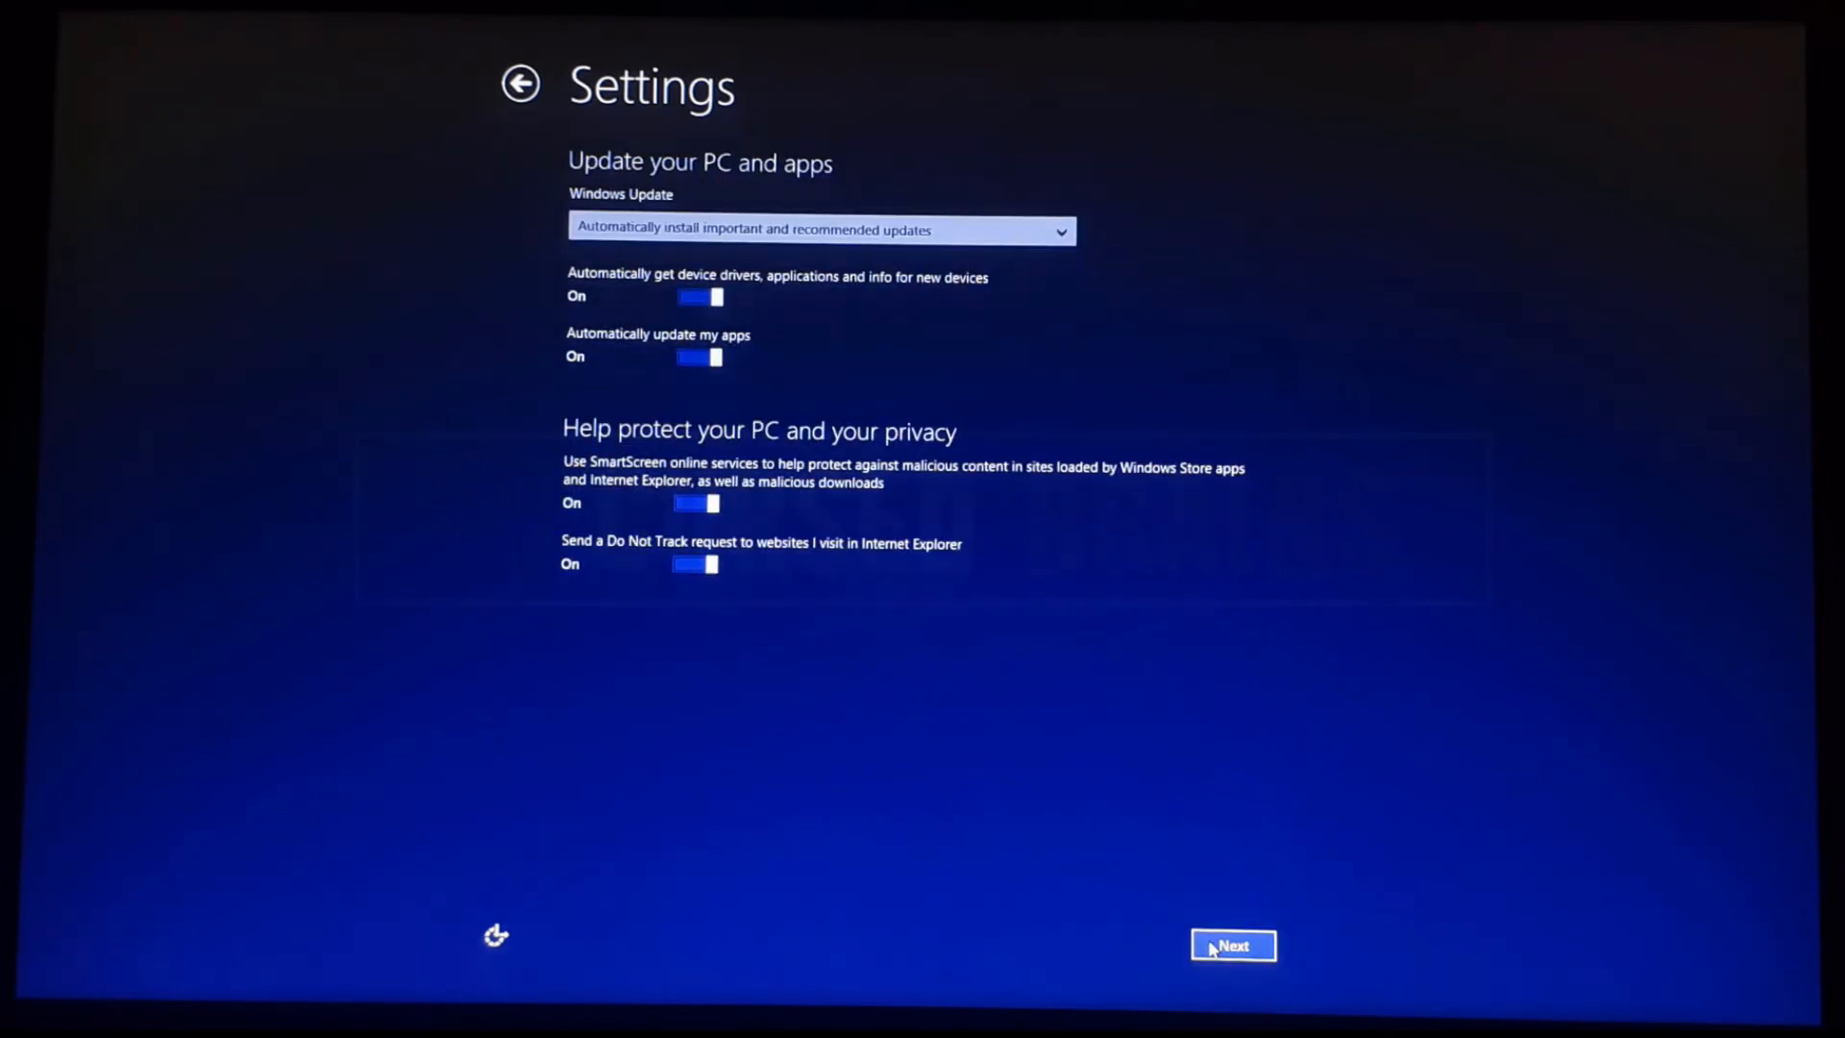
{"action": "left_click", "coordinate": [1232, 946]}
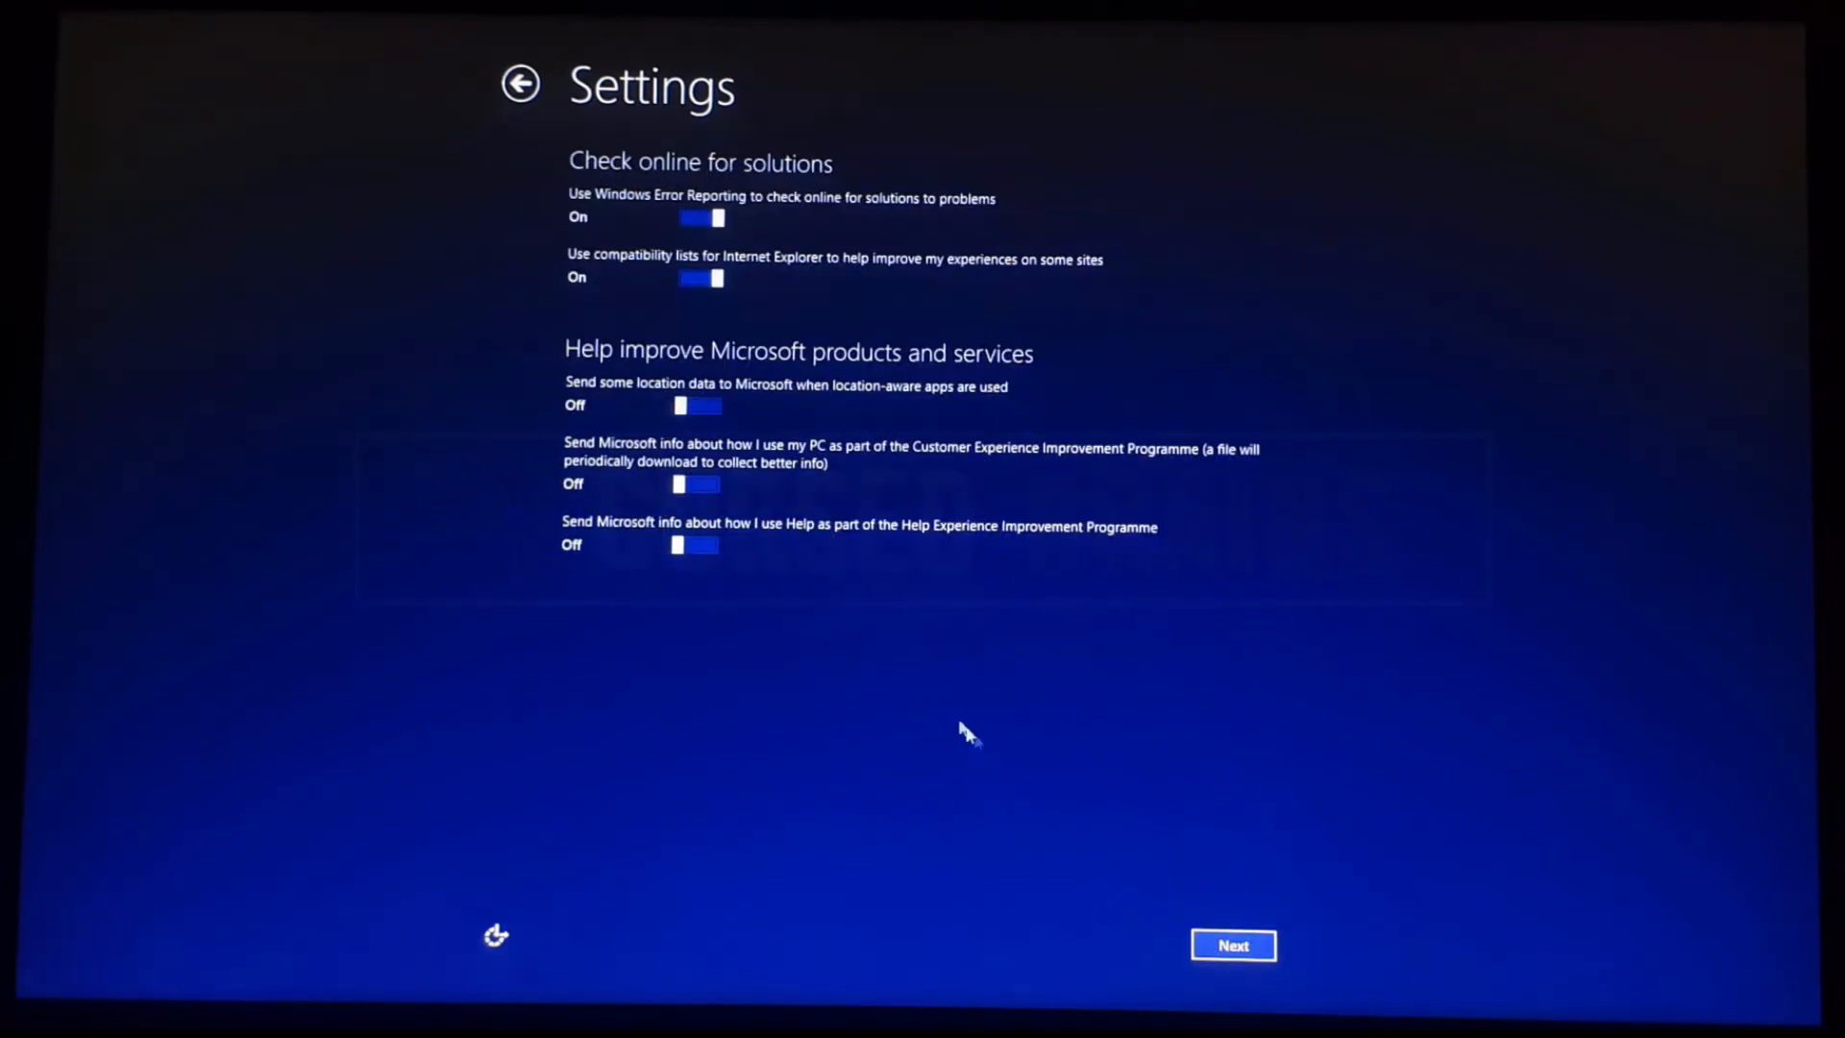
{"action": "left_click", "coordinate": [1230, 945]}
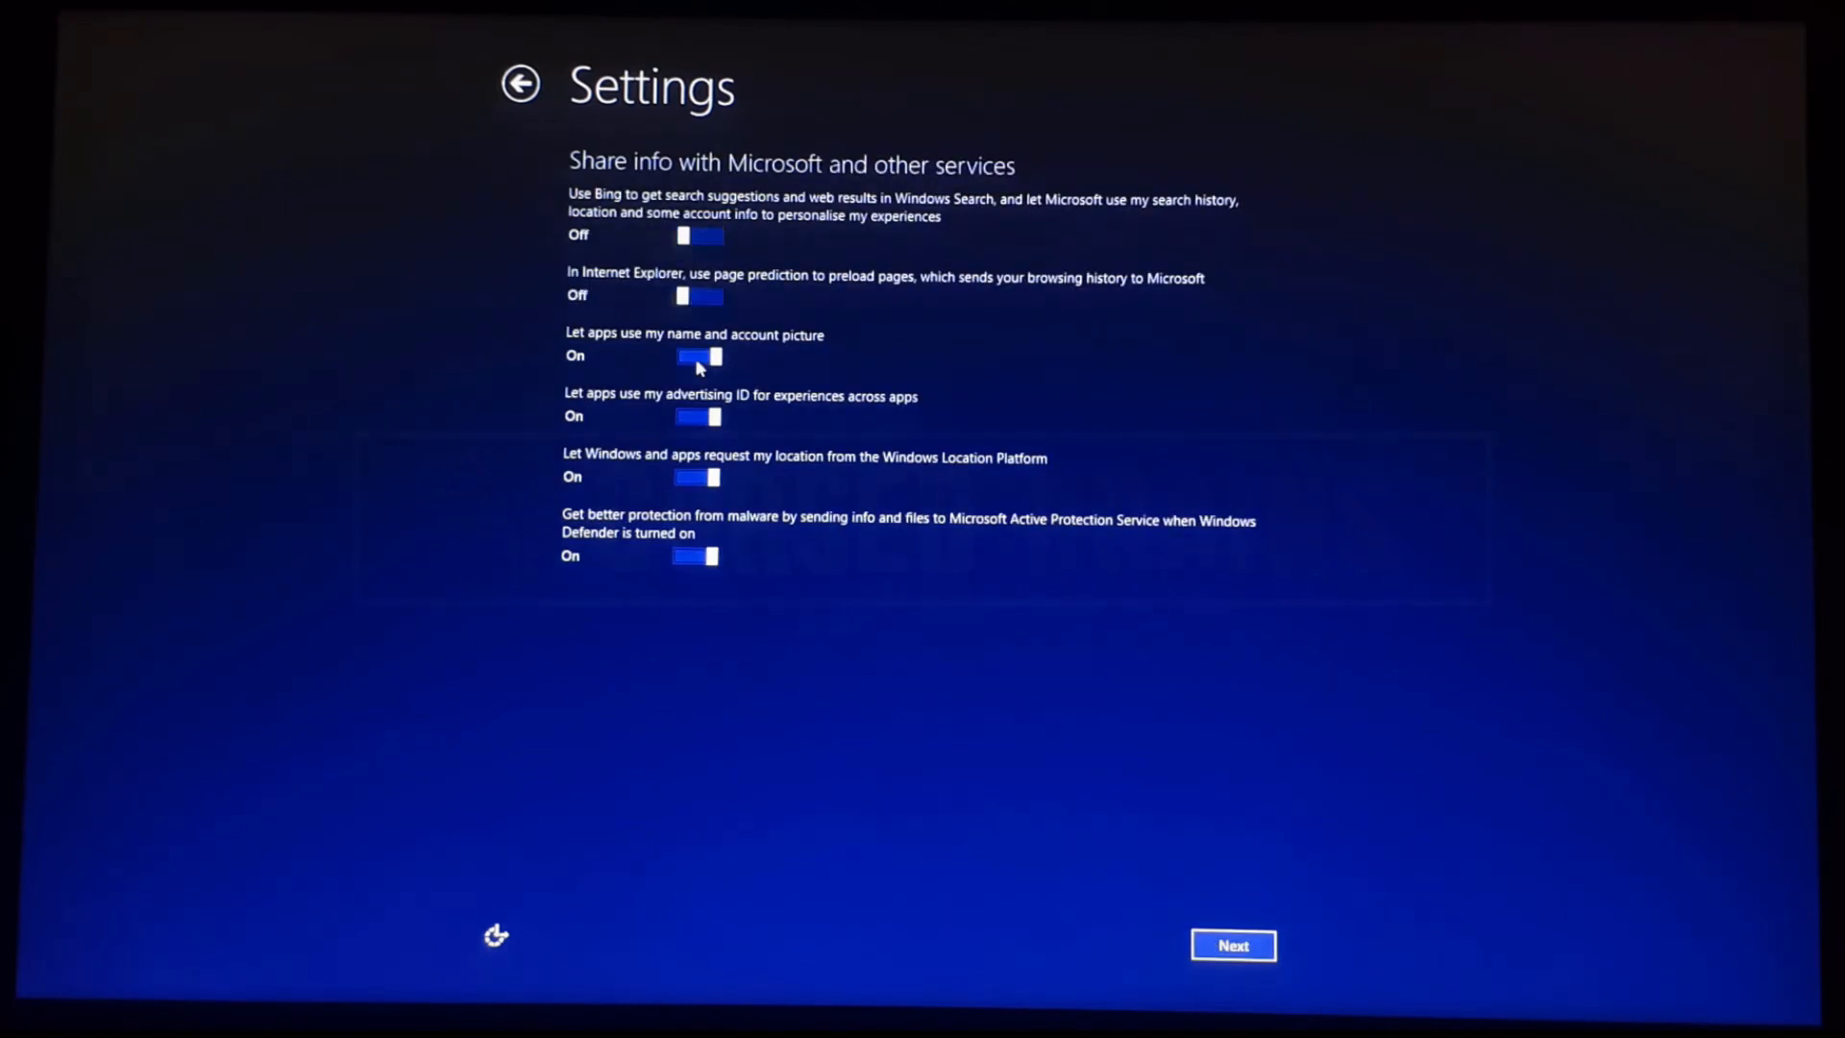
{"action": "left_click", "coordinate": [1230, 946]}
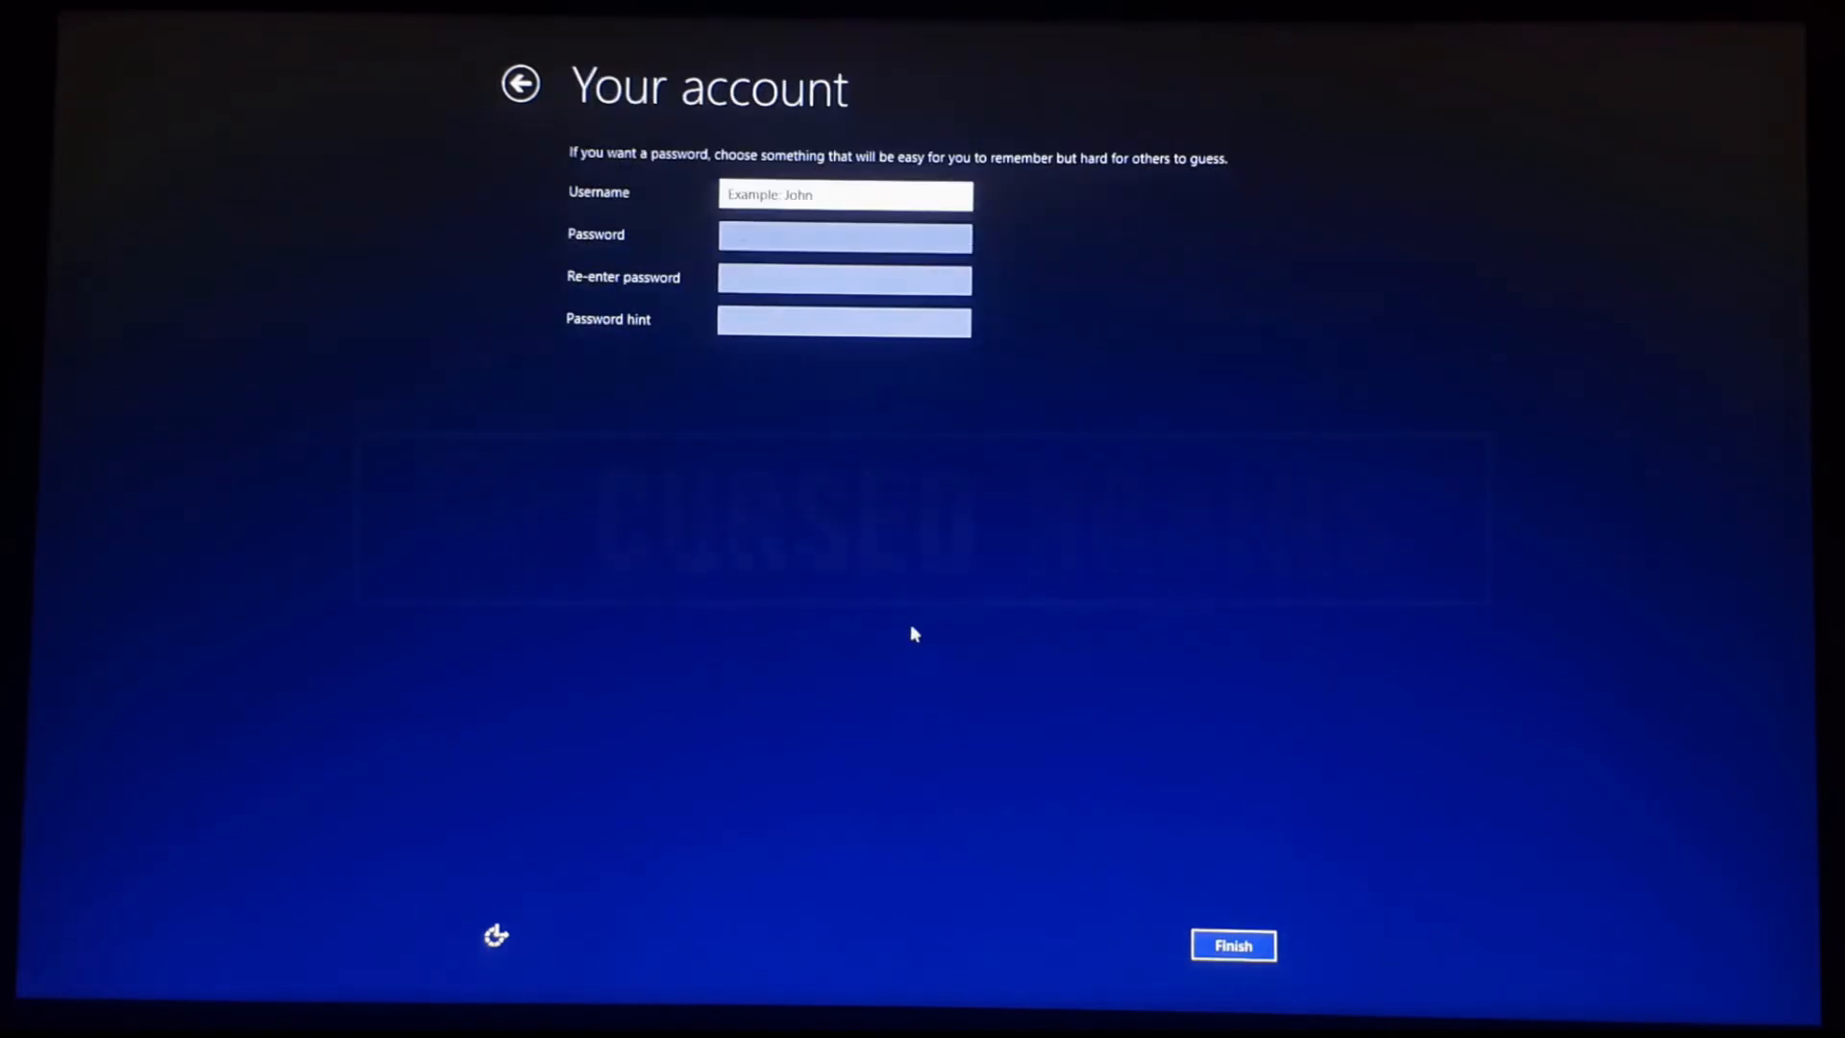
- Create the local user account and finish setup to reach the Windows 8.1 desktop
{"action": "left_click", "coordinate": [1232, 946]}
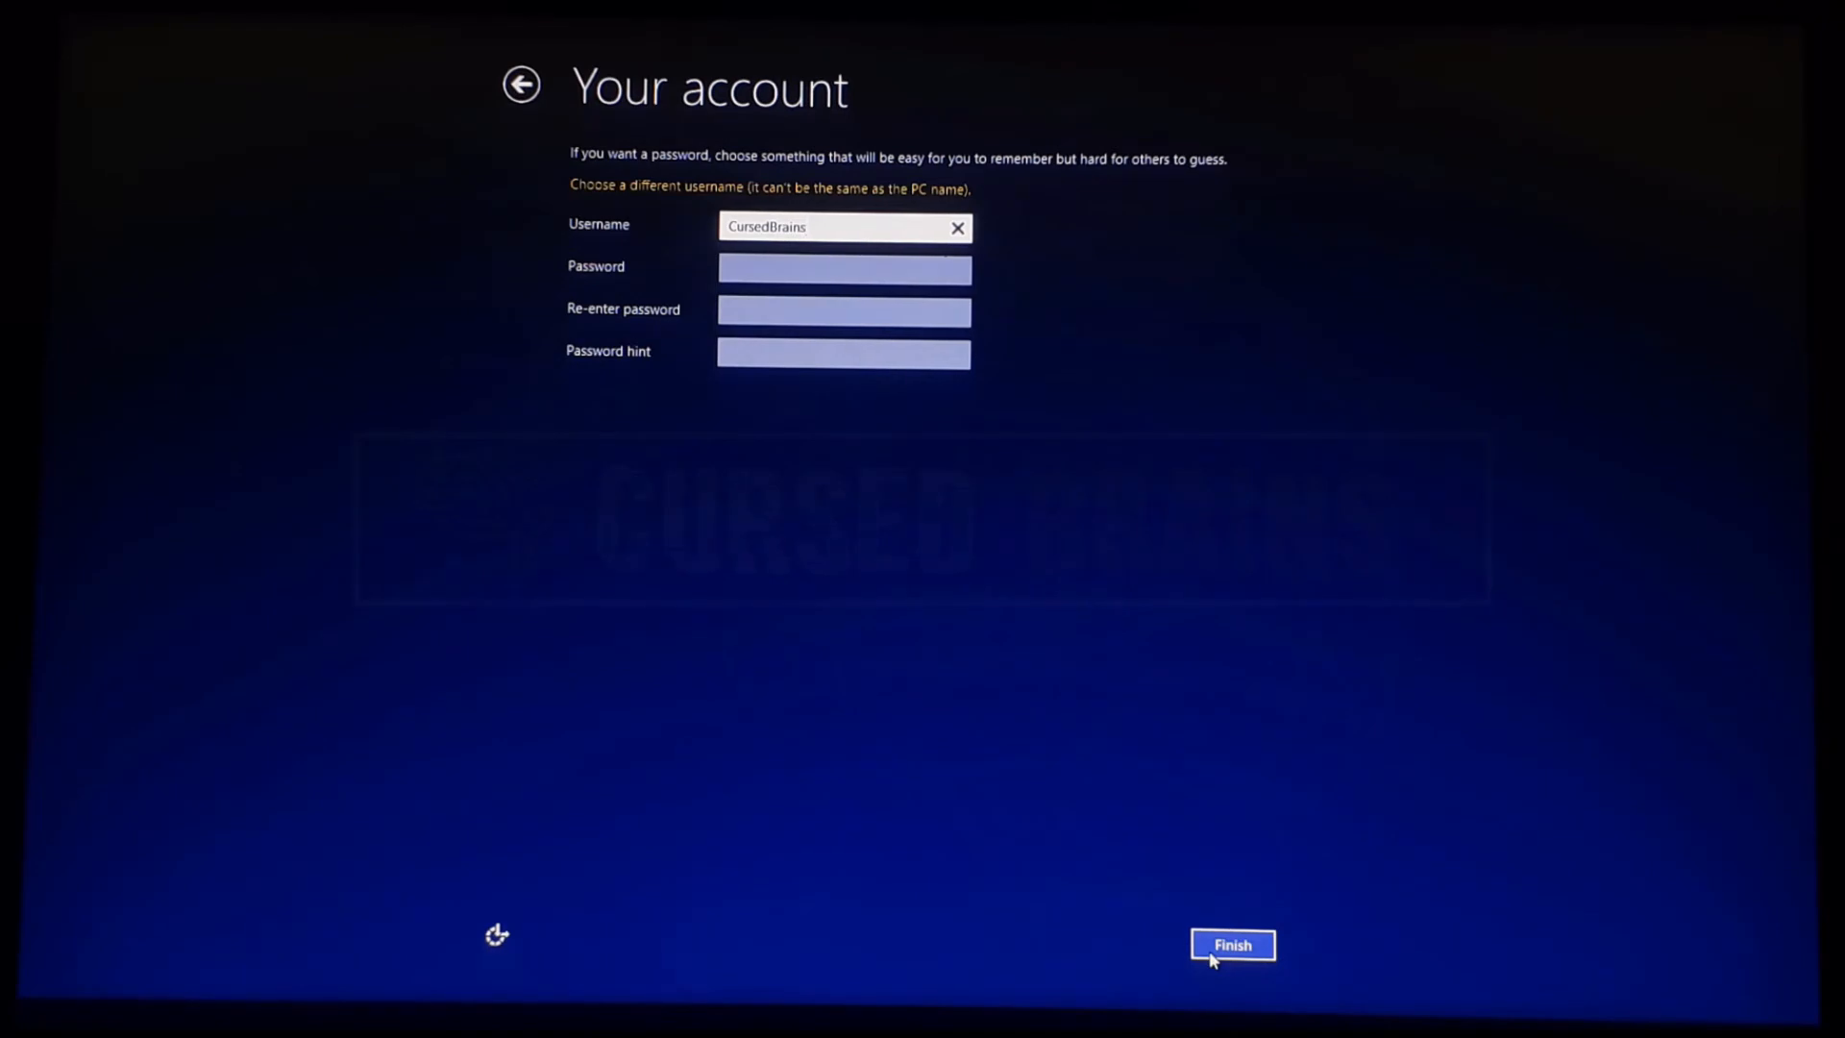
{"action": "left_click", "coordinate": [1233, 945]}
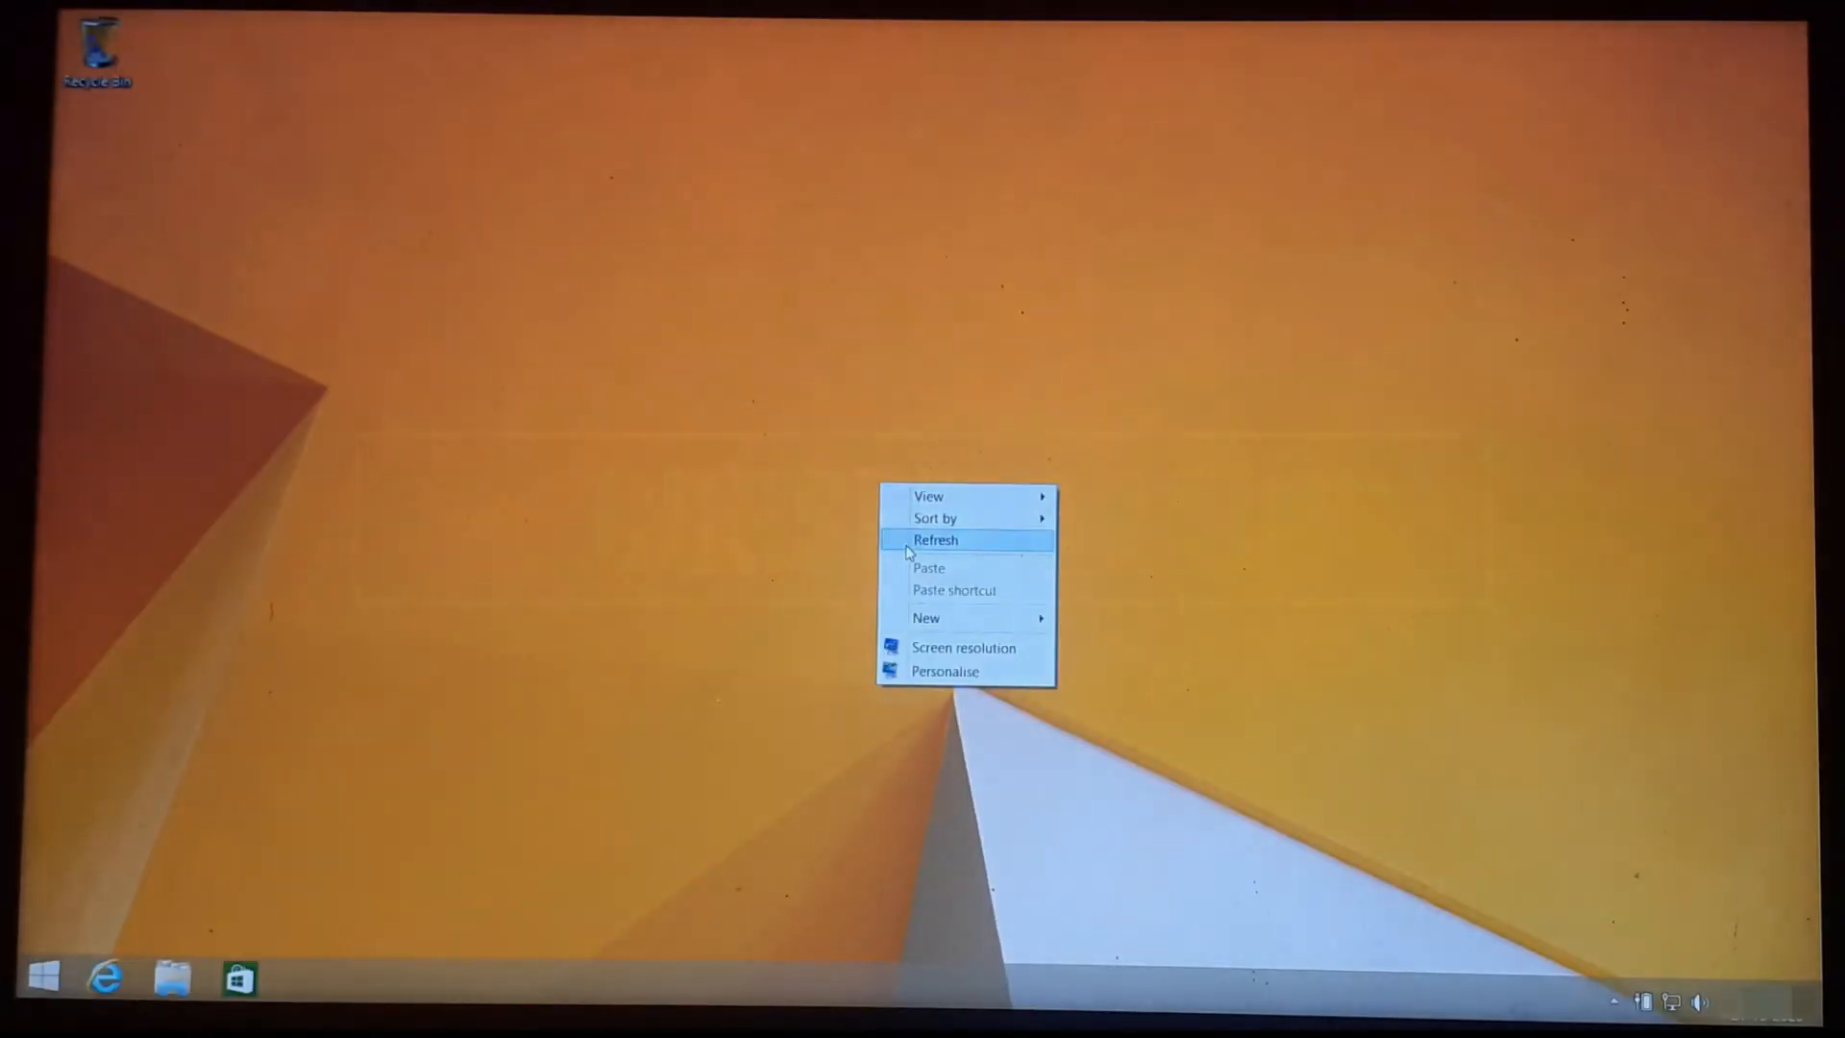
- Show This PC in File Explorer listing the local disks and removable drive
{"action": "left_click", "coordinate": [171, 976]}
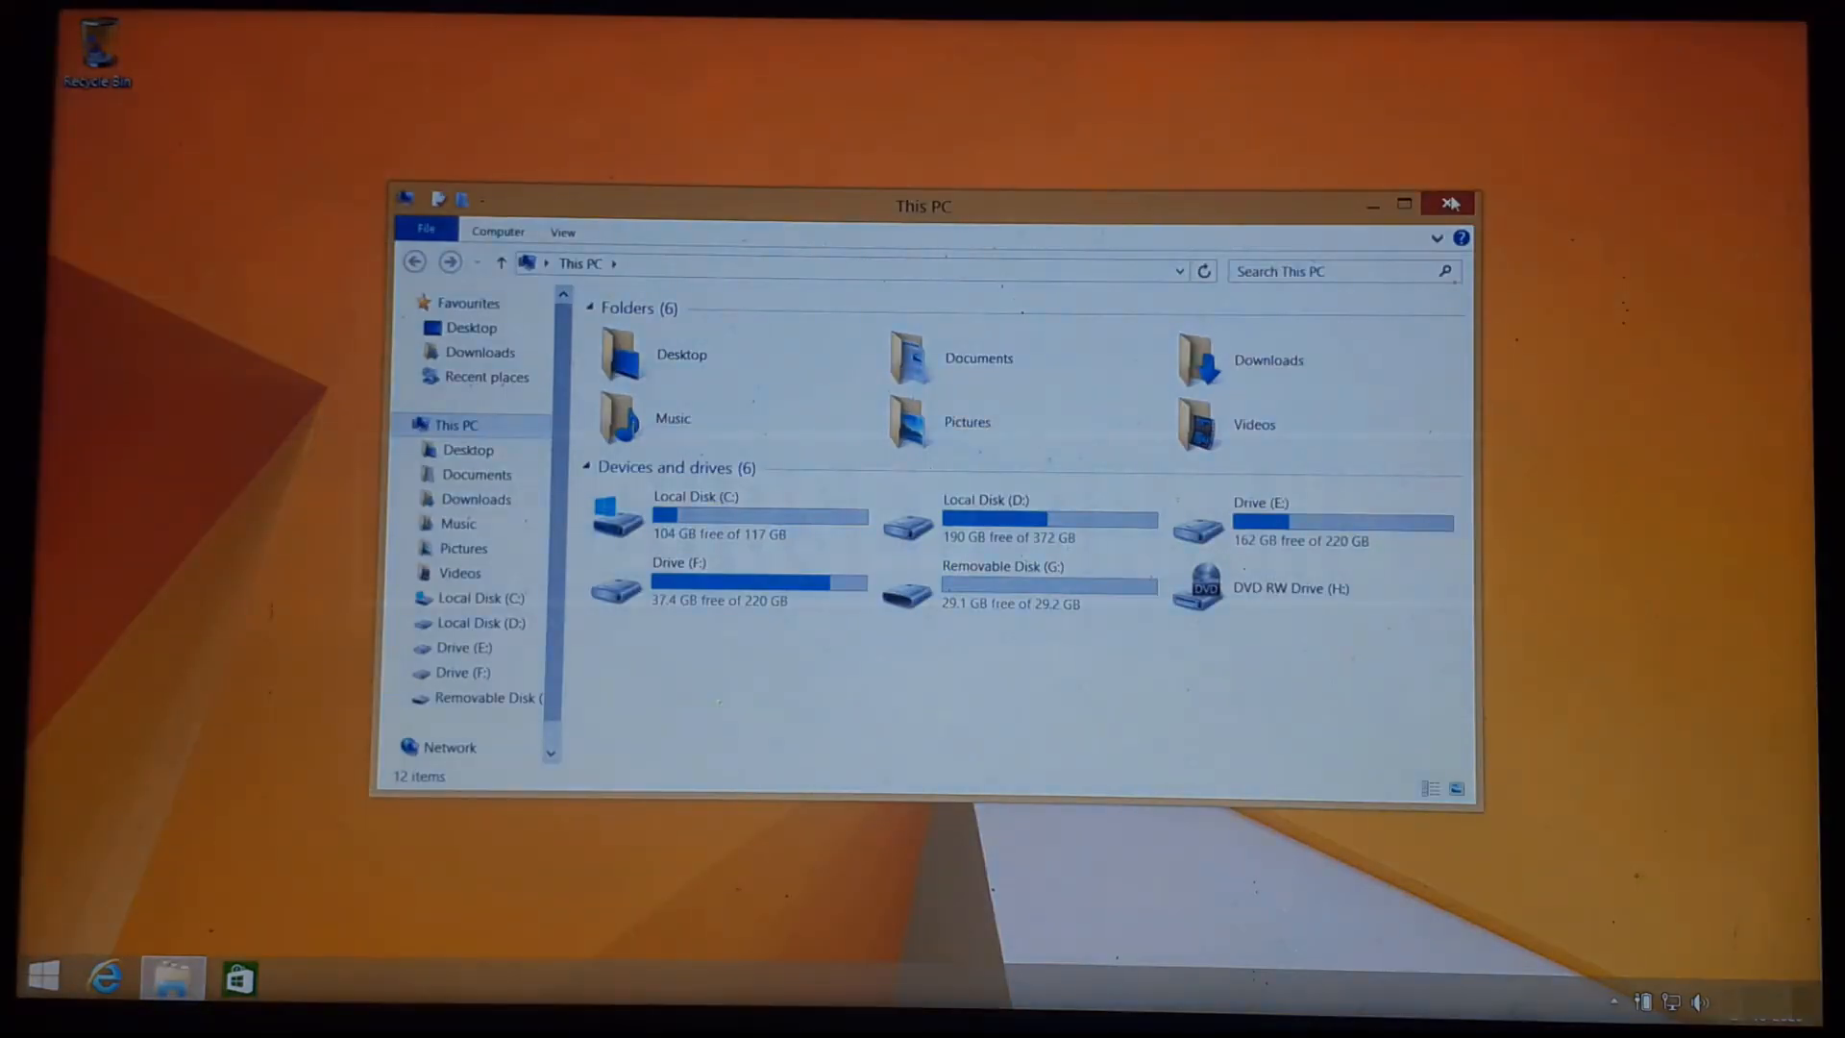